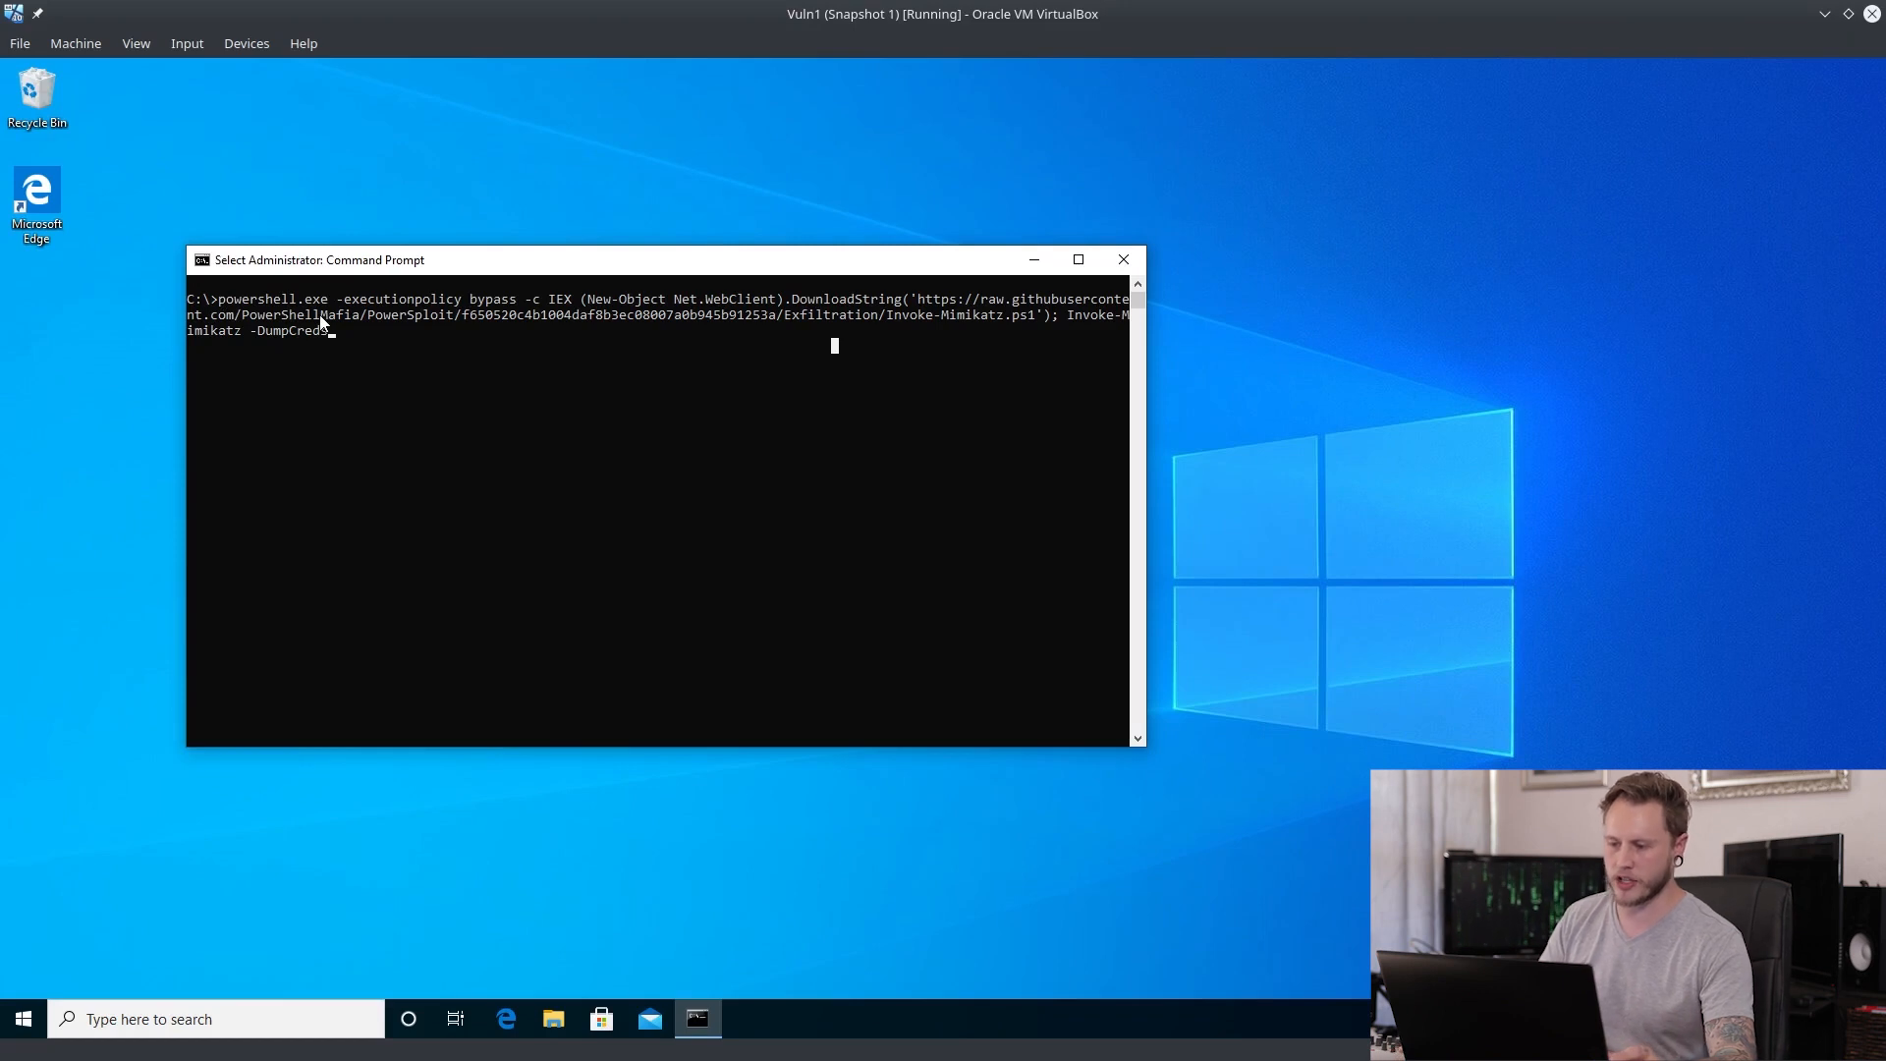
mouse_move(899, 251)
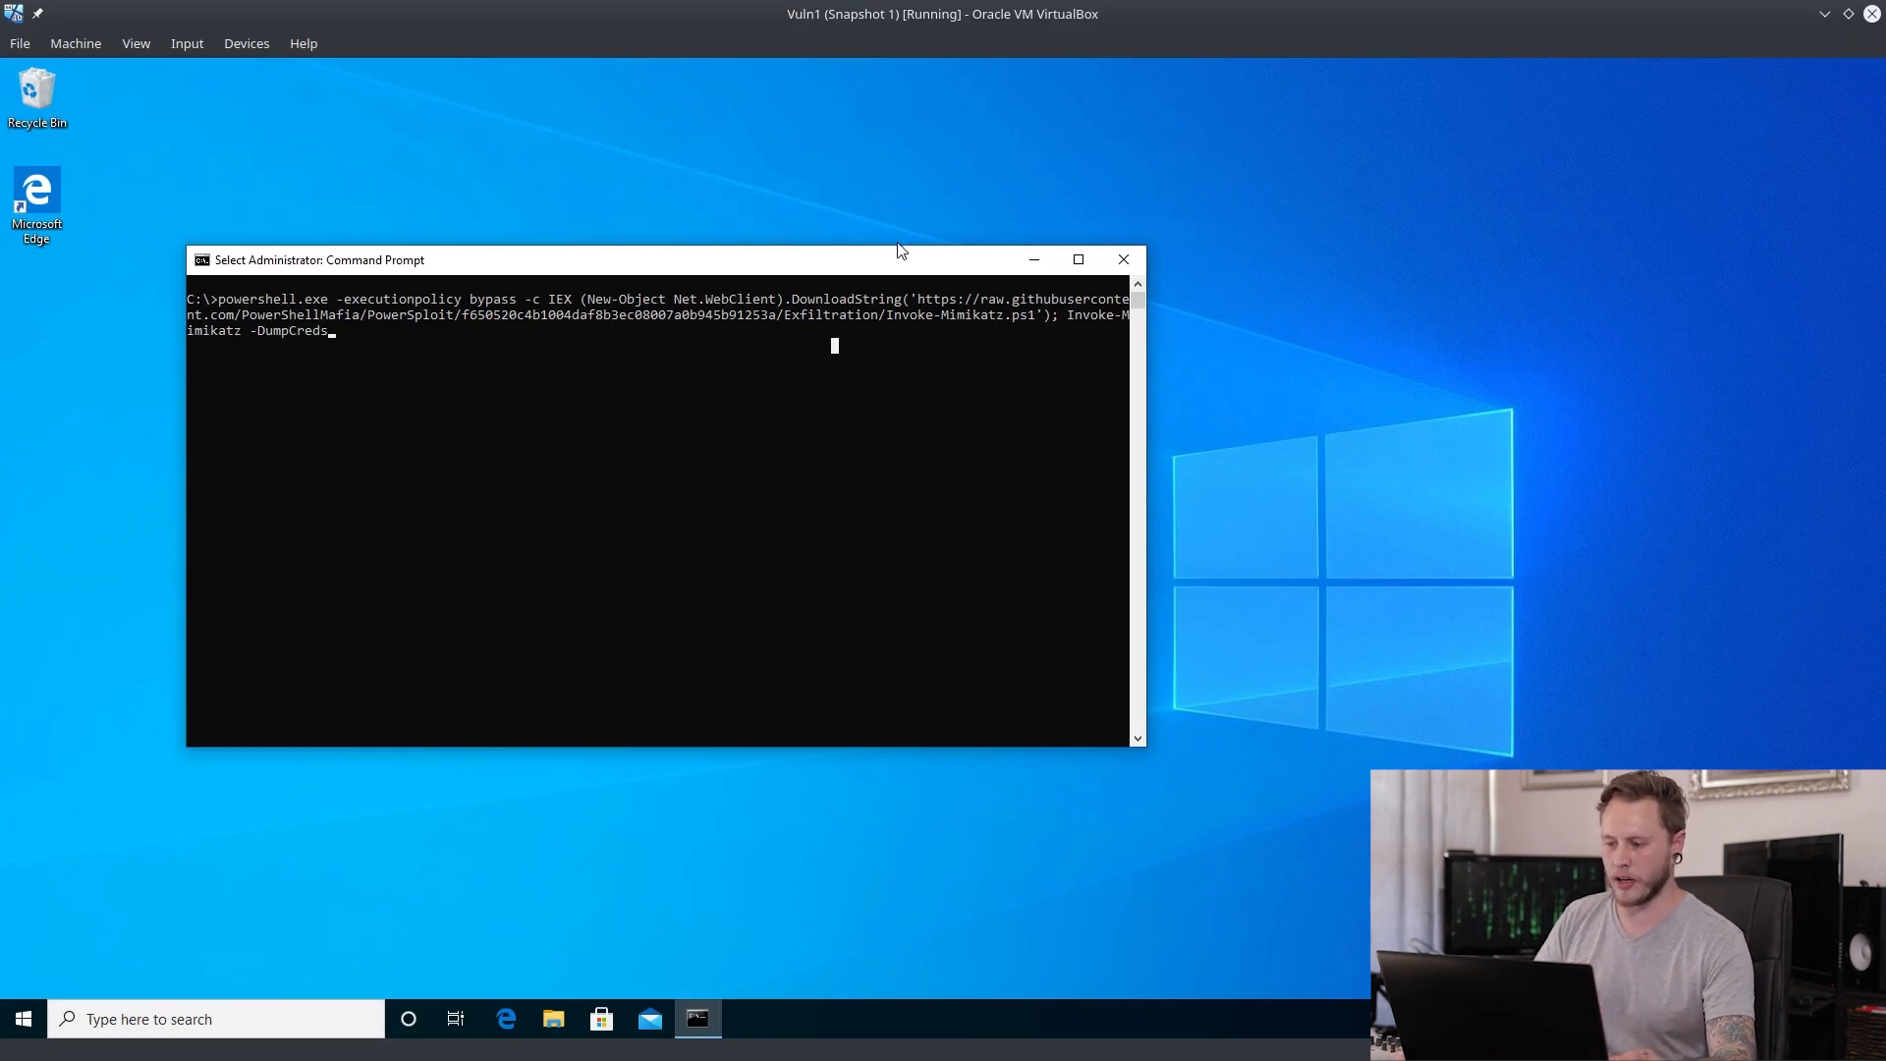
mouse_move(779, 291)
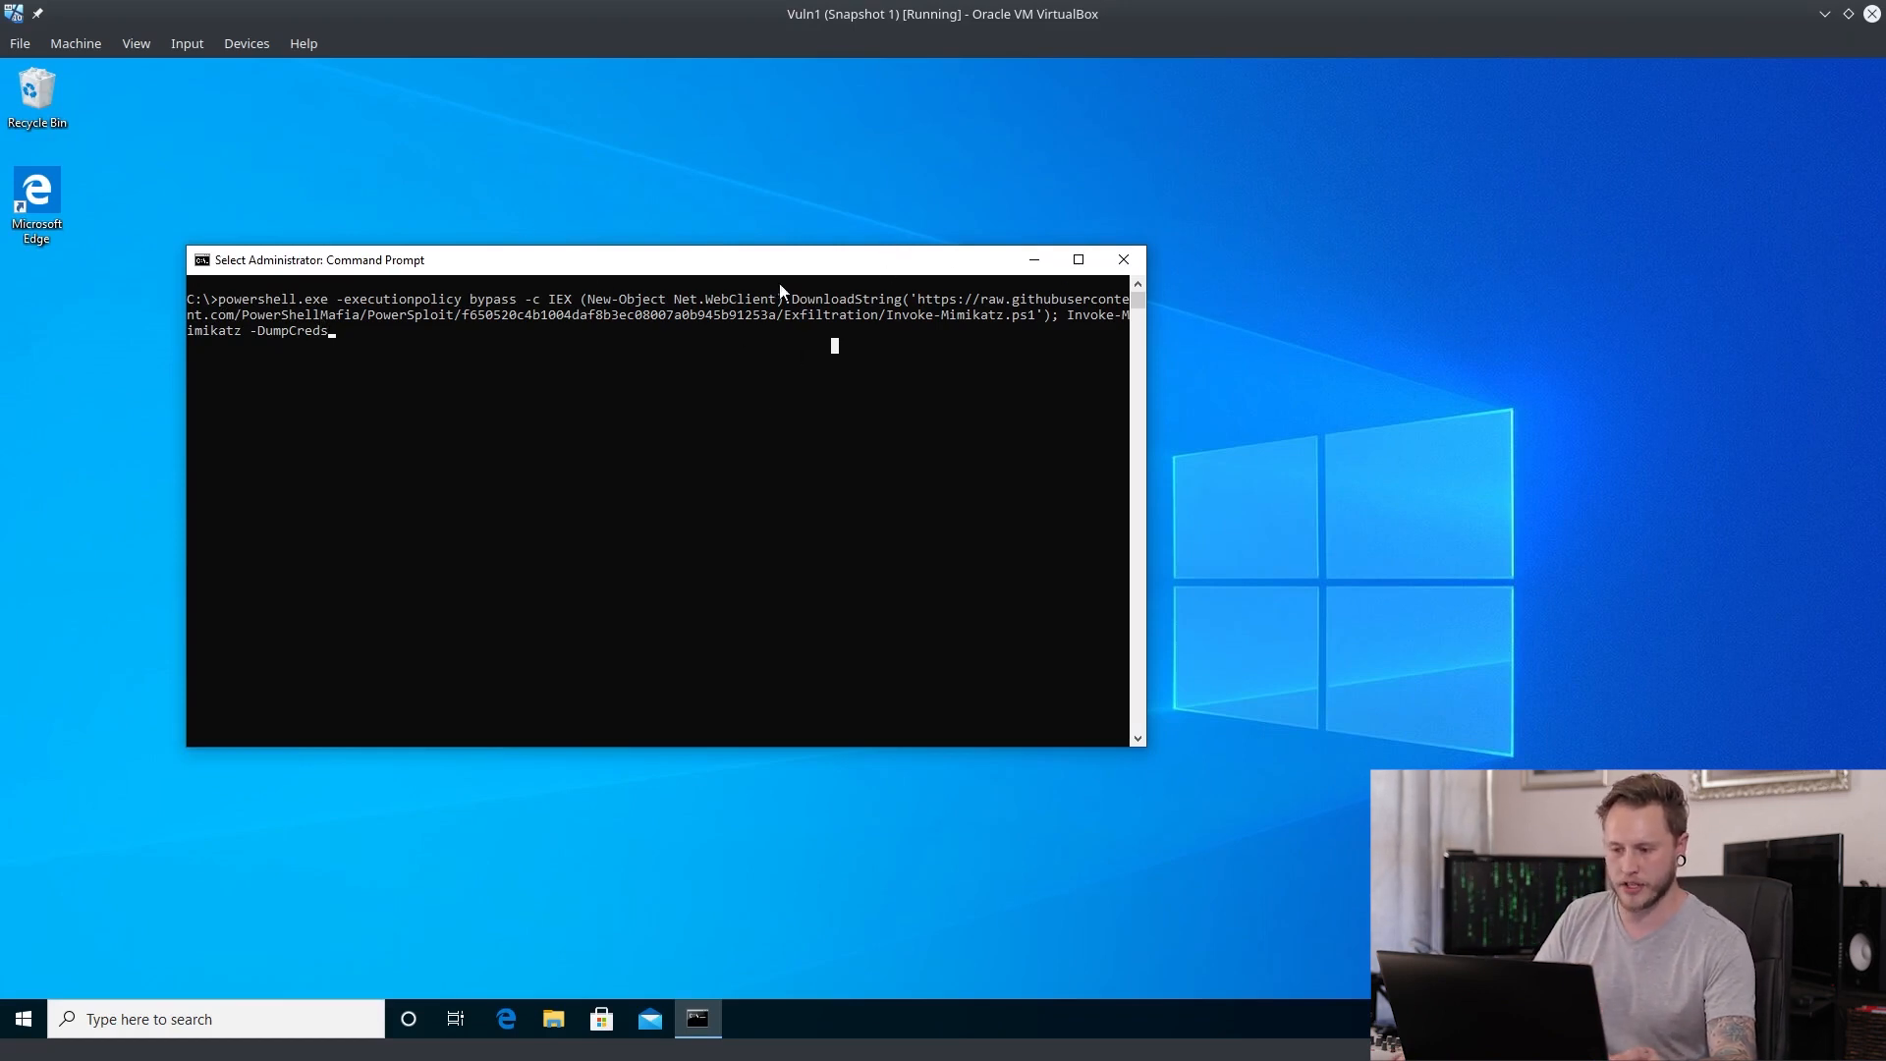
mouse_move(794, 473)
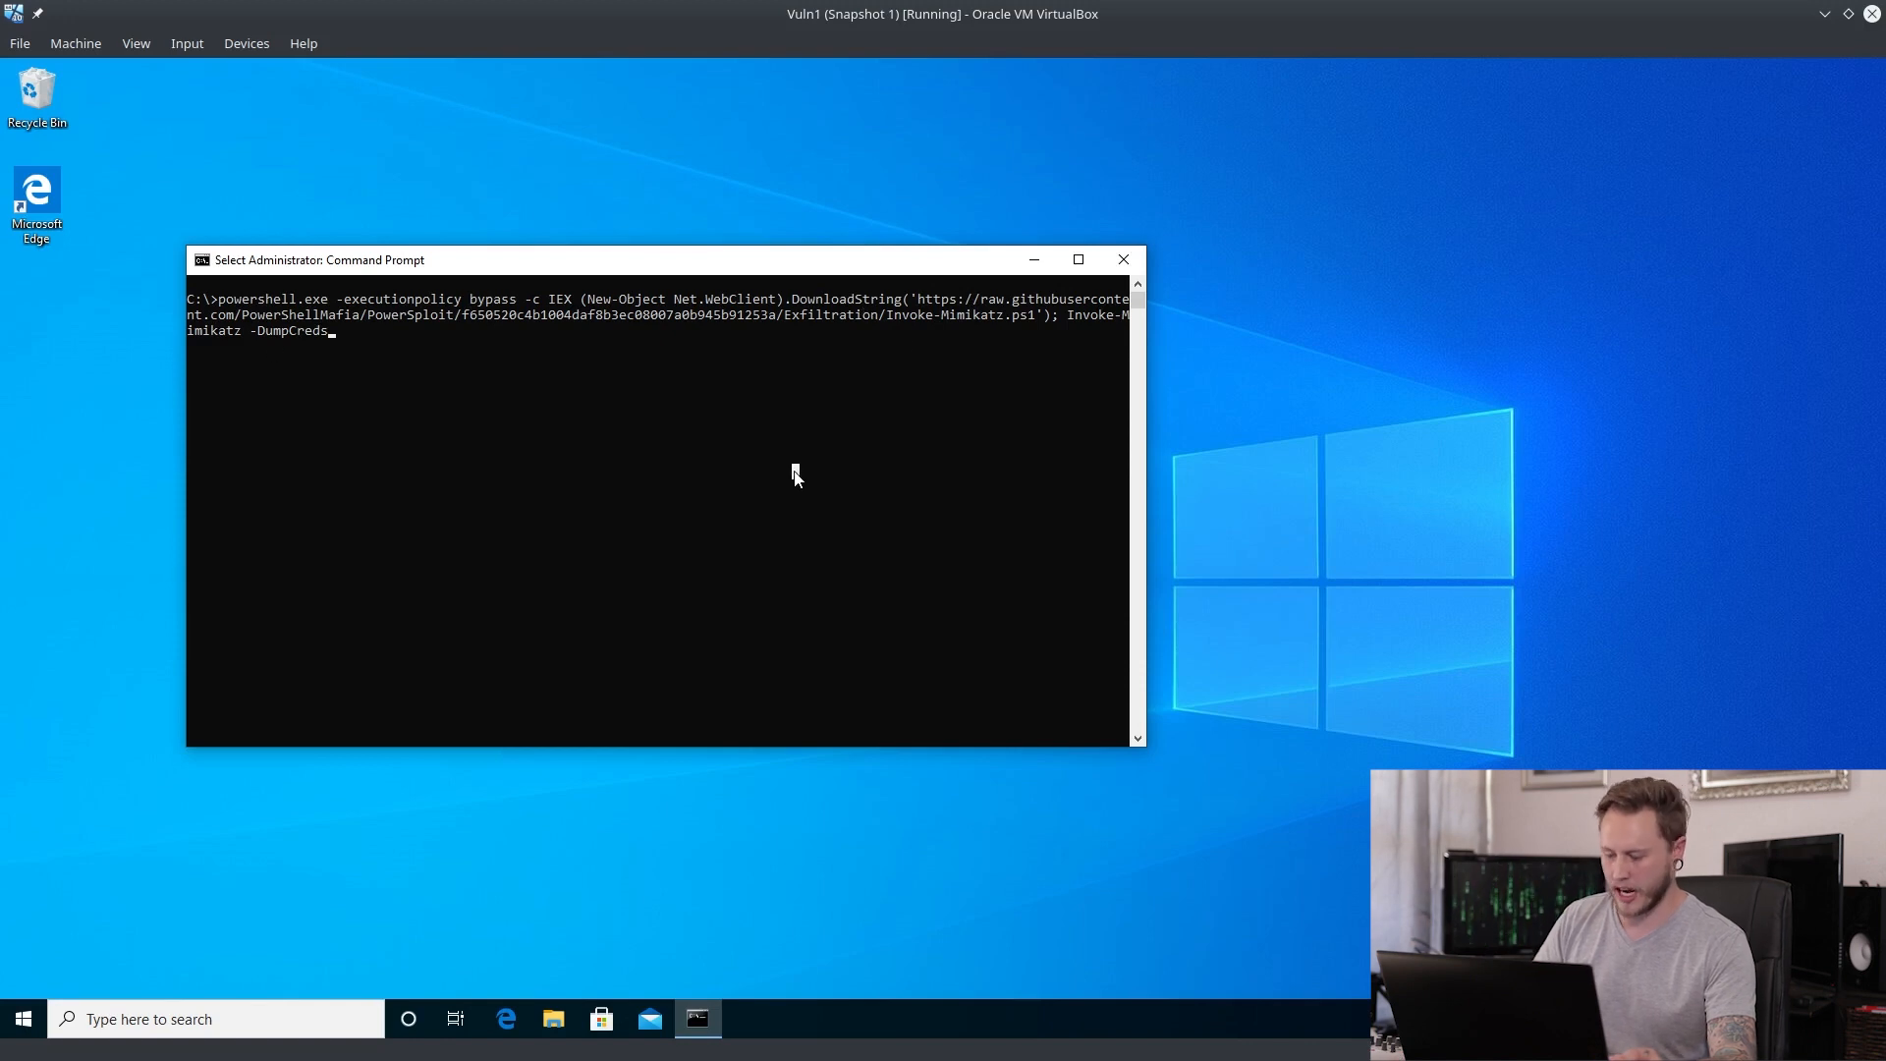
Step: Run Invoke-Mimikatz -DumpCreds and scroll through the dumped logon sessions, NTLM hashes and passwords
key(Return)
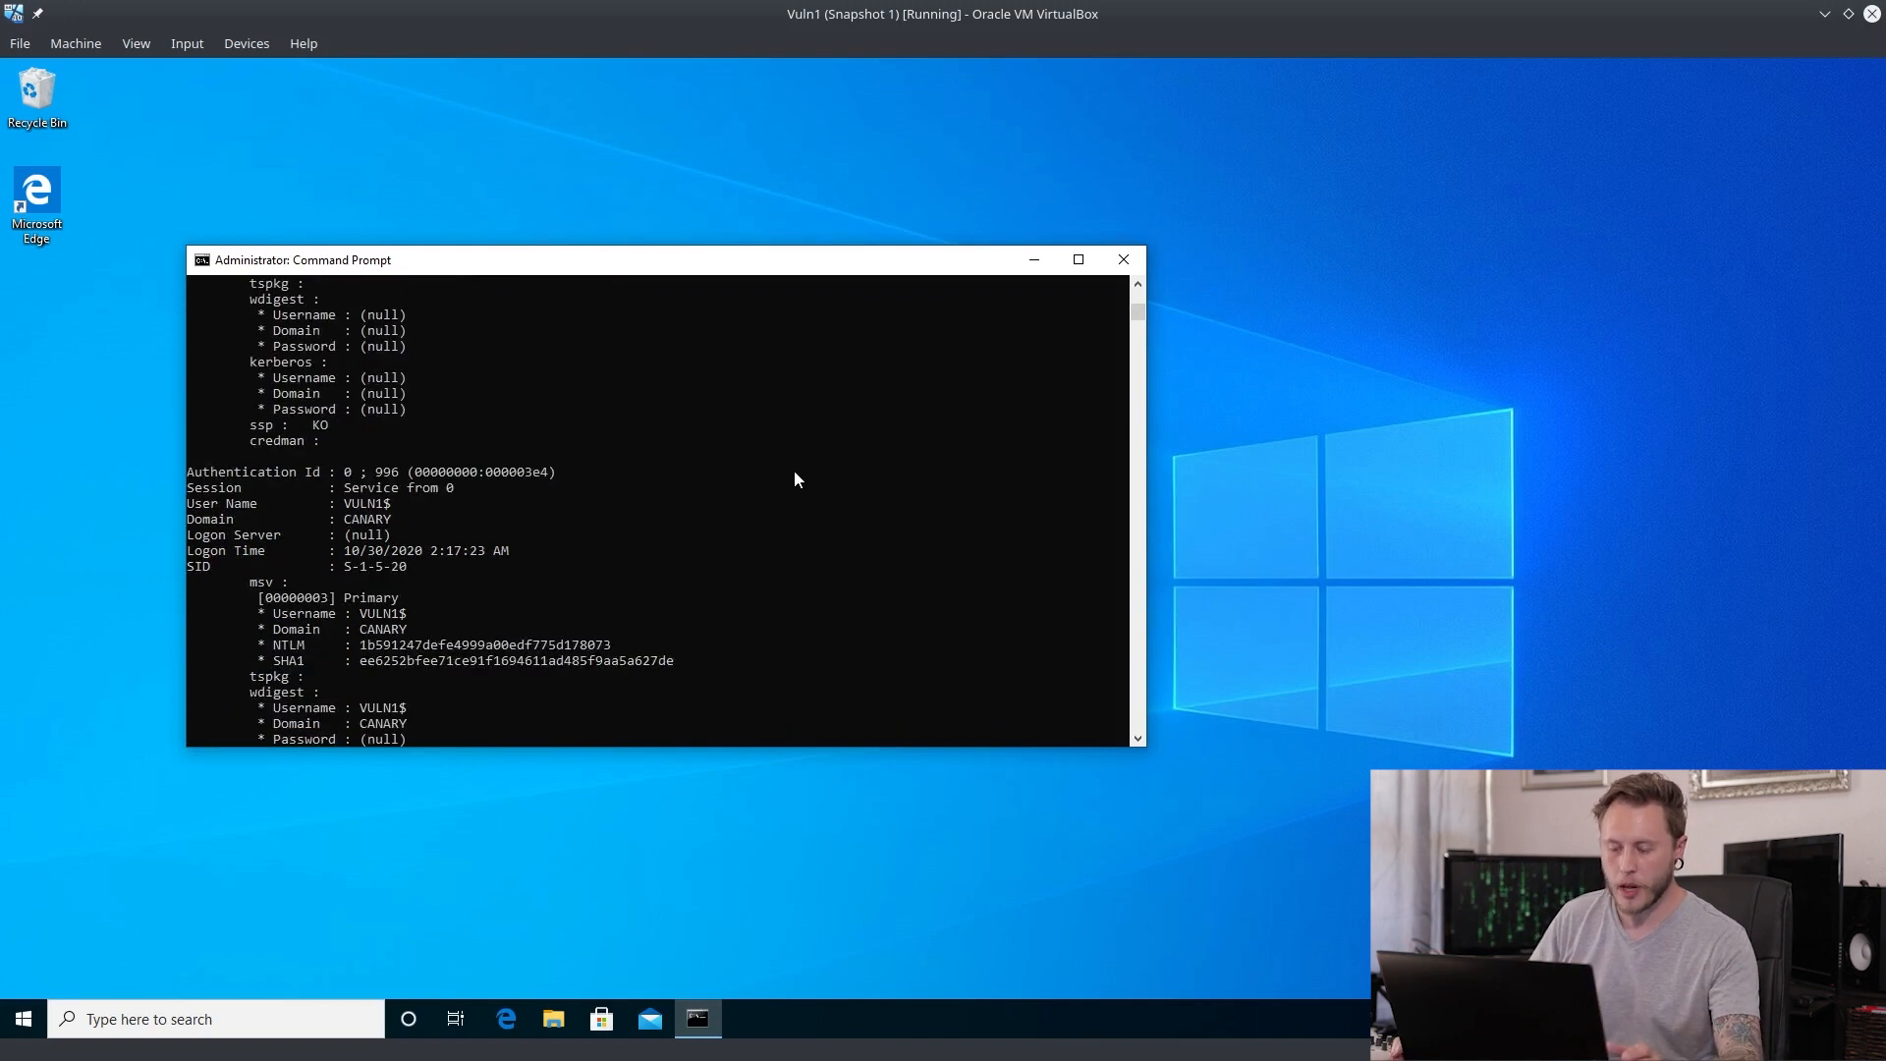
scroll(down, 3)
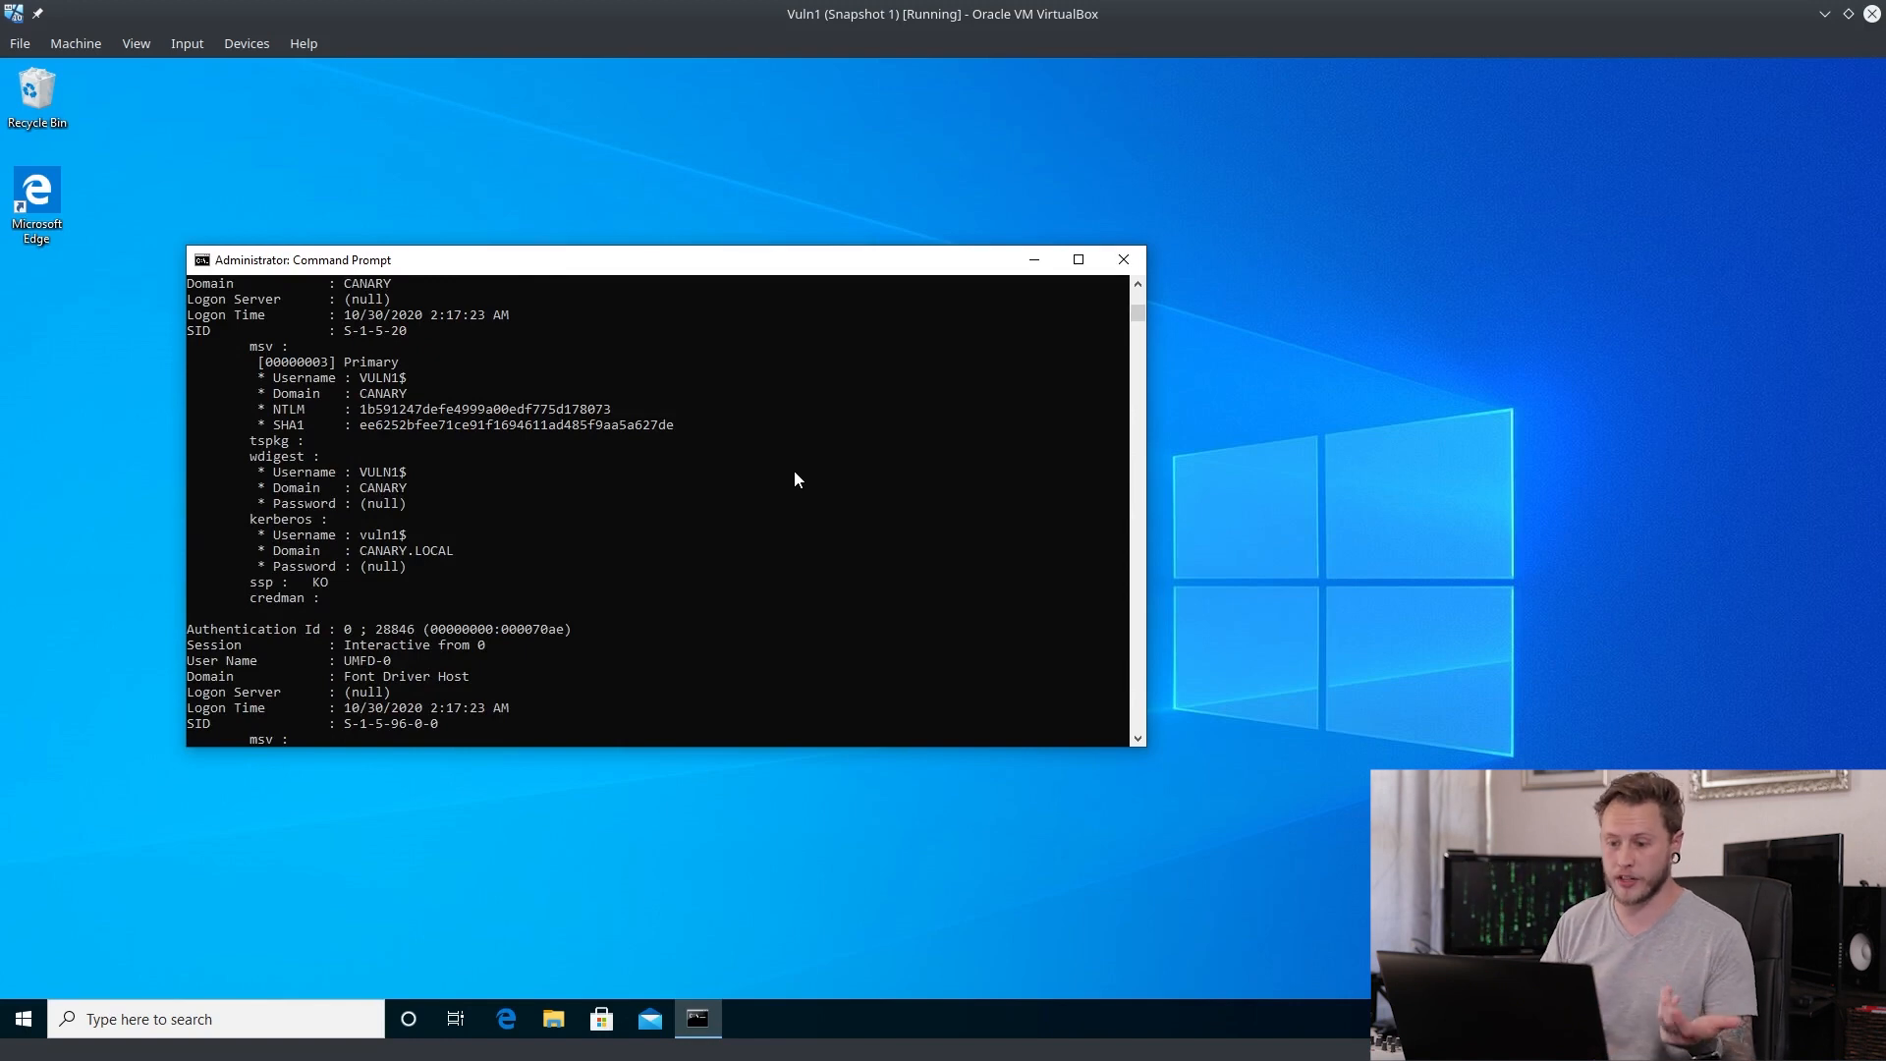
scroll(down, 3)
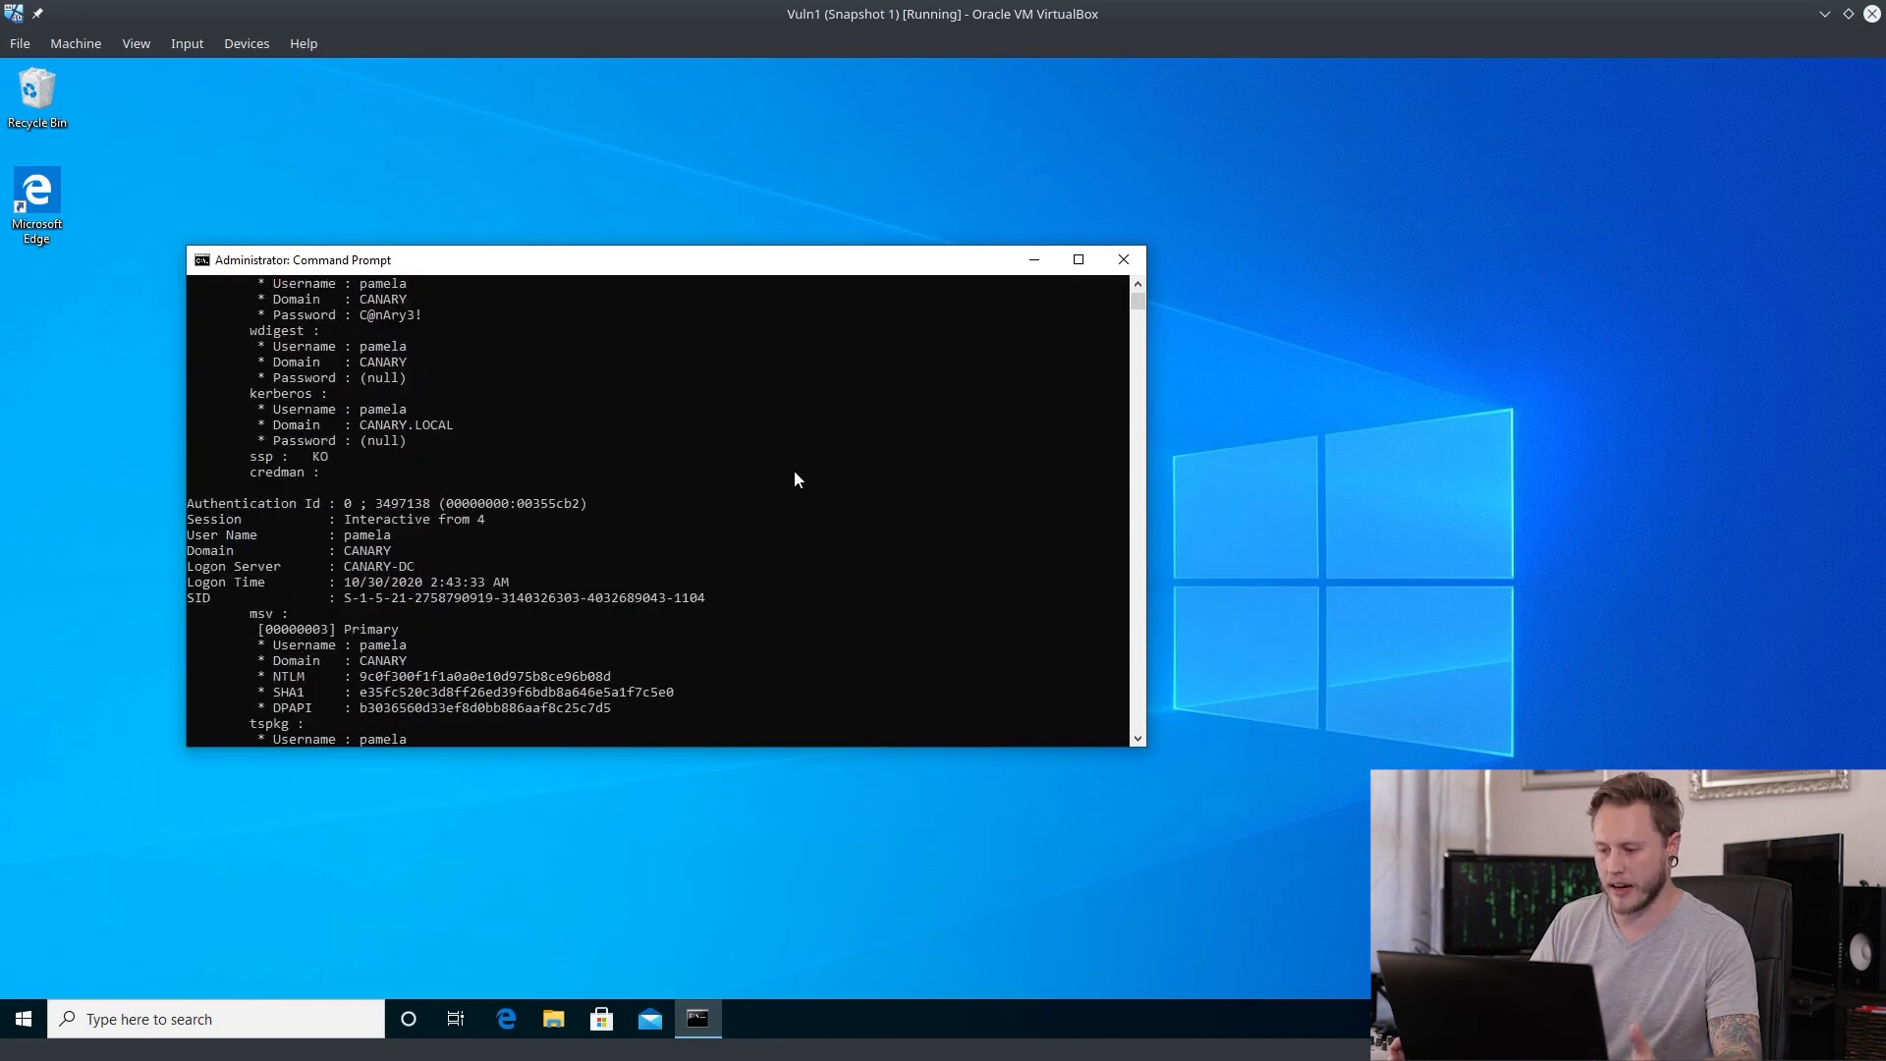
scroll(up, 3)
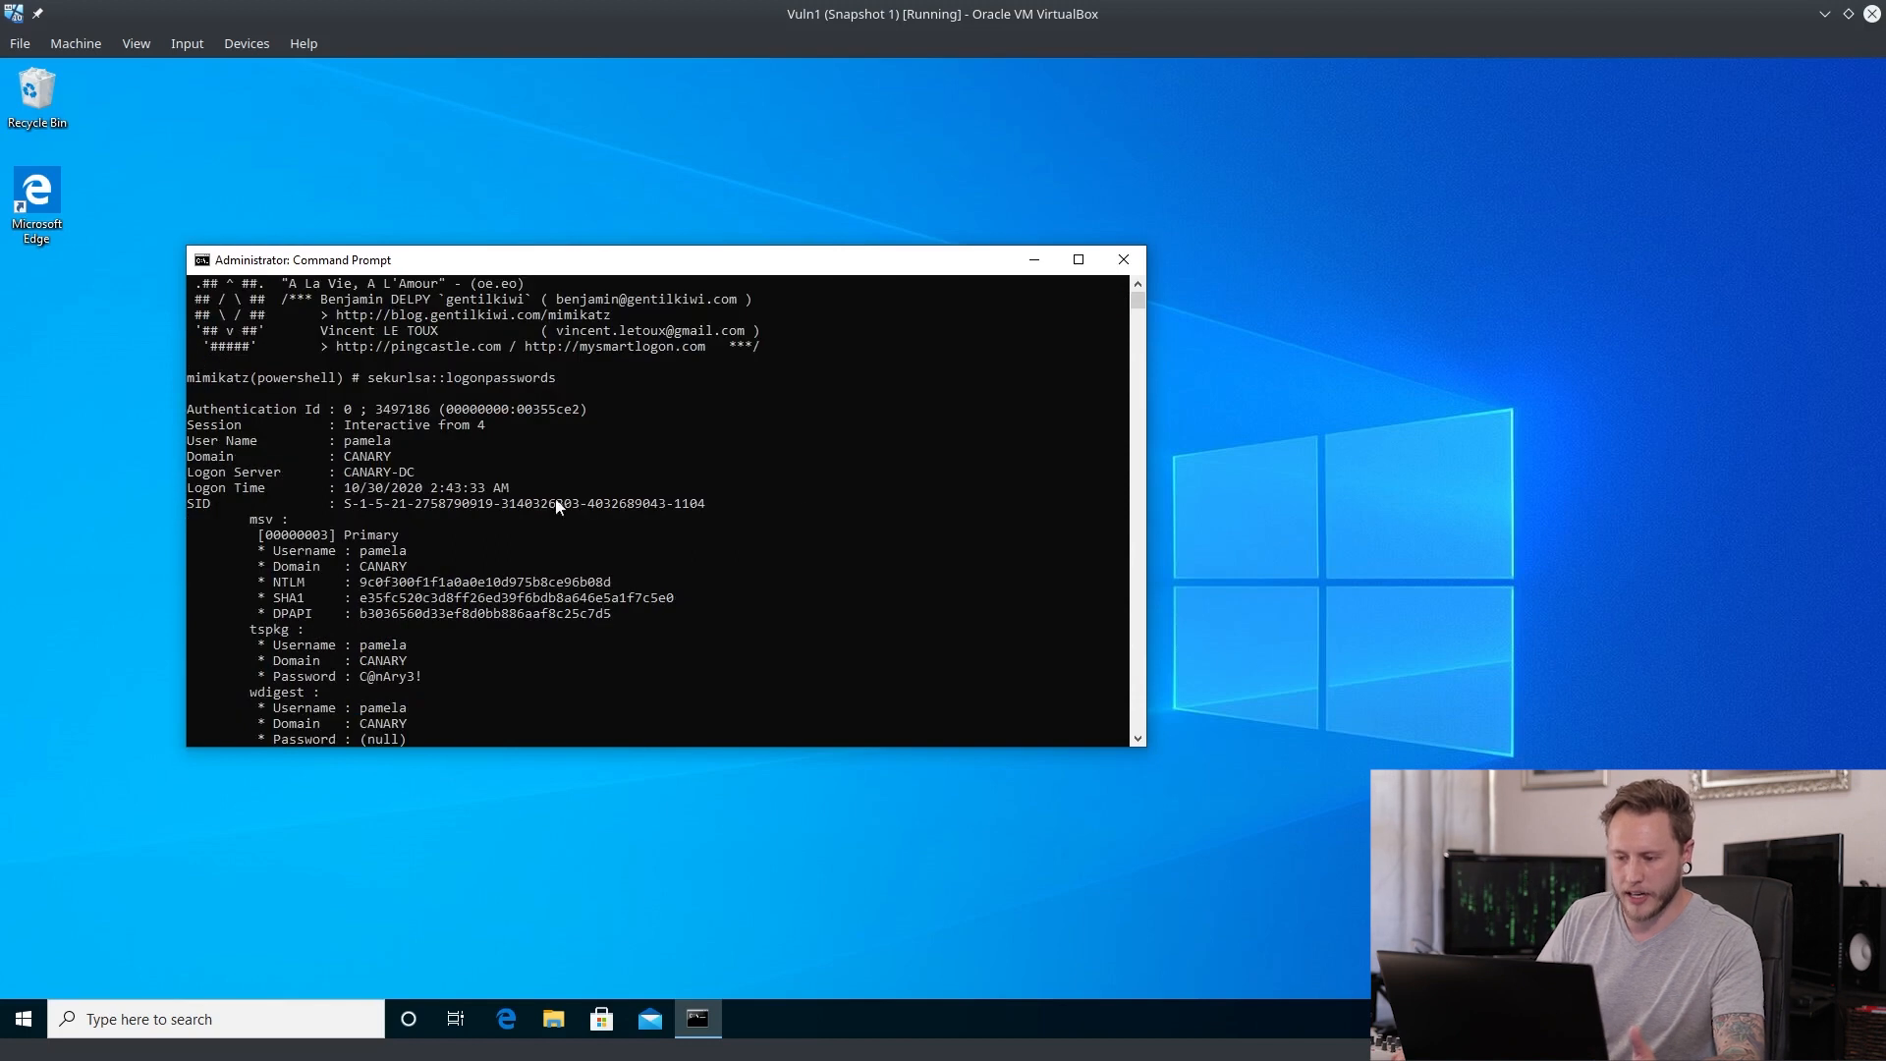
double_click(462, 376)
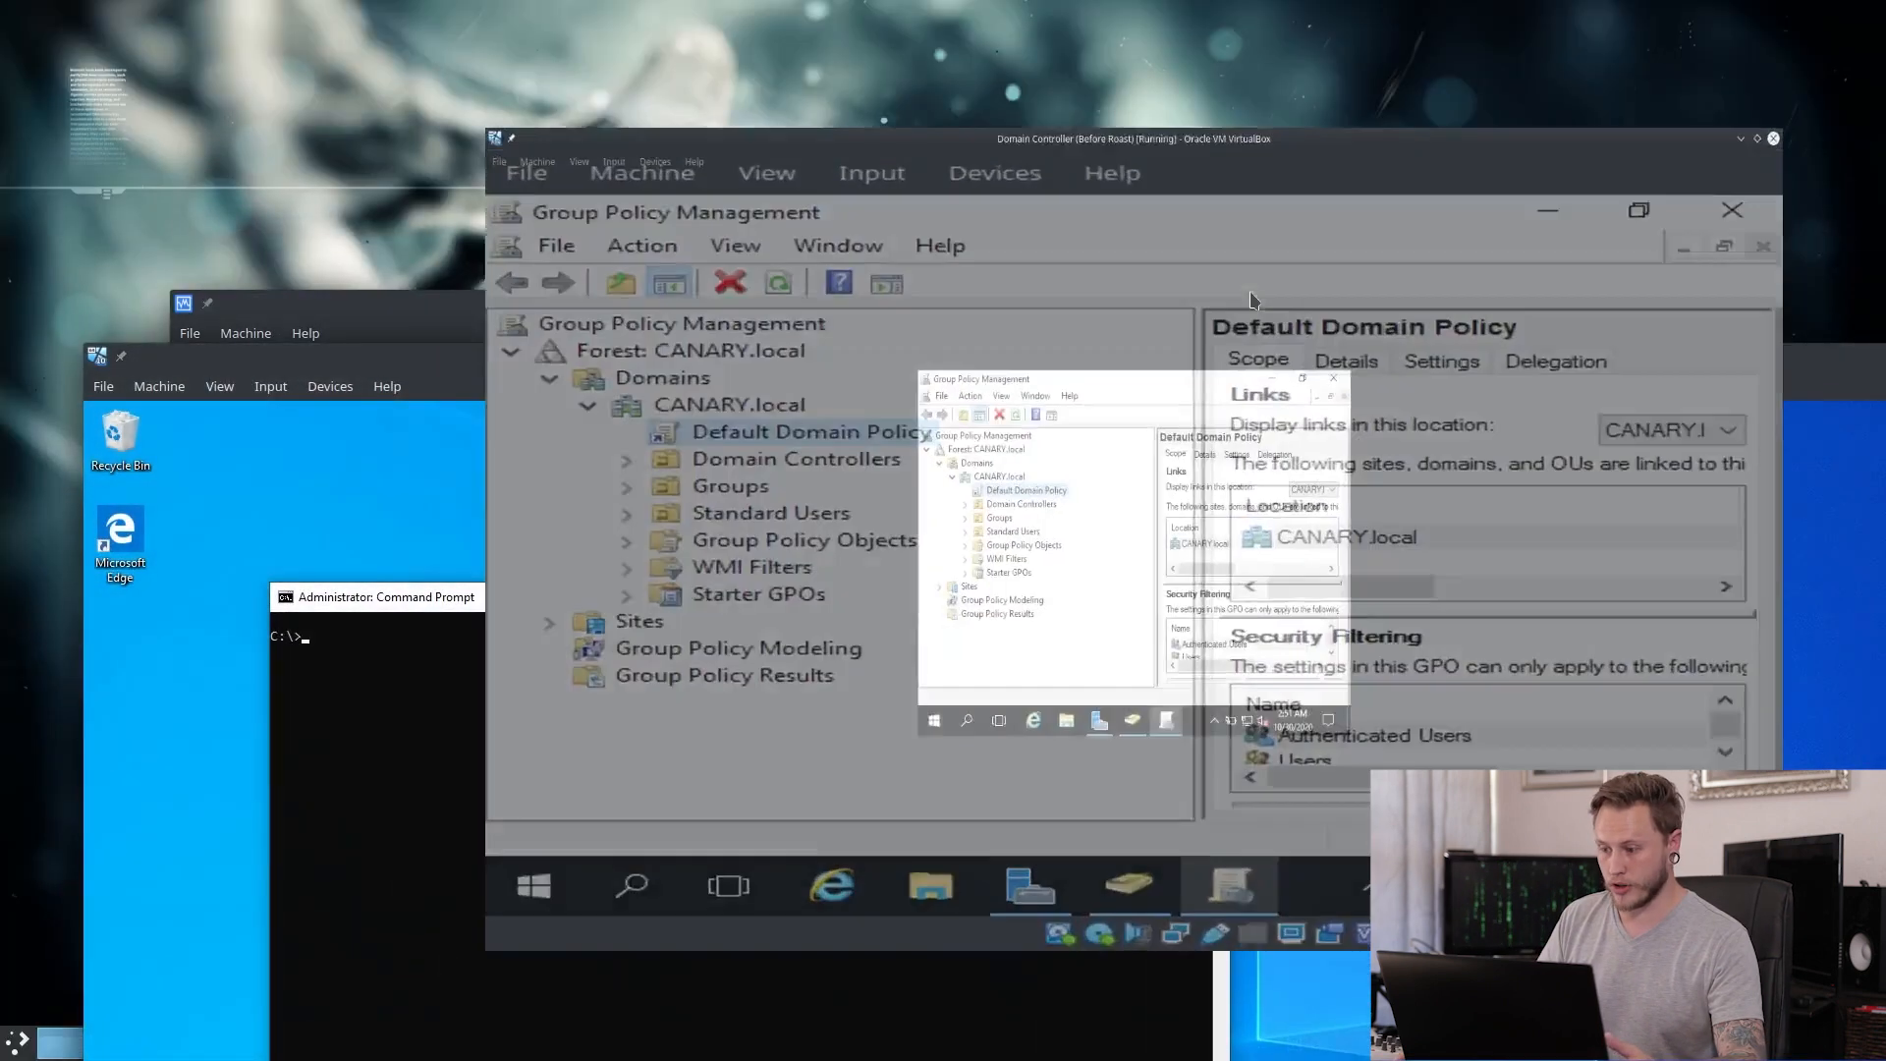
click(1639, 210)
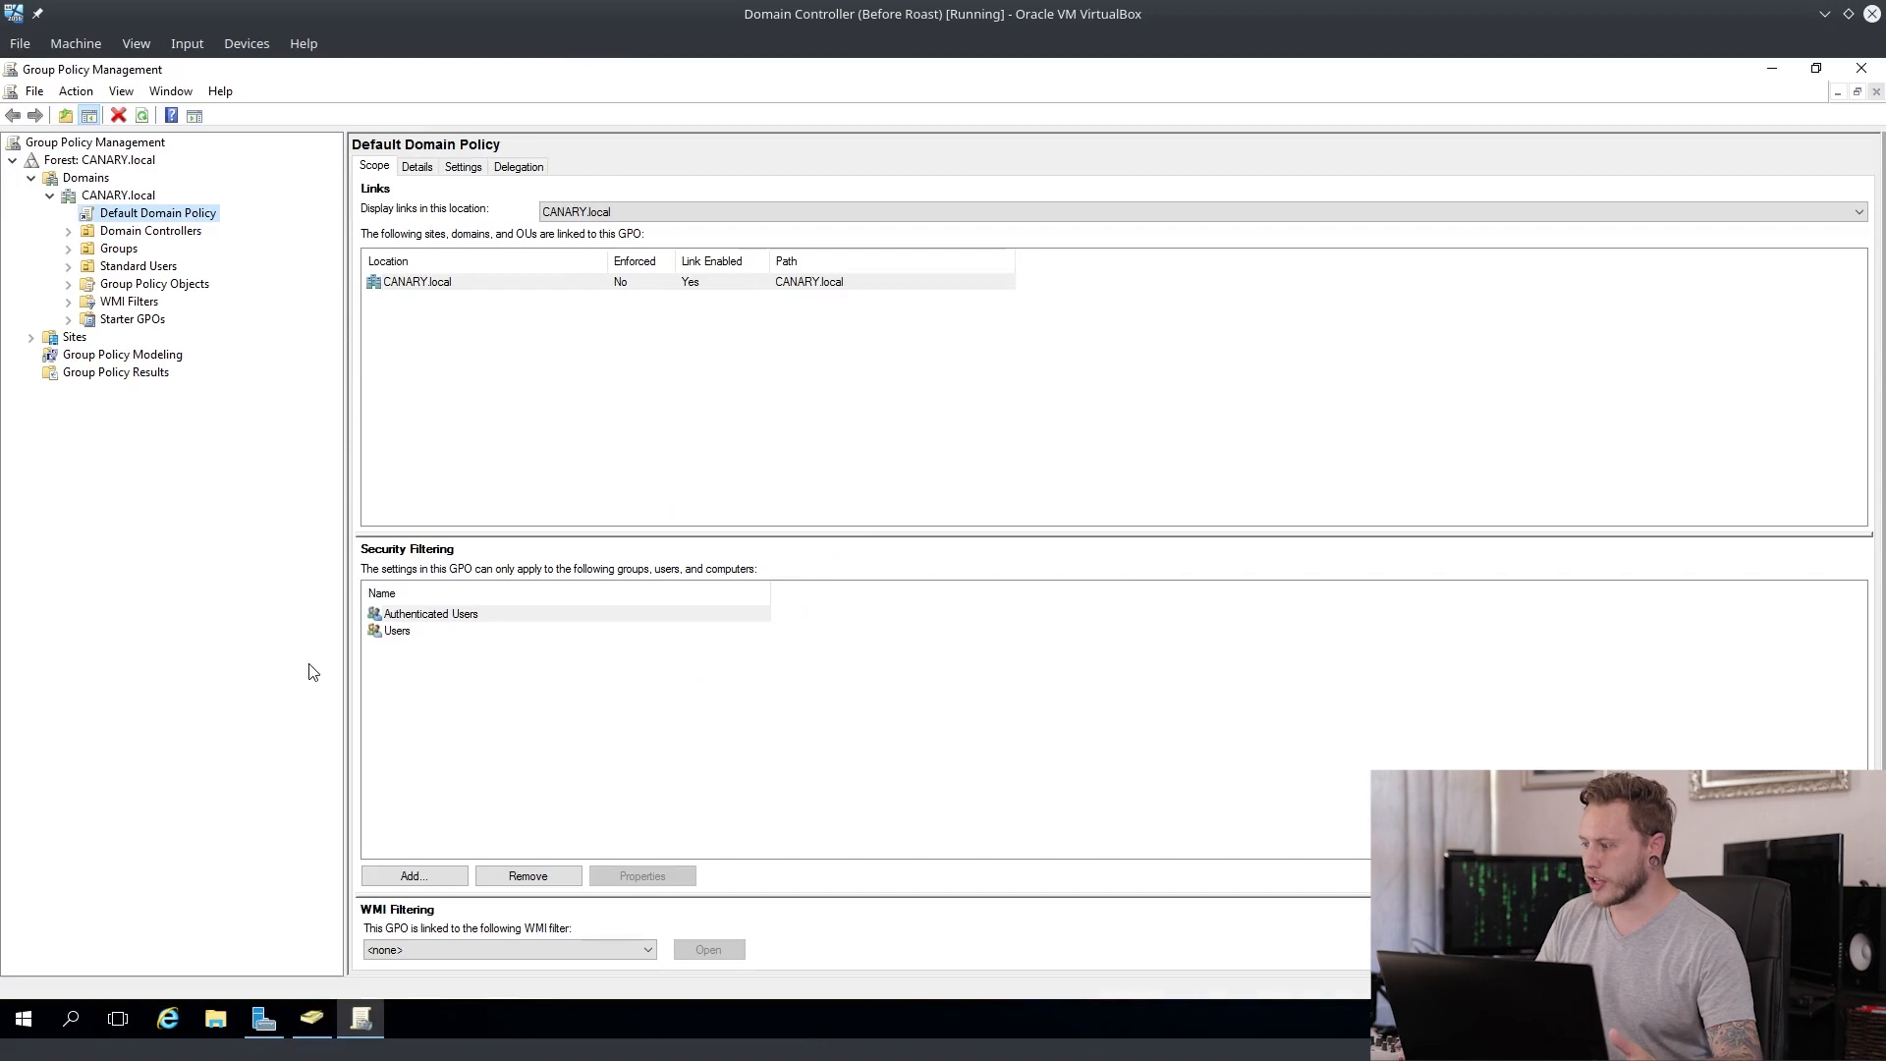
mouse_move(136, 220)
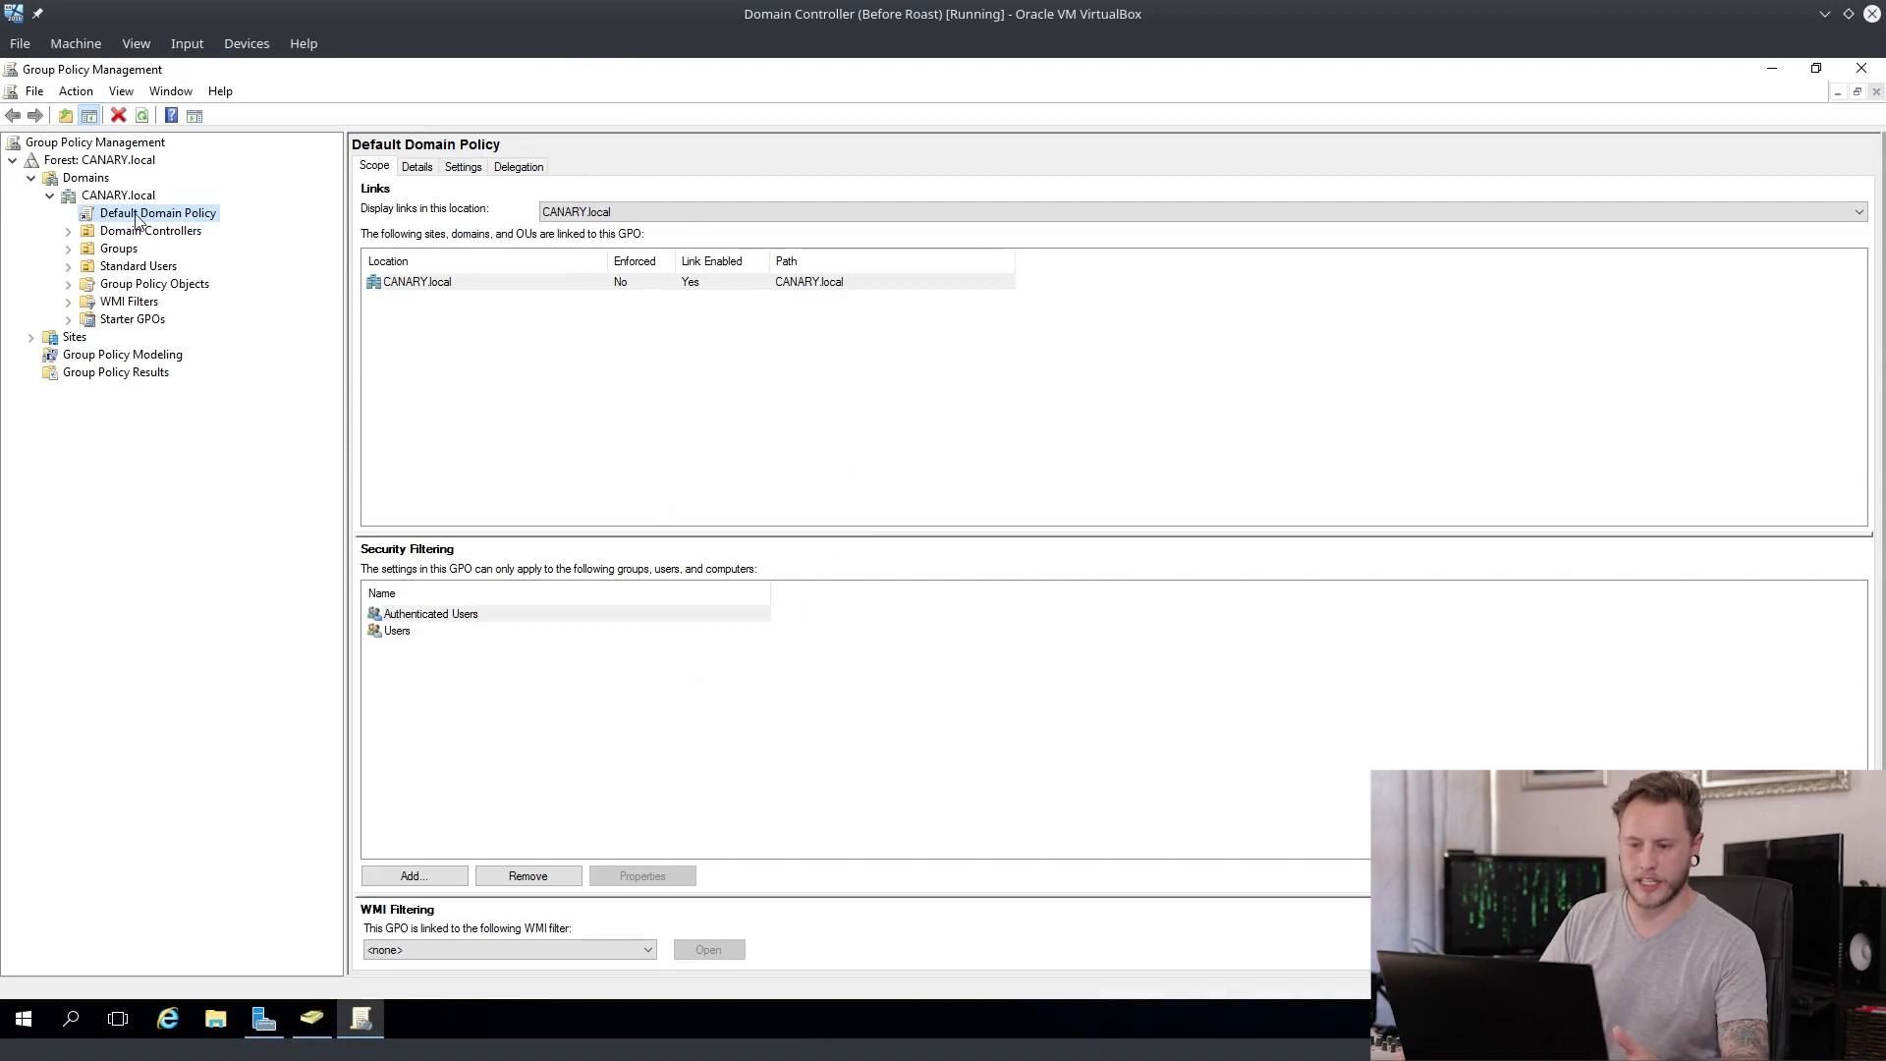
right_click(156, 213)
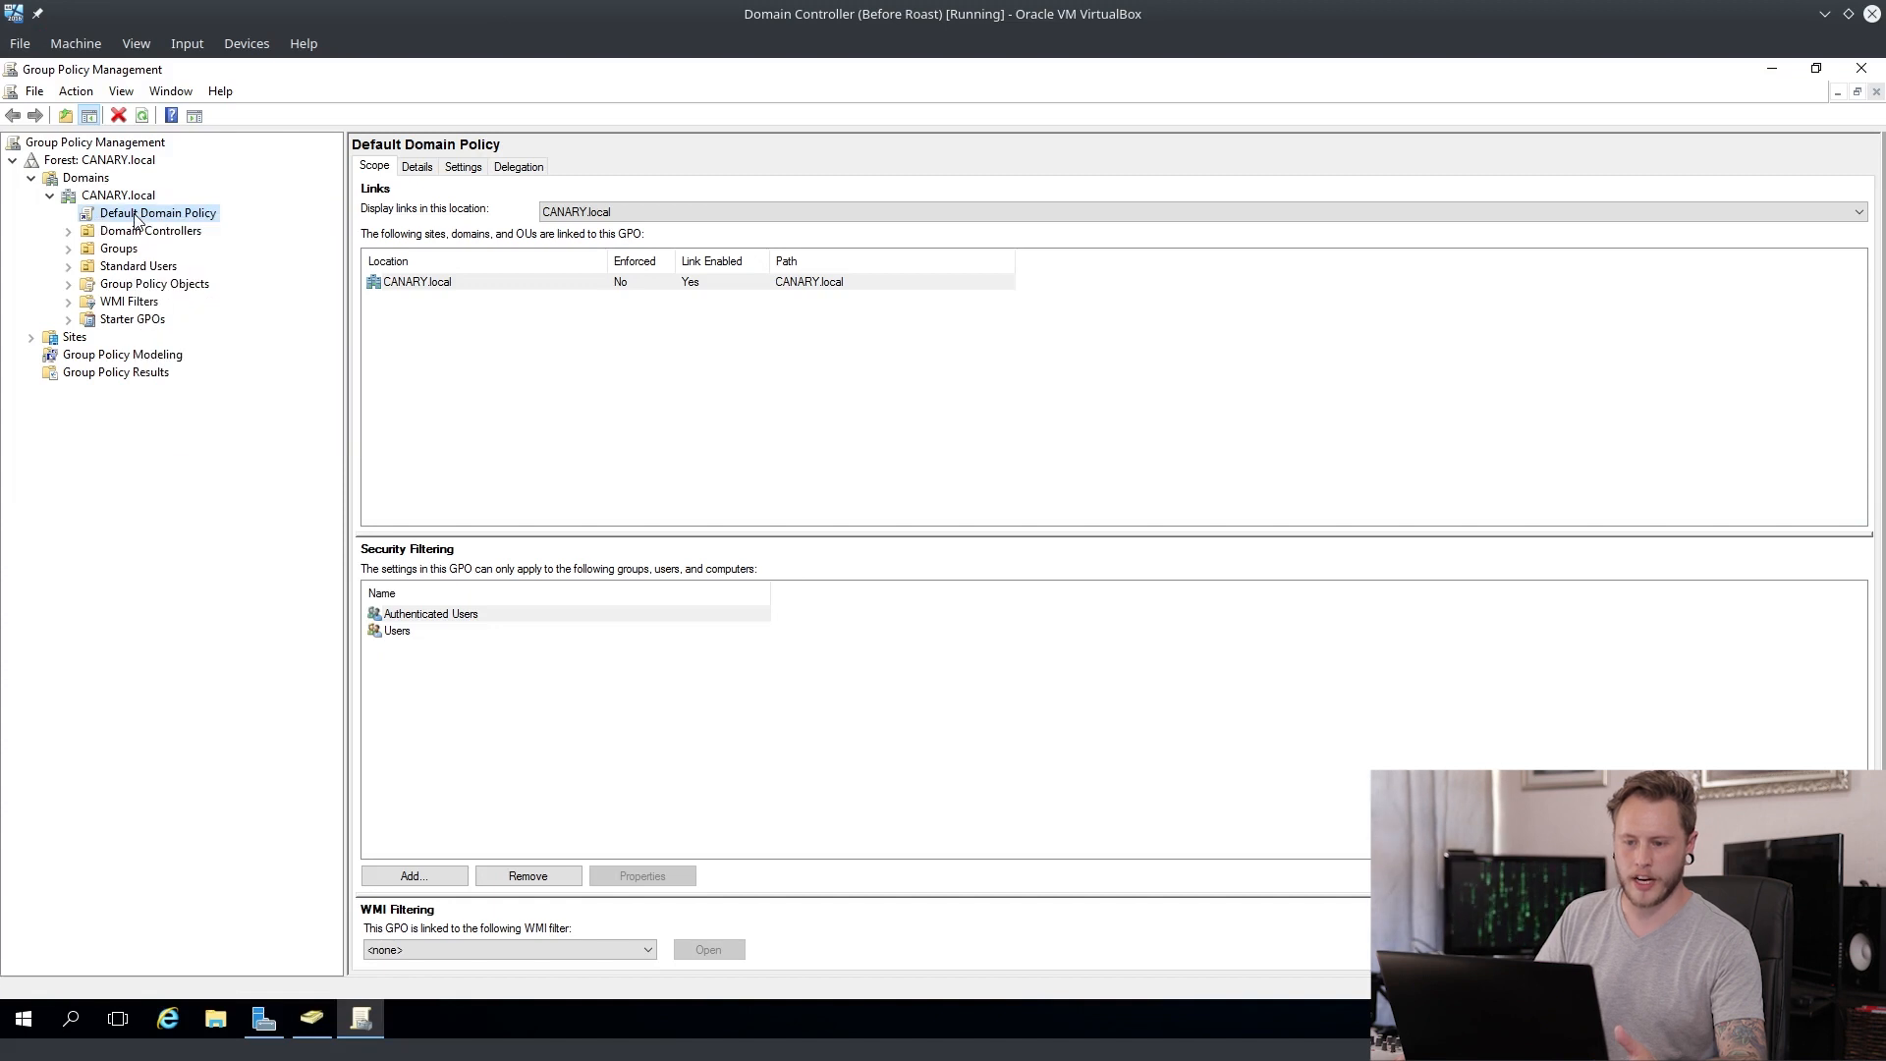
right_click(156, 213)
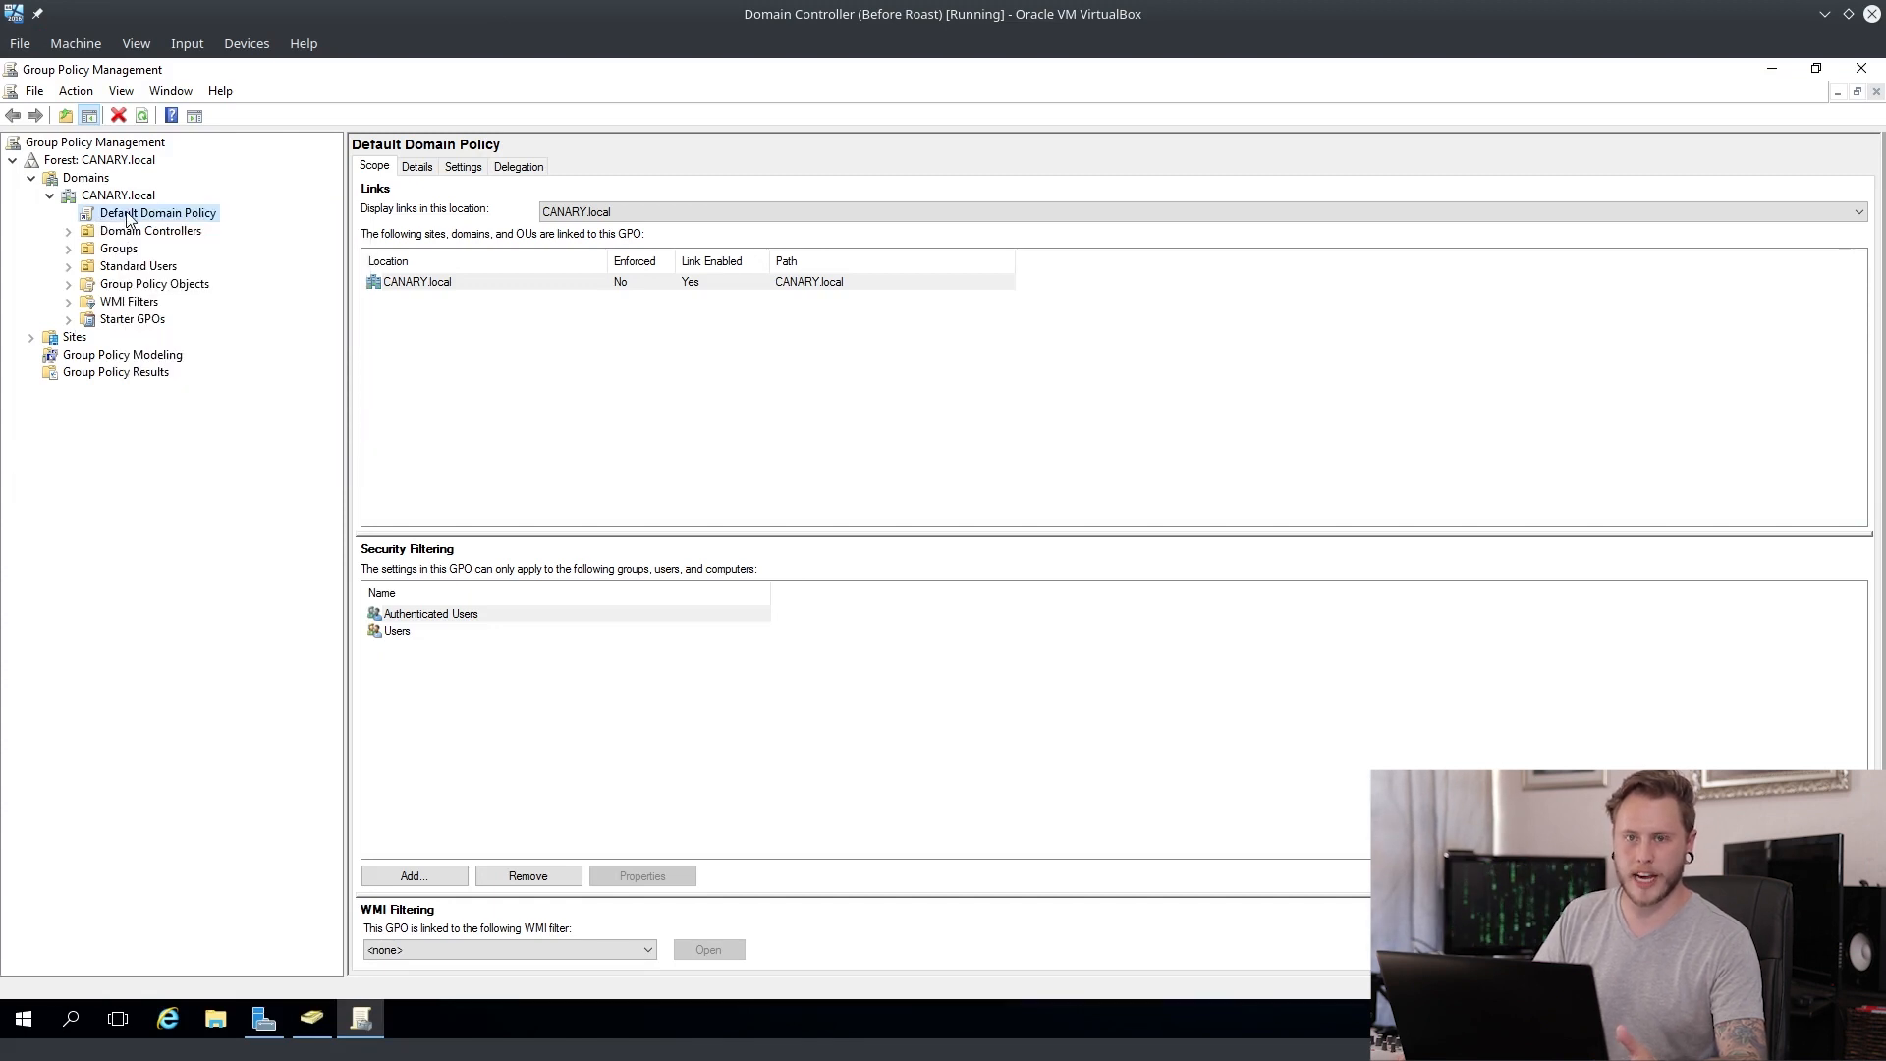
mouse_move(164, 231)
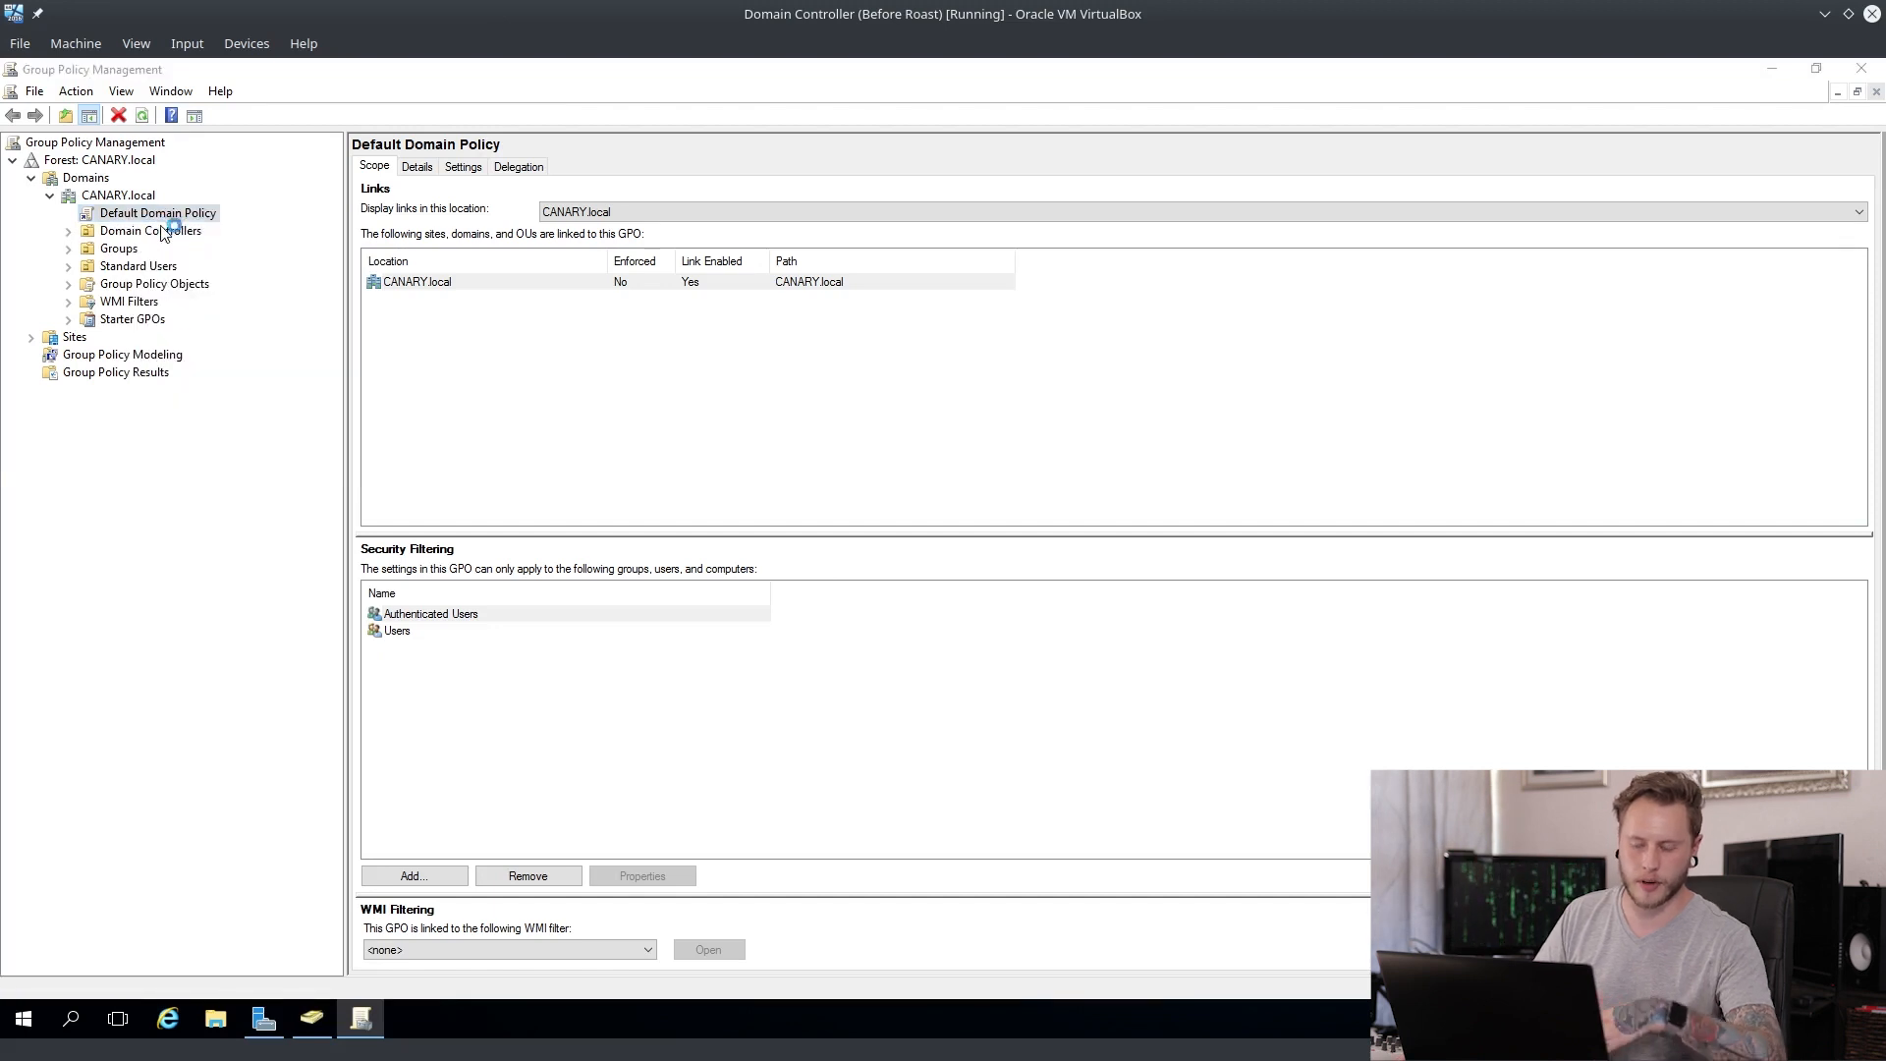
Step: Edit Default Domain Policy and define the Debug programs user right with no accounts
double_click(157, 214)
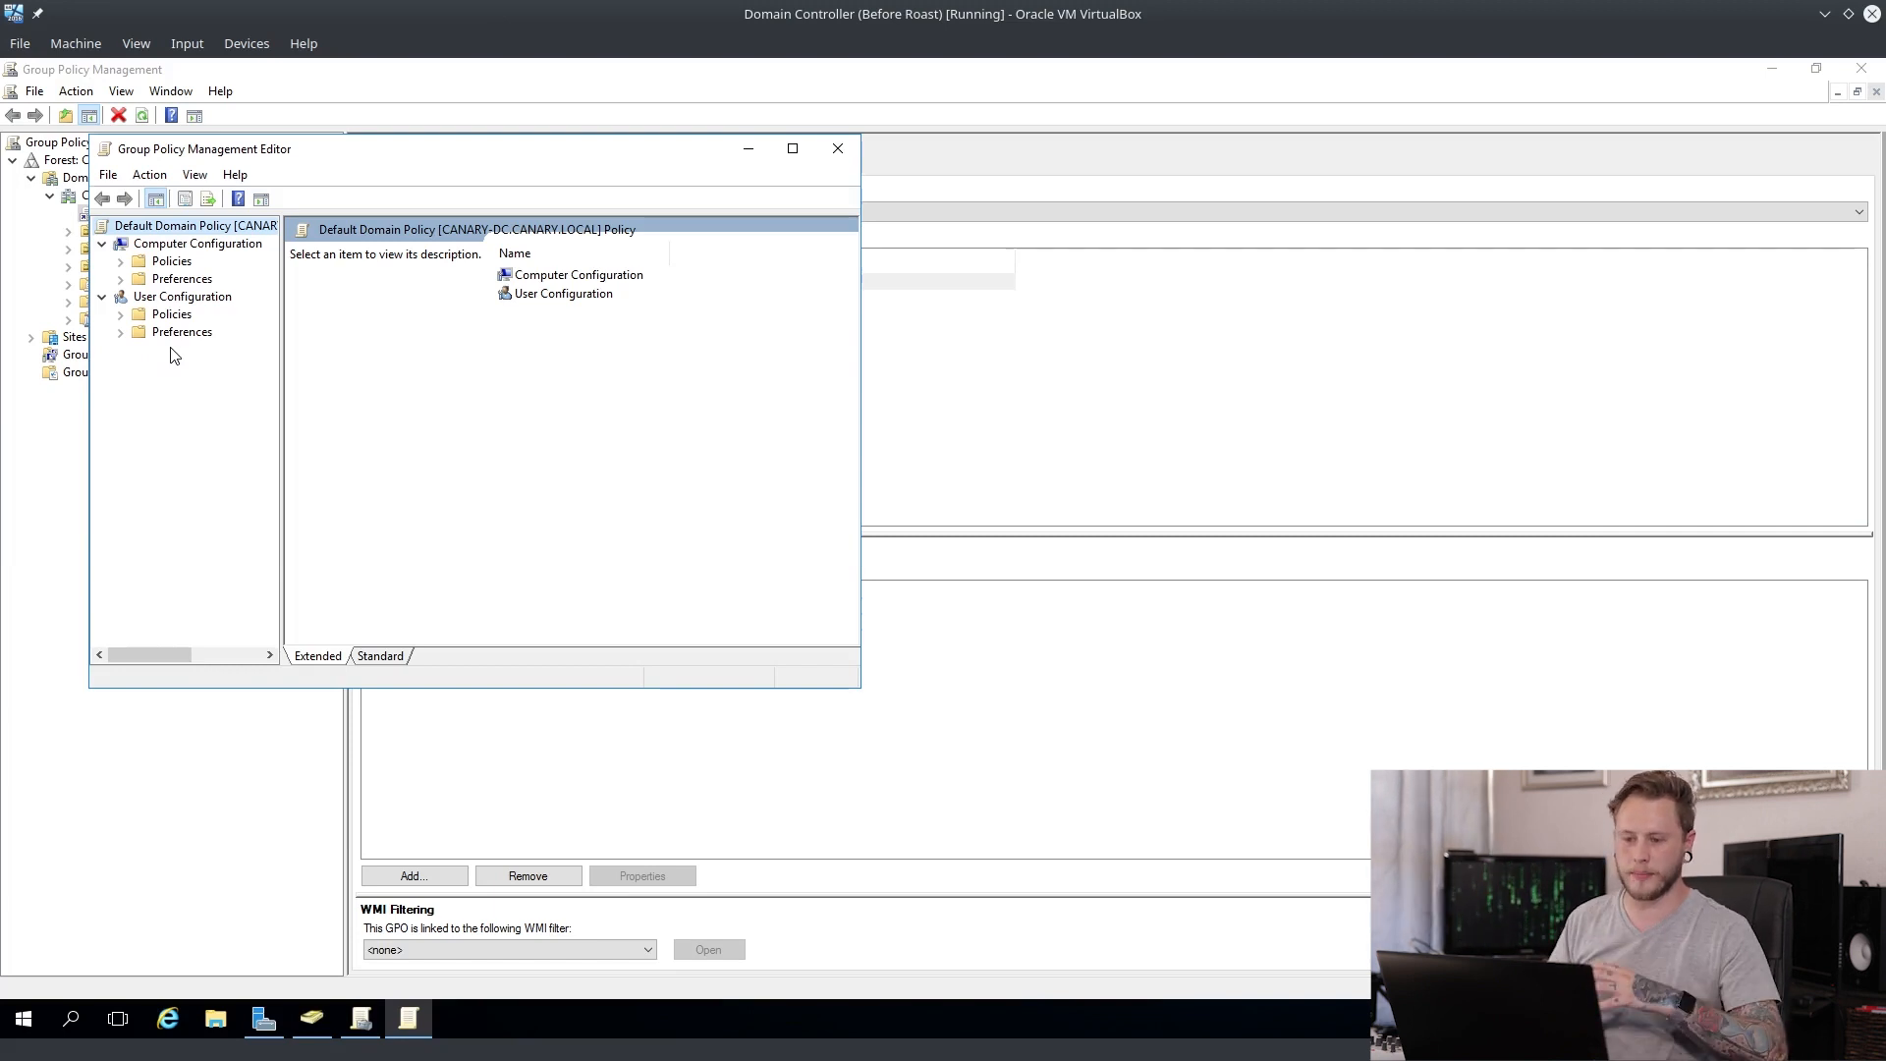
mouse_move(108, 286)
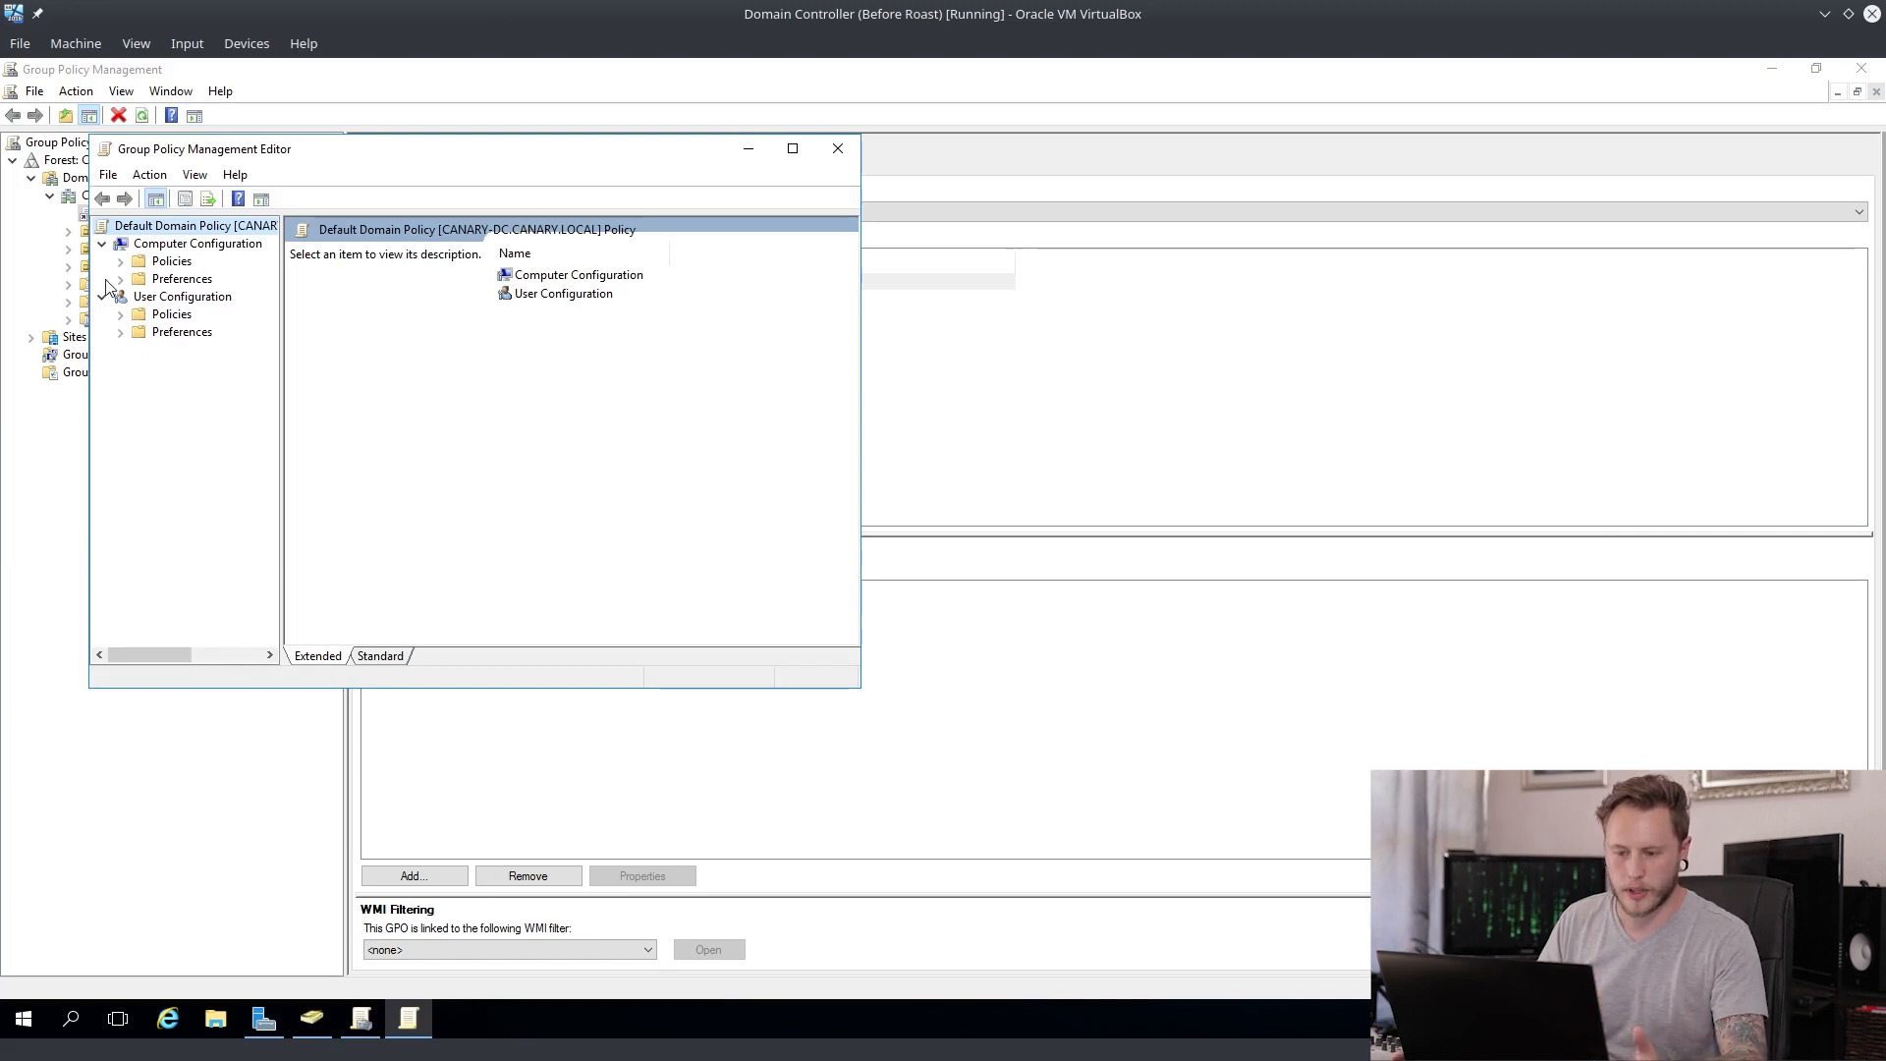
click(120, 278)
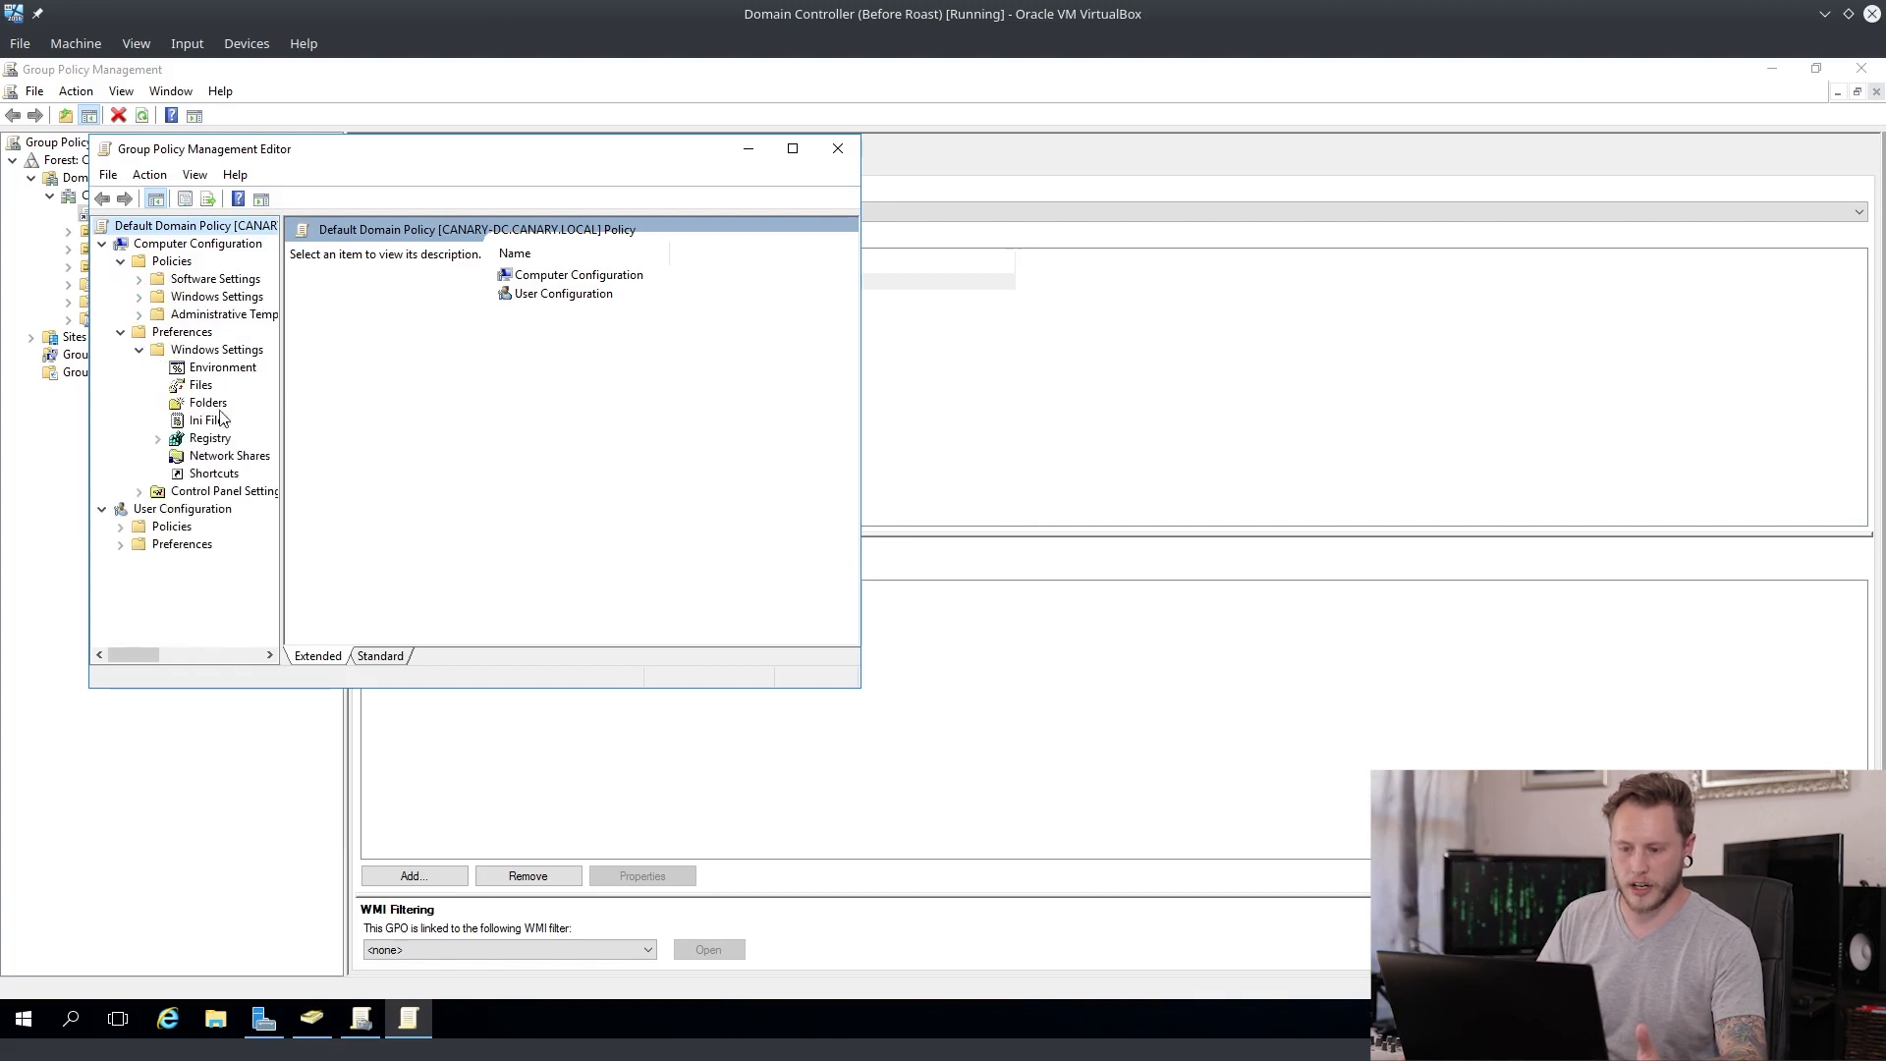
mouse_move(237, 436)
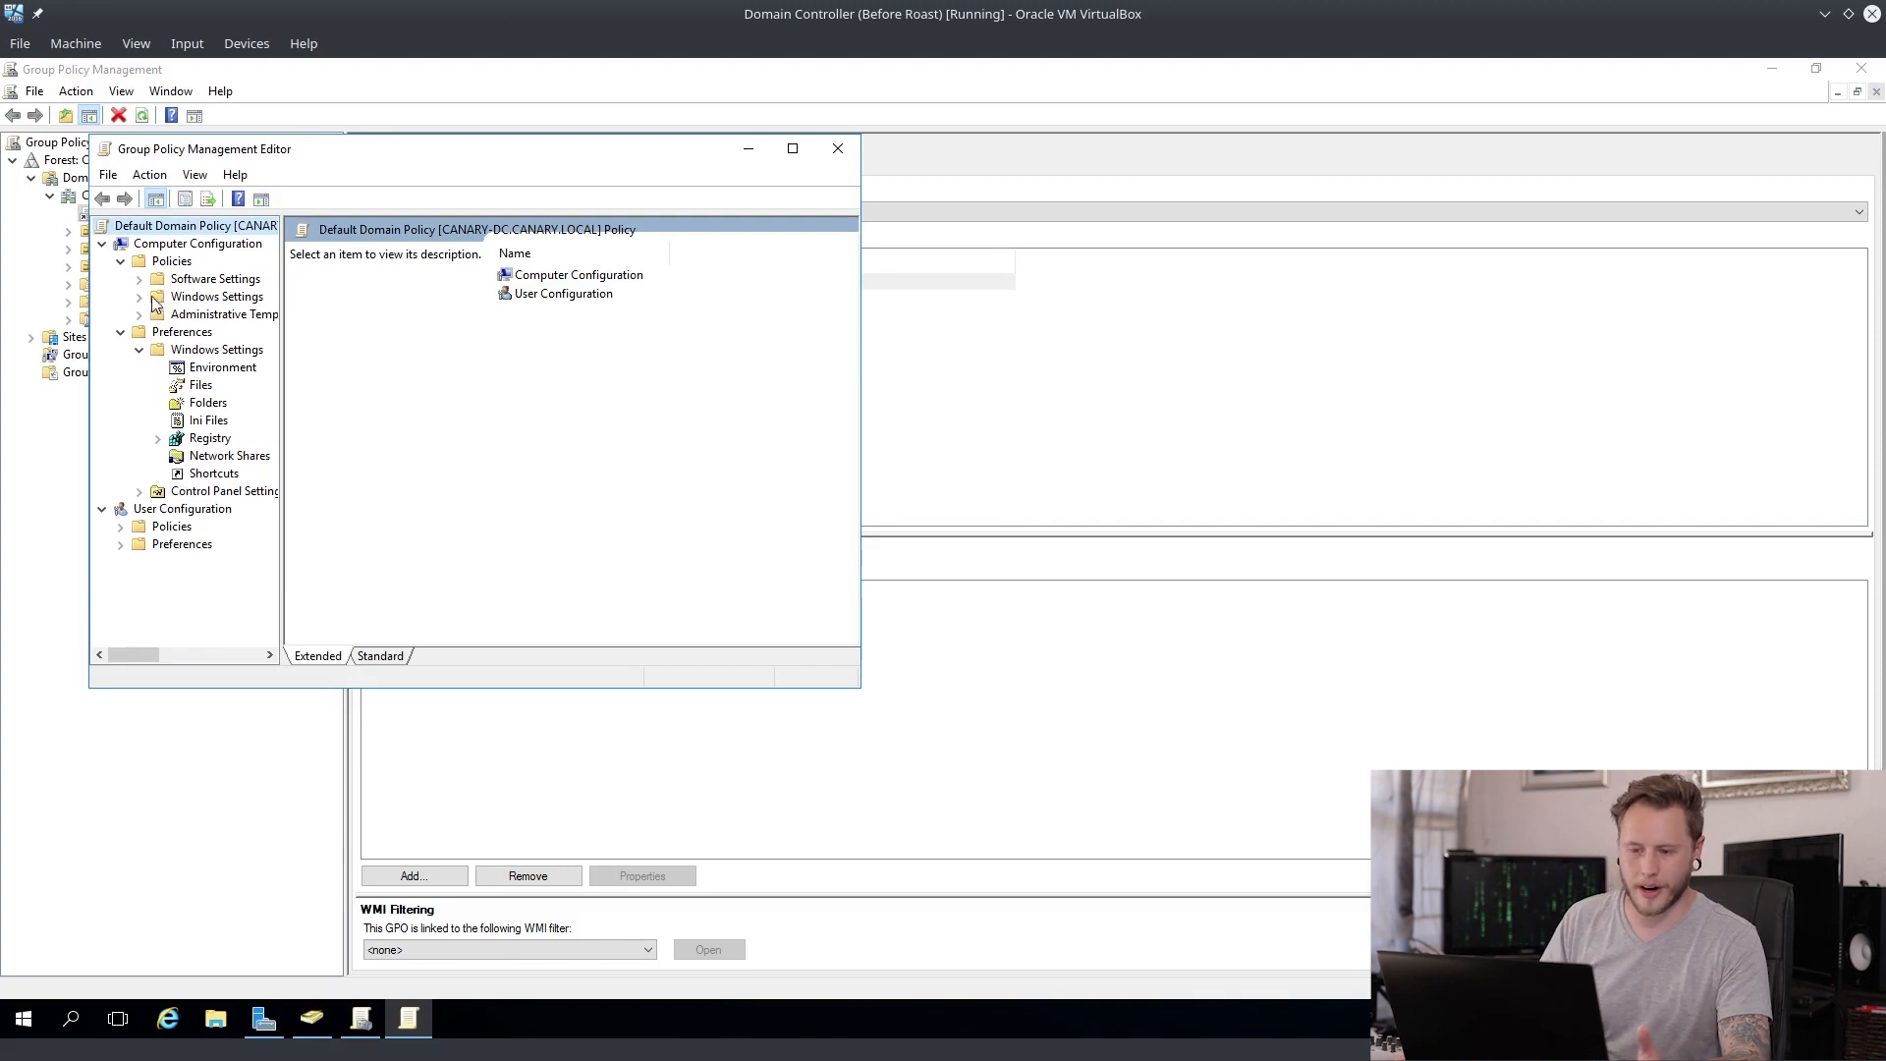
click(159, 296)
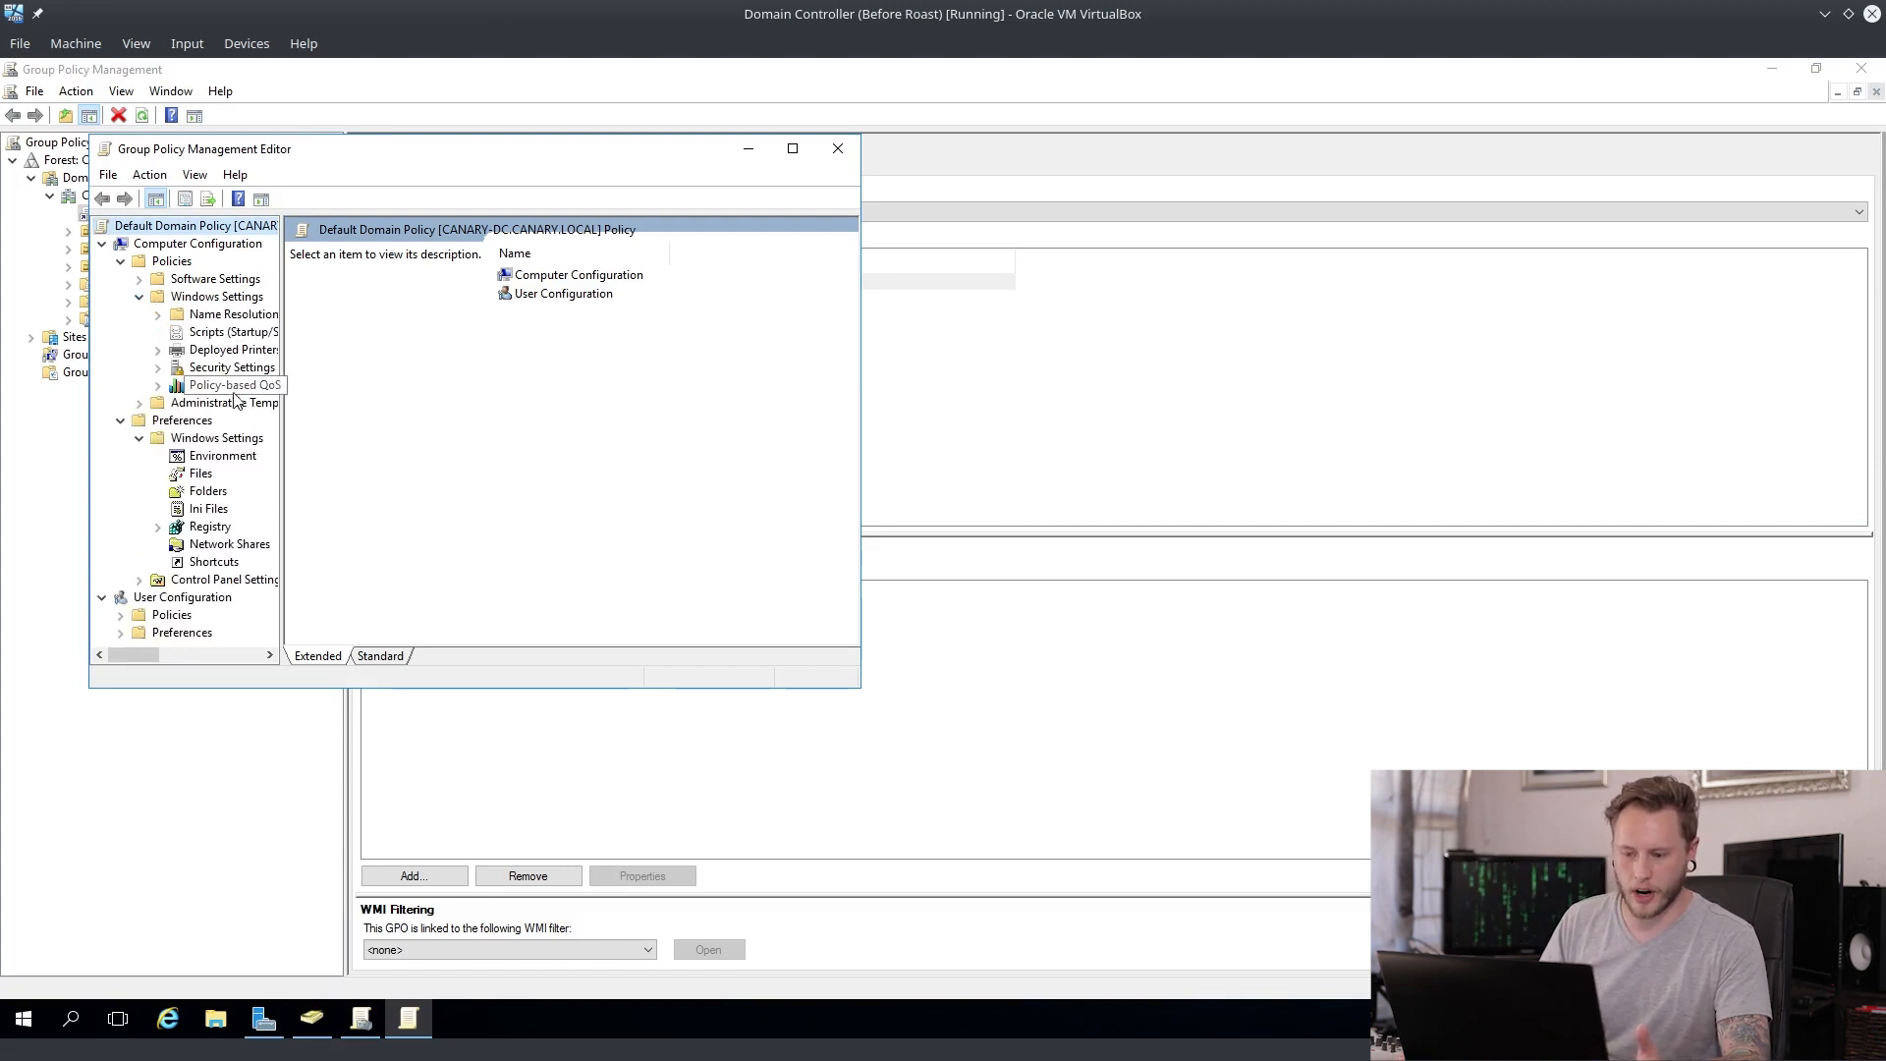
click(216, 297)
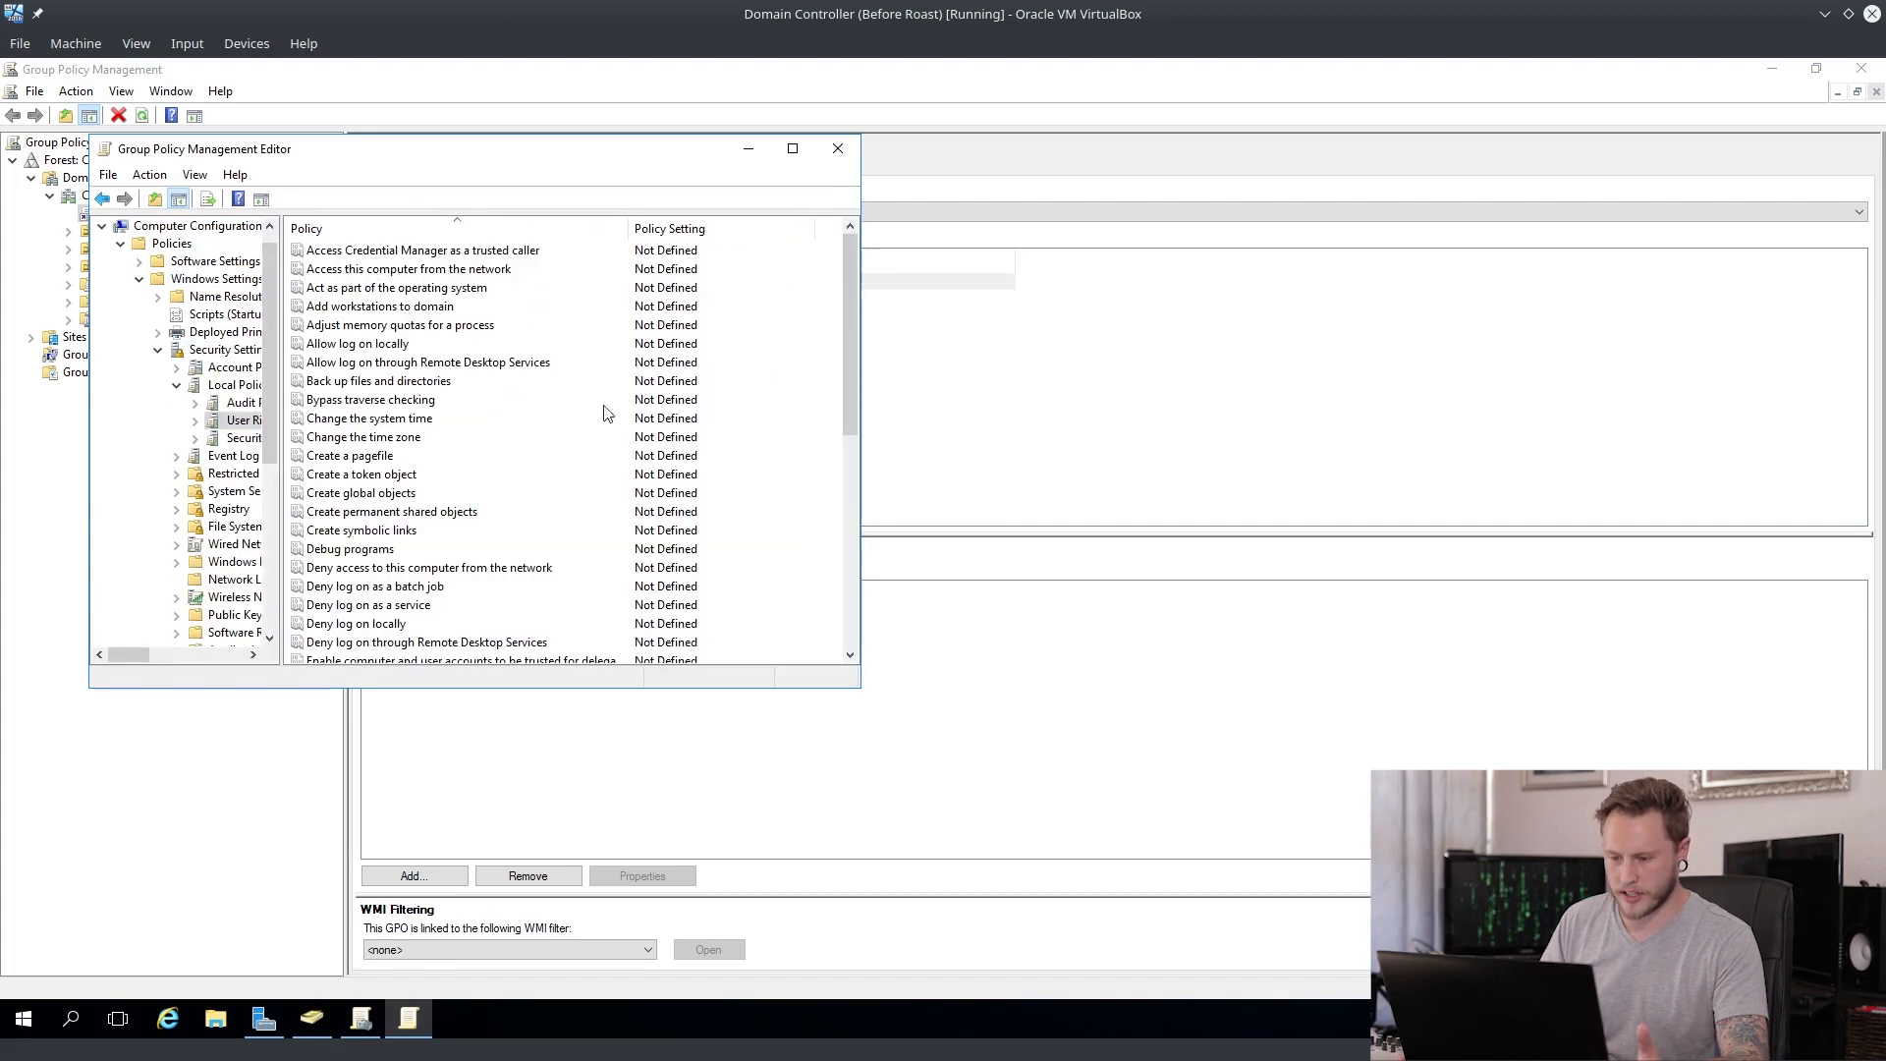
double_click(349, 548)
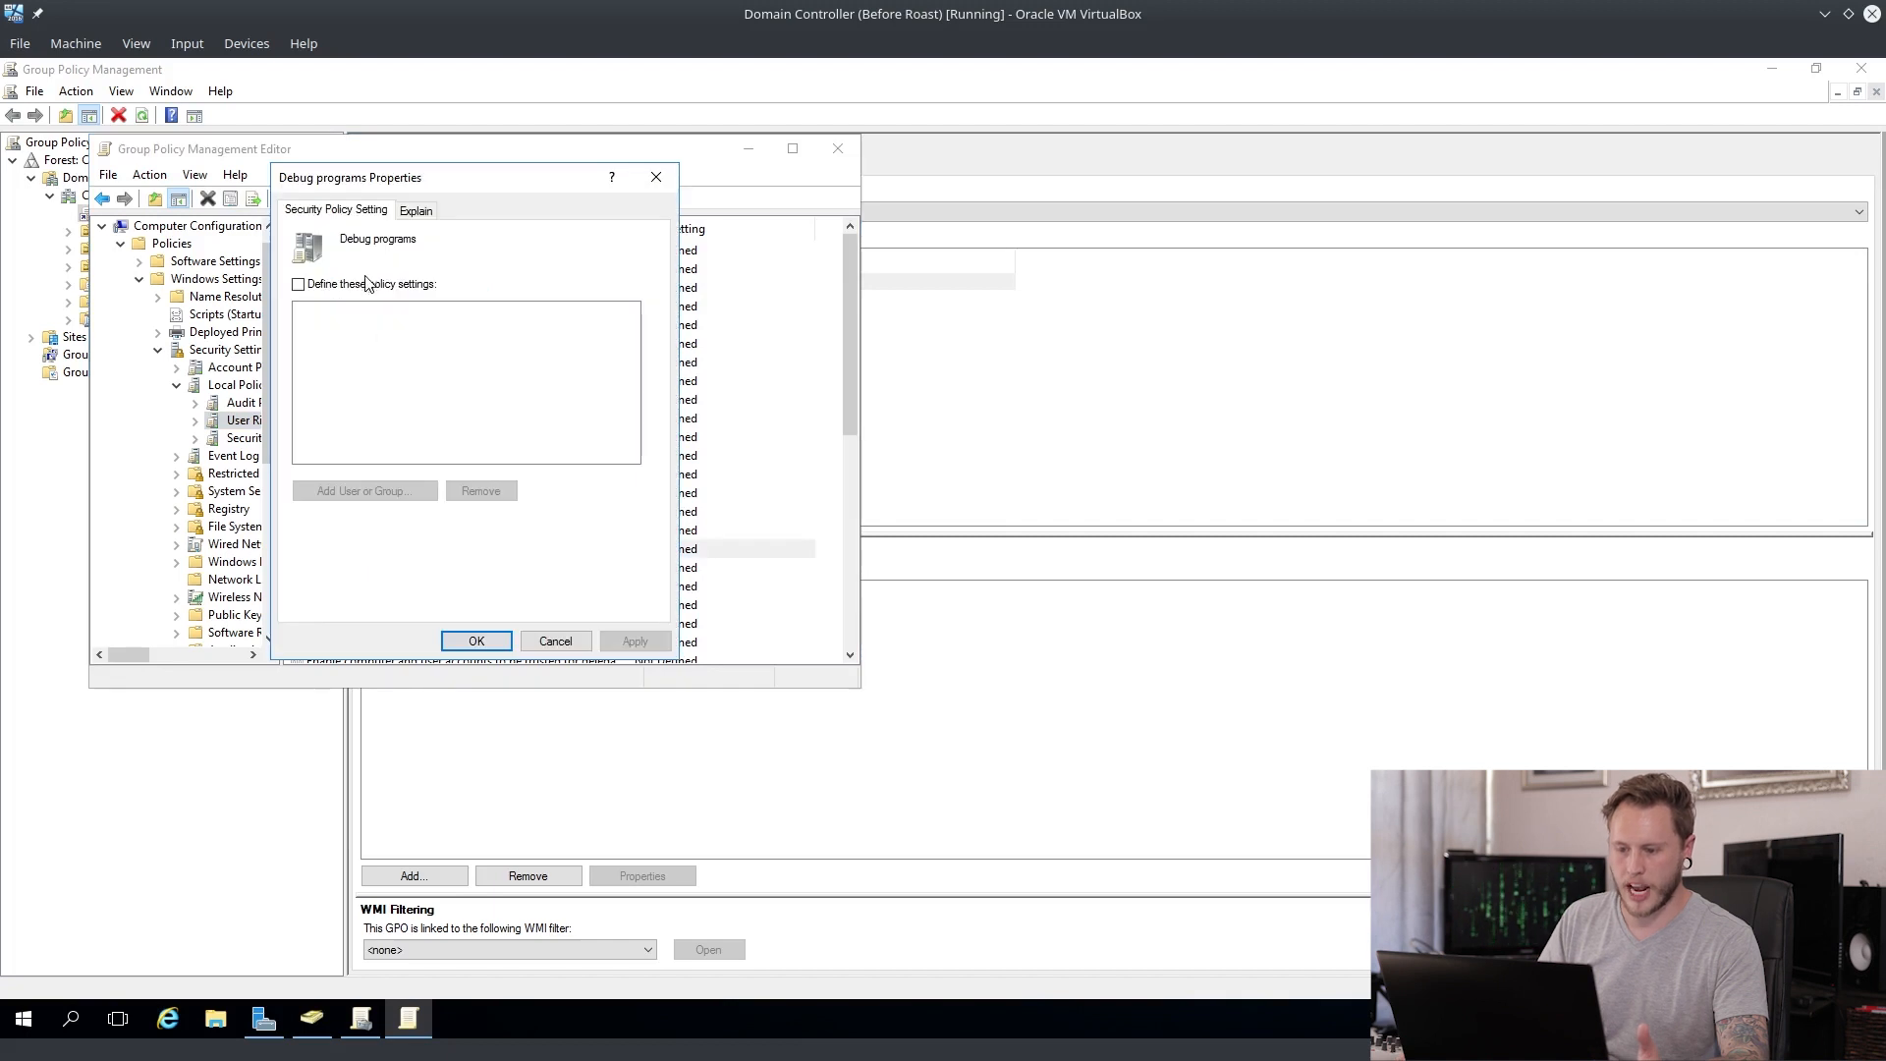
click(296, 284)
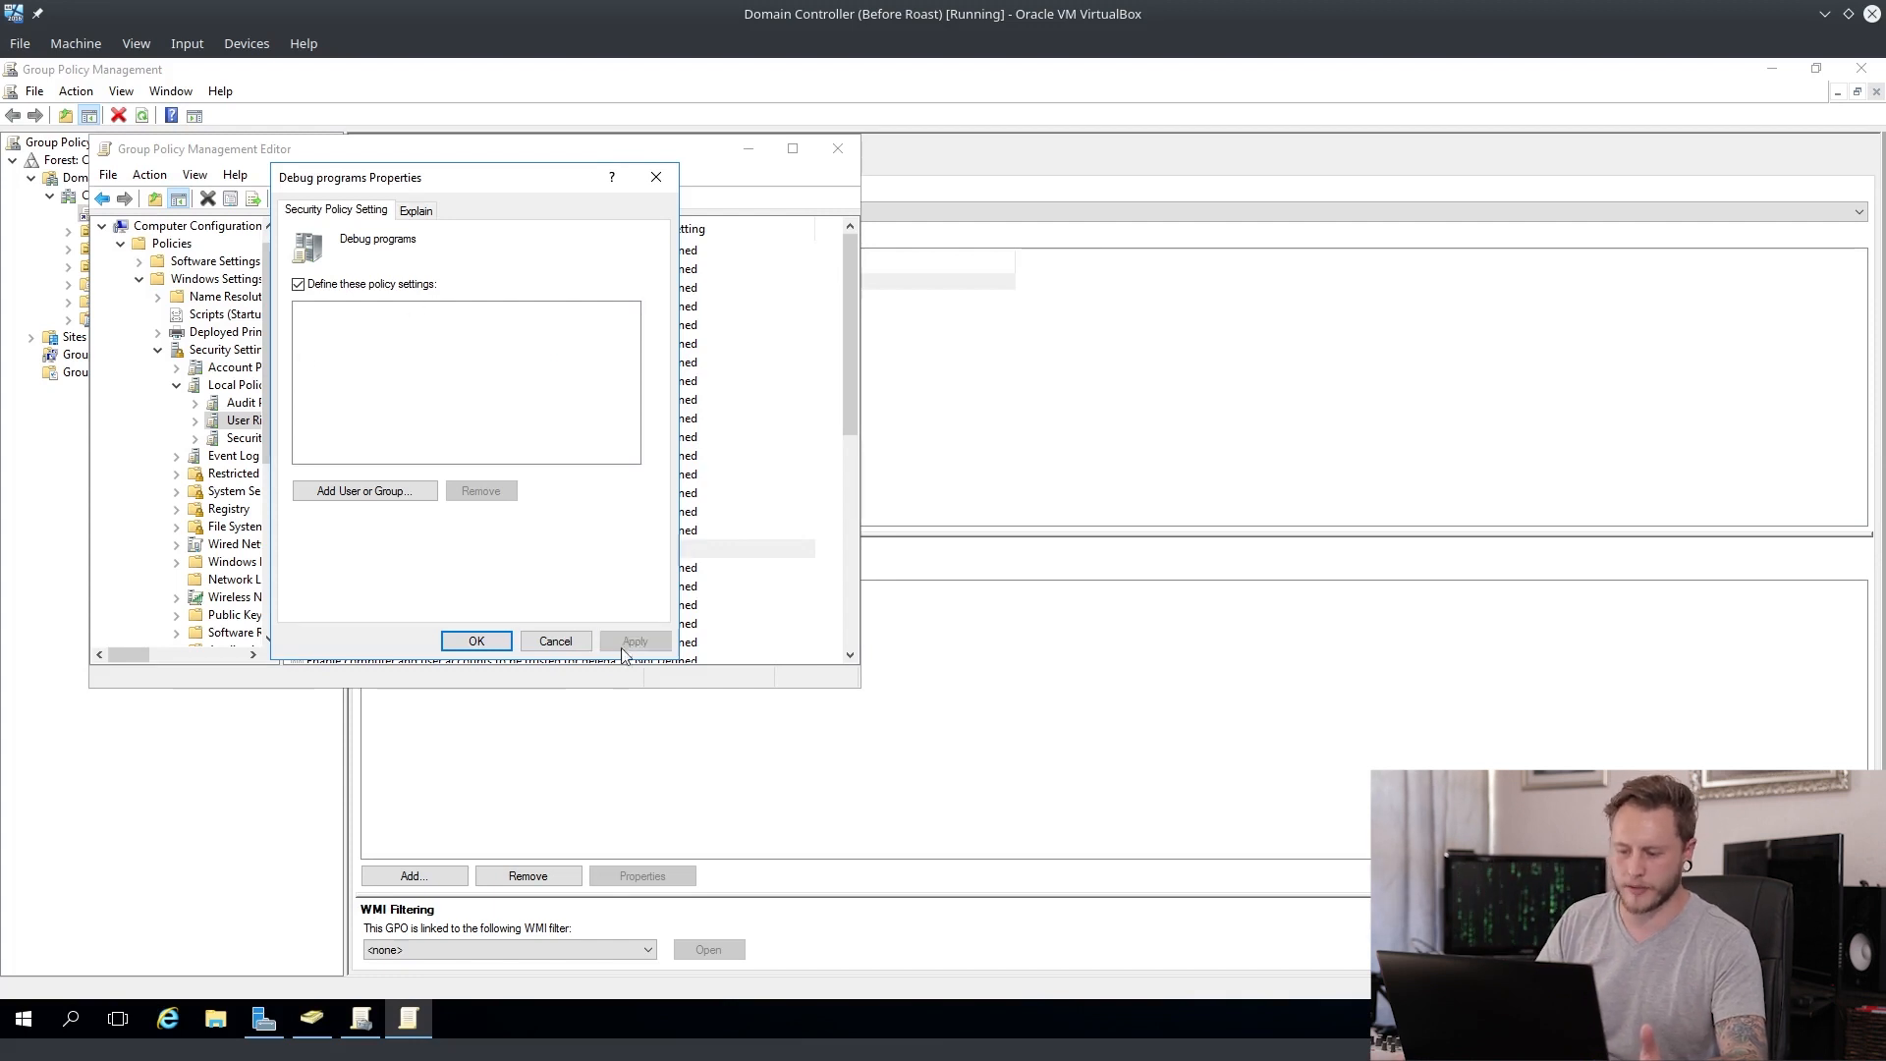
click(556, 639)
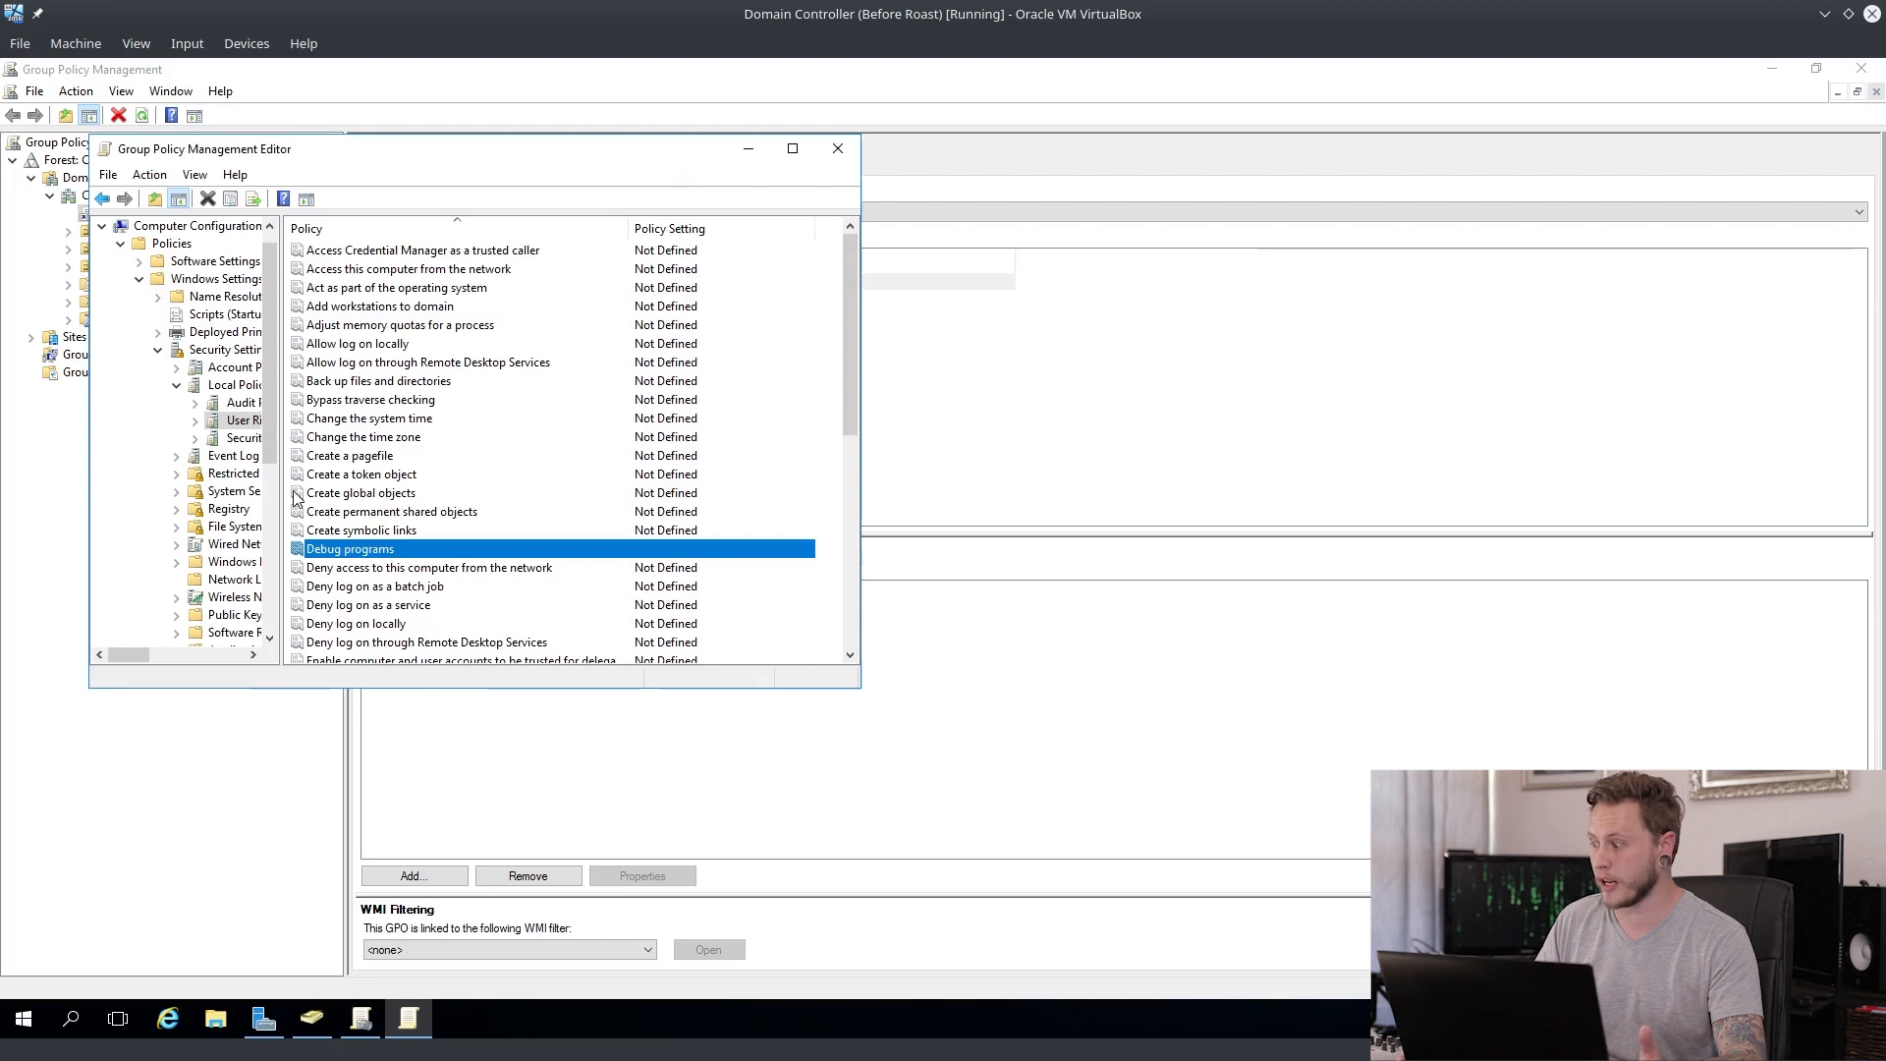
mouse_move(364, 370)
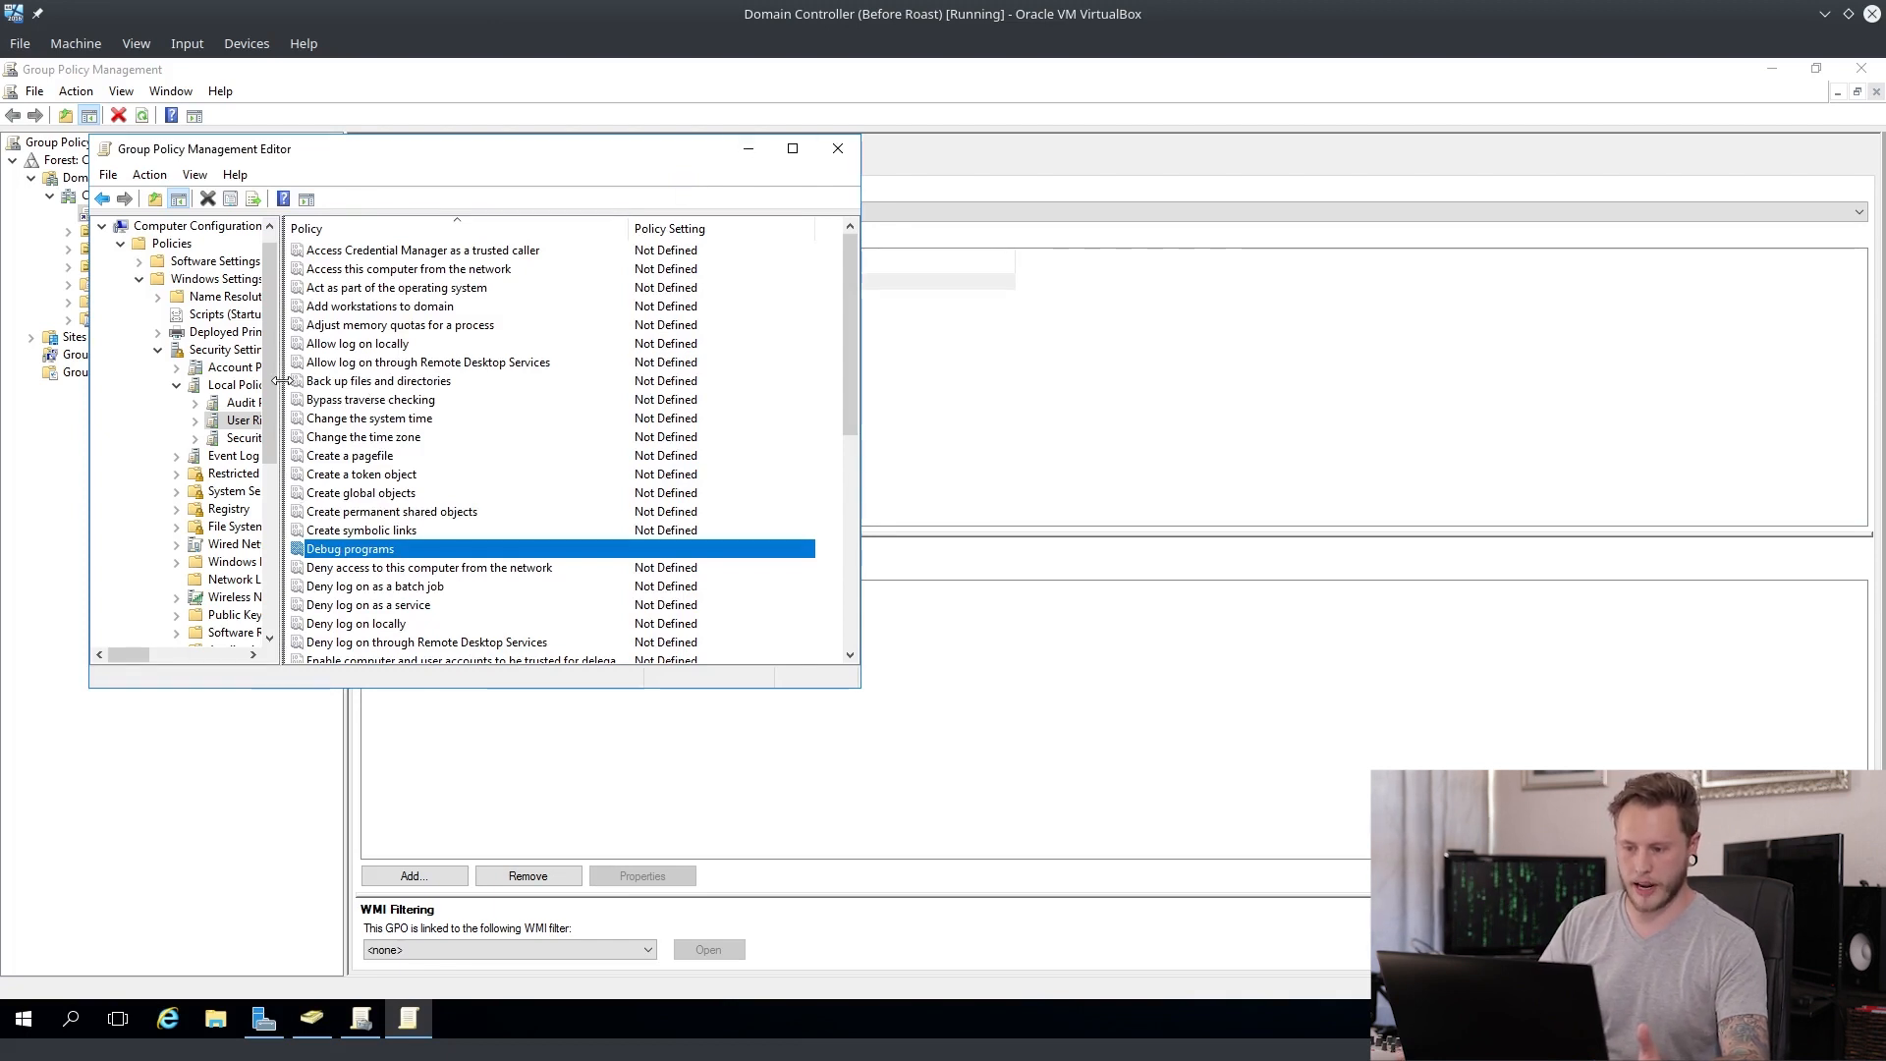
drag(277, 422, 679, 421)
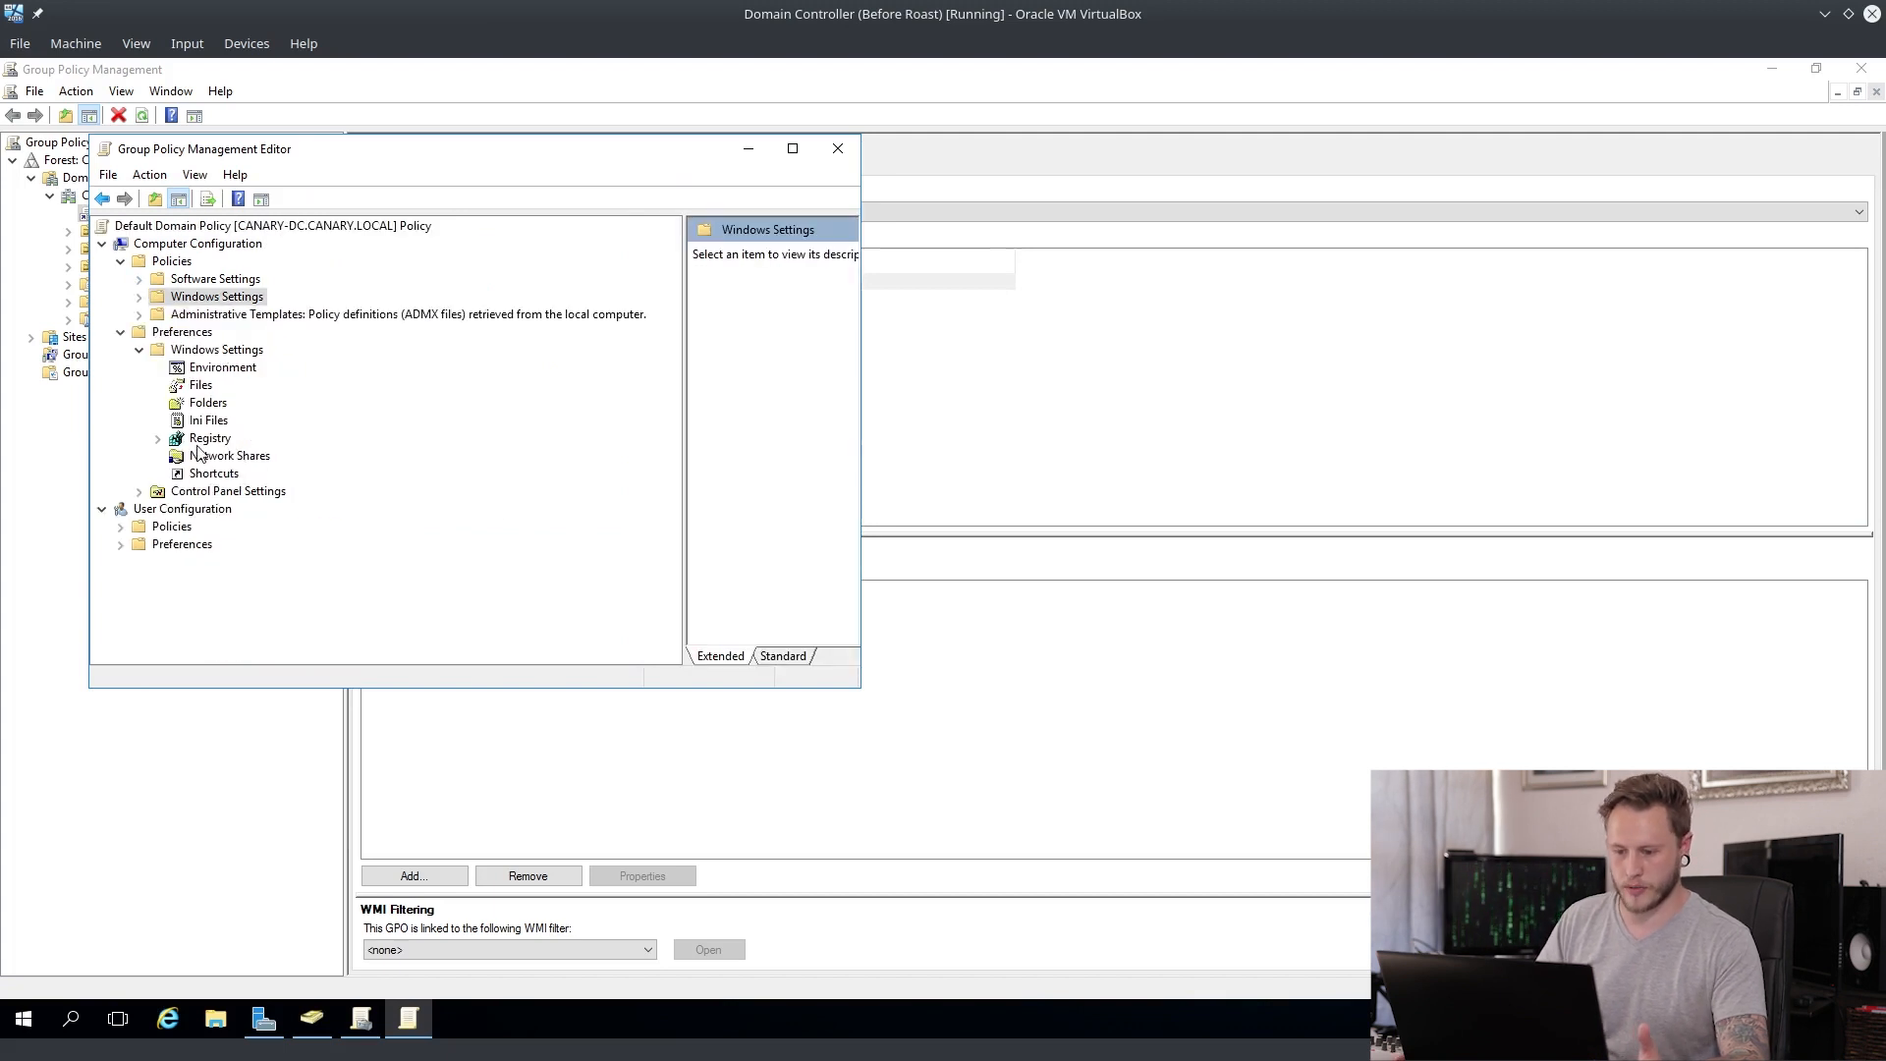
Step: Add a new Registry Item with a Create action, keyed to HKLM\SYSTEM\CurrentControlSet\Control\SecurityProviders\WDigest
right_click(210, 439)
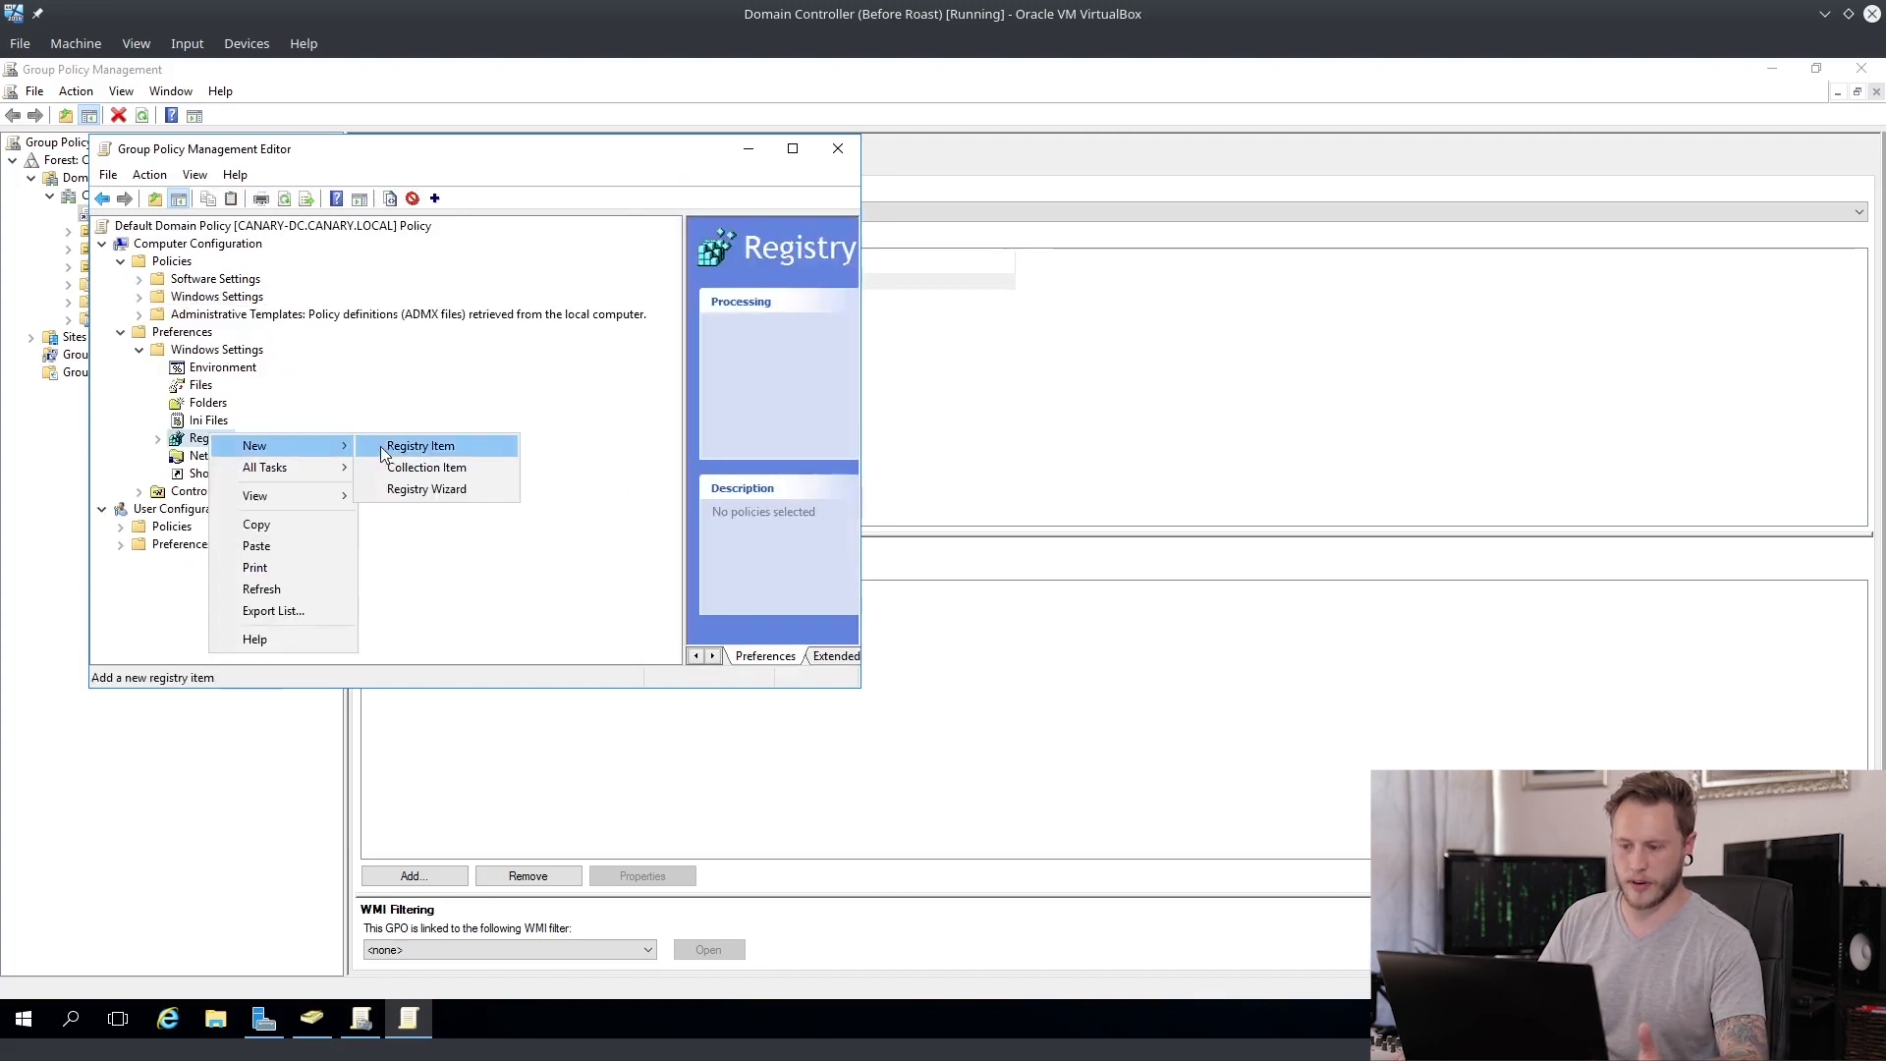
click(419, 445)
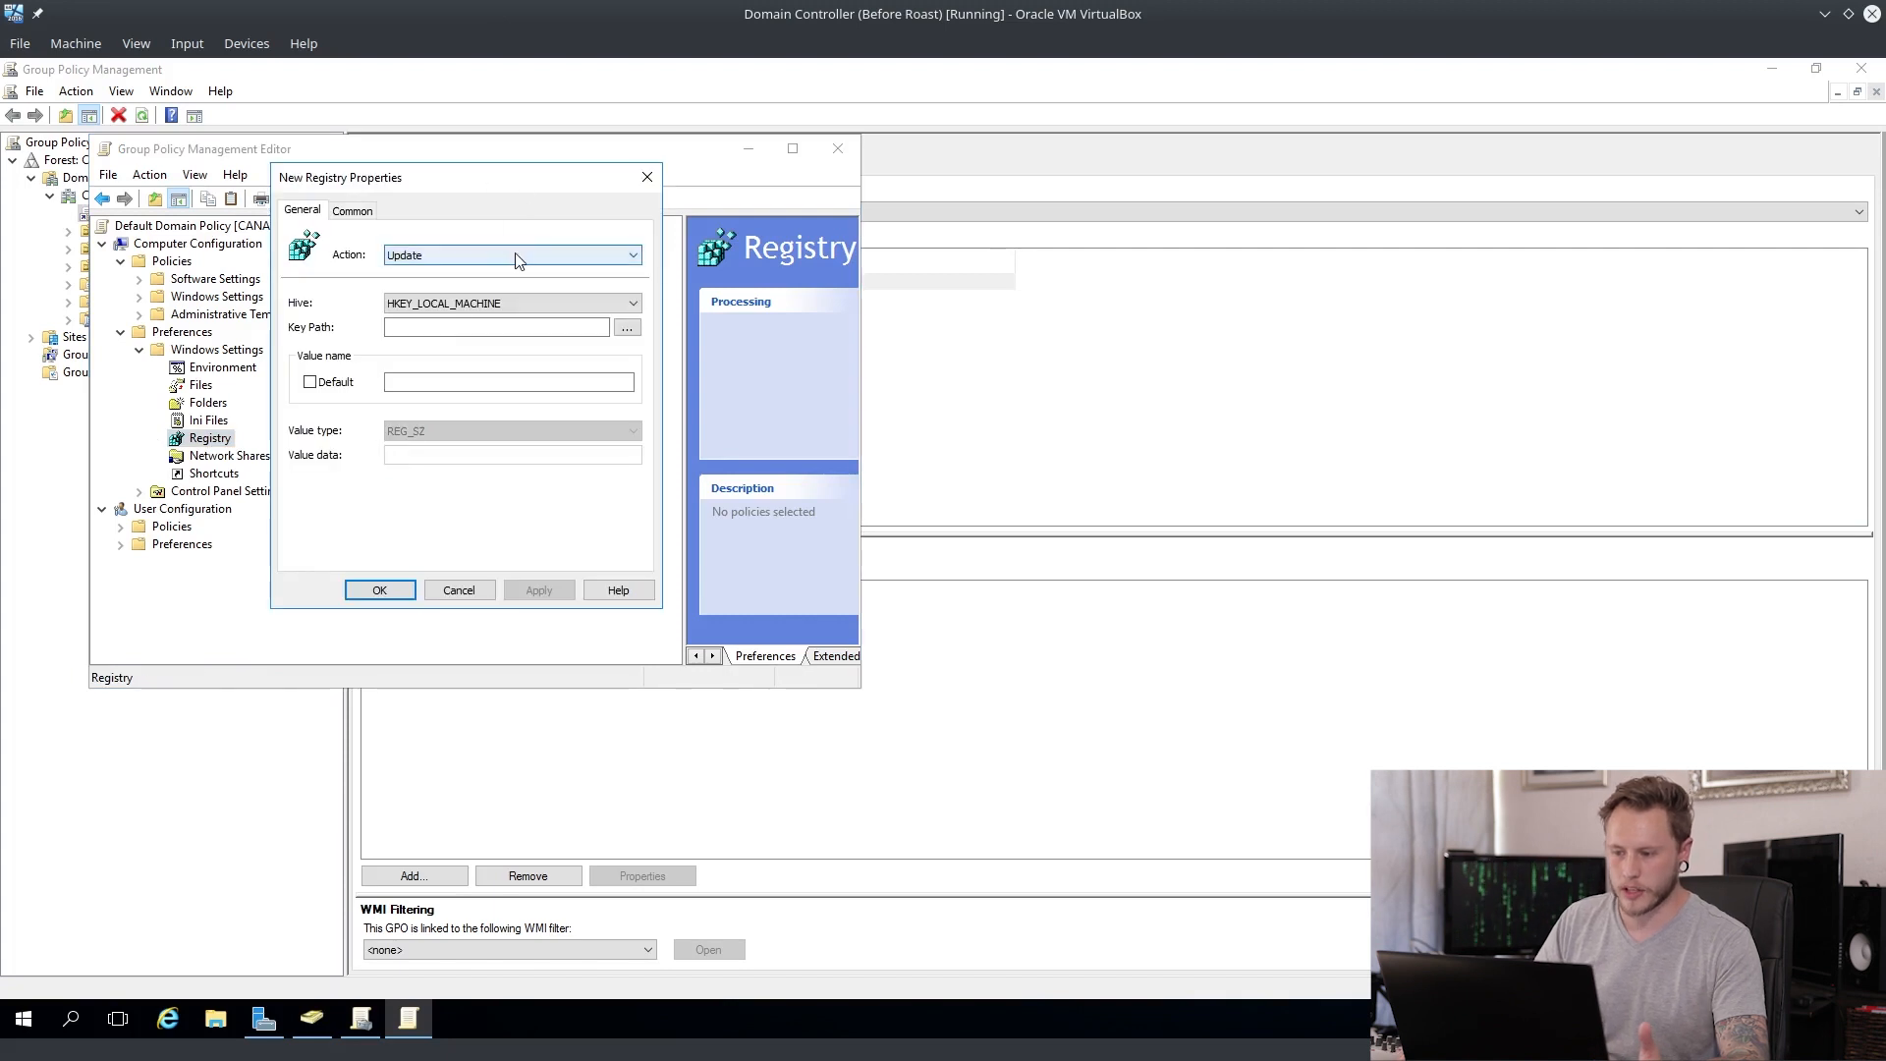
click(632, 255)
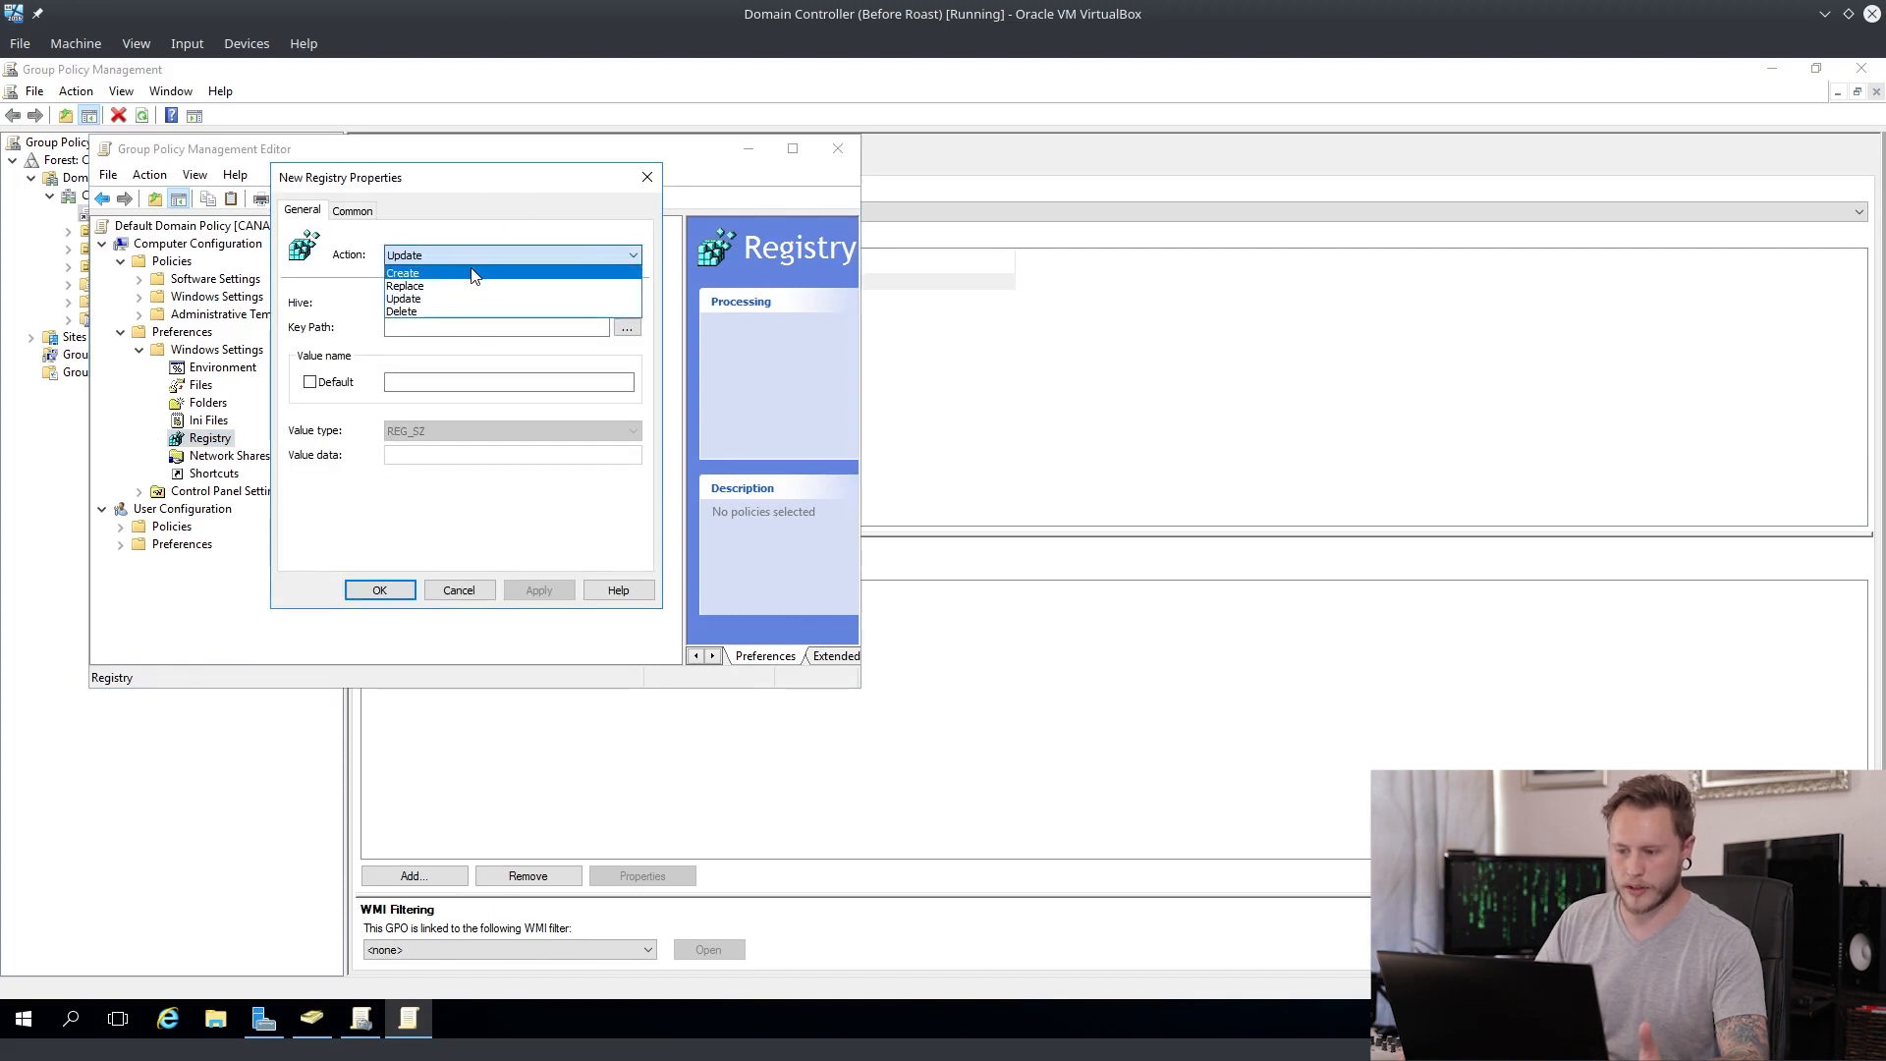
click(626, 327)
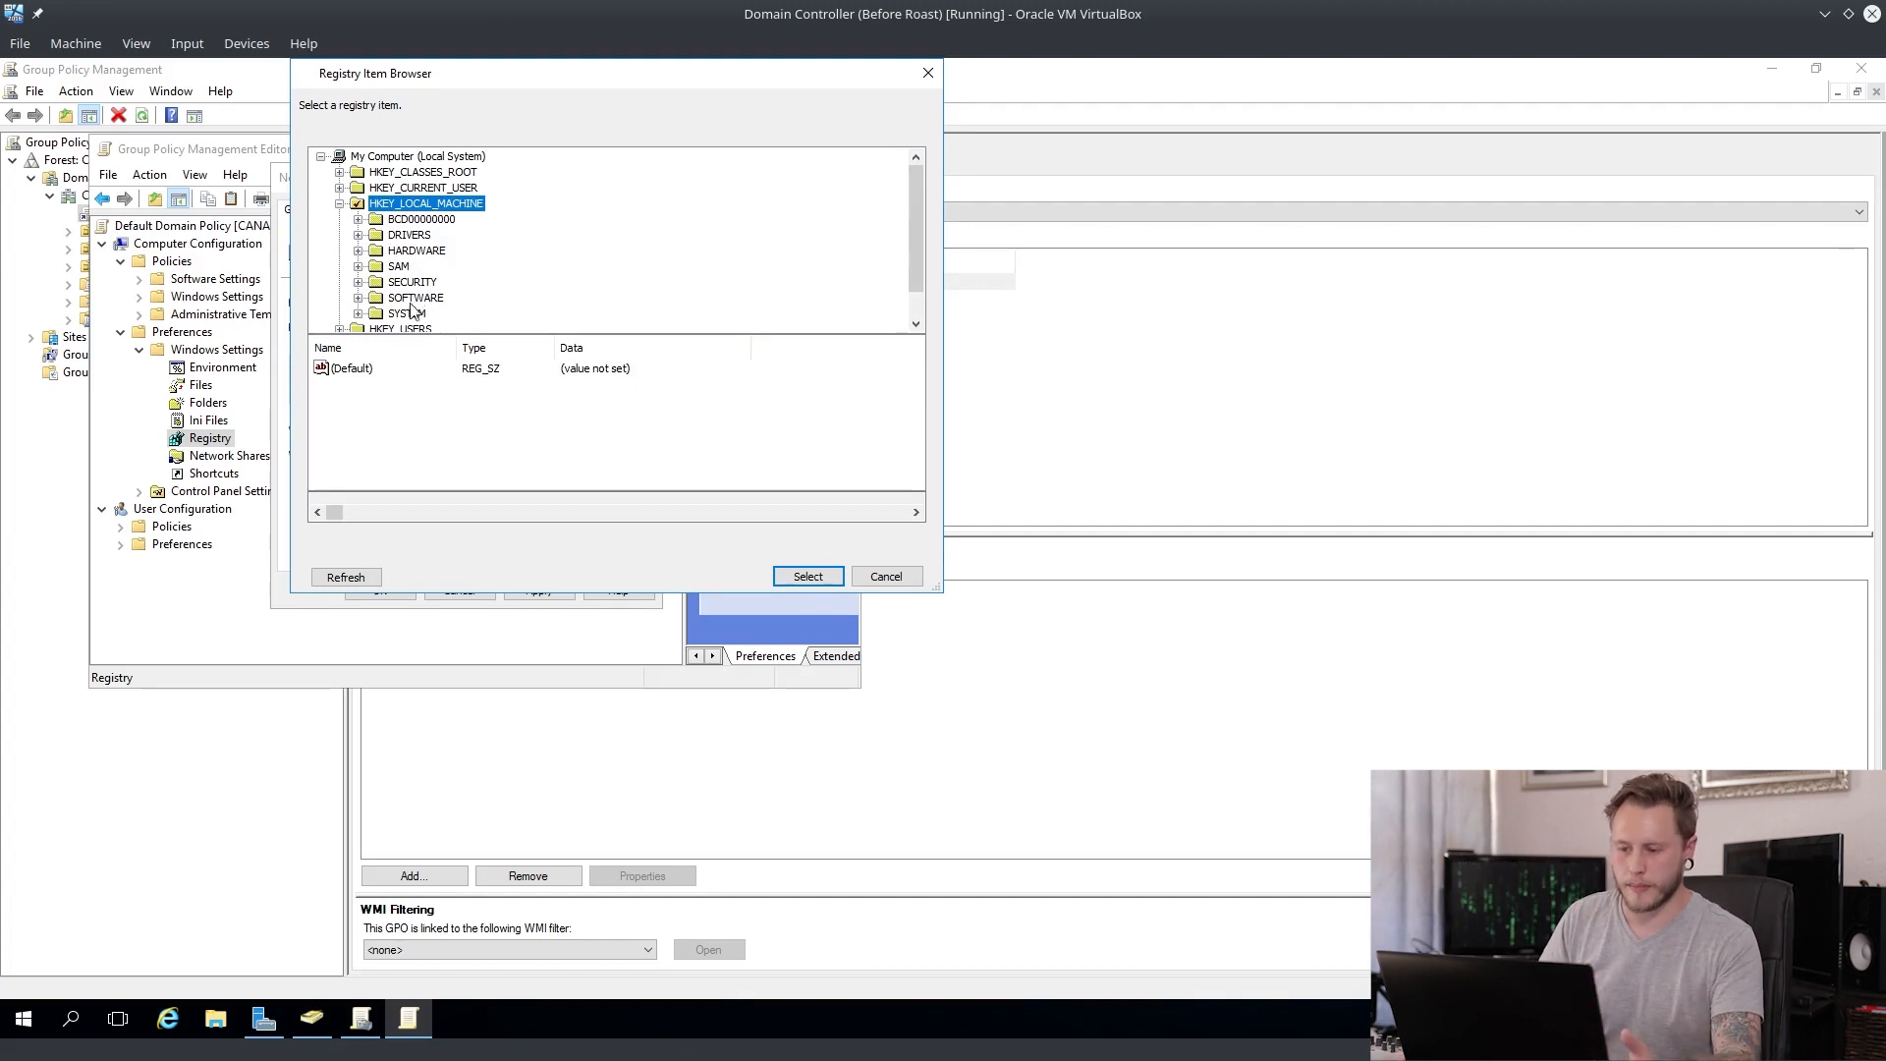
click(407, 312)
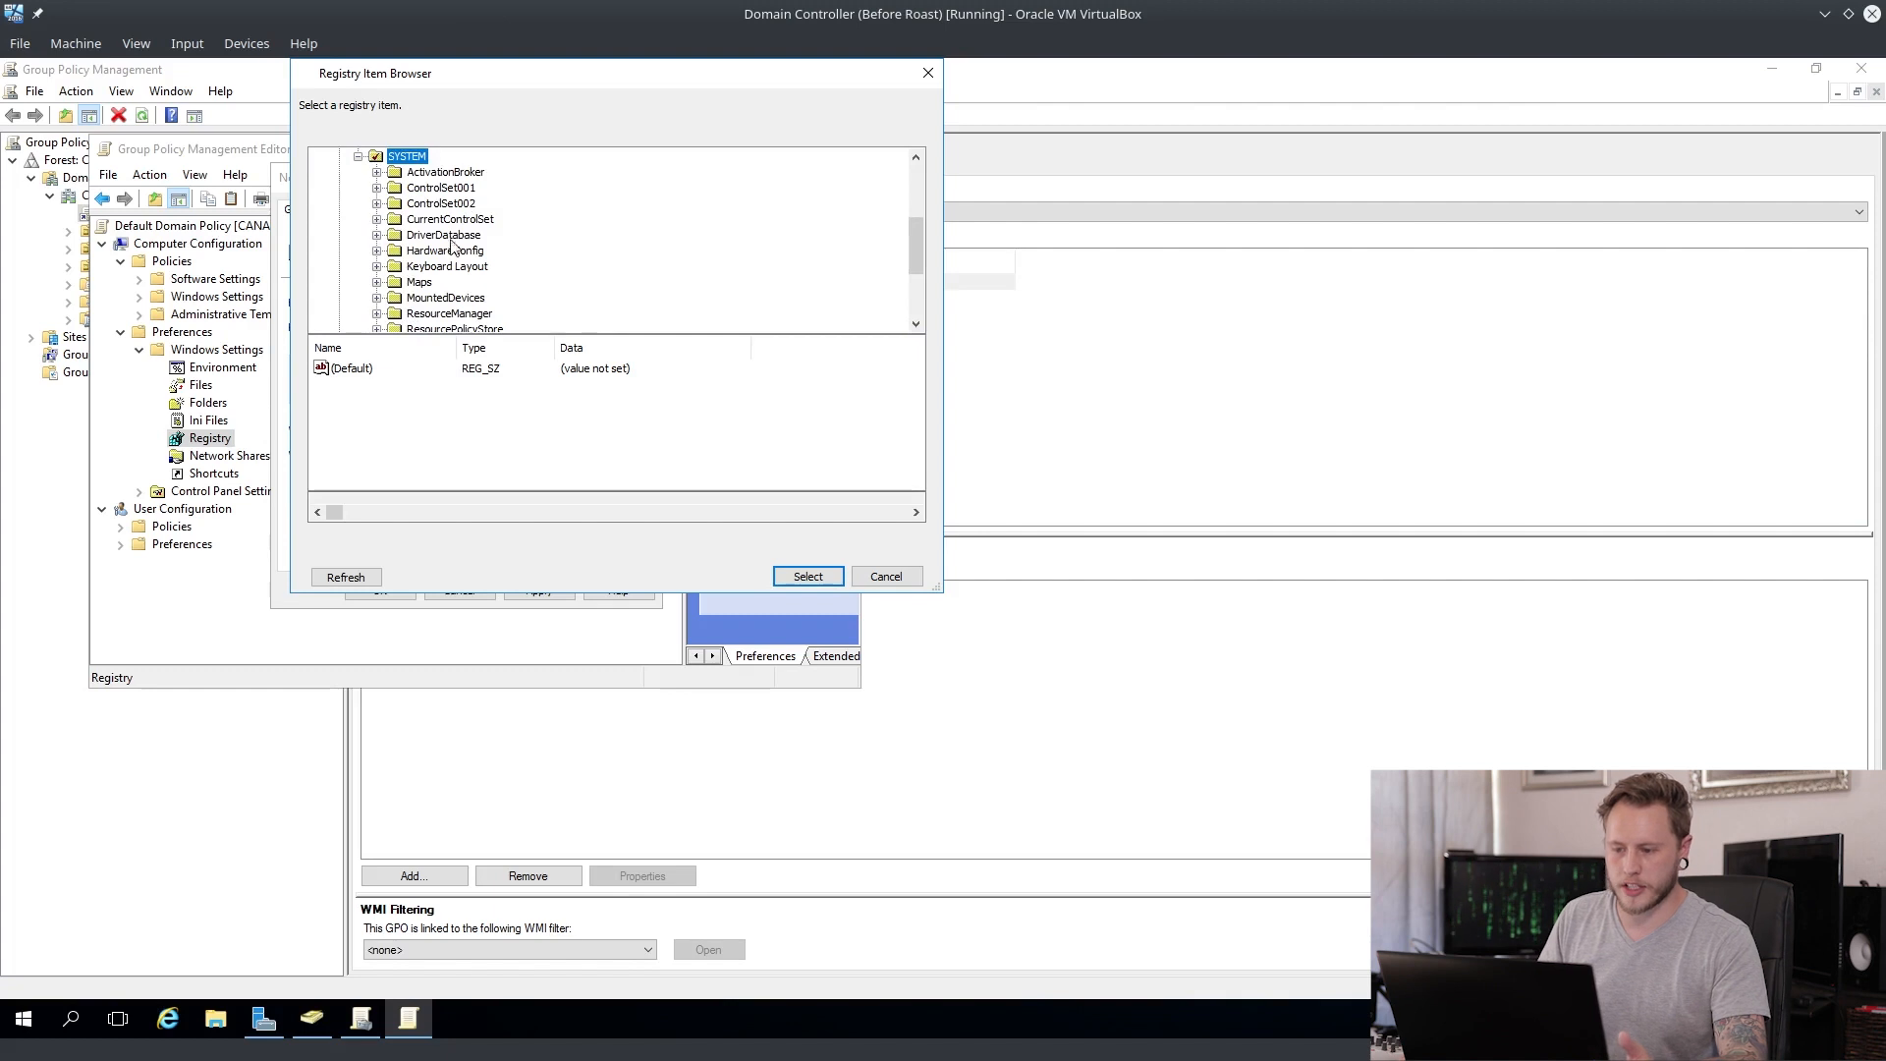
click(395, 219)
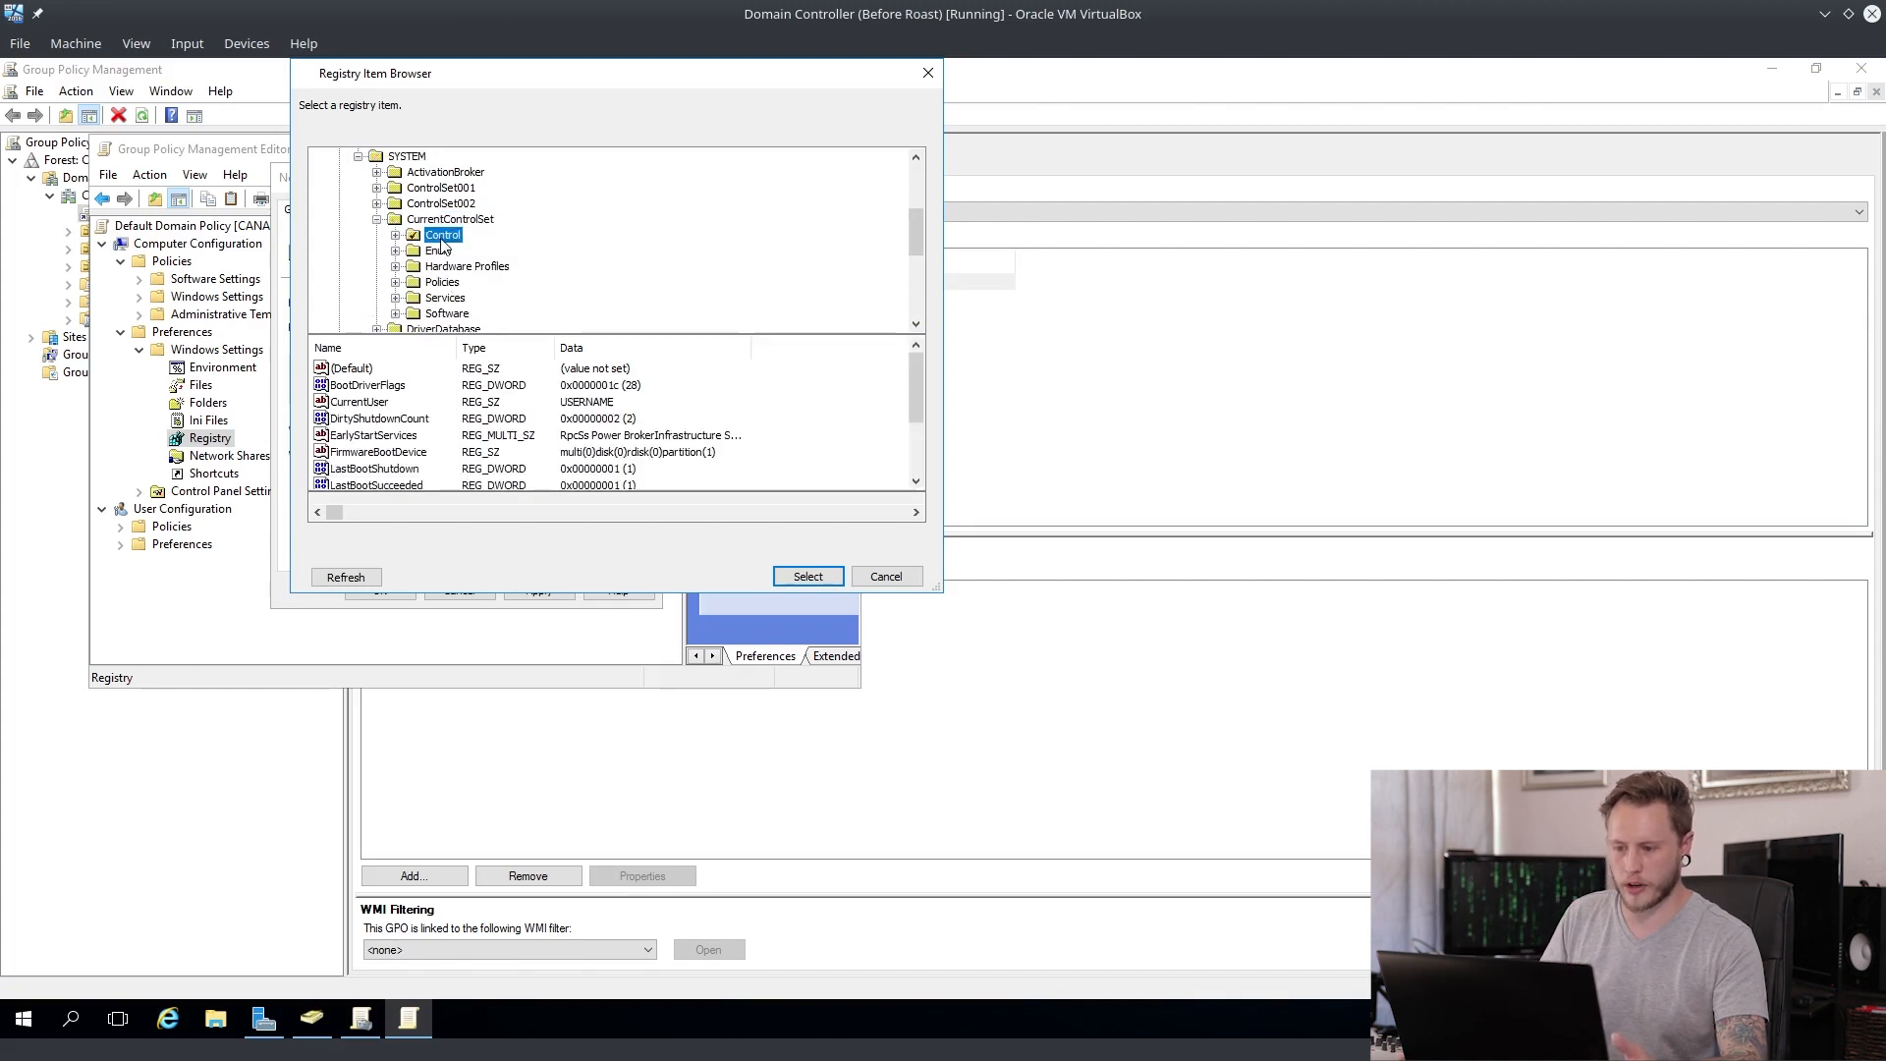
click(472, 218)
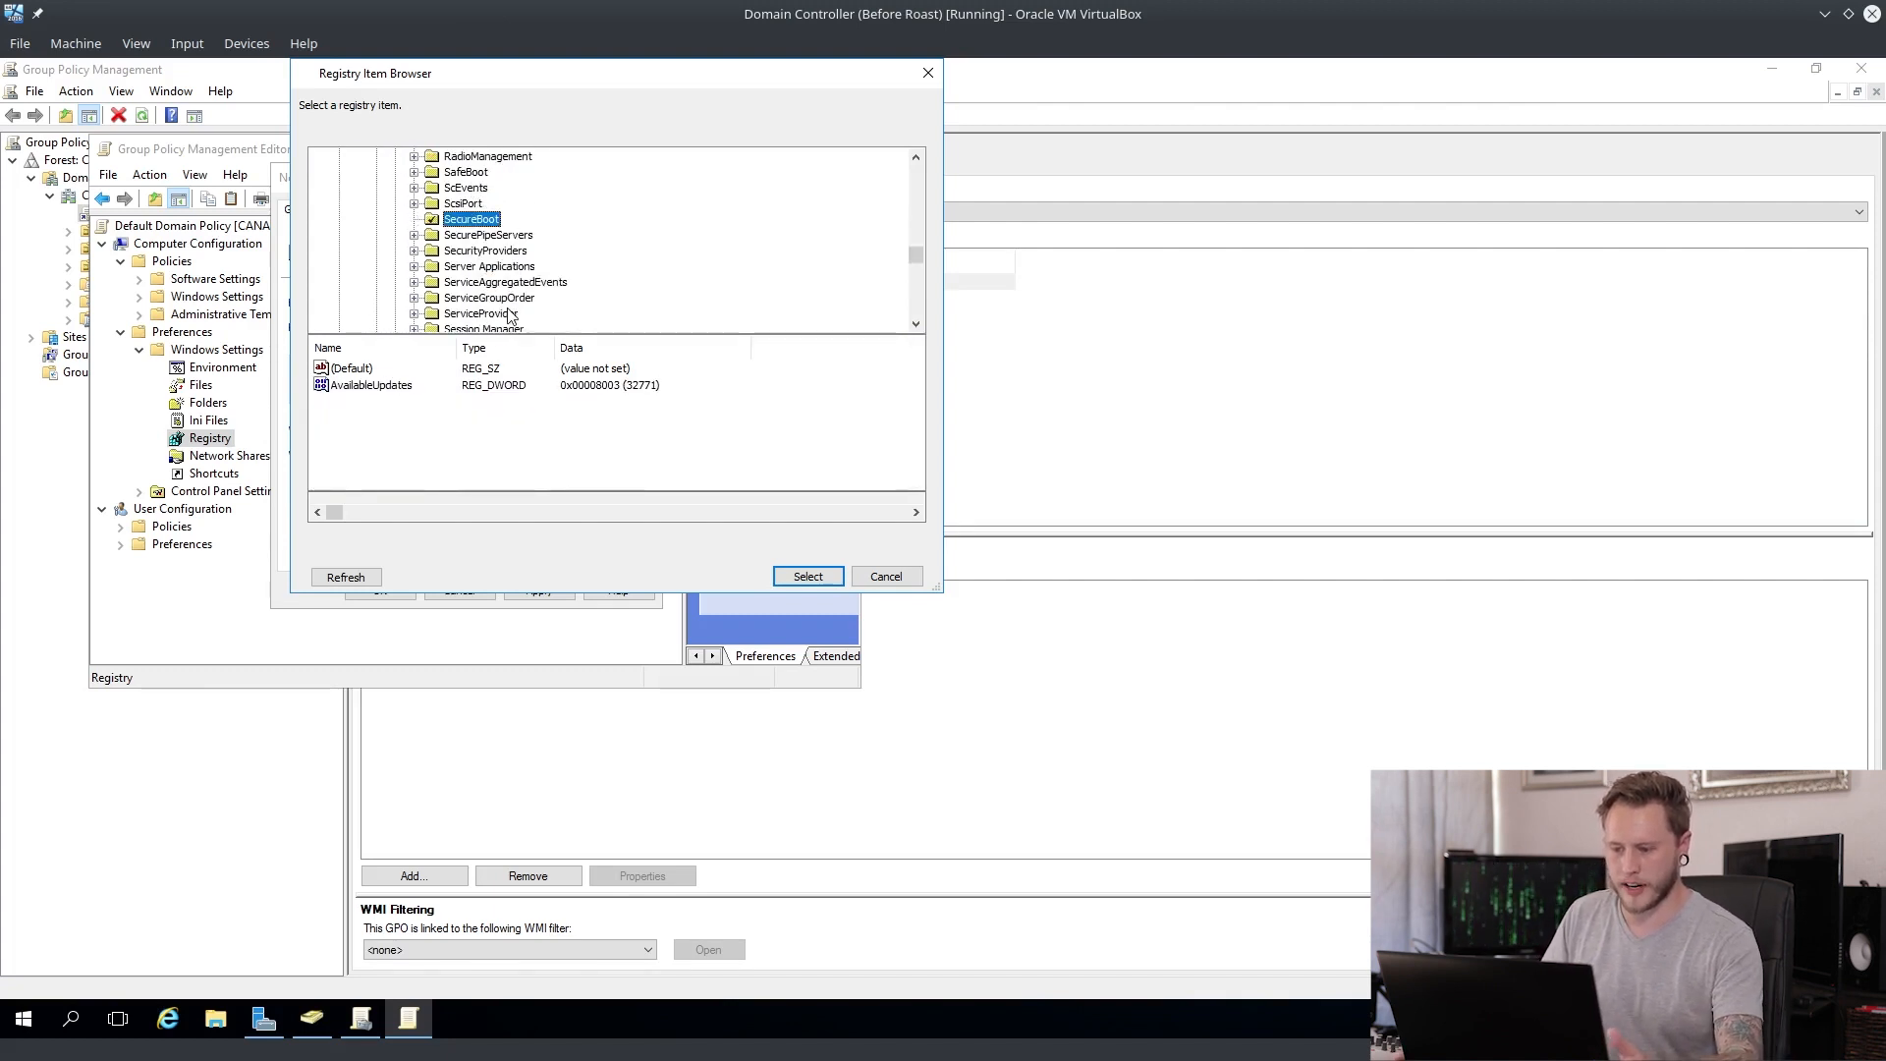
click(486, 251)
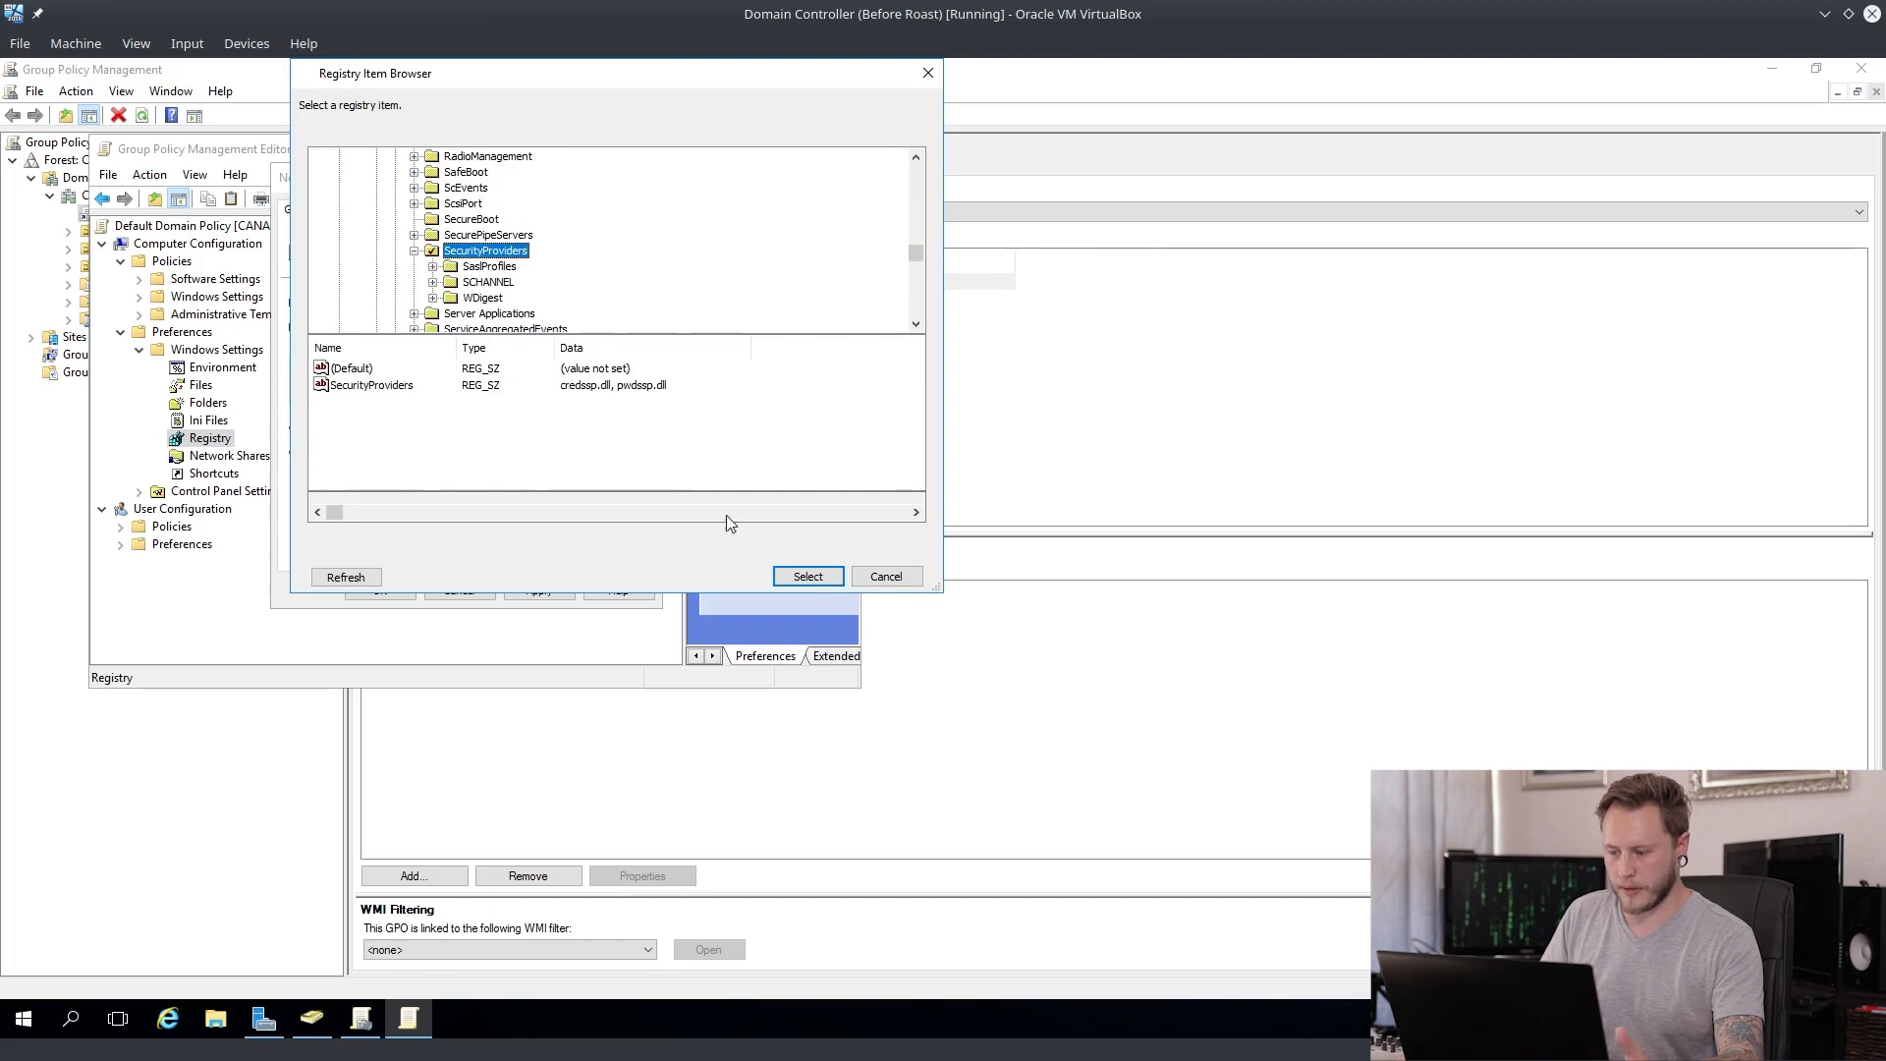
click(481, 296)
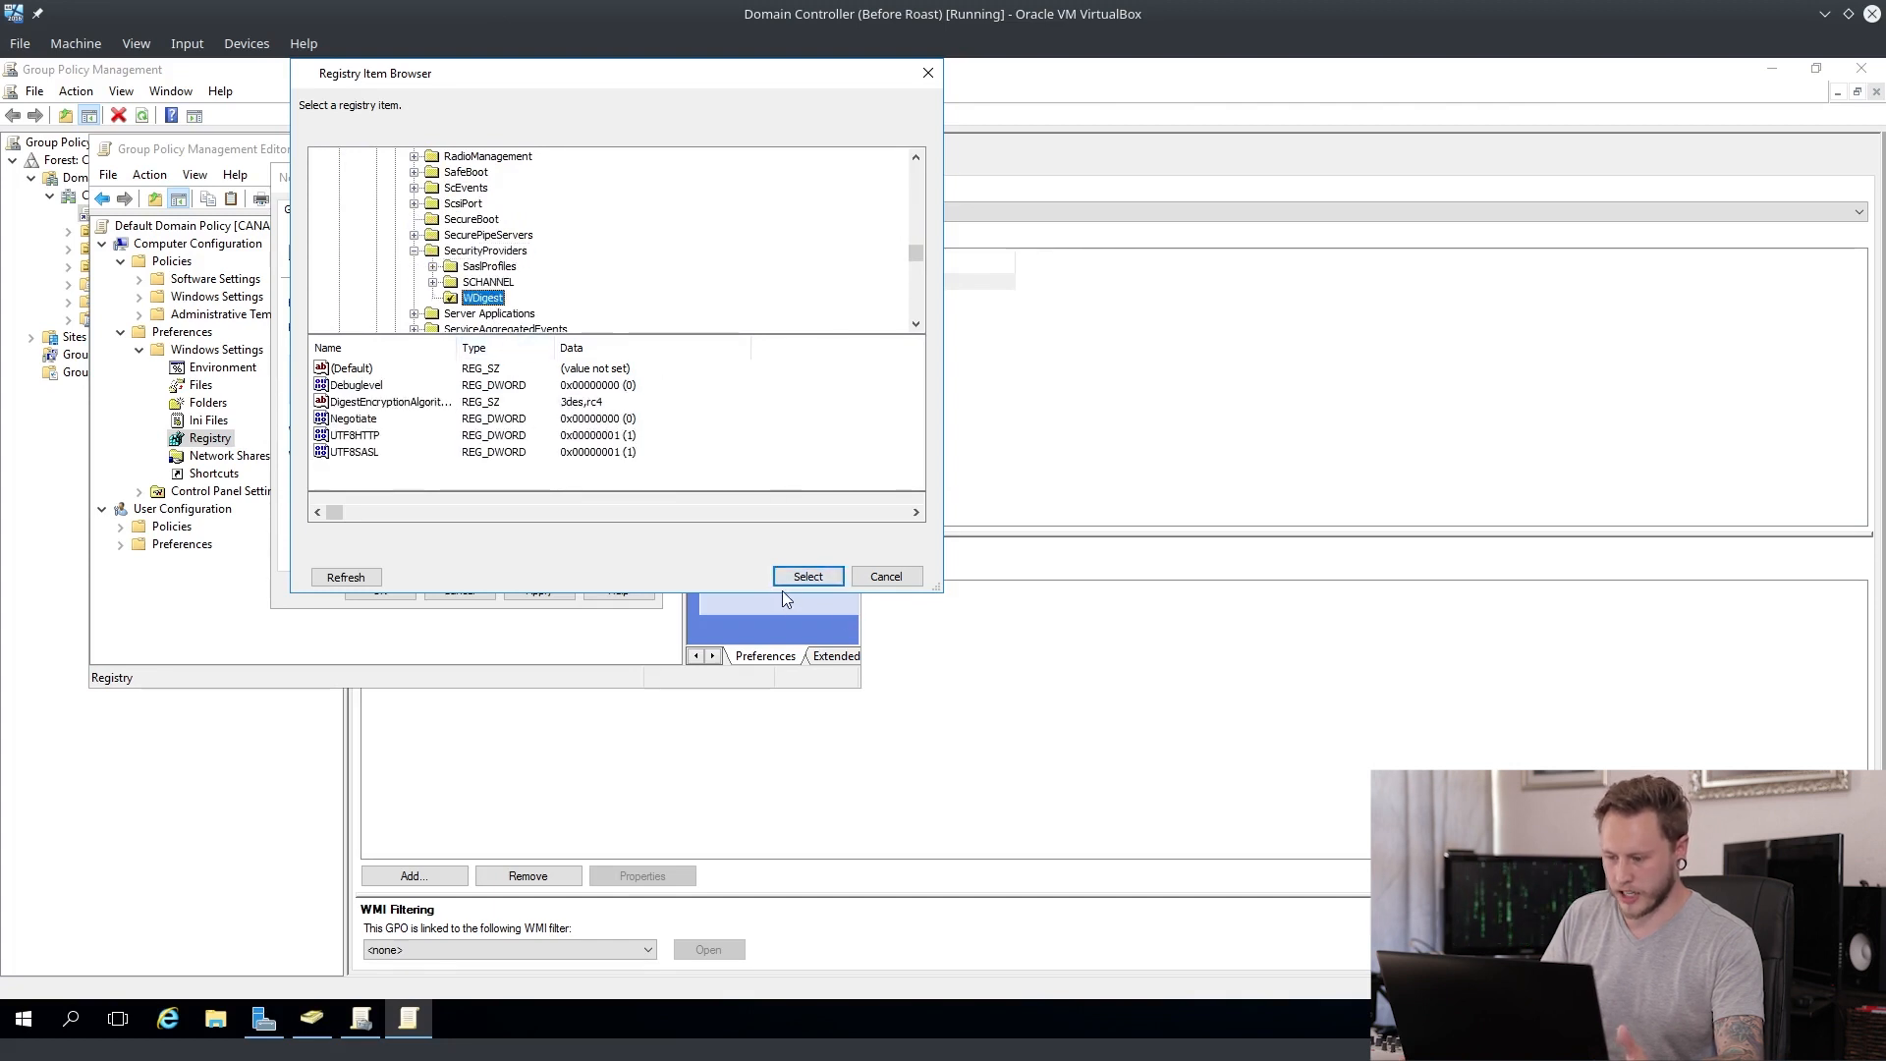
click(808, 577)
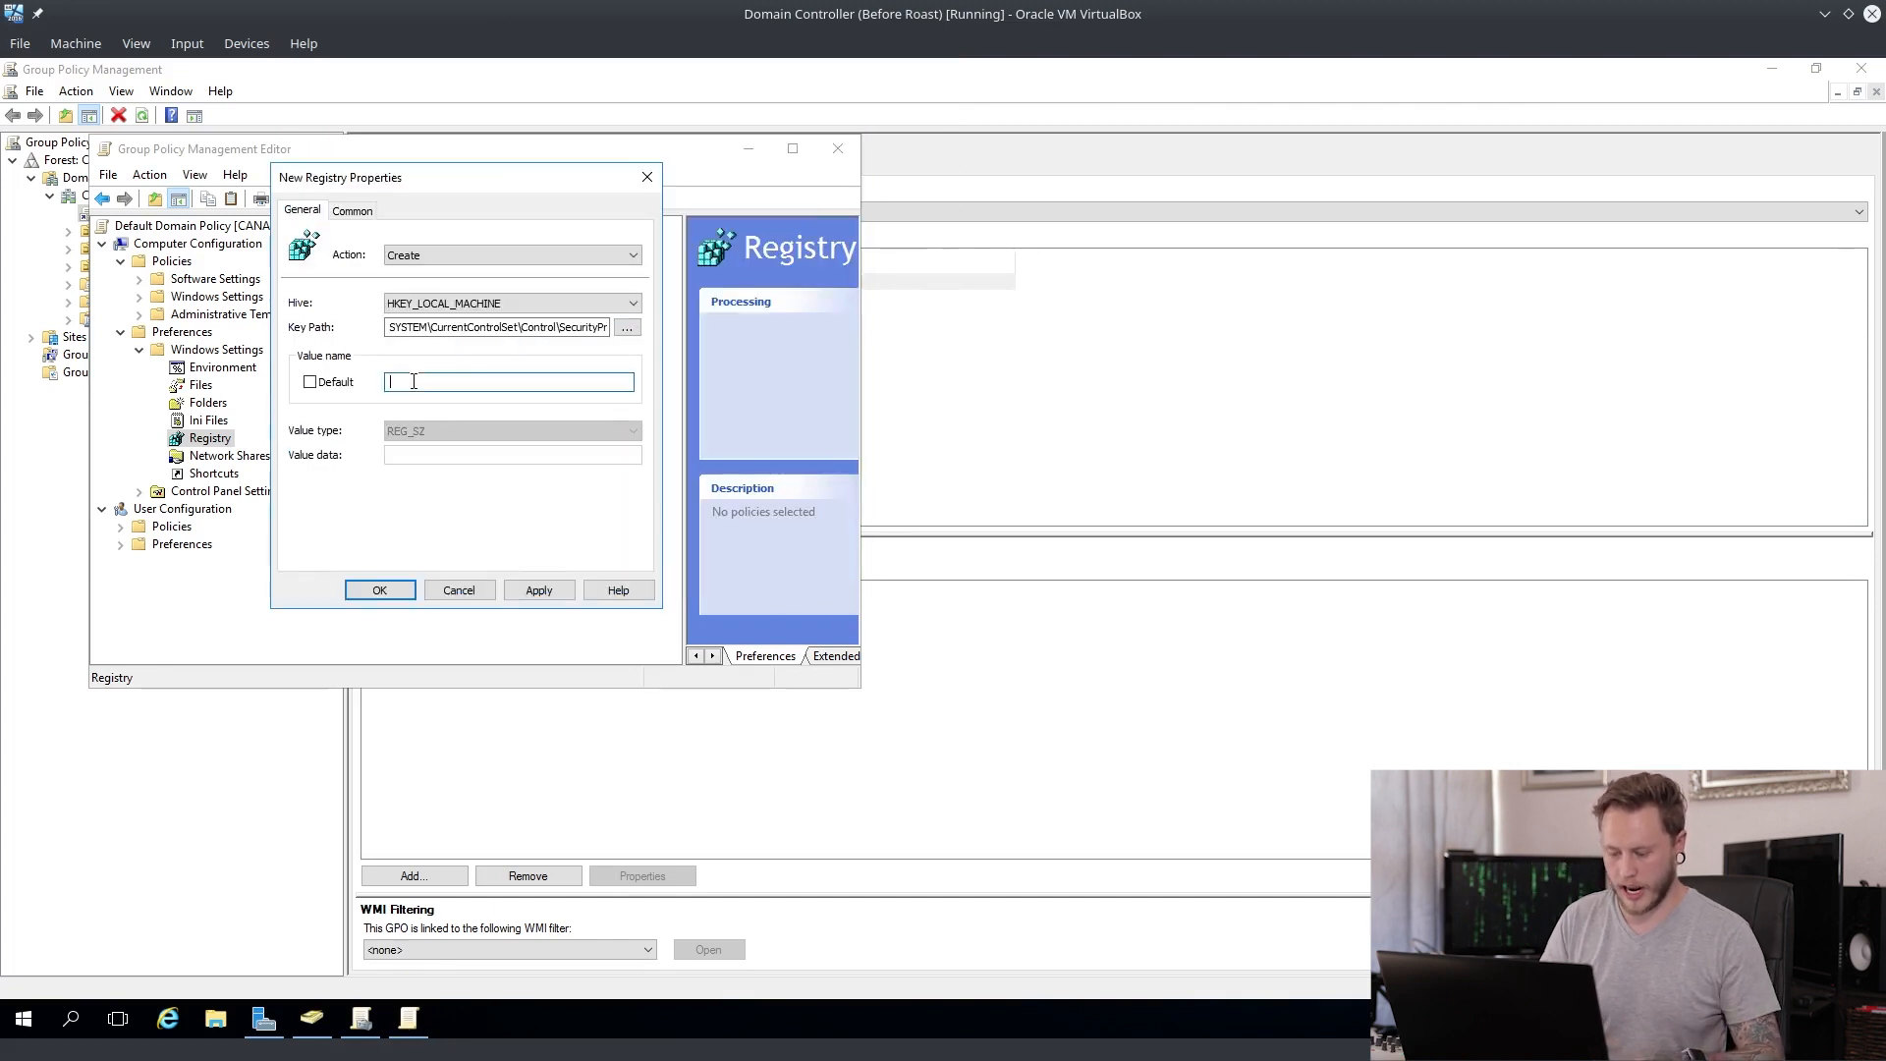
Step: Save the item's UseLogonCredential value as REG_DWORD with data 0
text(UseLo)
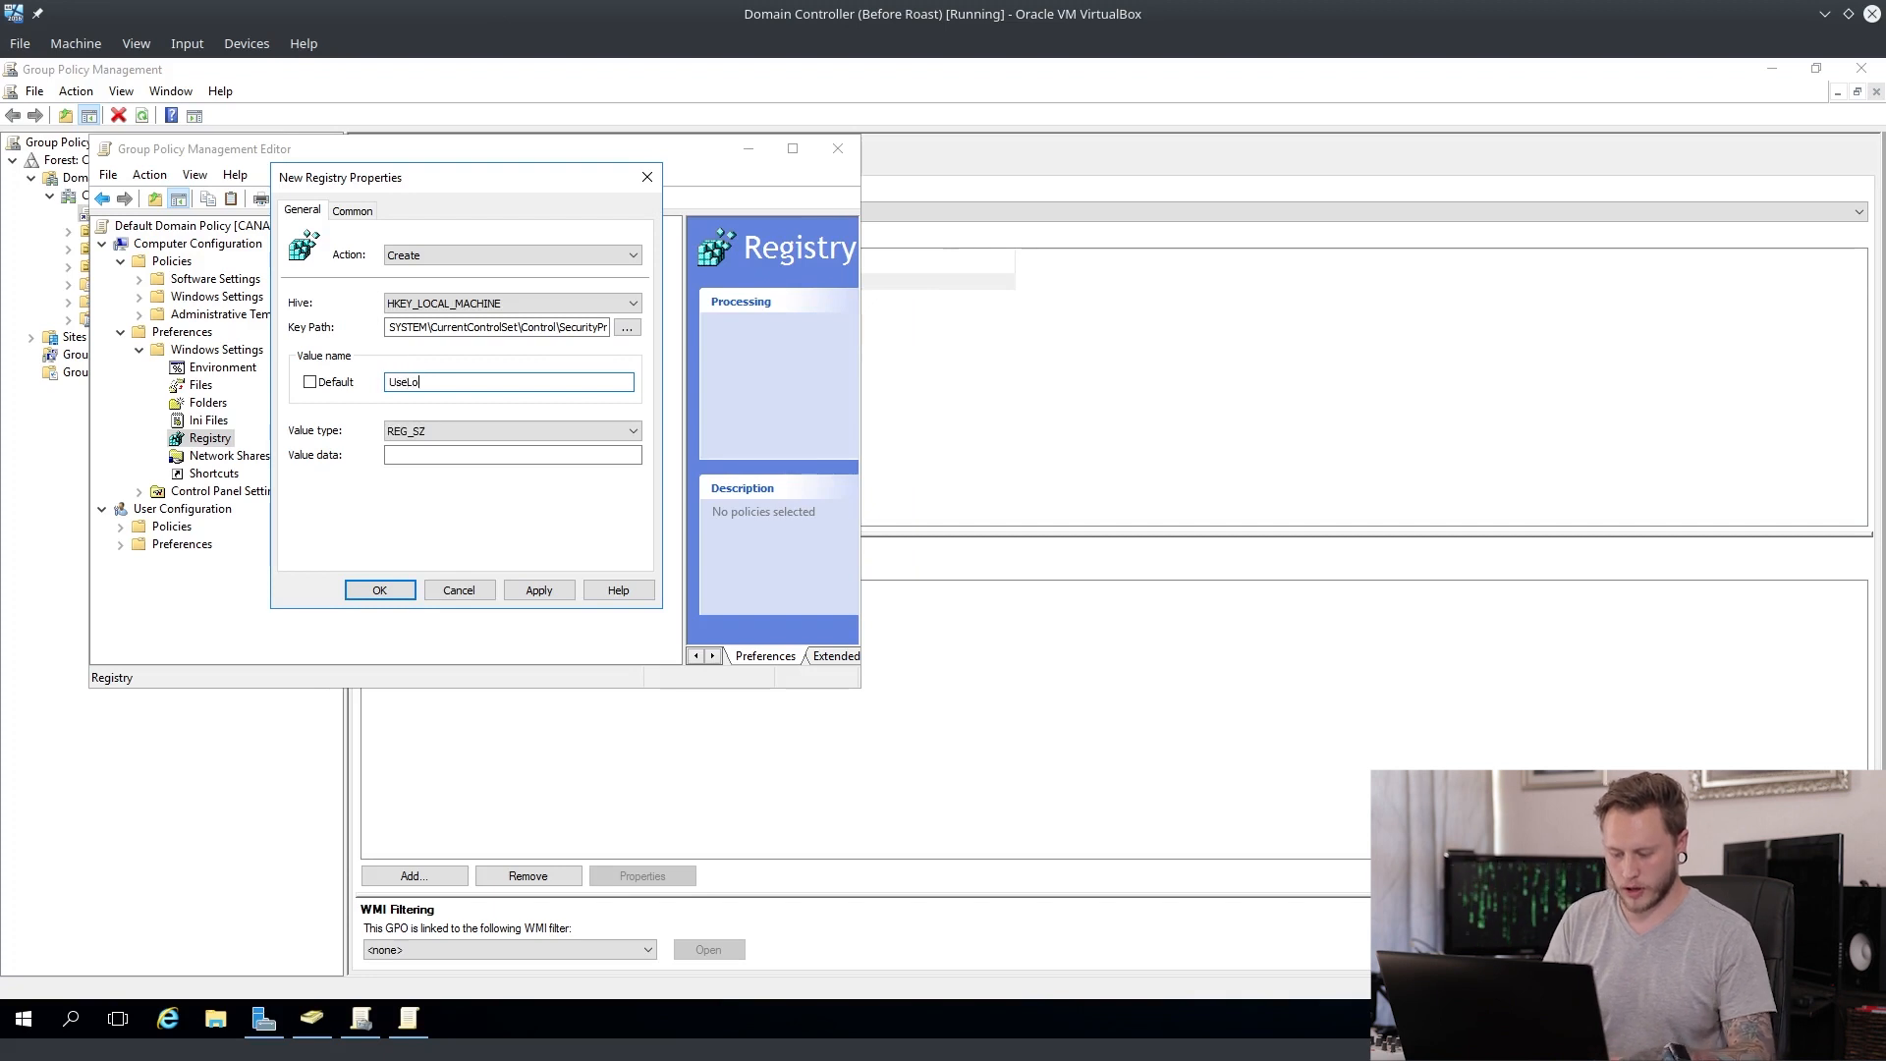
text(gonCredential)
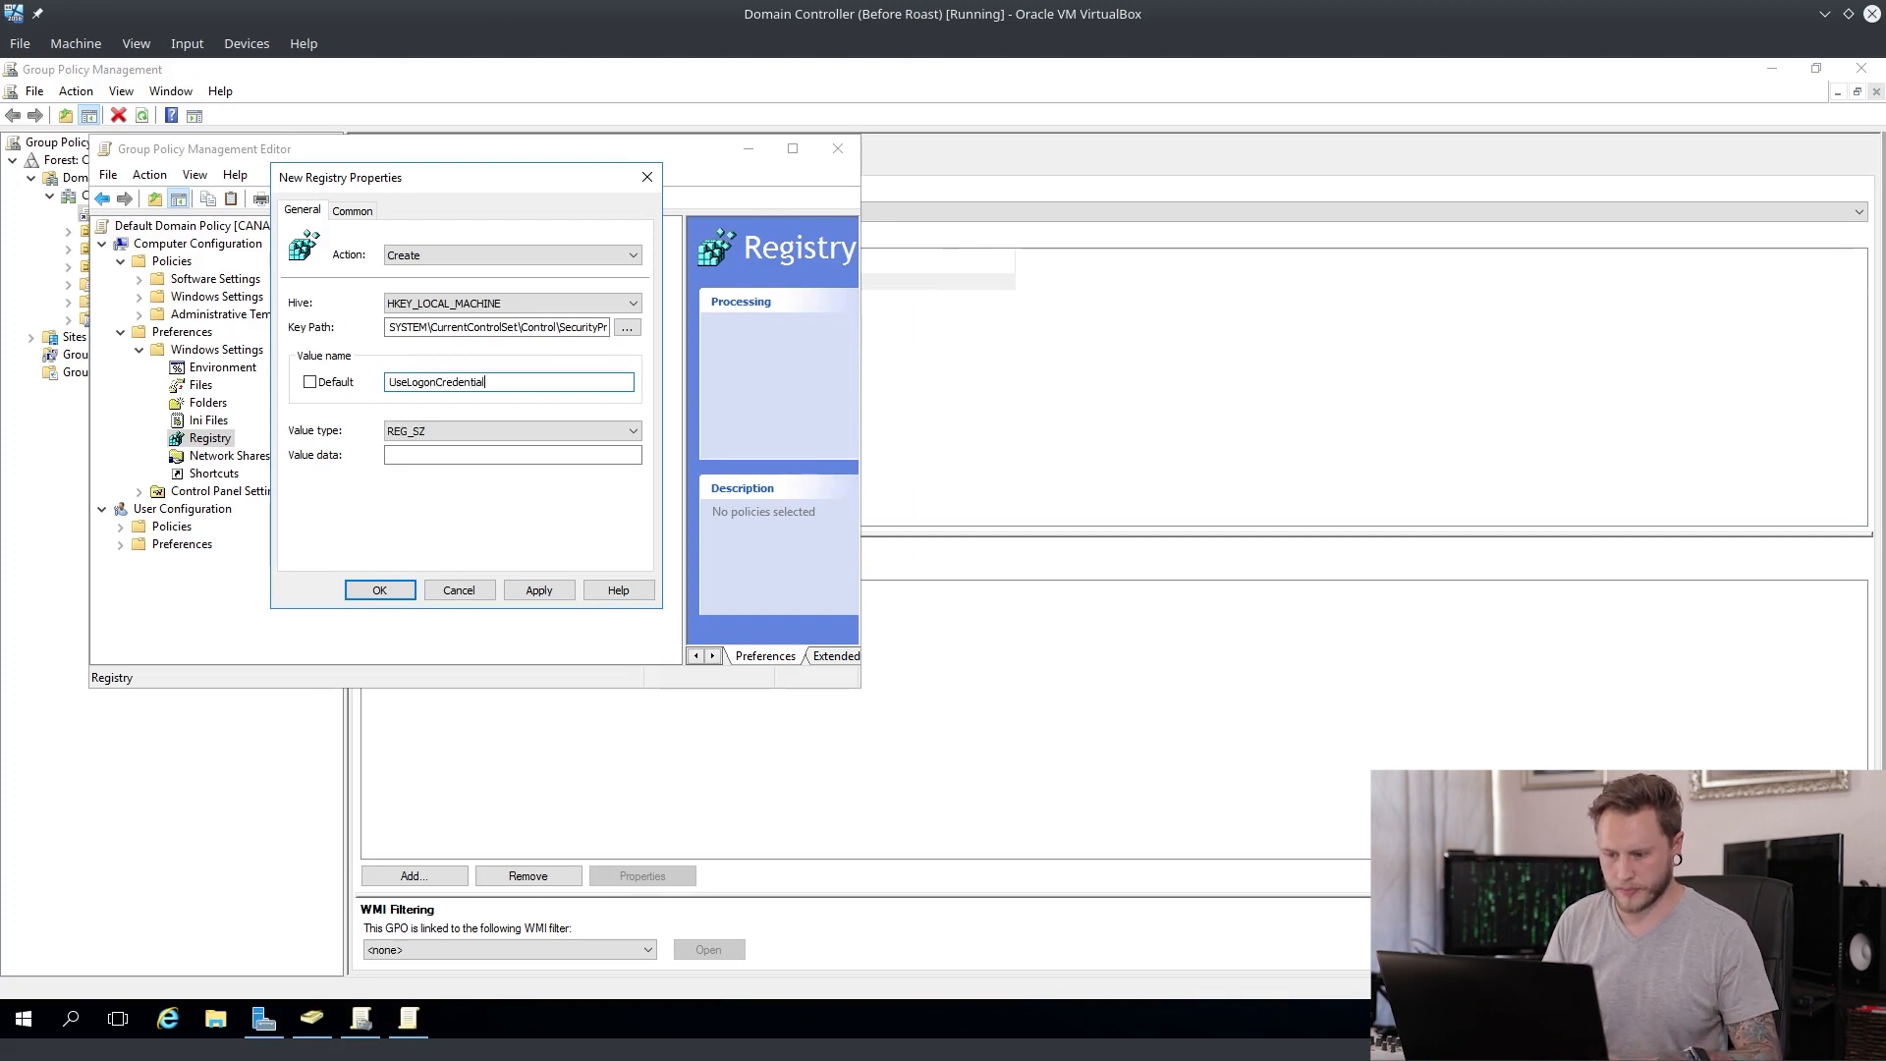
click(510, 429)
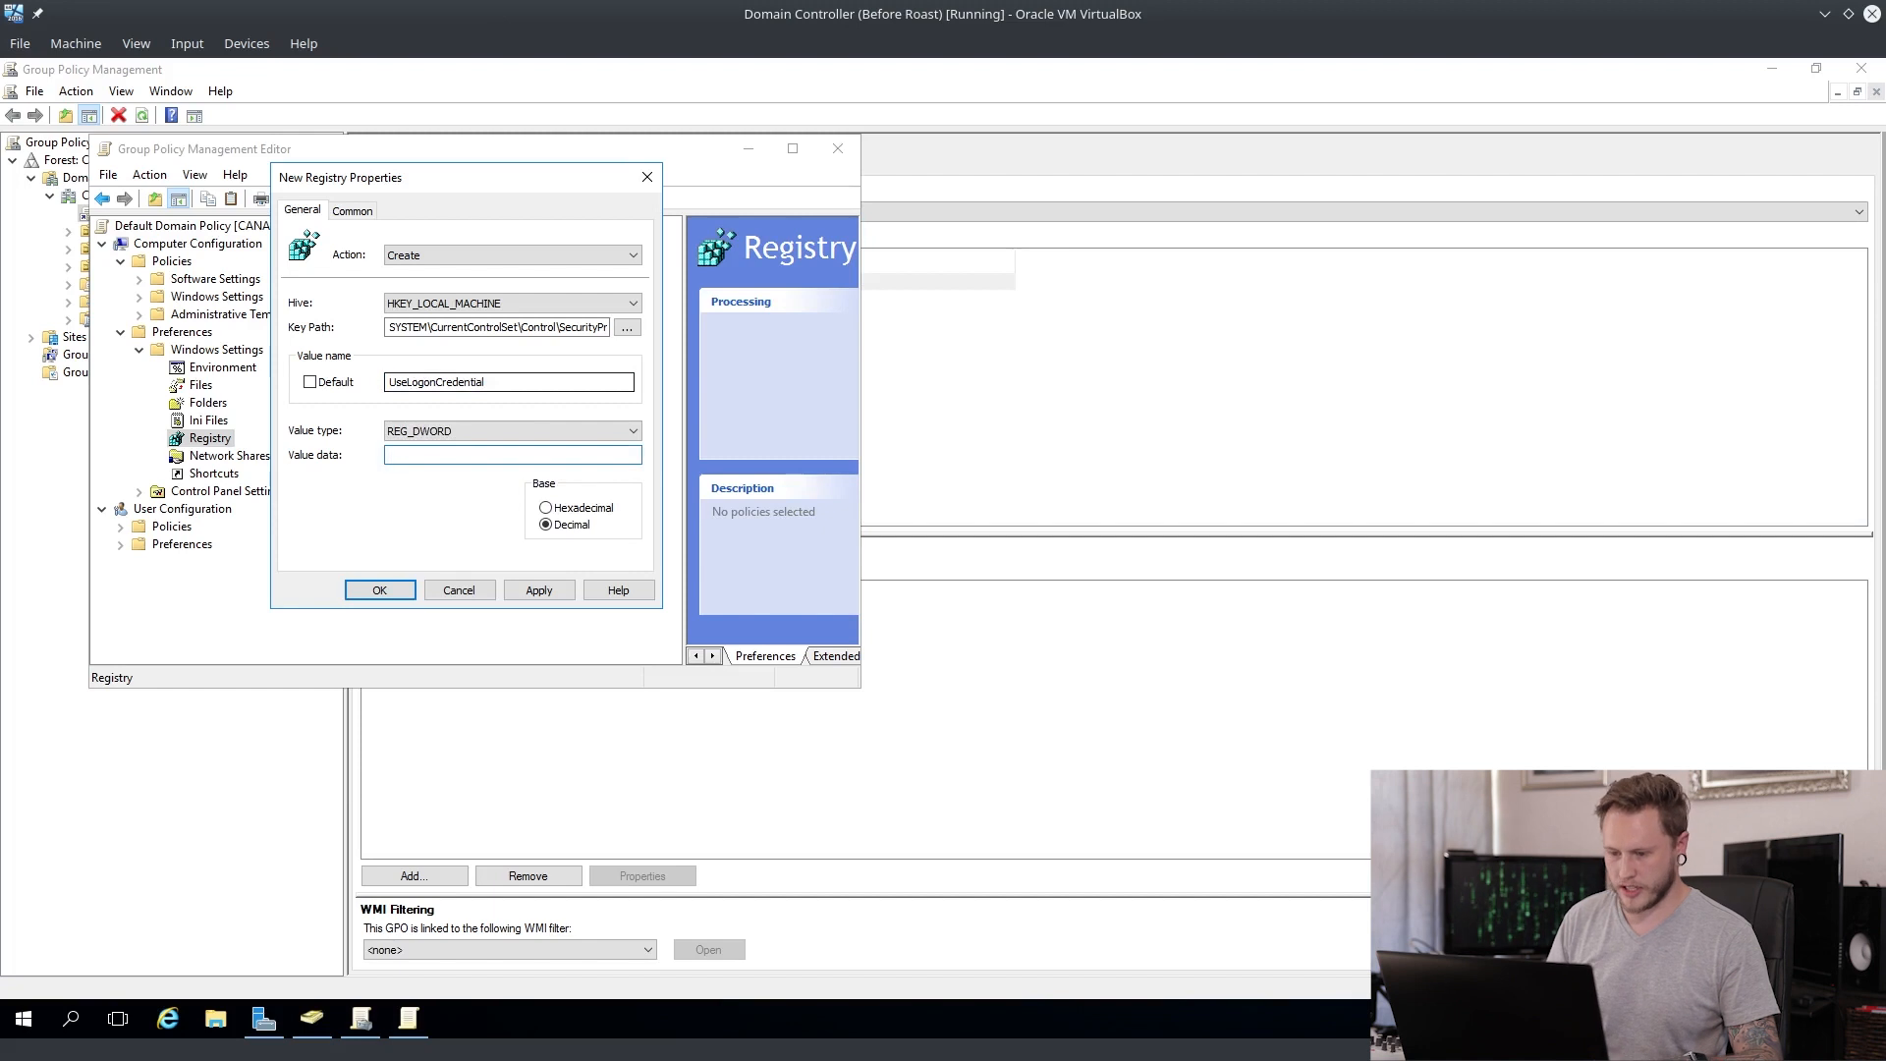
text(0)
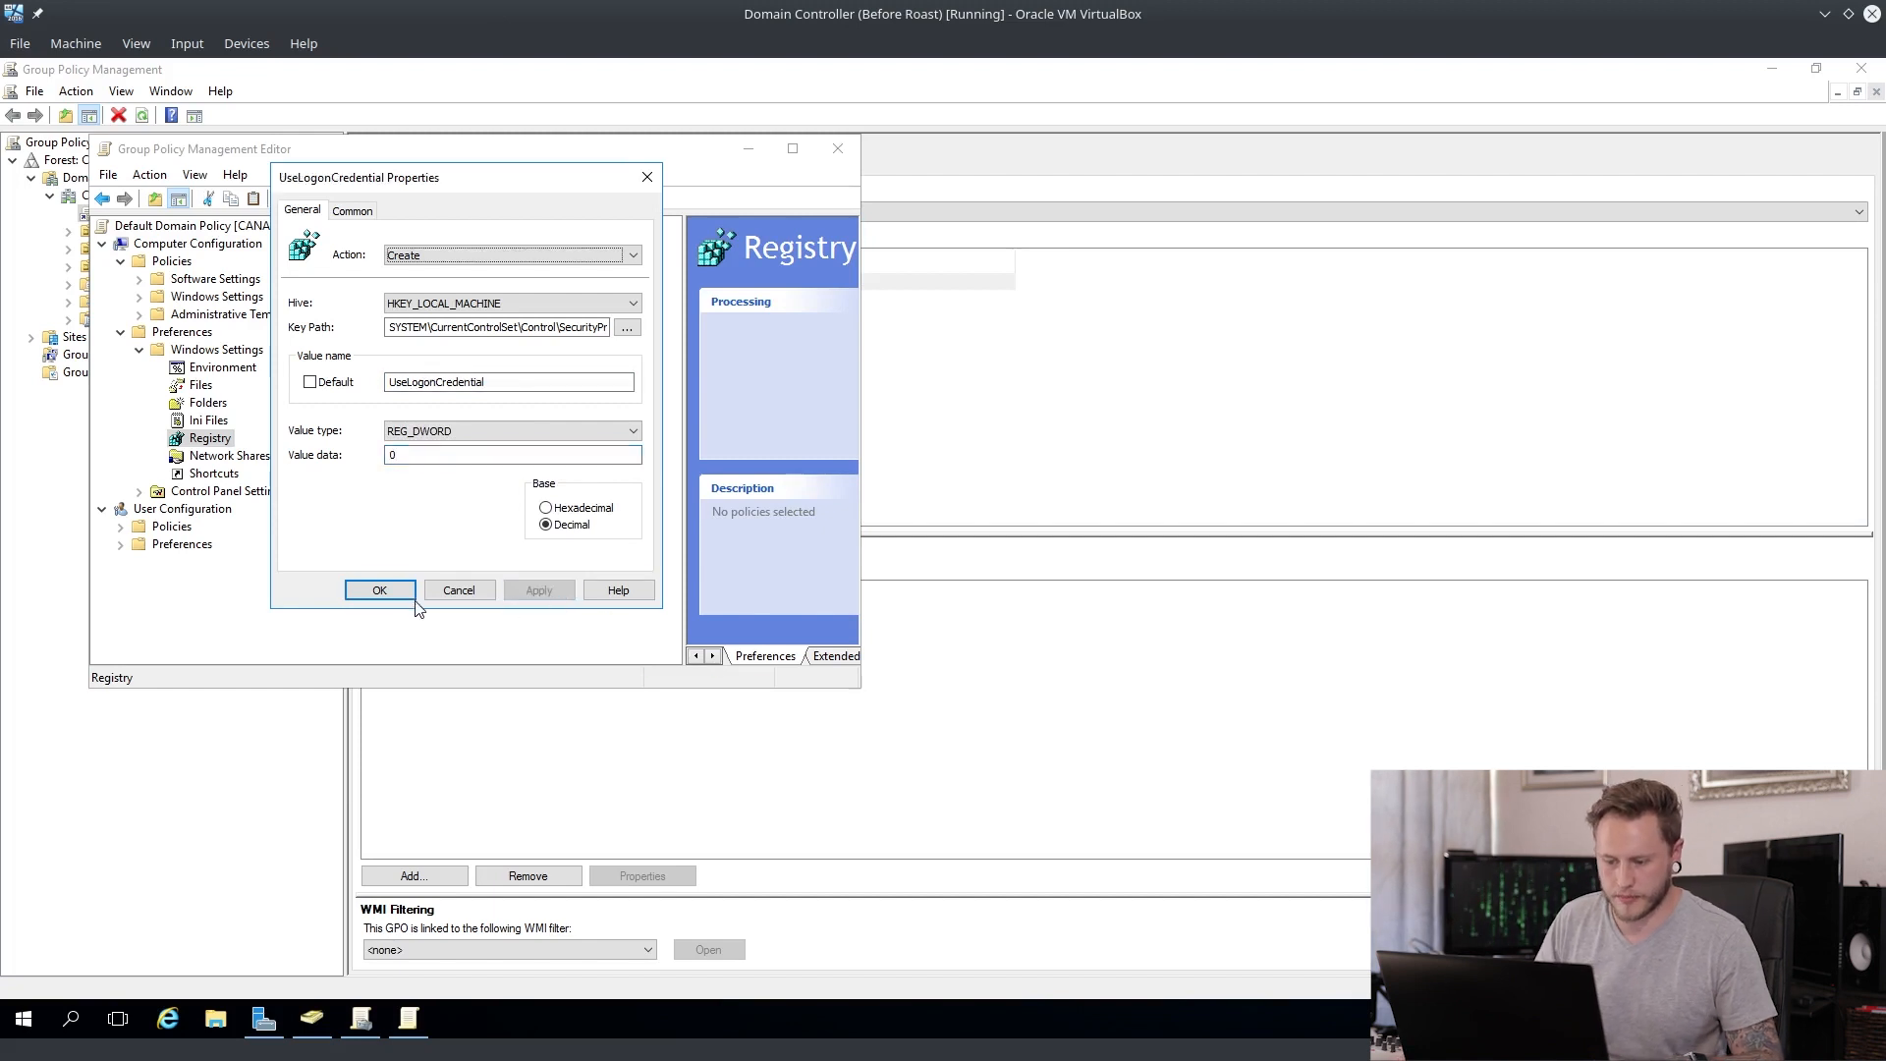
click(379, 590)
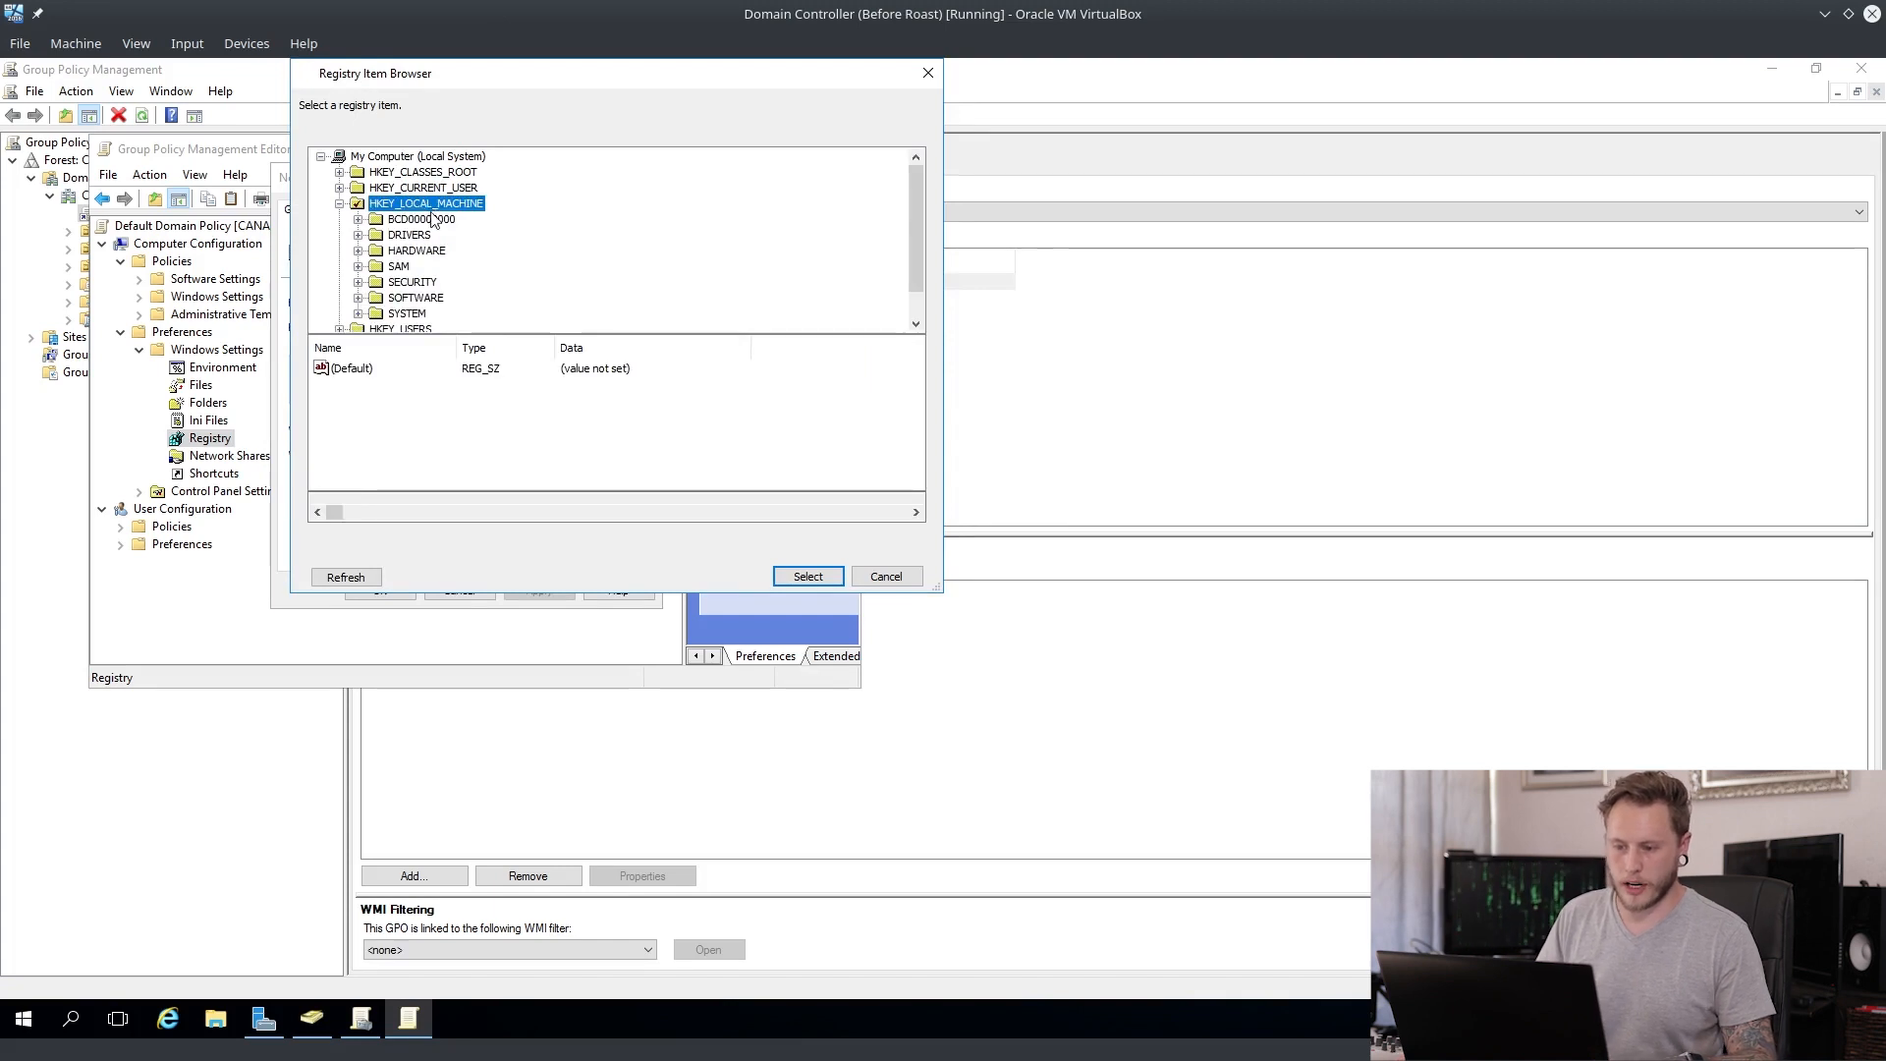
Step: Add a registry item under HKLM\SYSTEM\CurrentControlSet\Control\Lsa setting RunAsPPL to DWORD 1
click(359, 313)
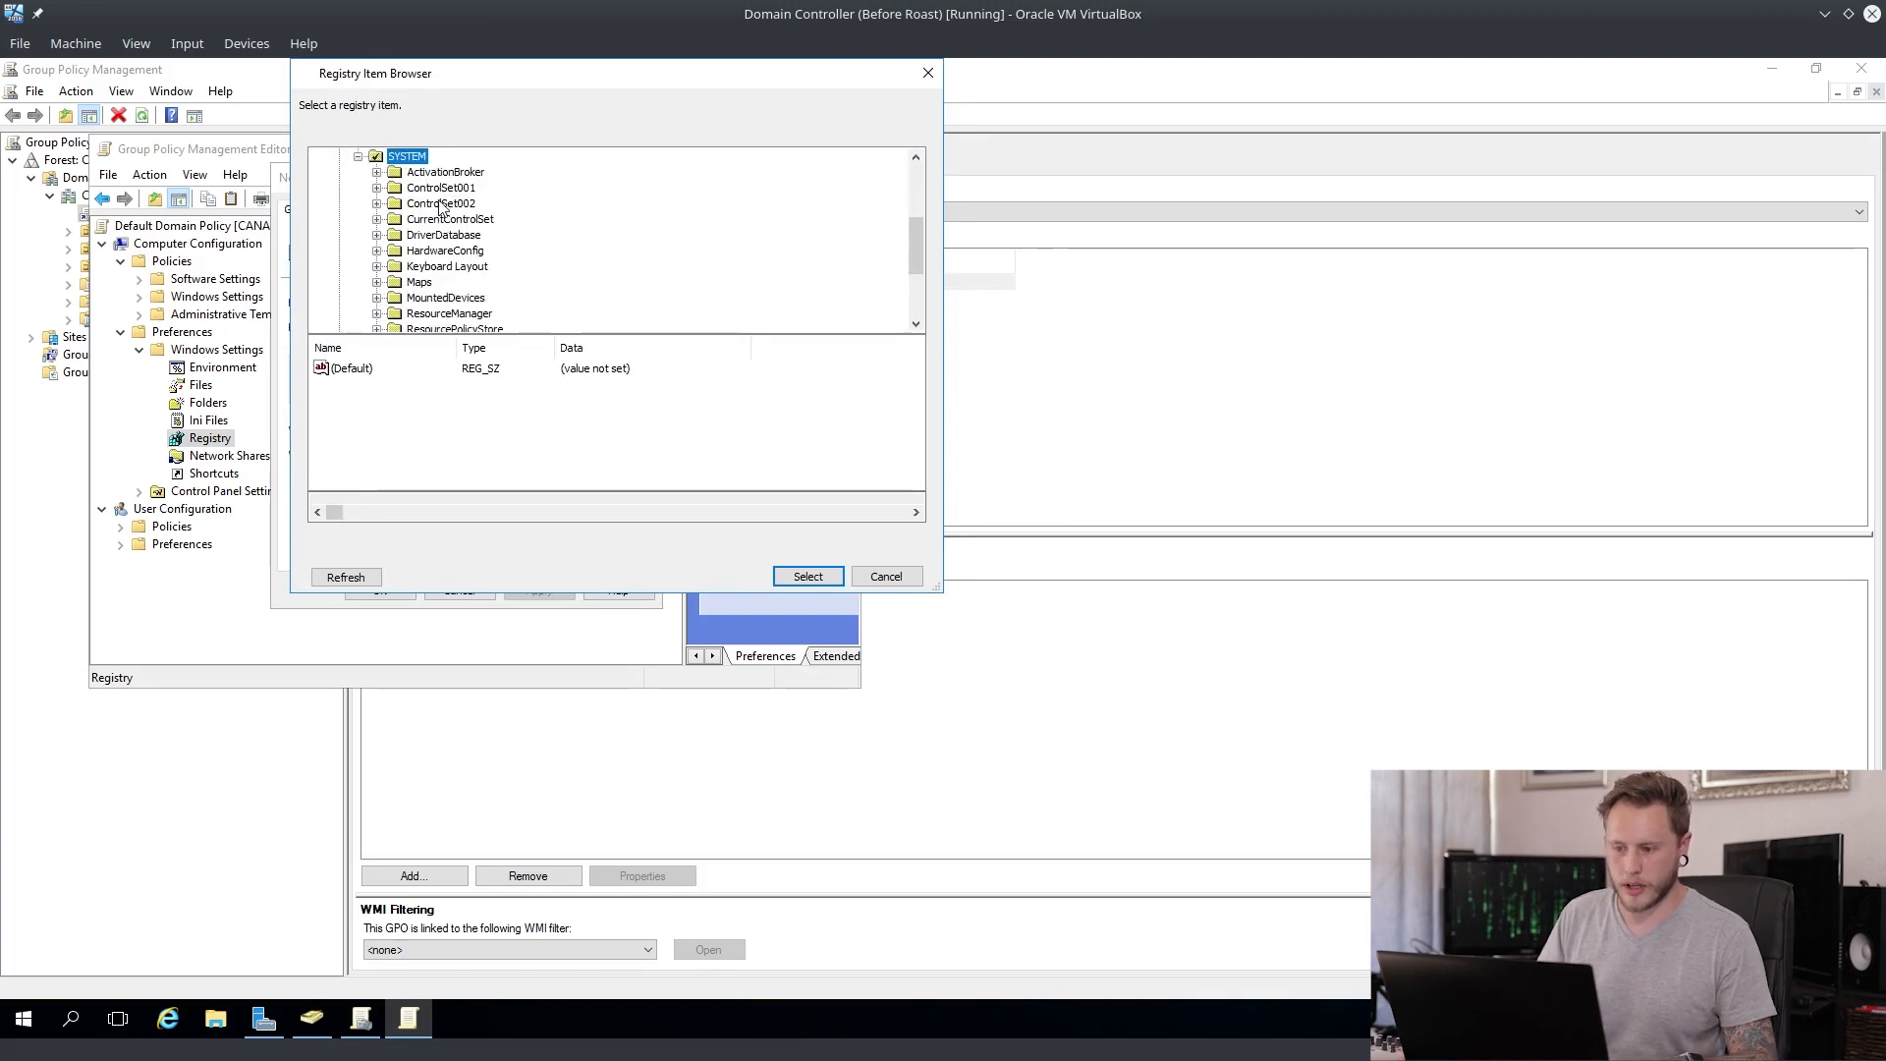
click(455, 297)
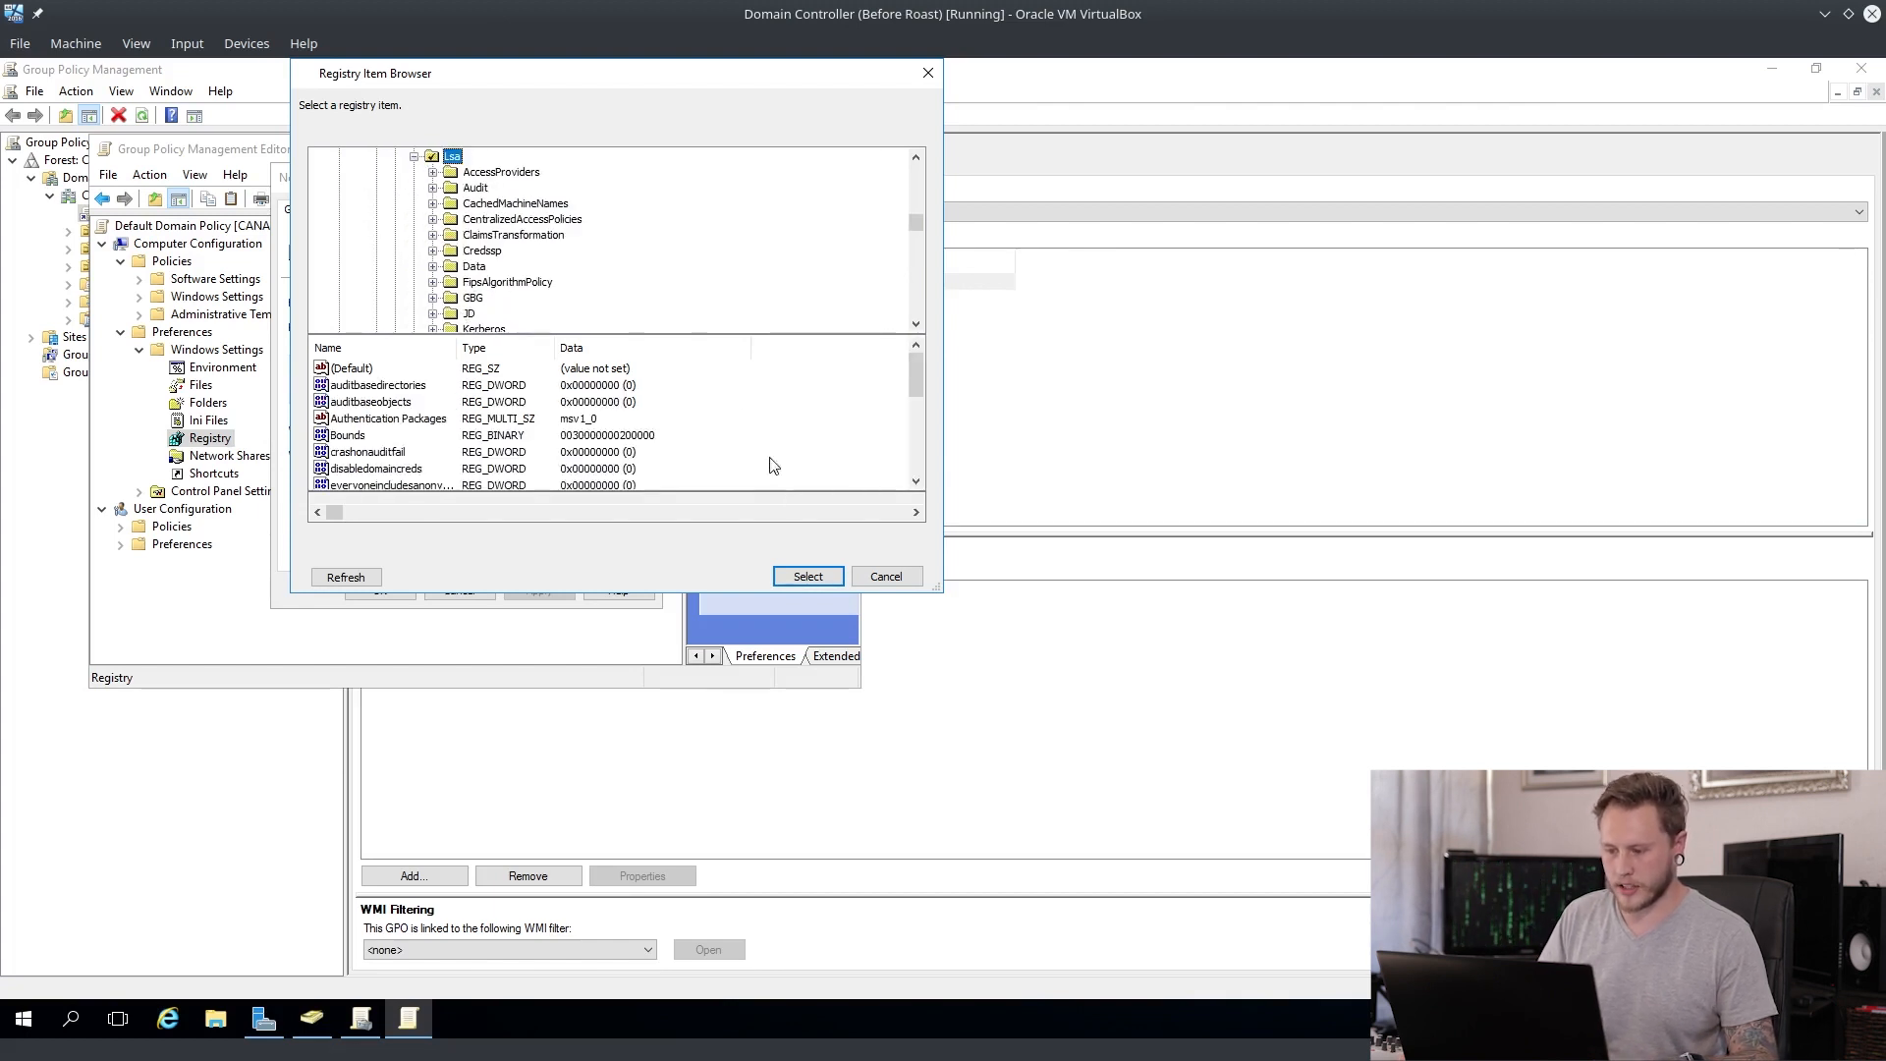
click(807, 577)
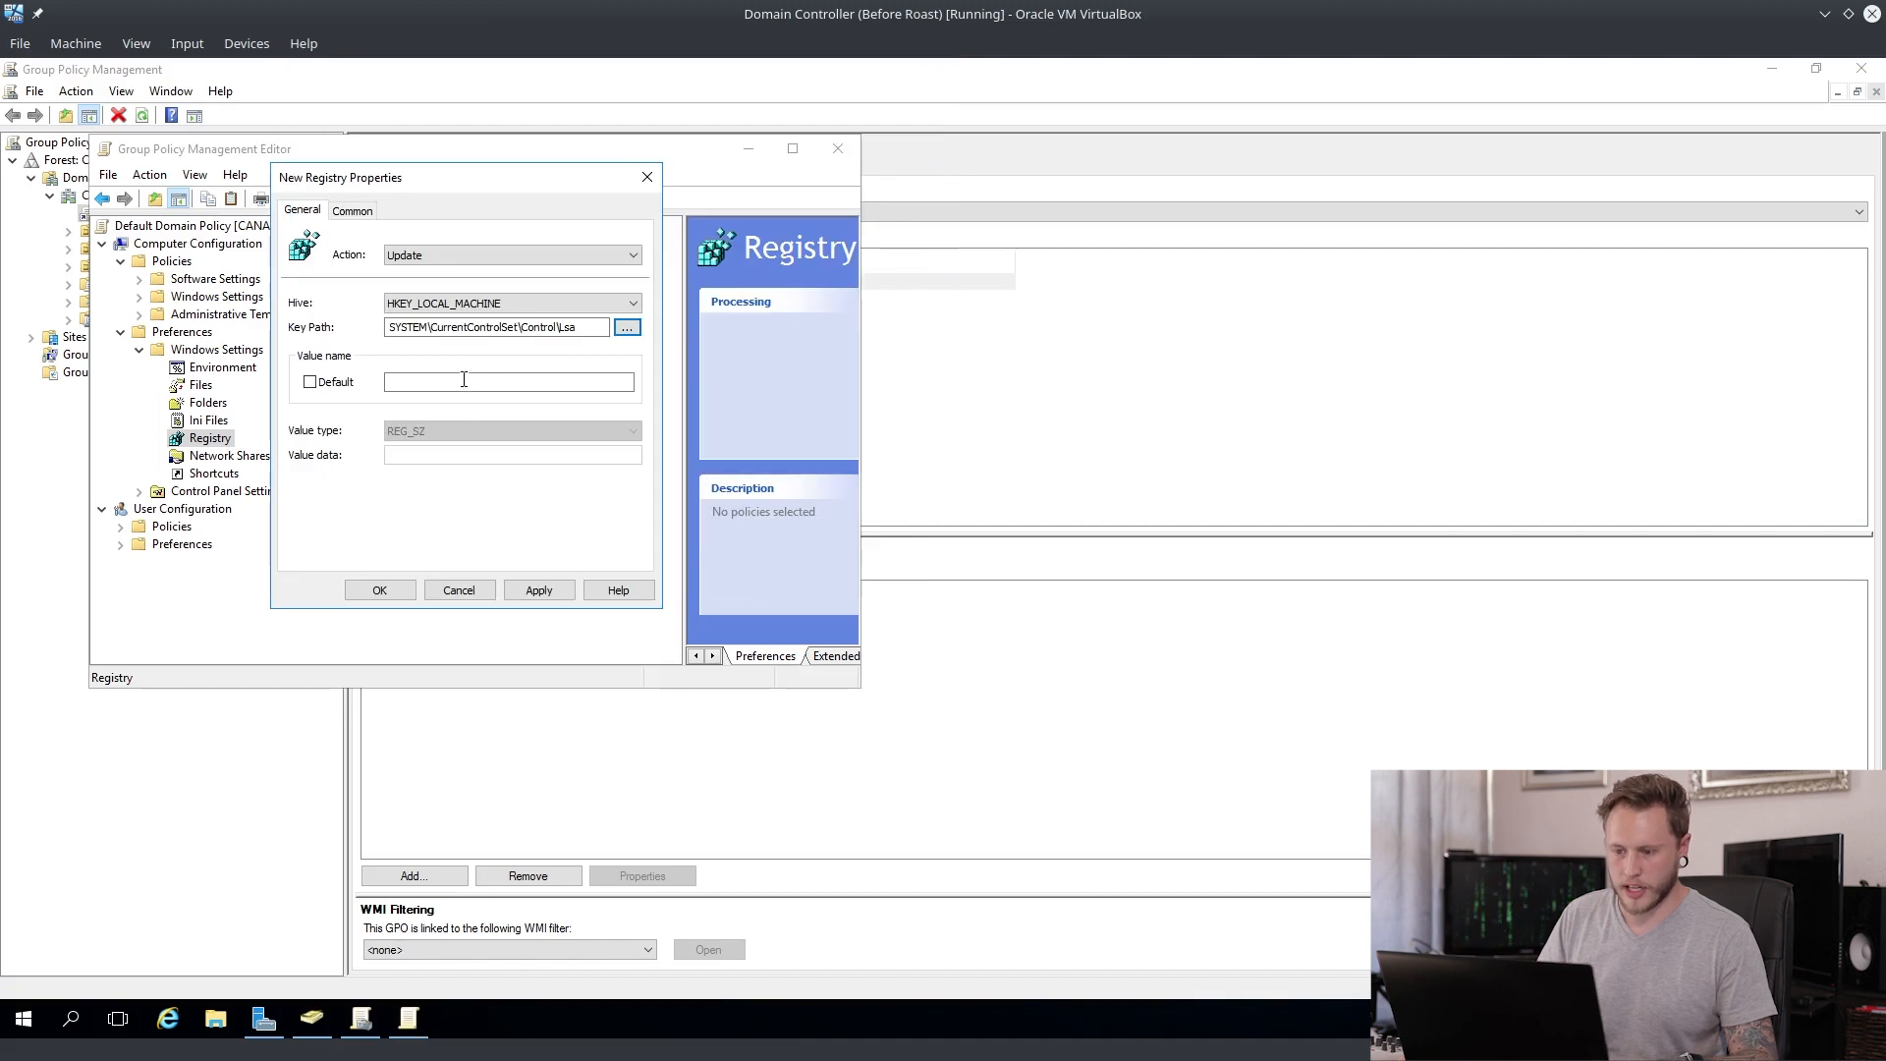
click(509, 381)
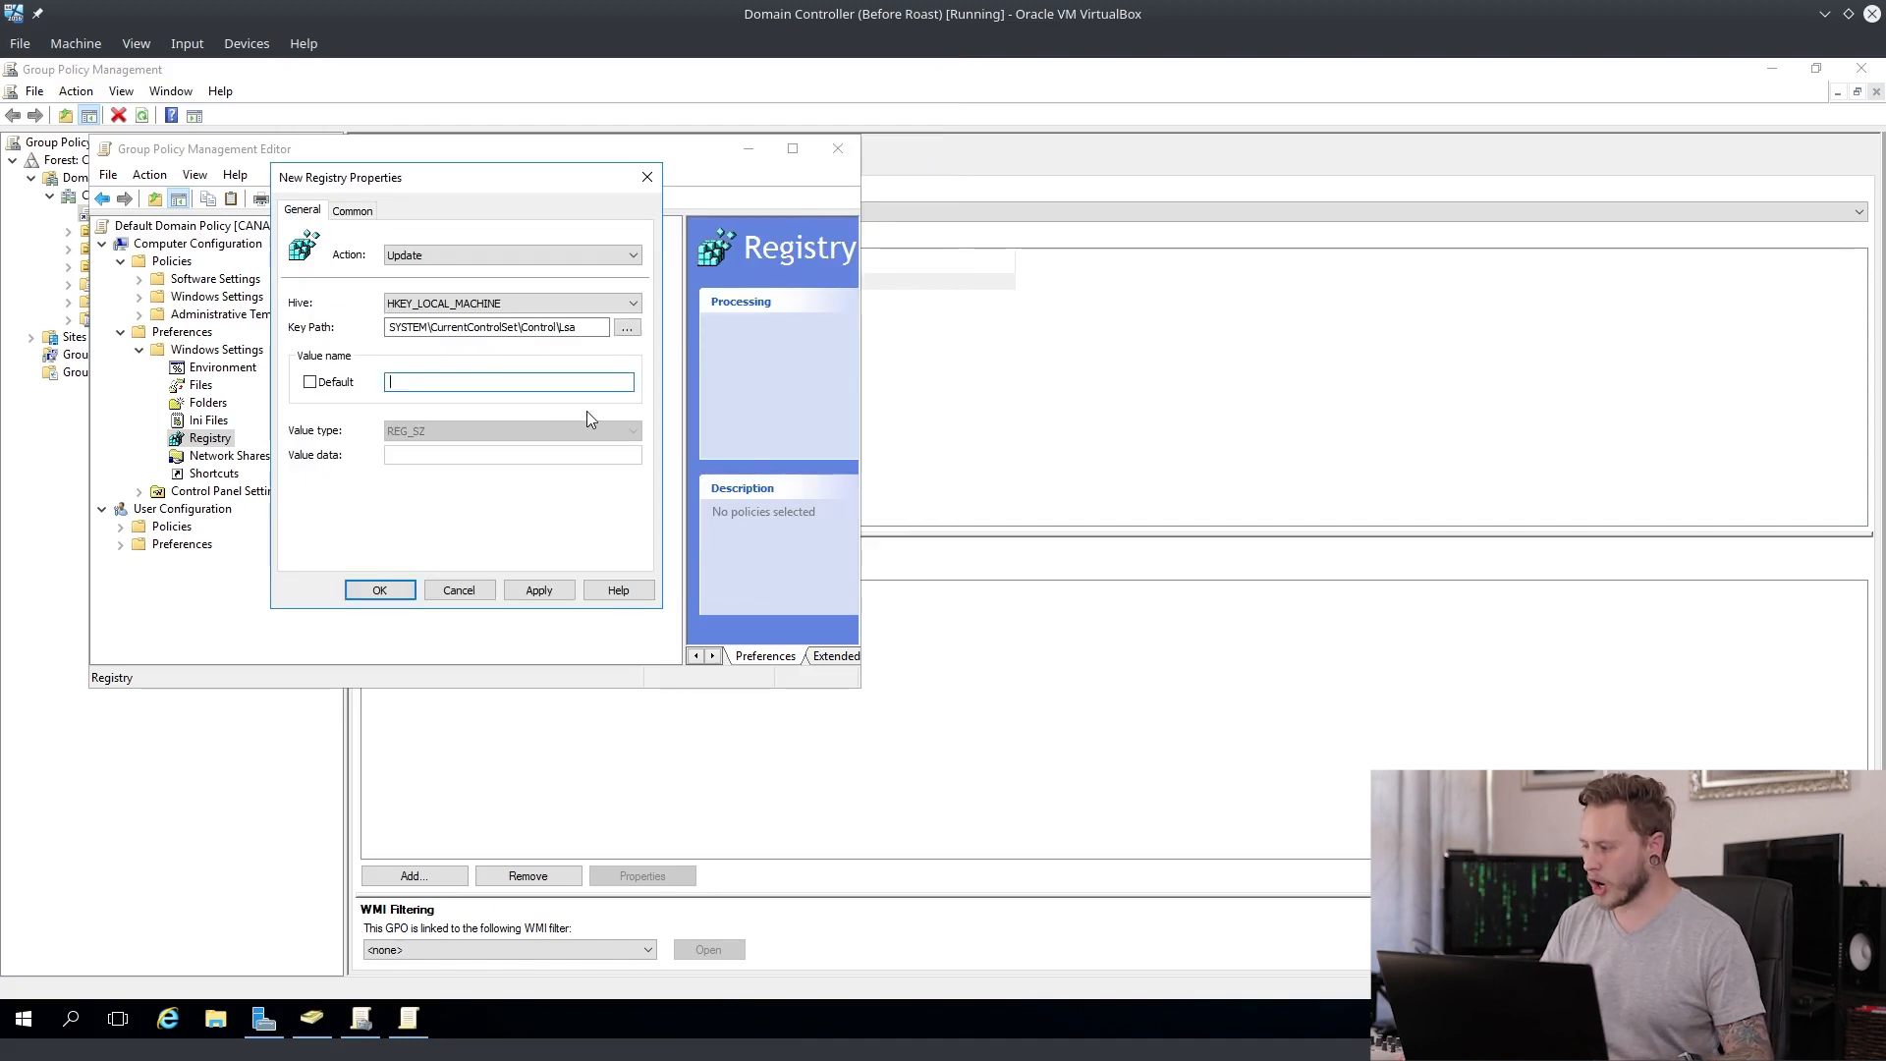
text(Run)
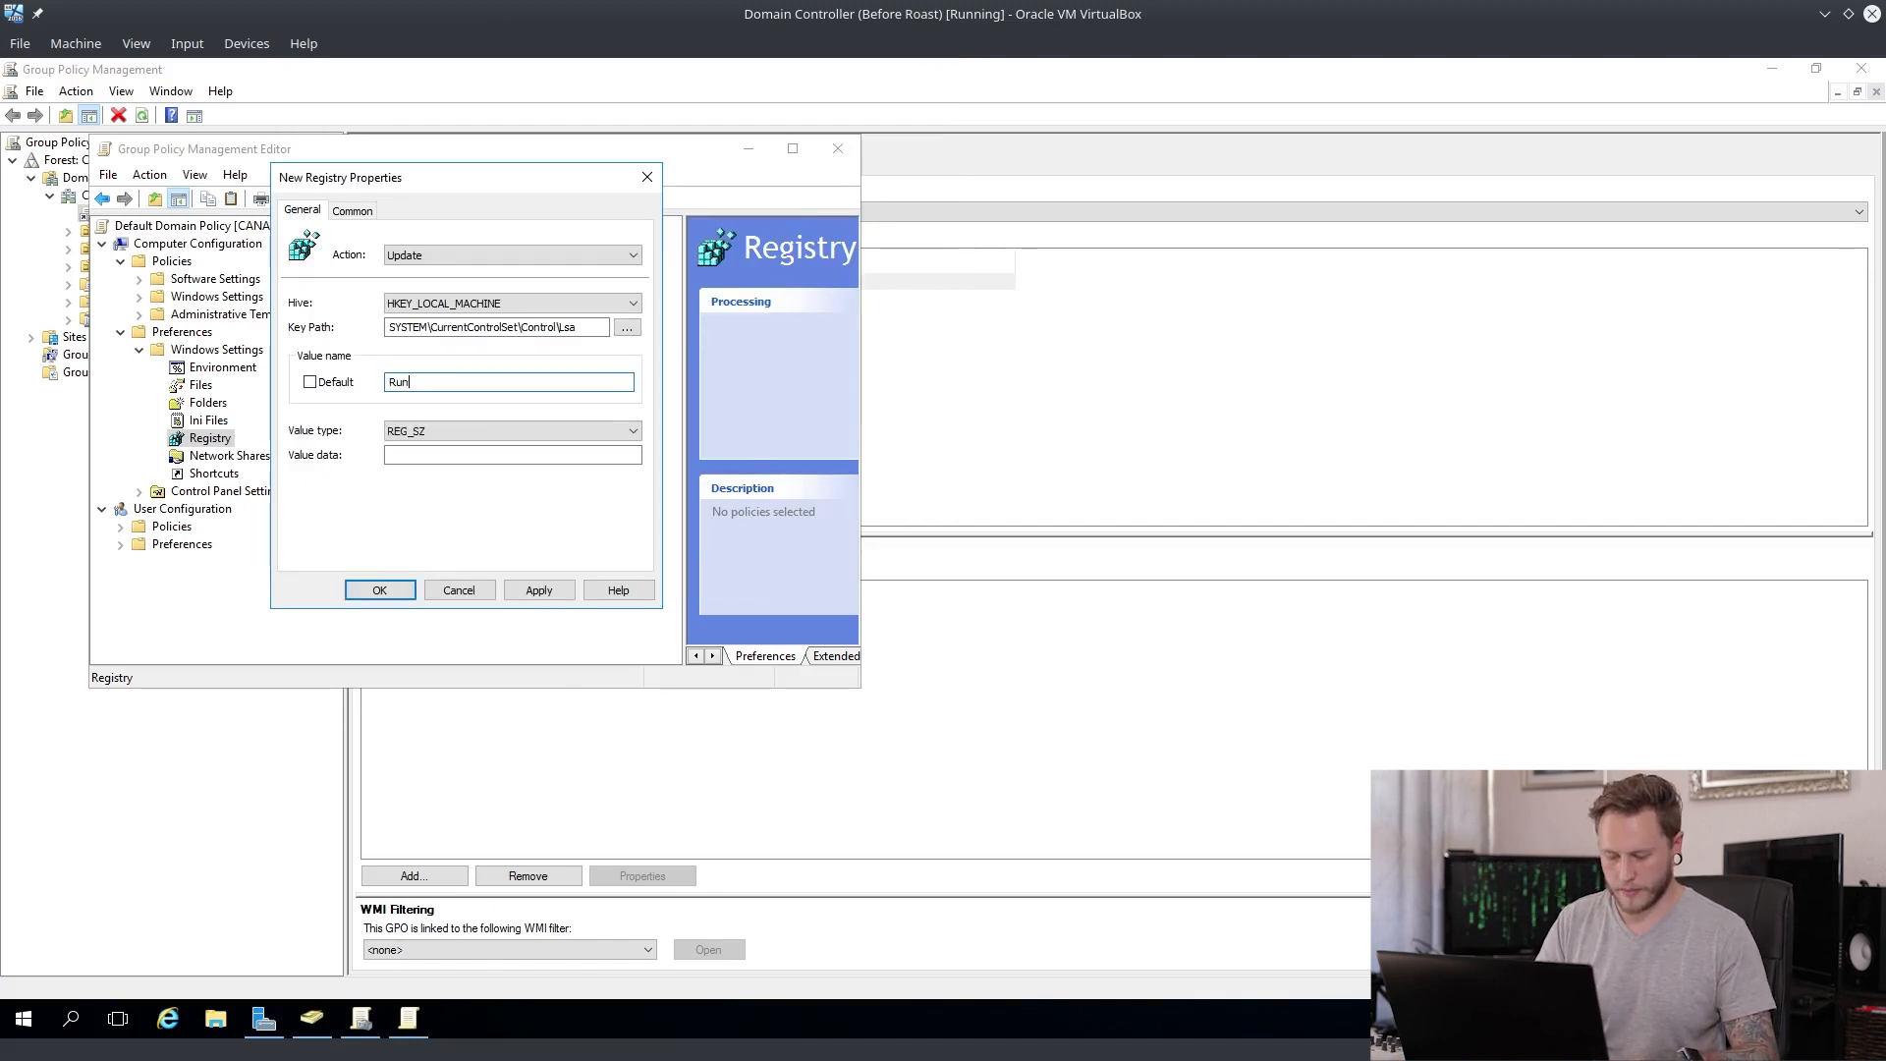
text(AsPPL)
click(513, 453)
text(1)
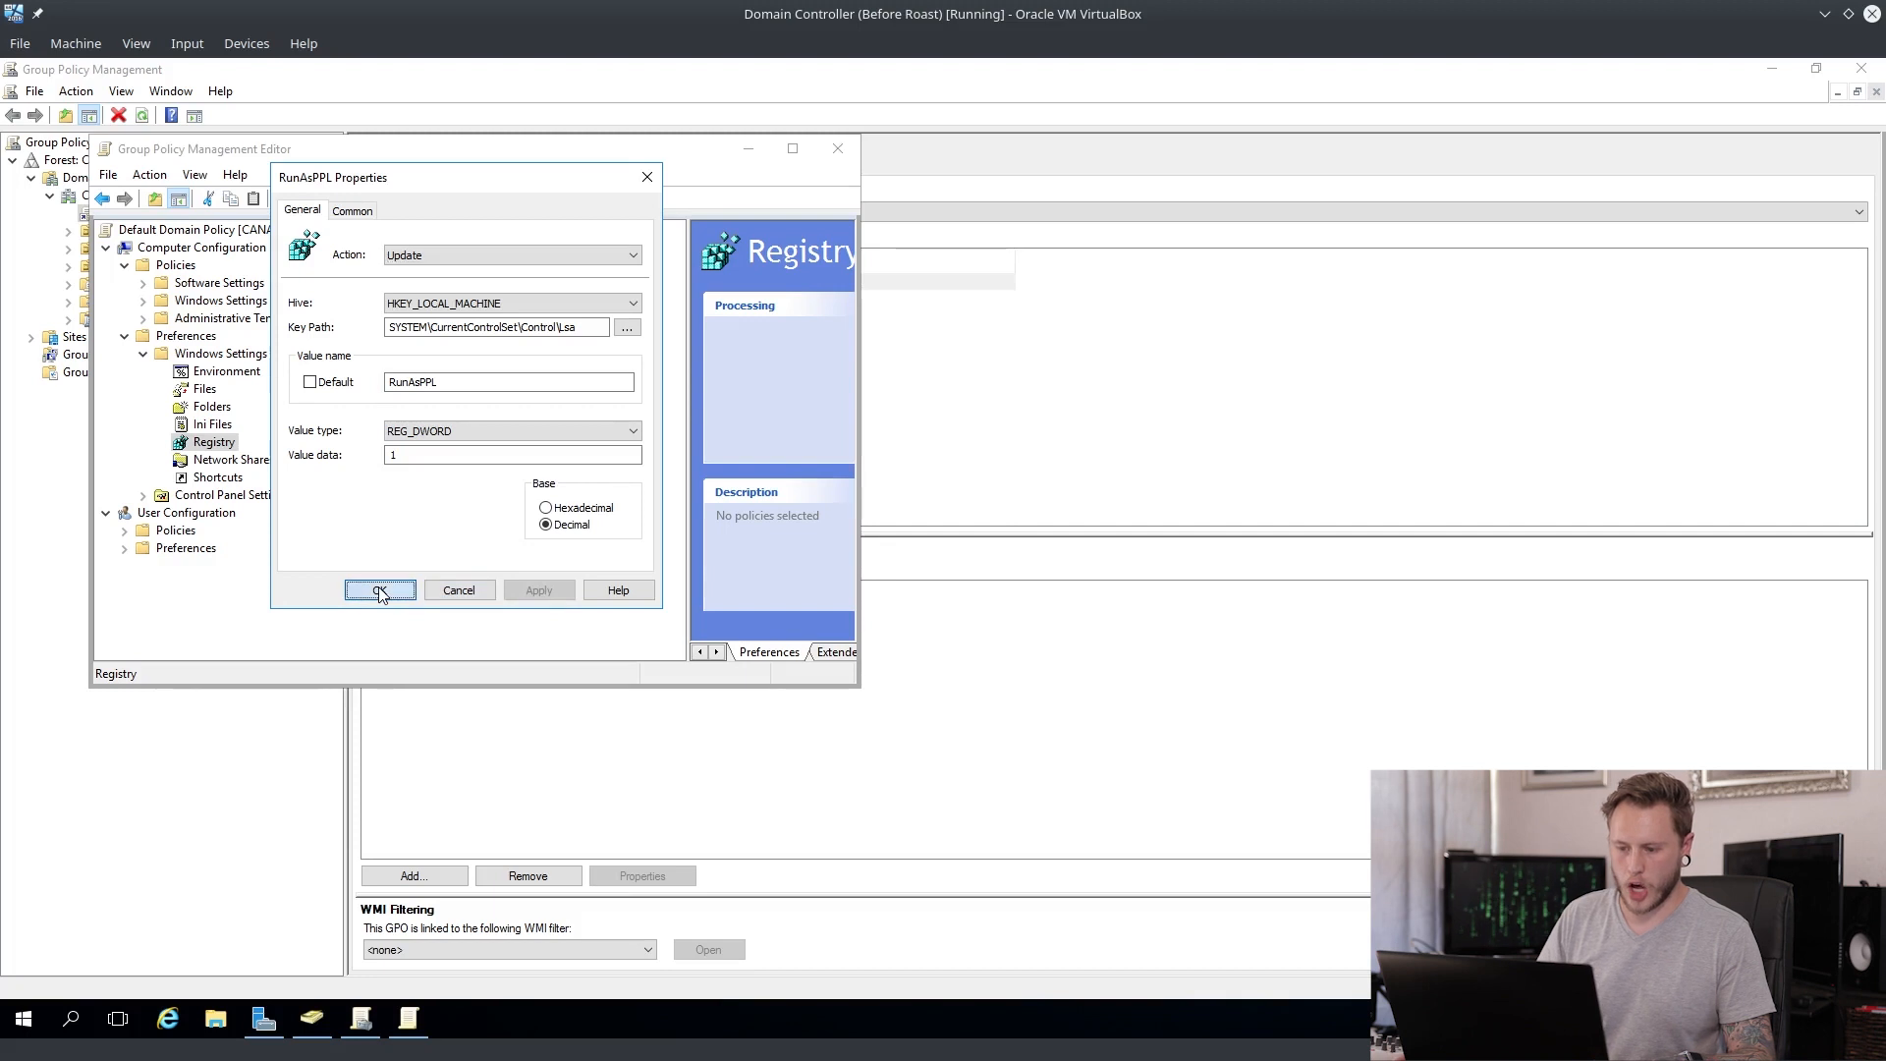
click(379, 590)
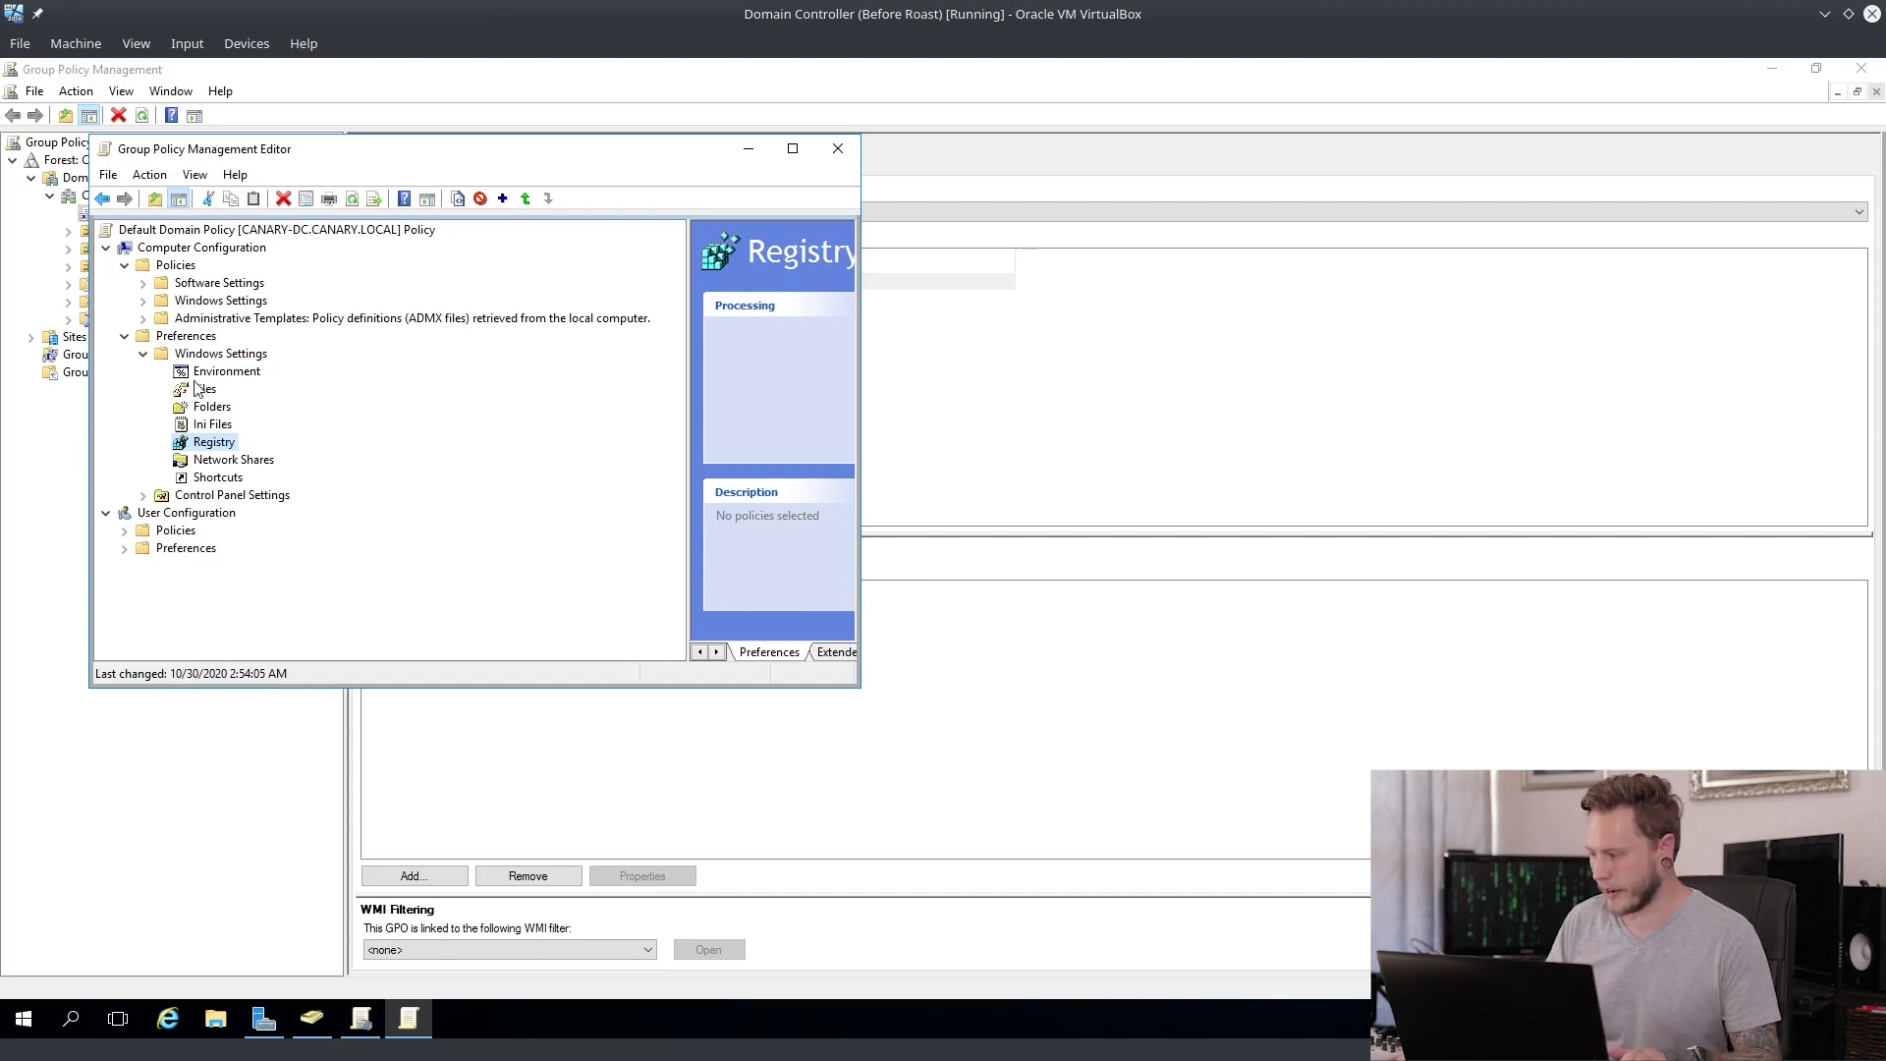
mouse_move(819, 556)
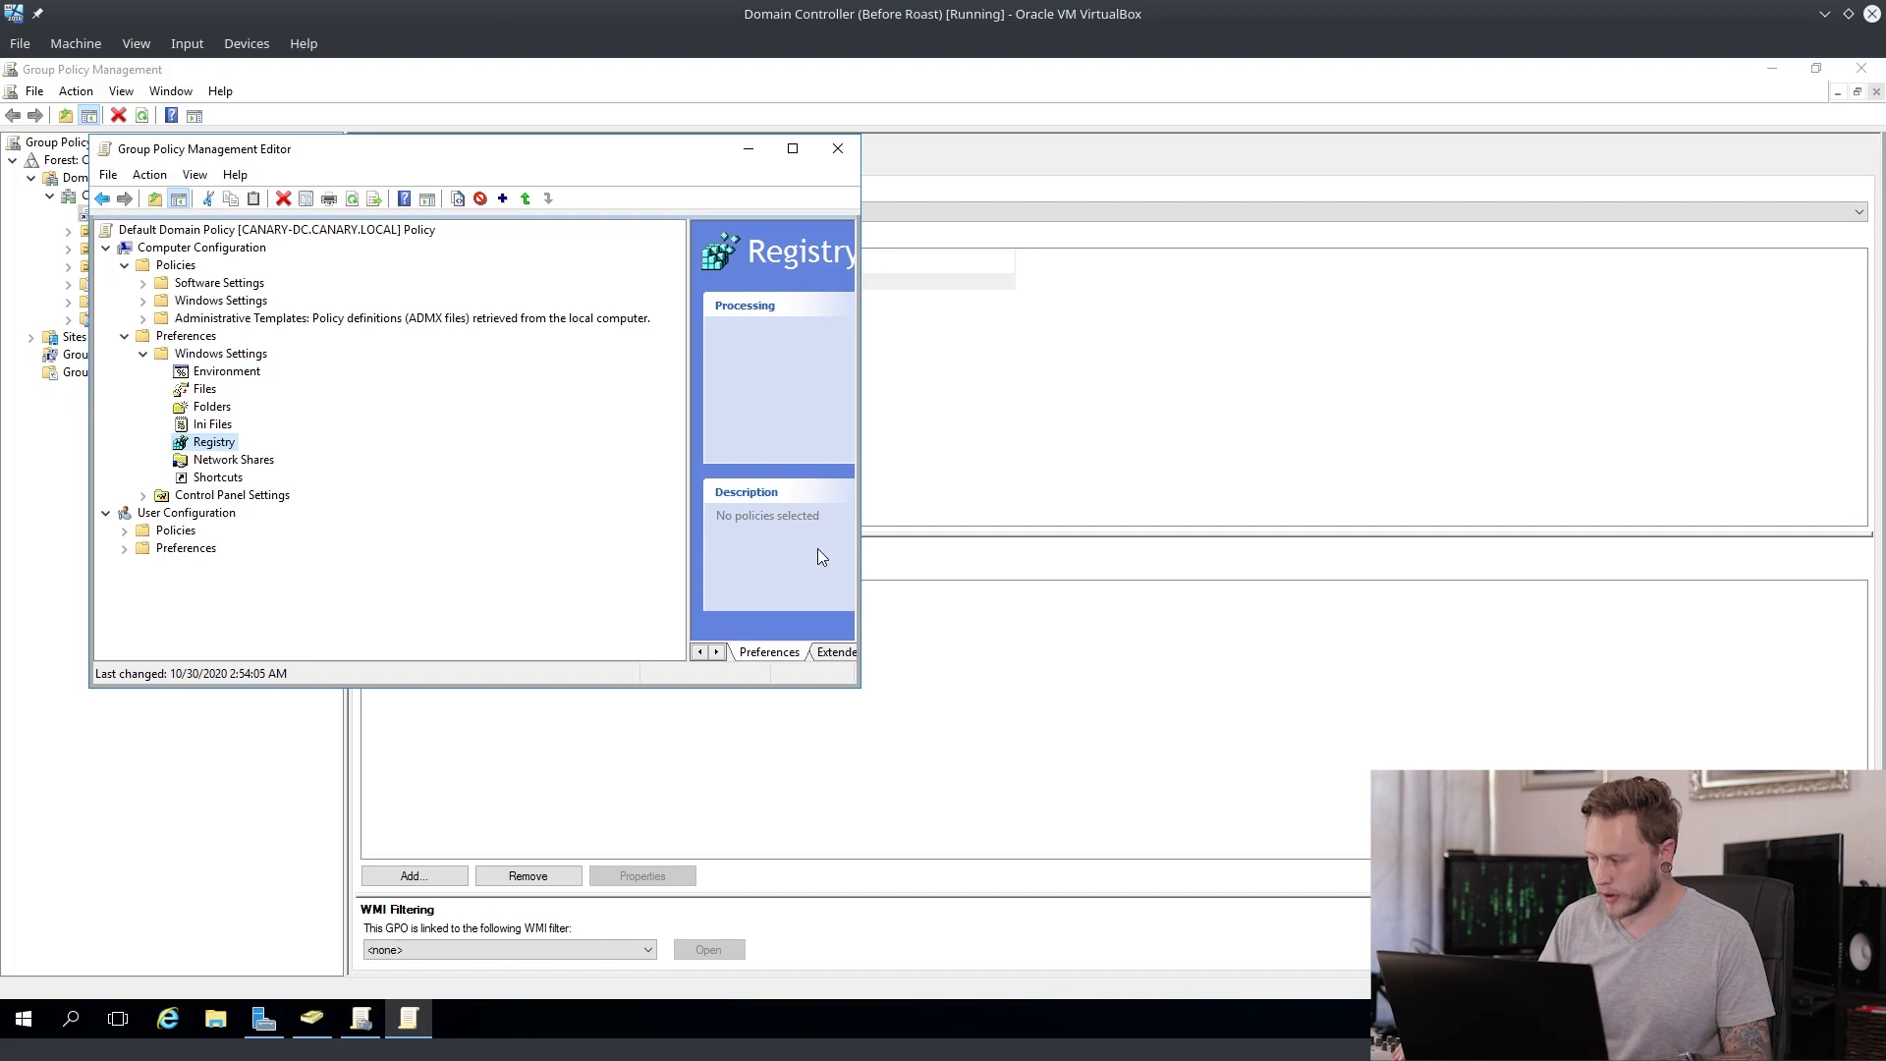
mouse_move(136, 348)
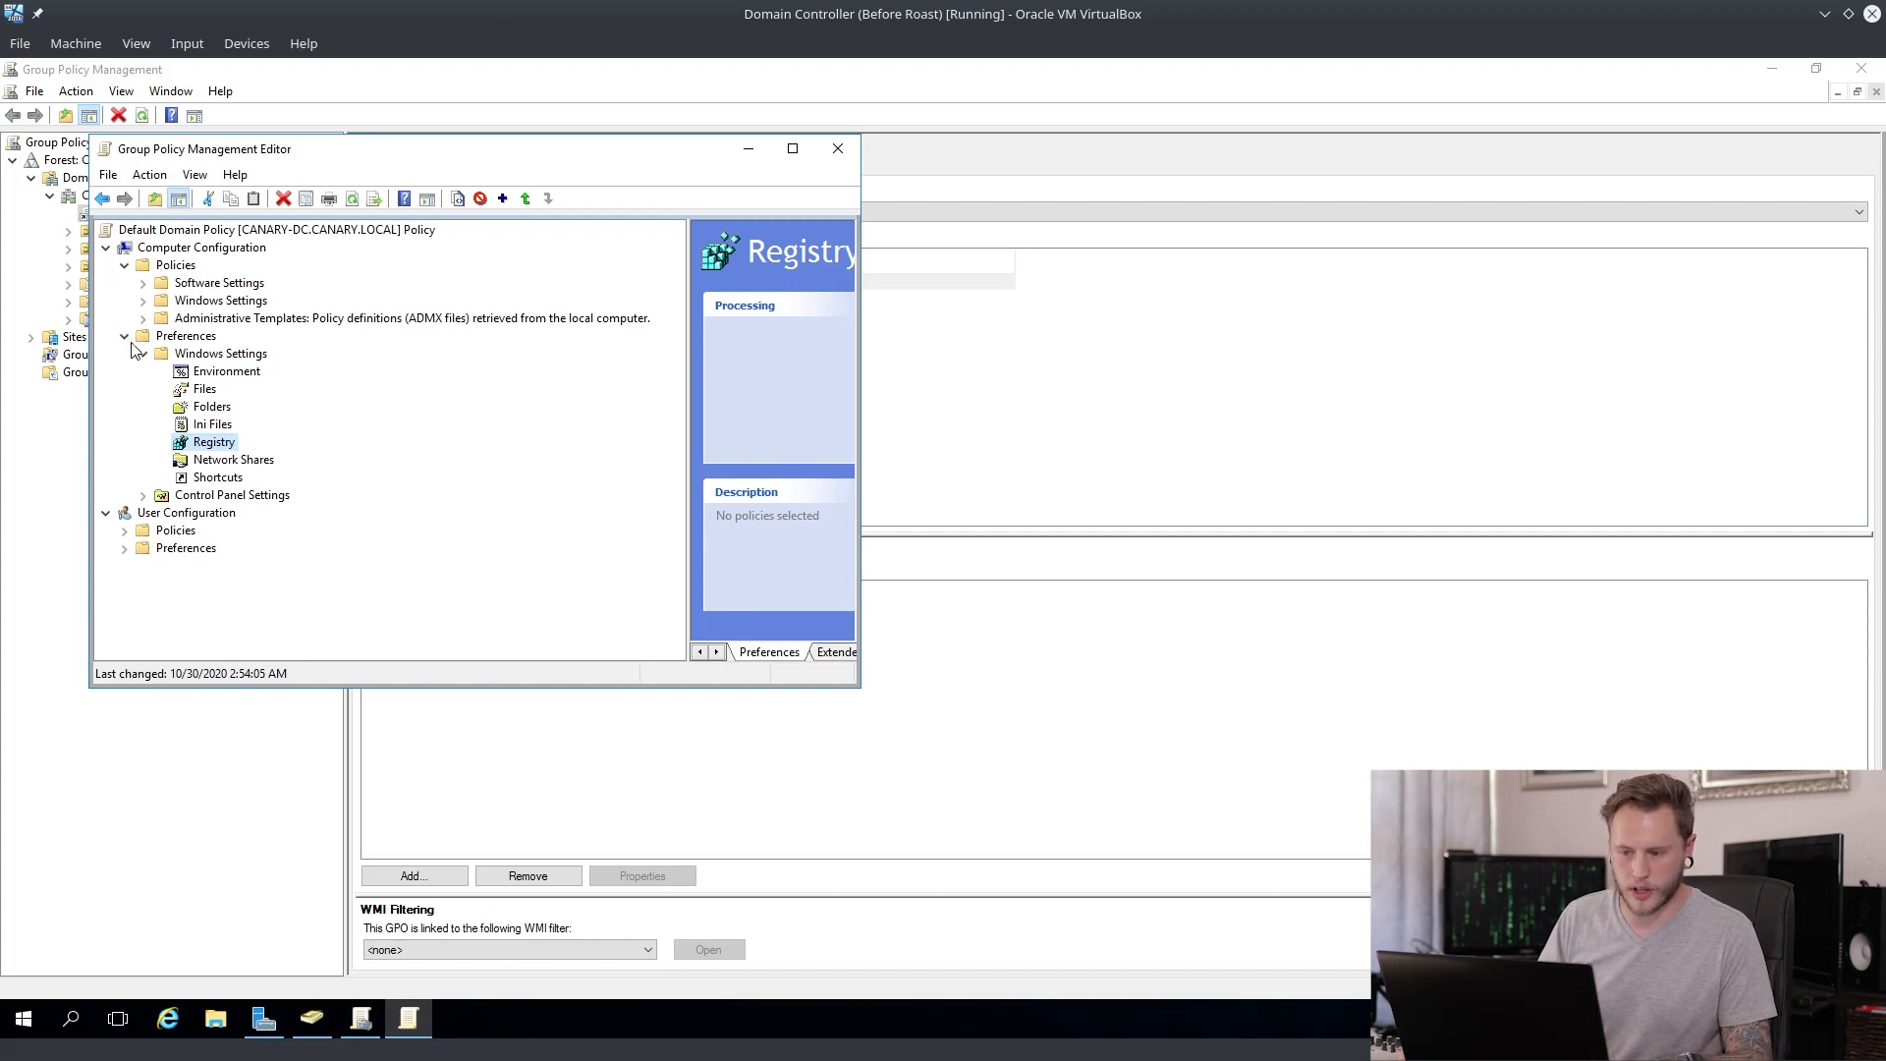
Step: Browse to Local Policies > Security Options and select 'Interactive logon: Number of previous logons to cache'
click(124, 336)
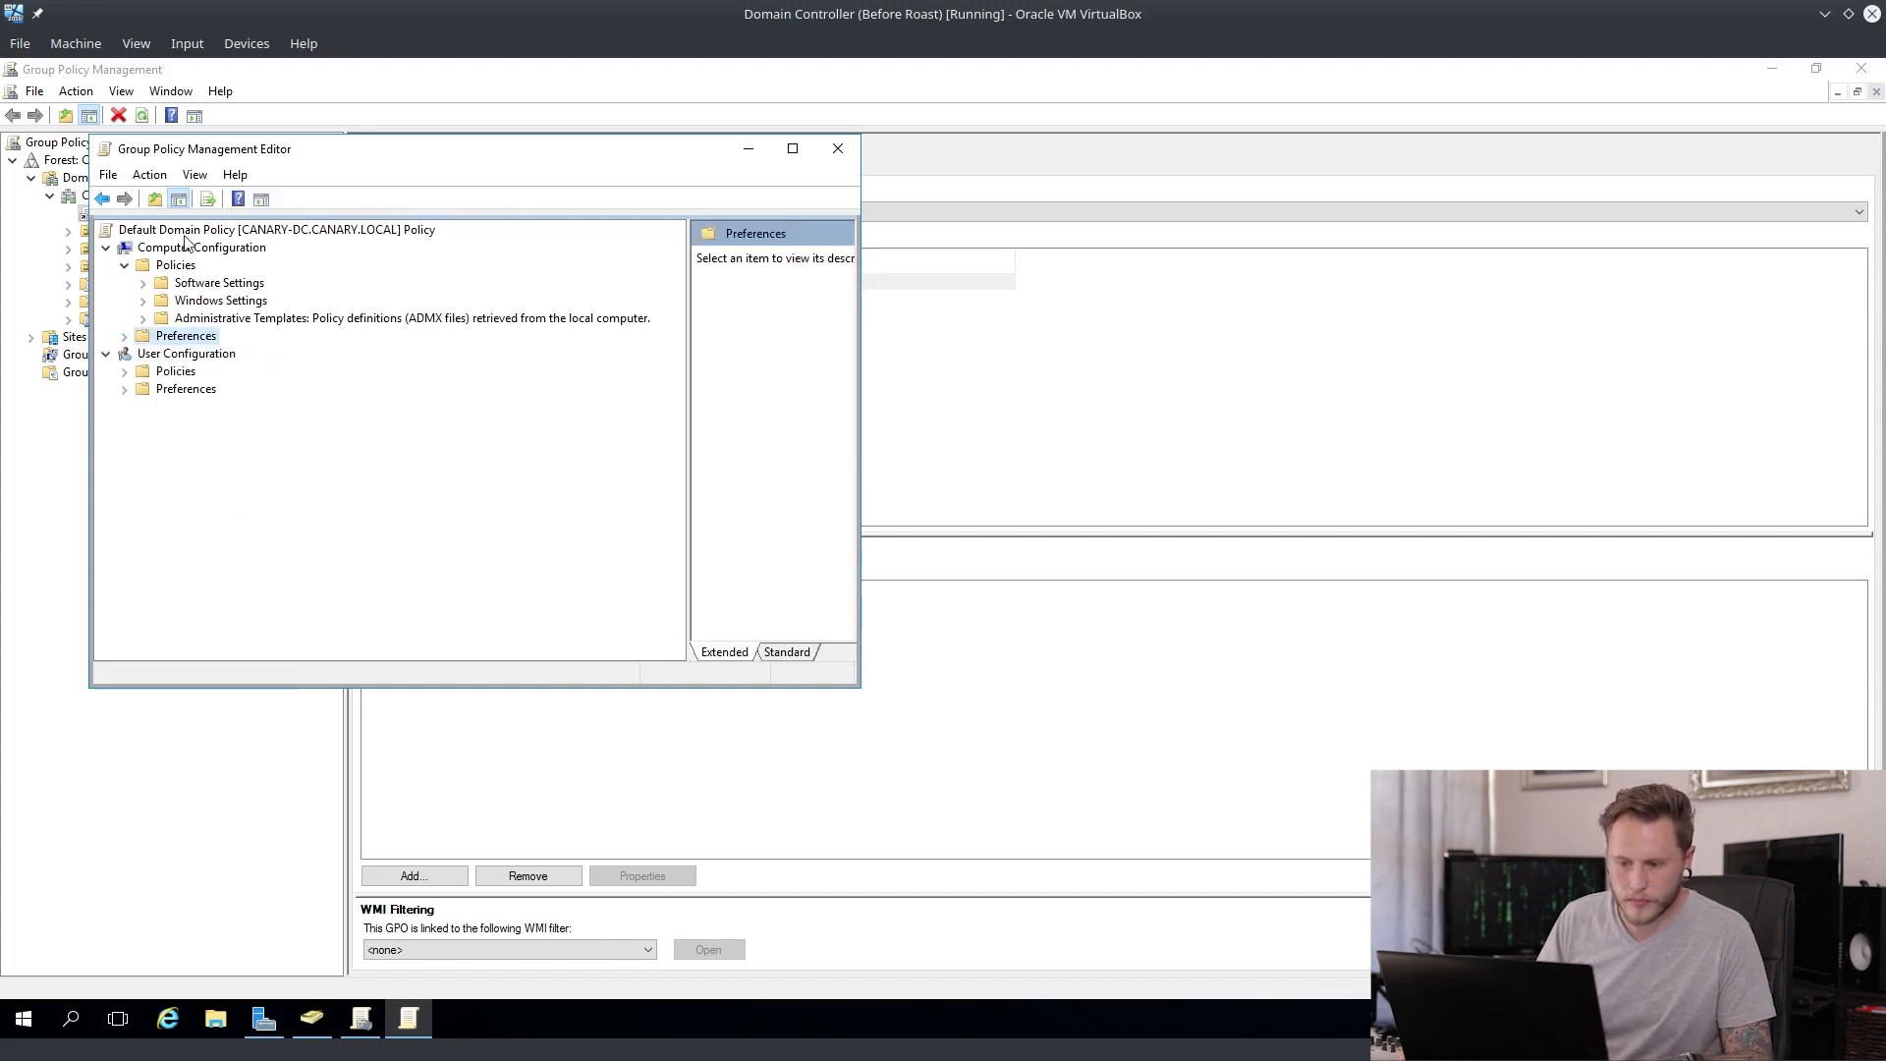
click(220, 300)
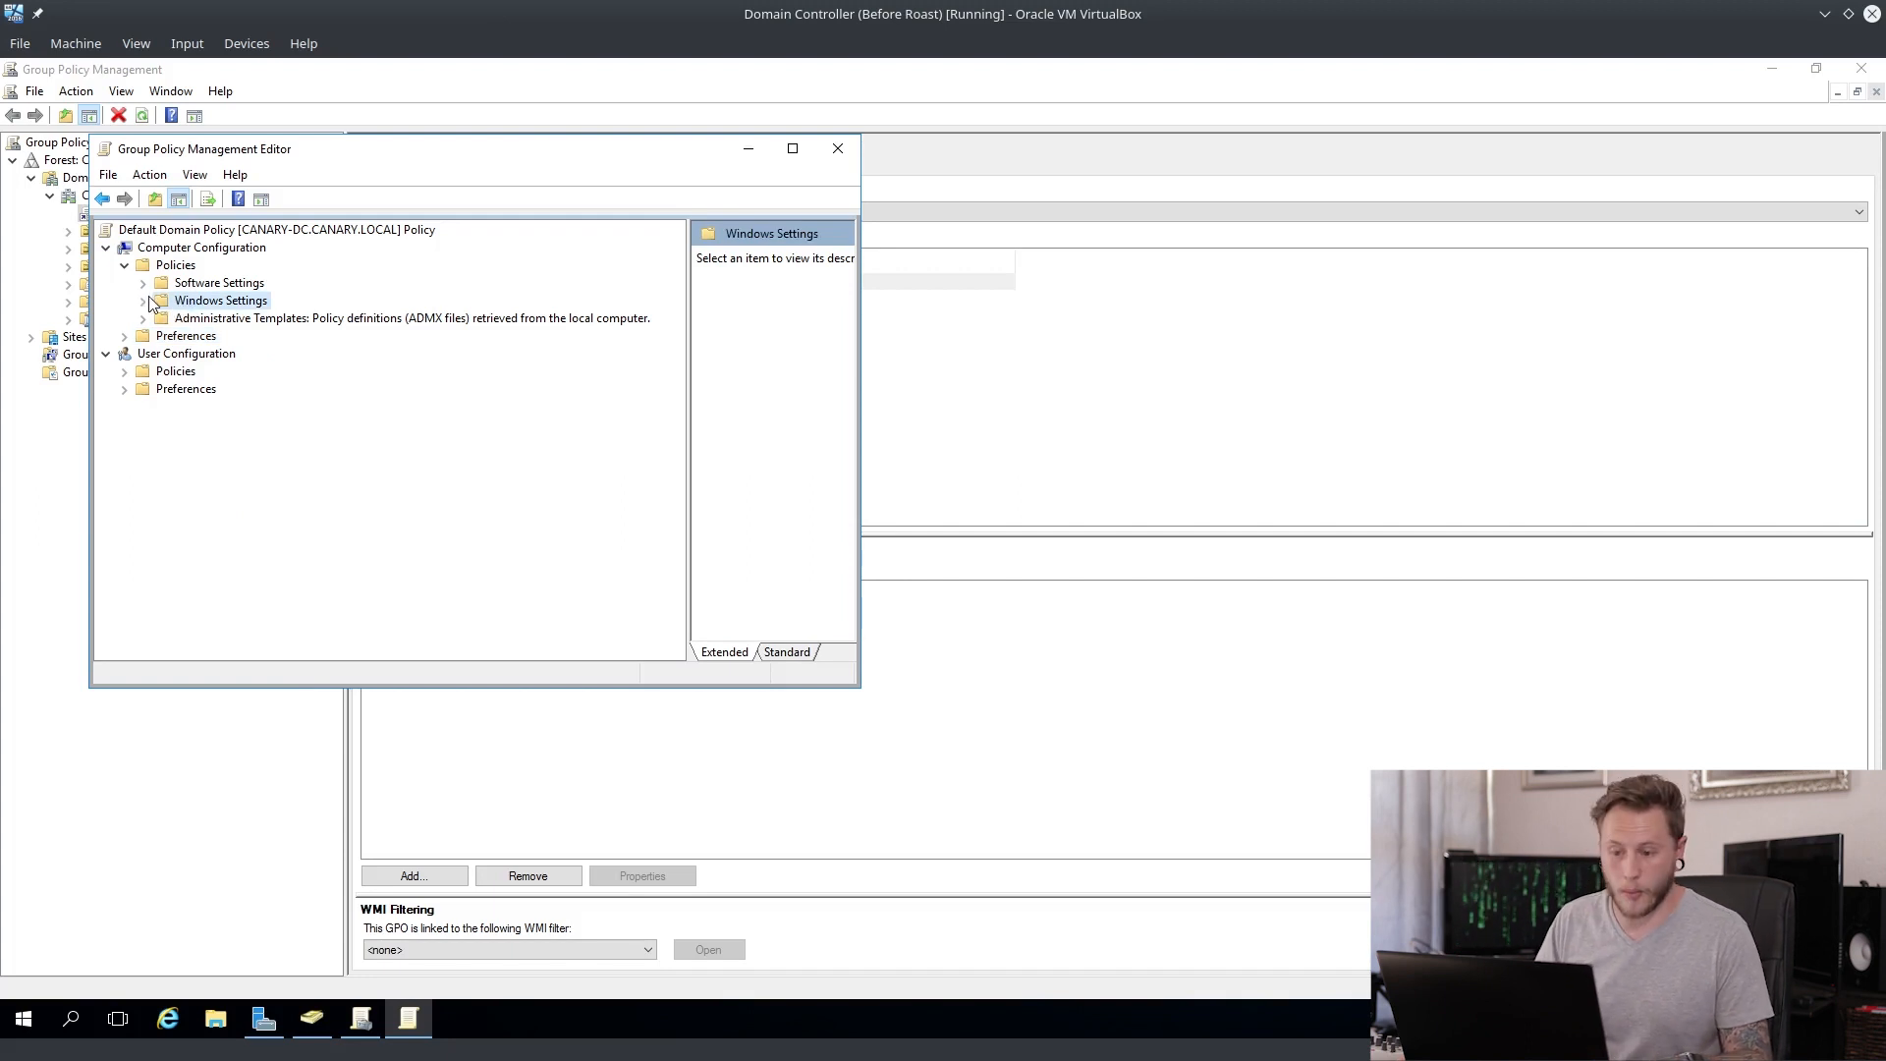
click(143, 299)
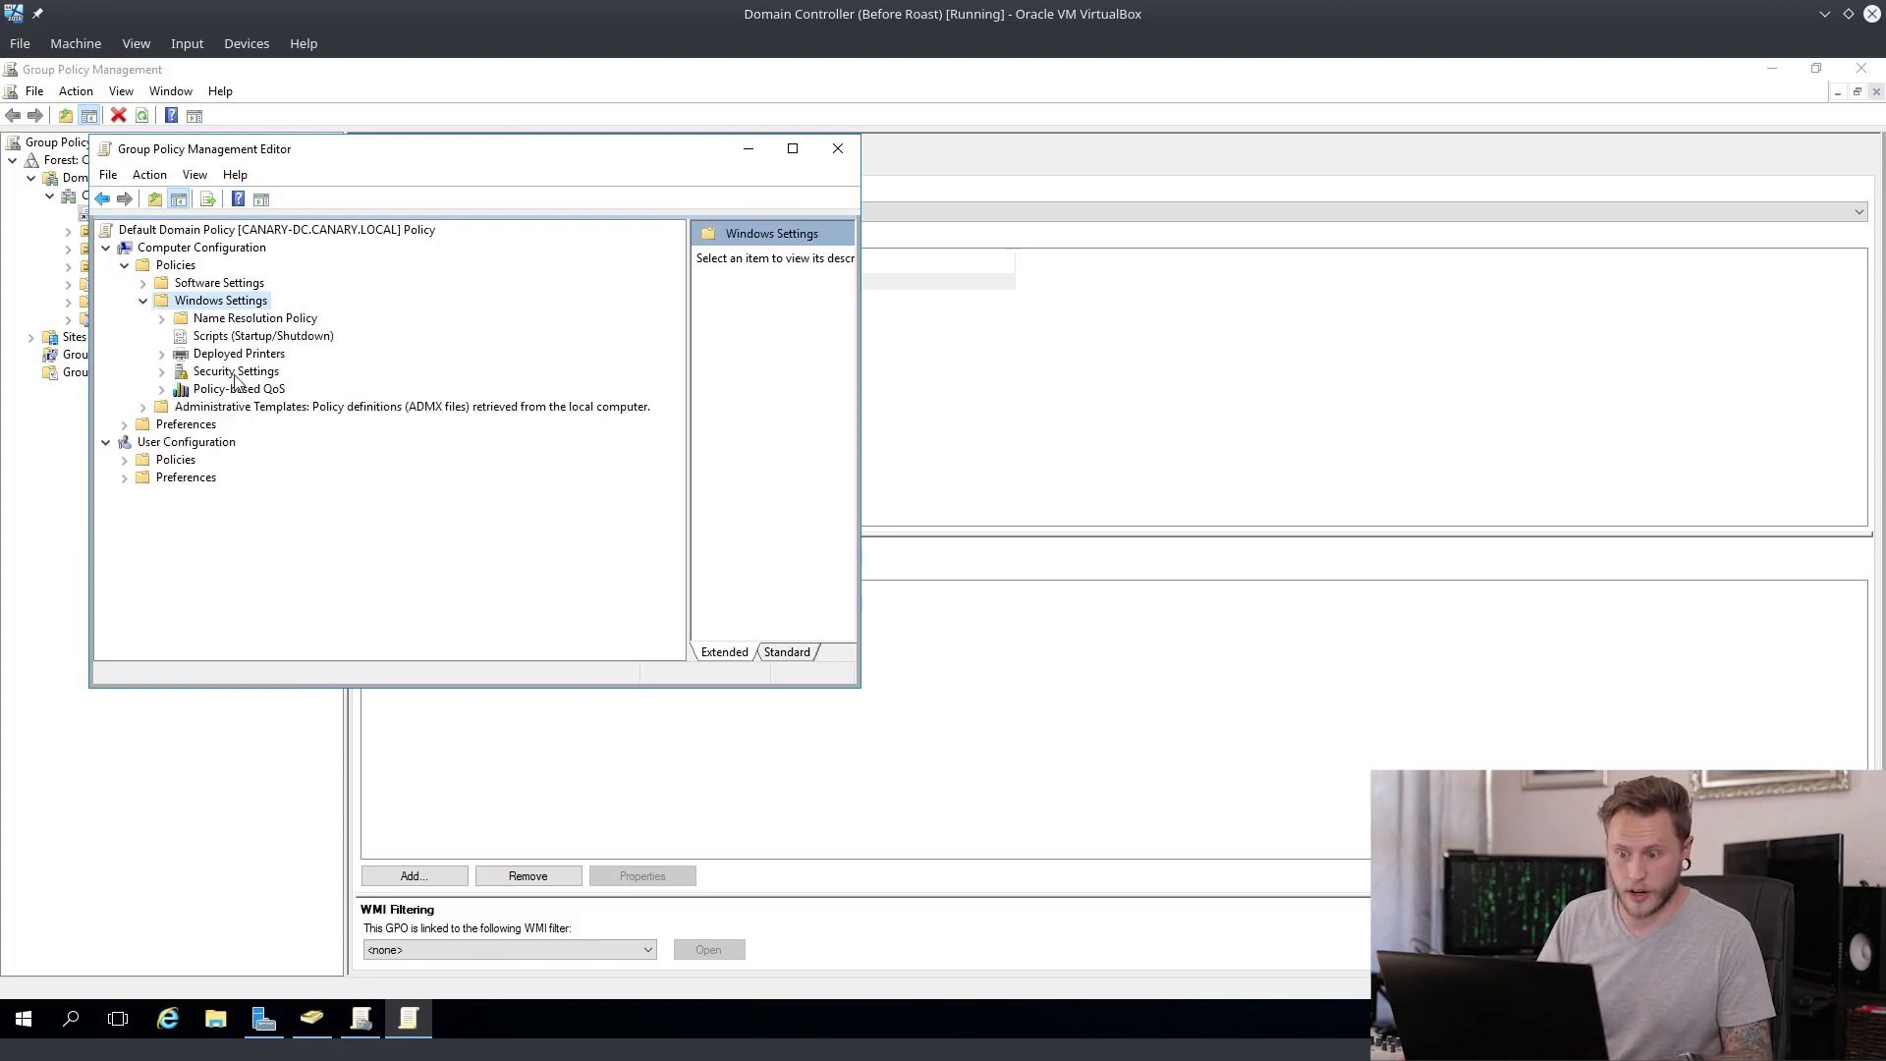
click(235, 371)
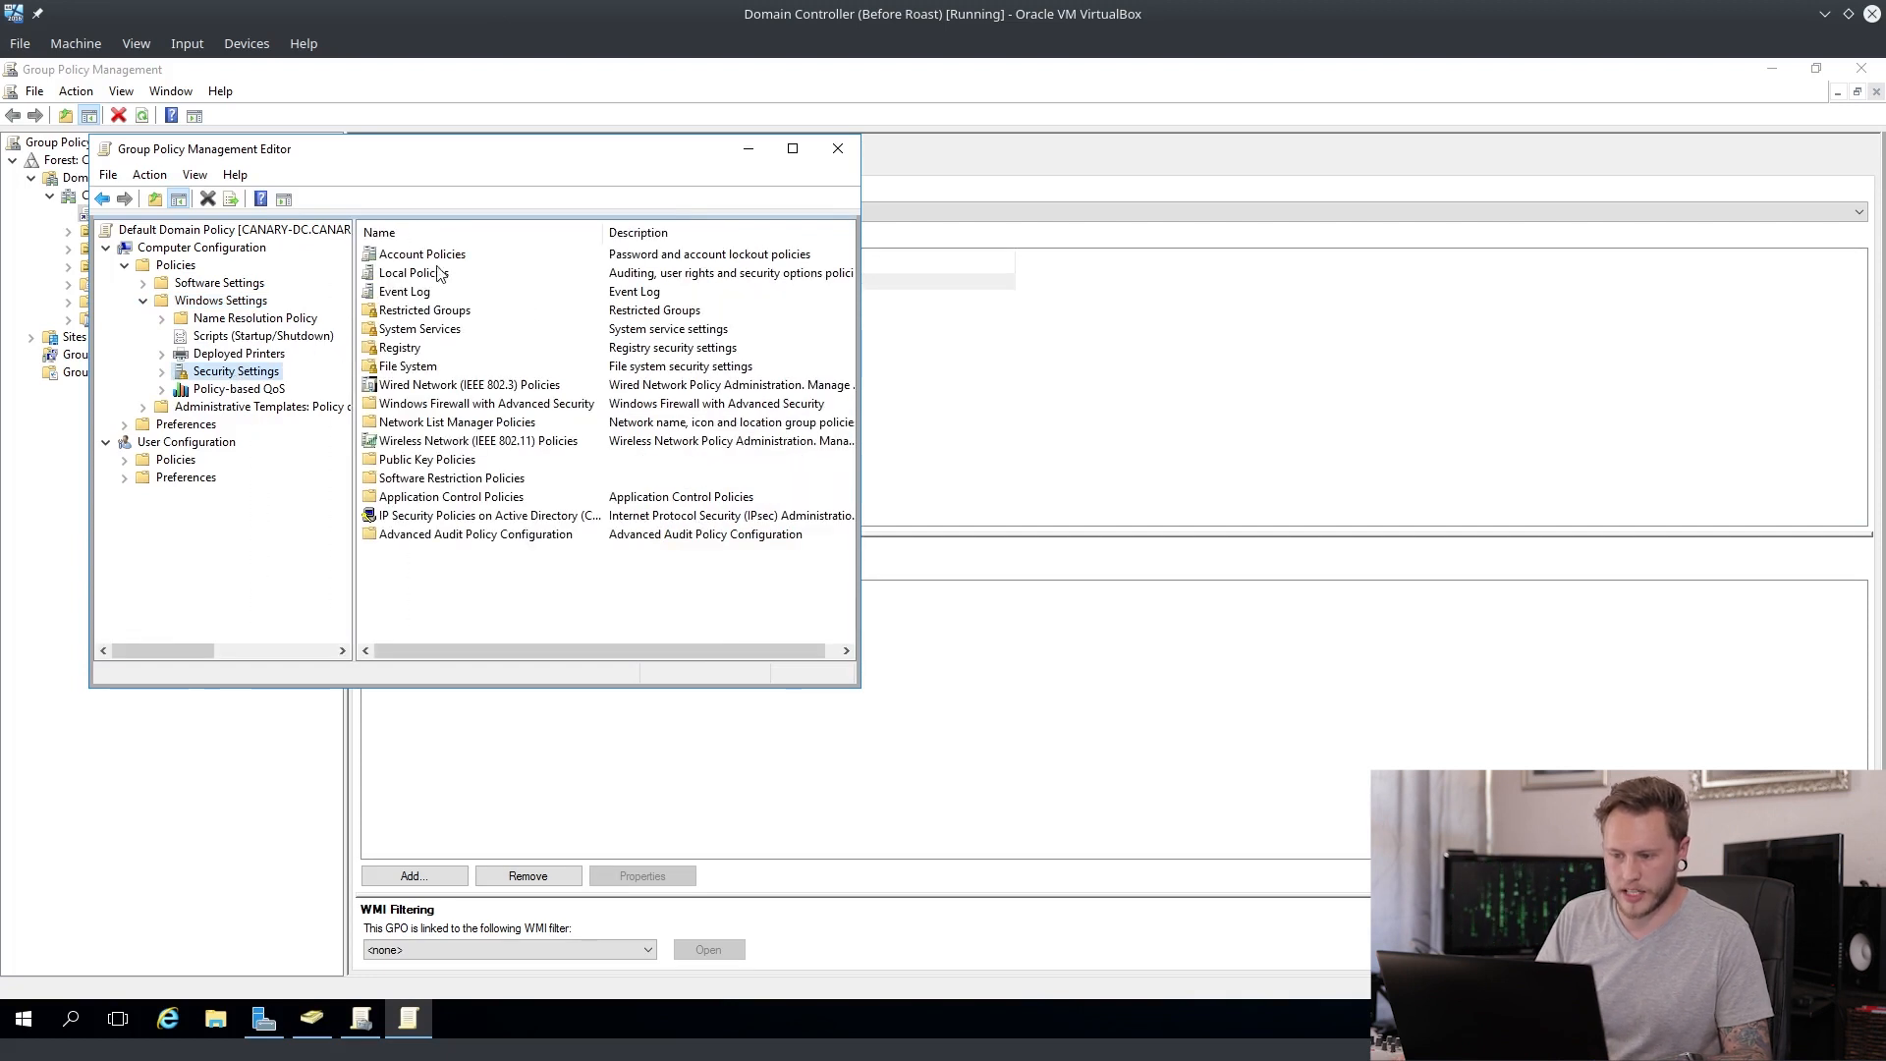
click(408, 273)
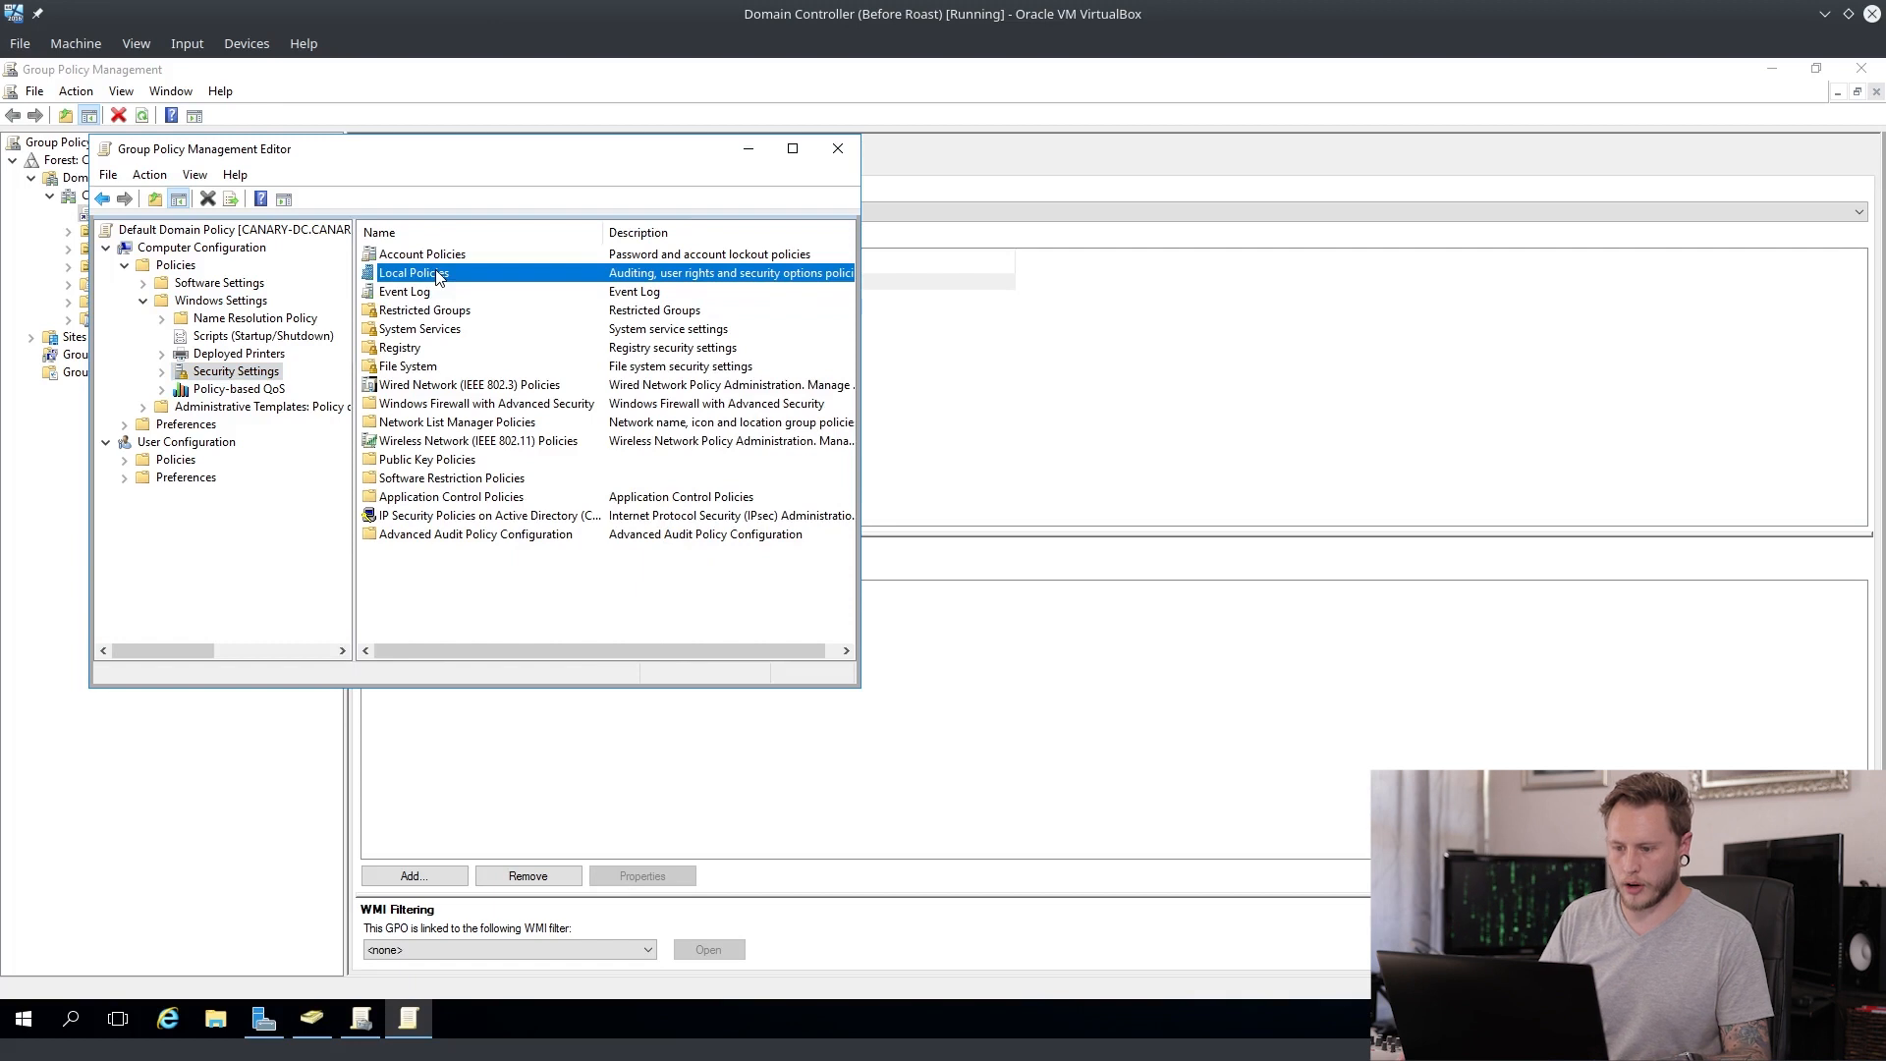
click(272, 424)
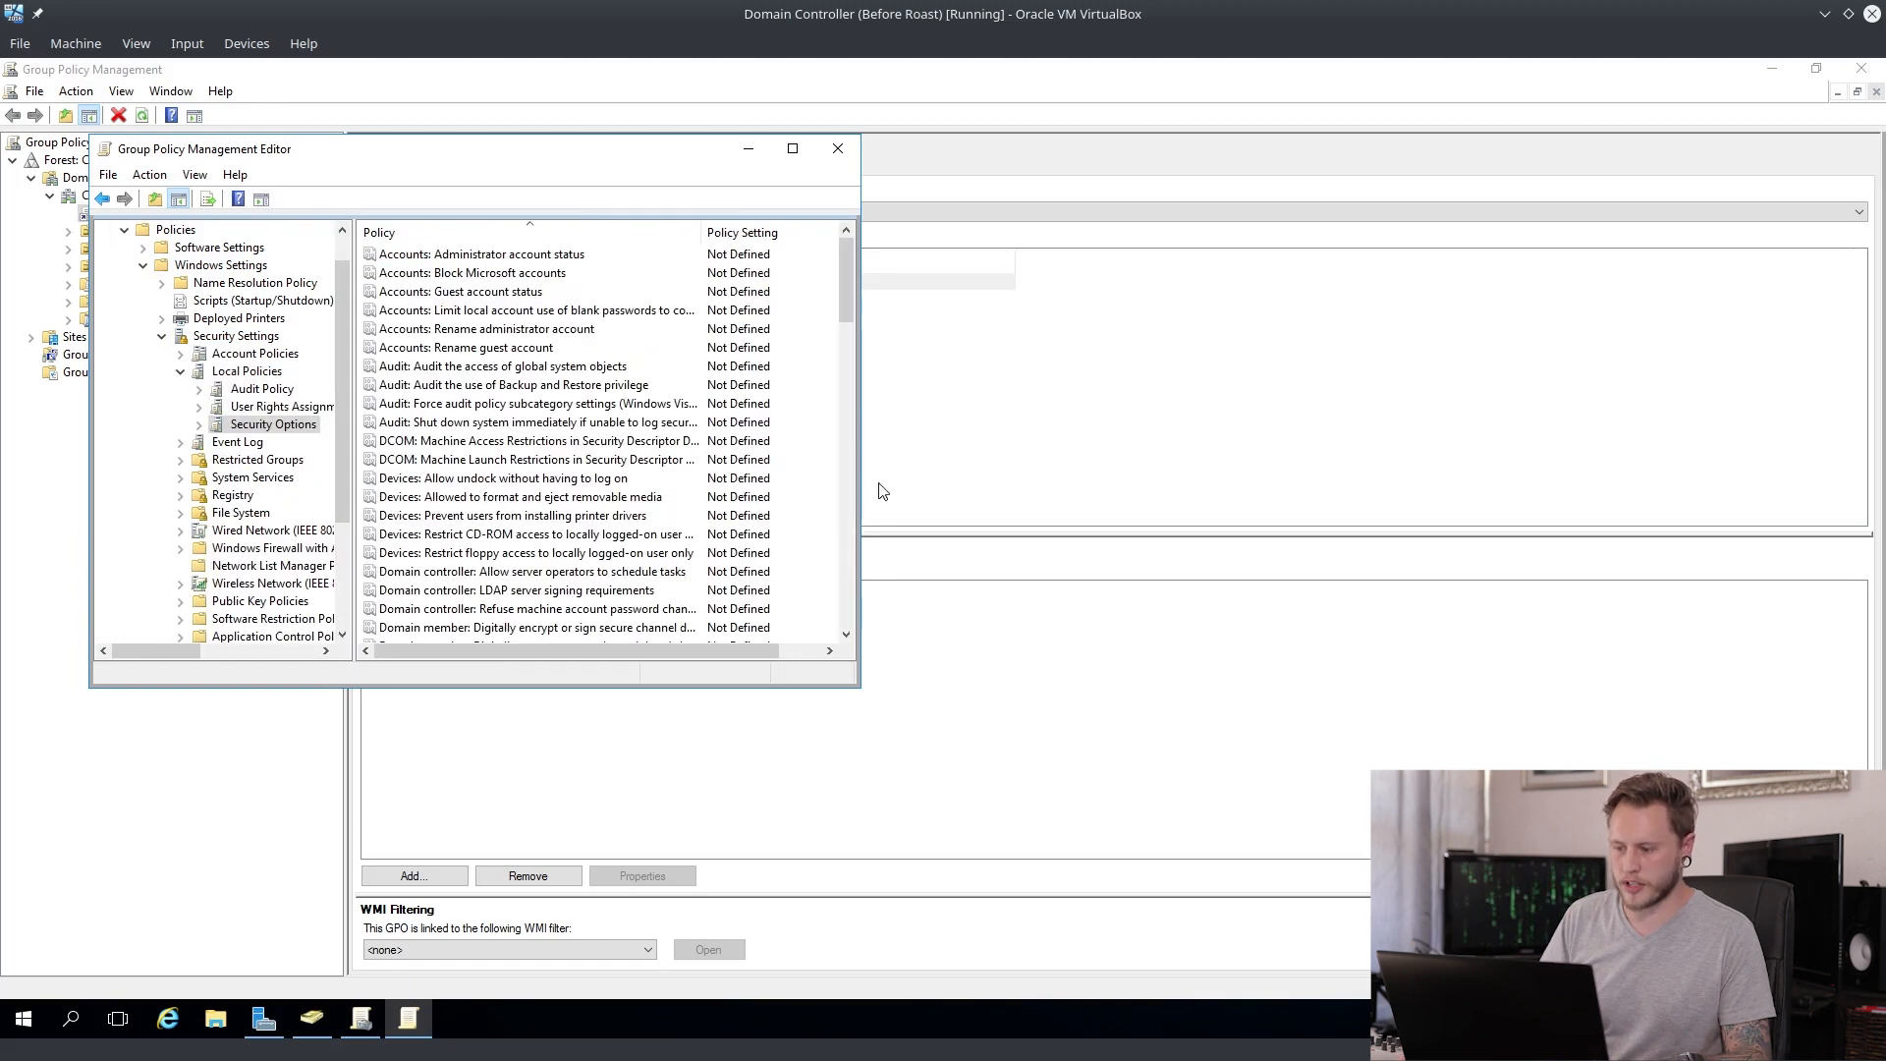
scroll(down, 3)
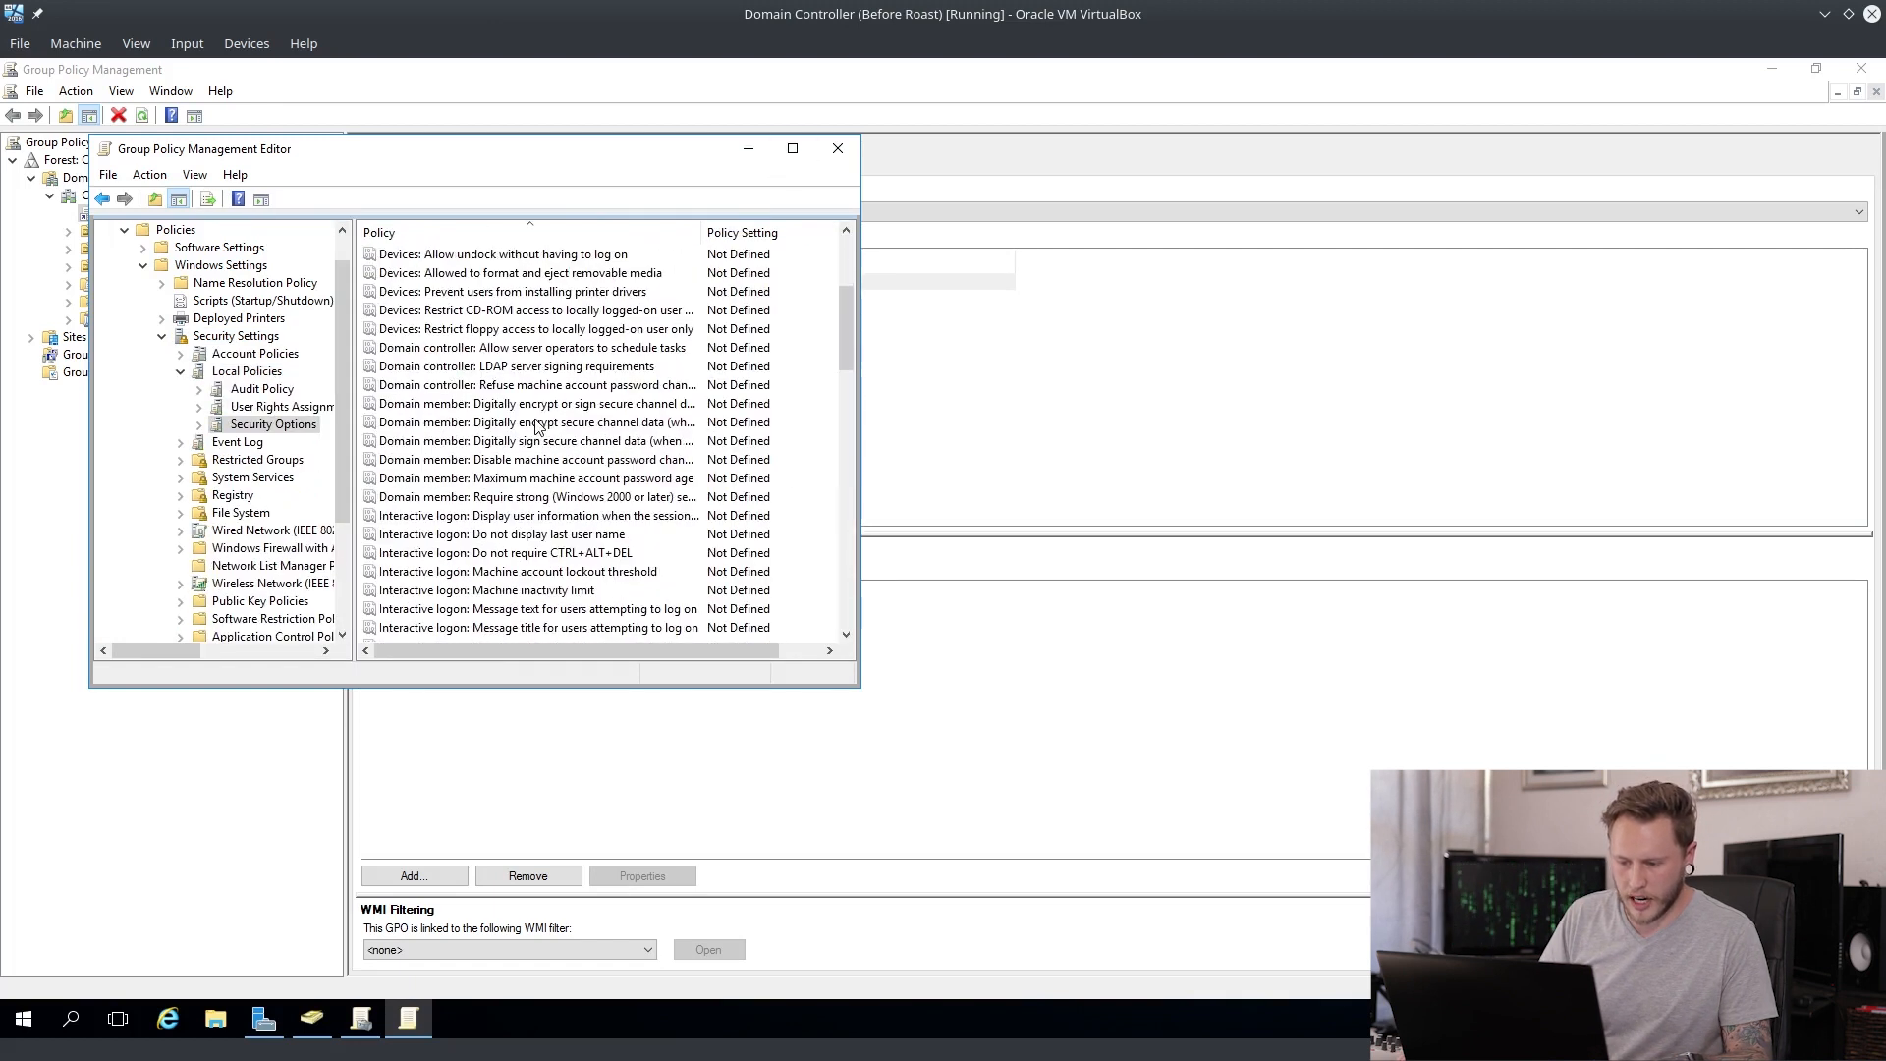
mouse_move(601, 585)
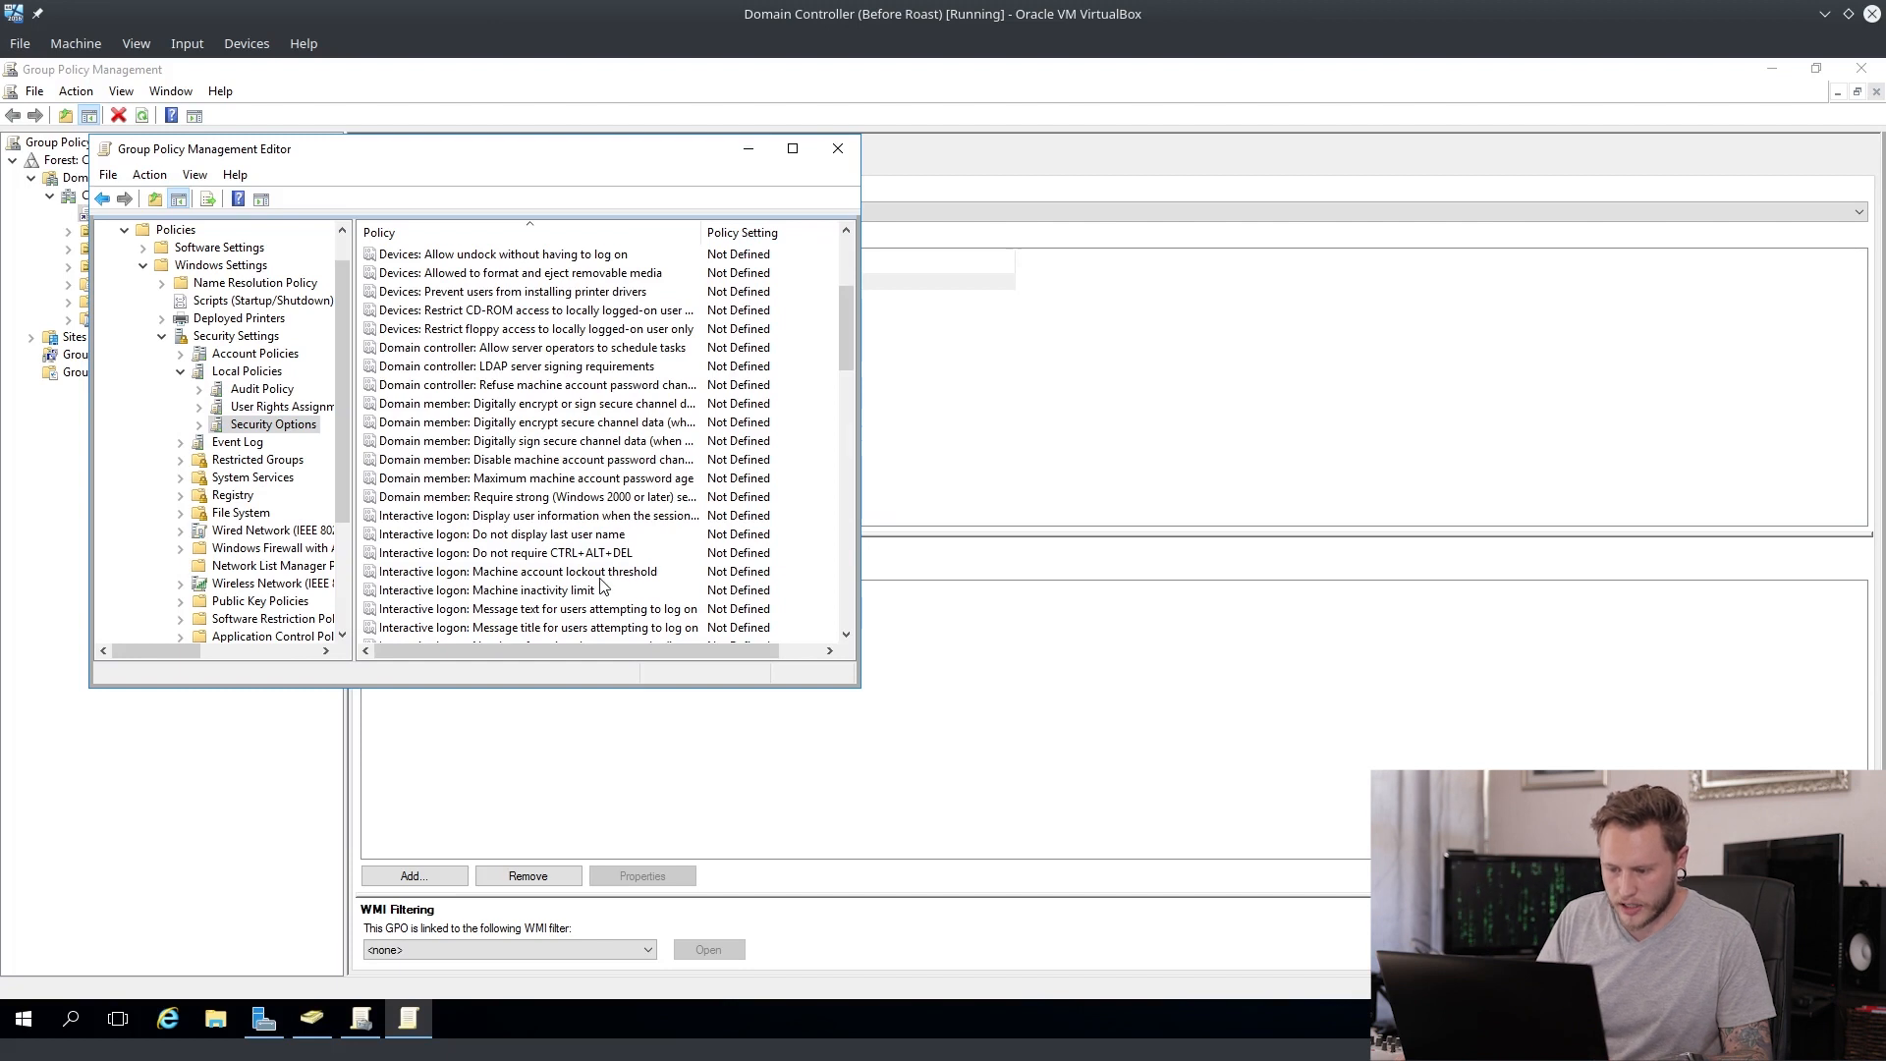
scroll(down, 3)
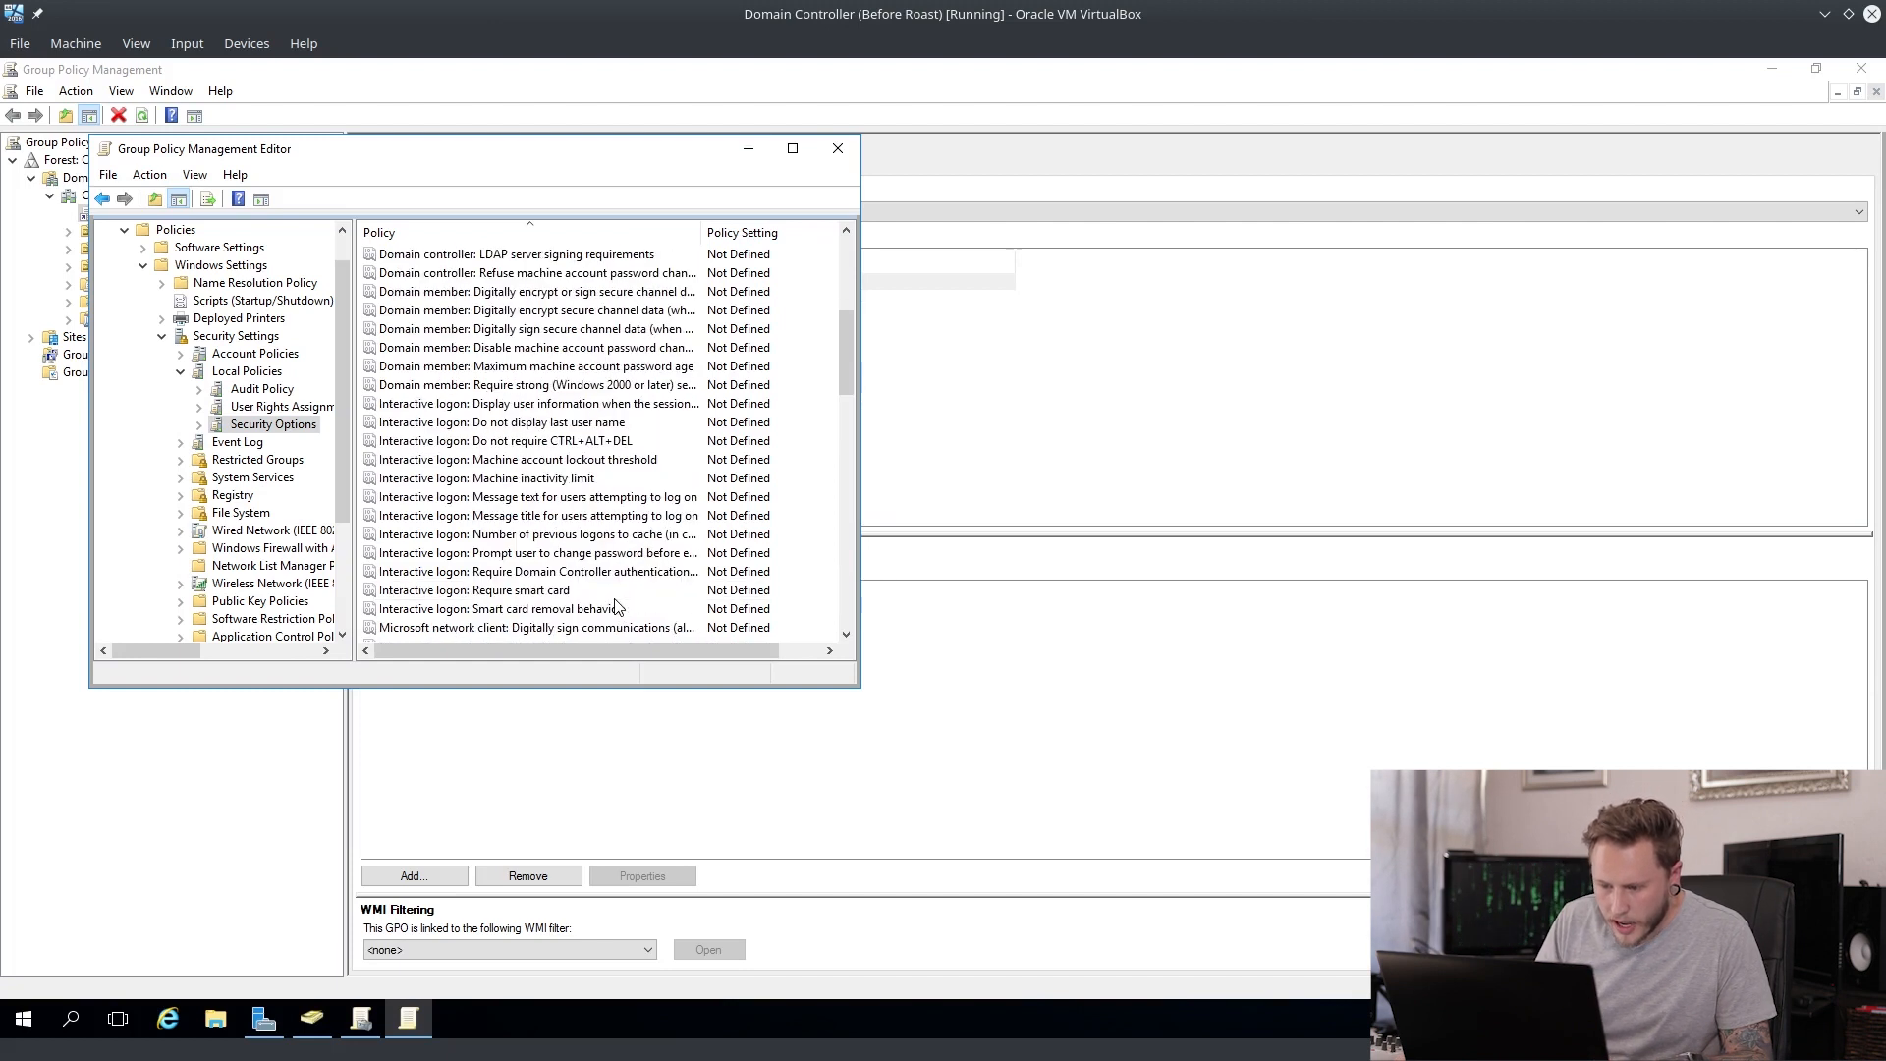
click(536, 532)
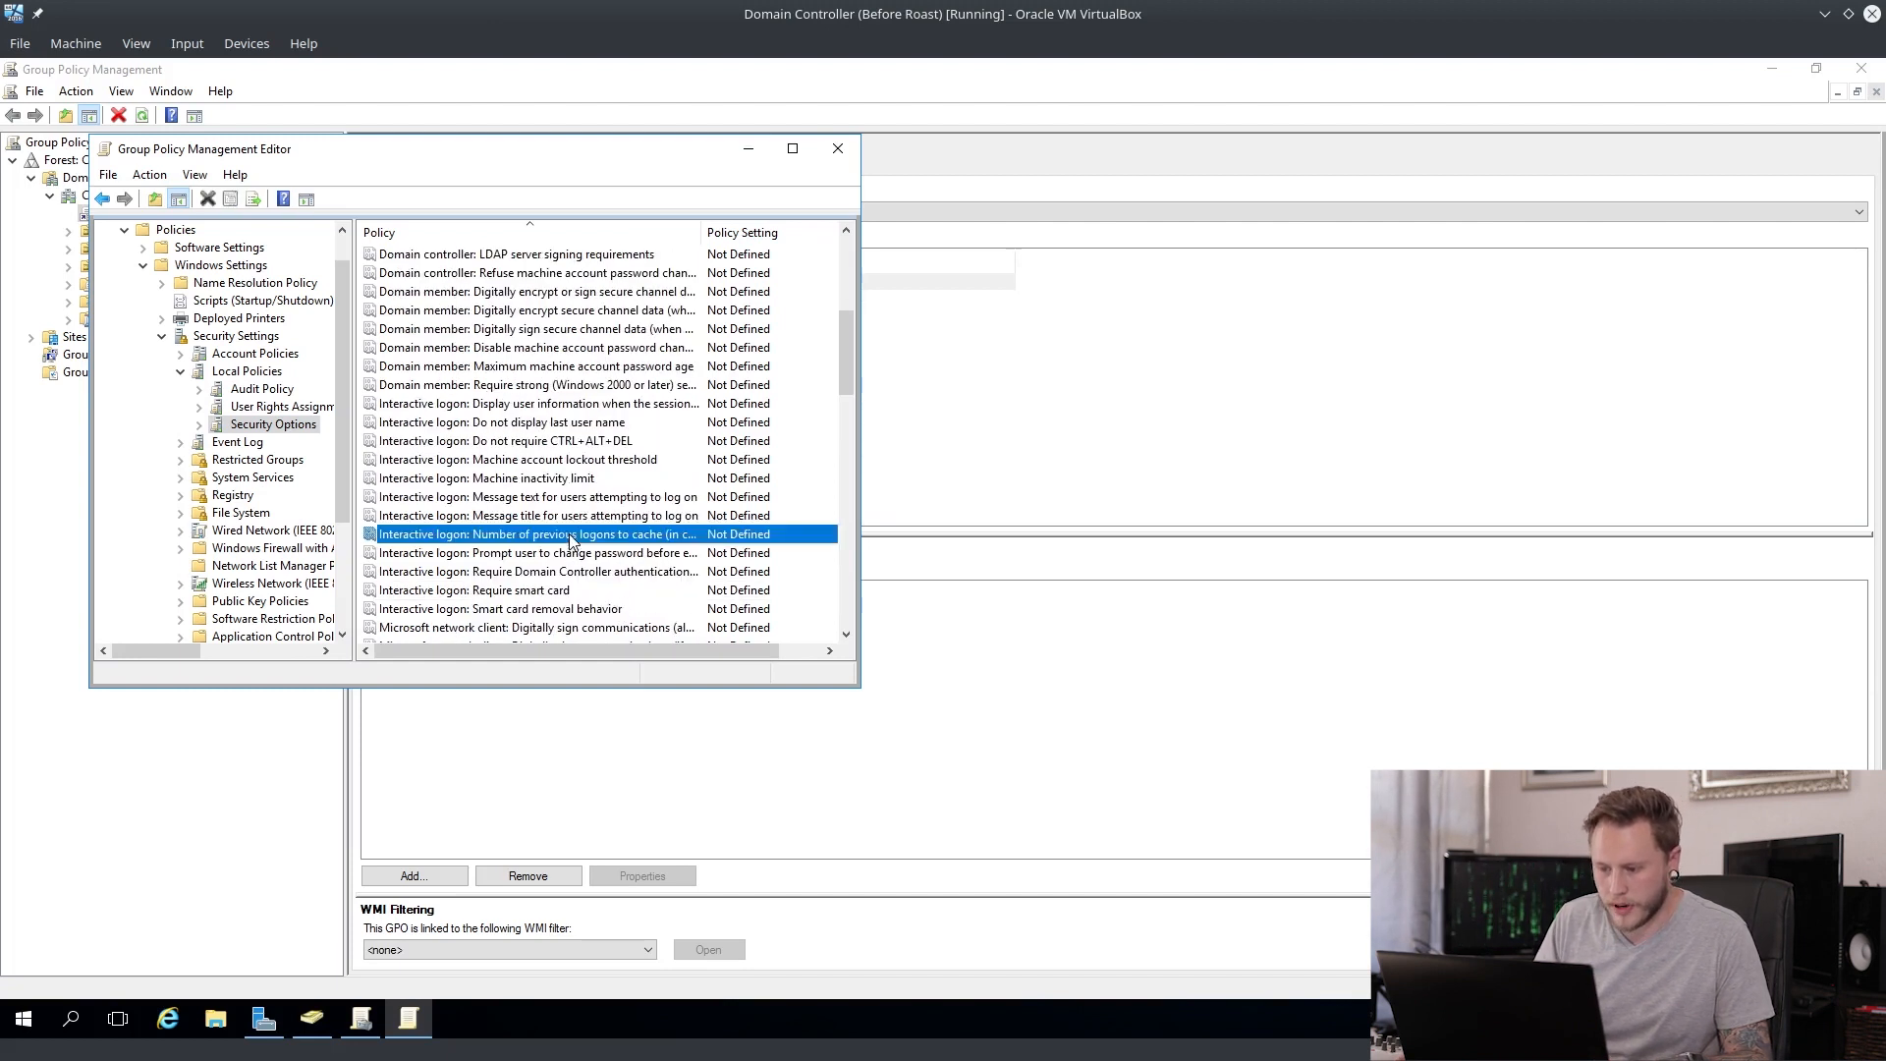
Step: Define 'Number of previous logons to cache' and change it from 10 to 0
double_click(536, 533)
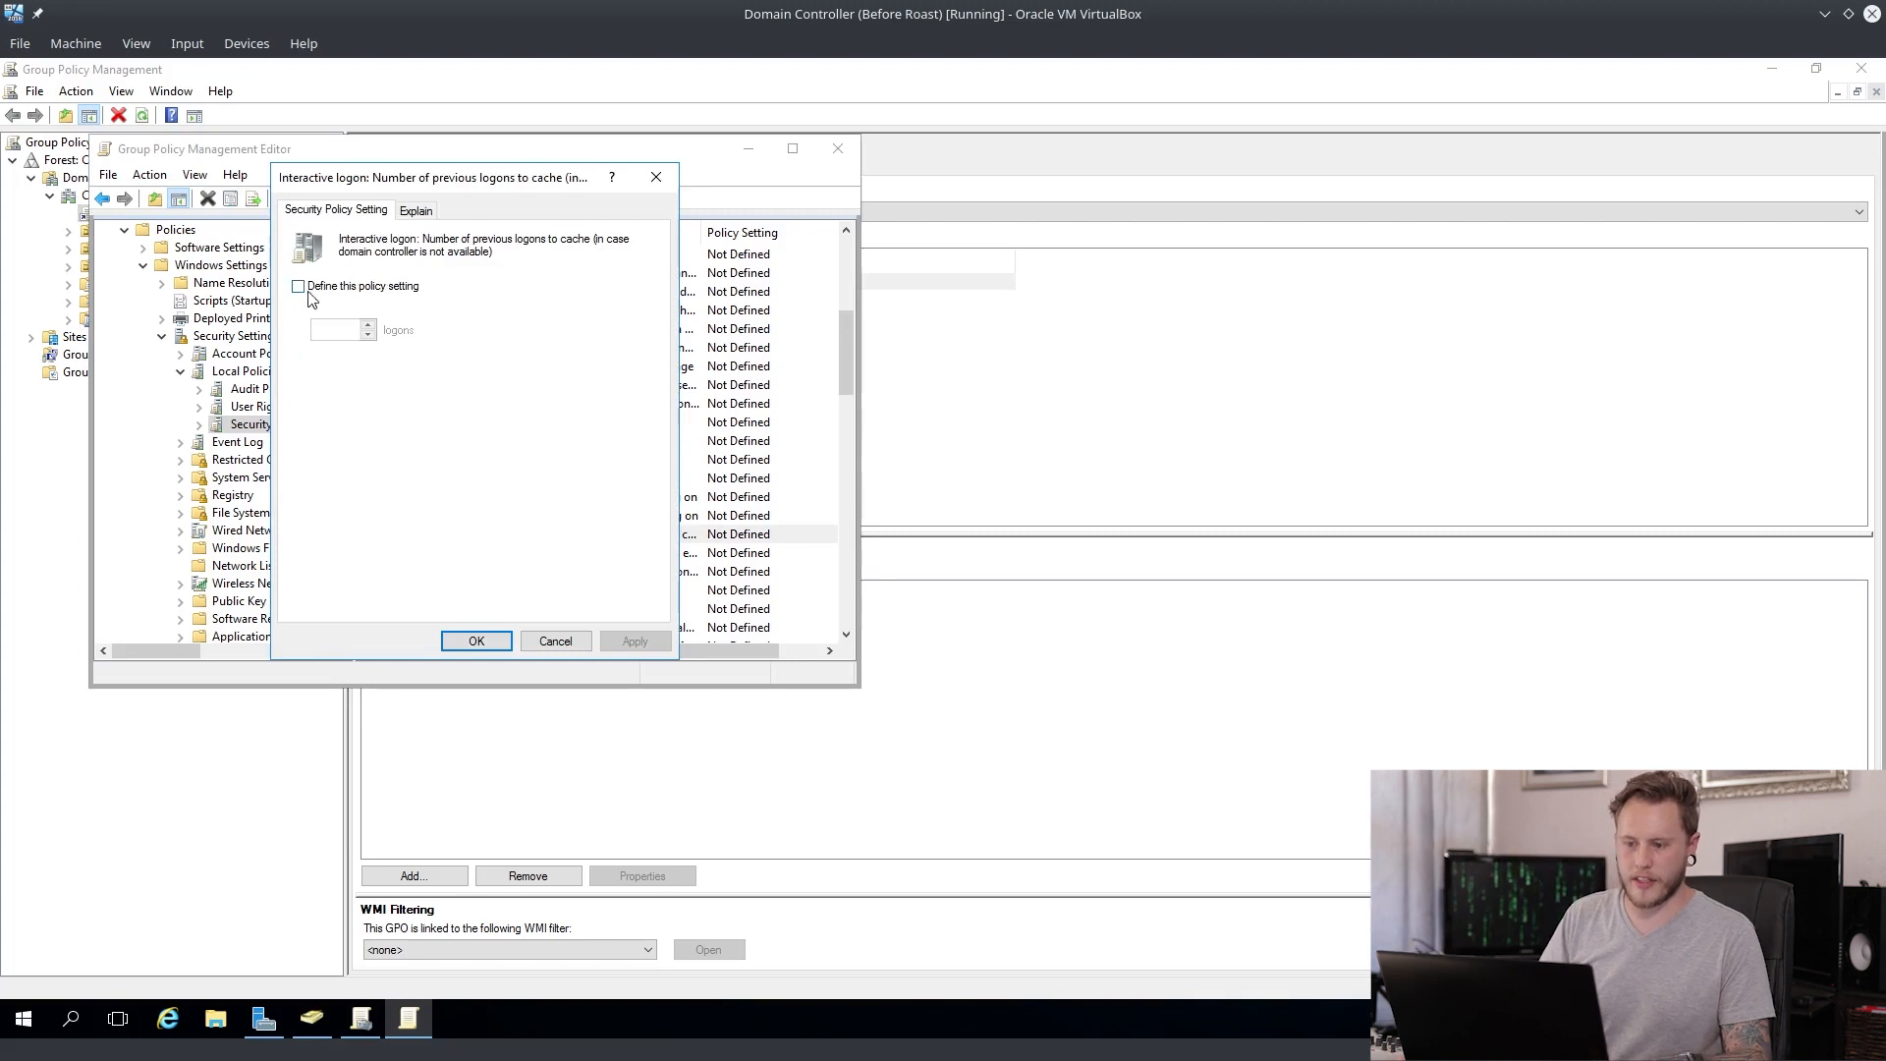
click(299, 286)
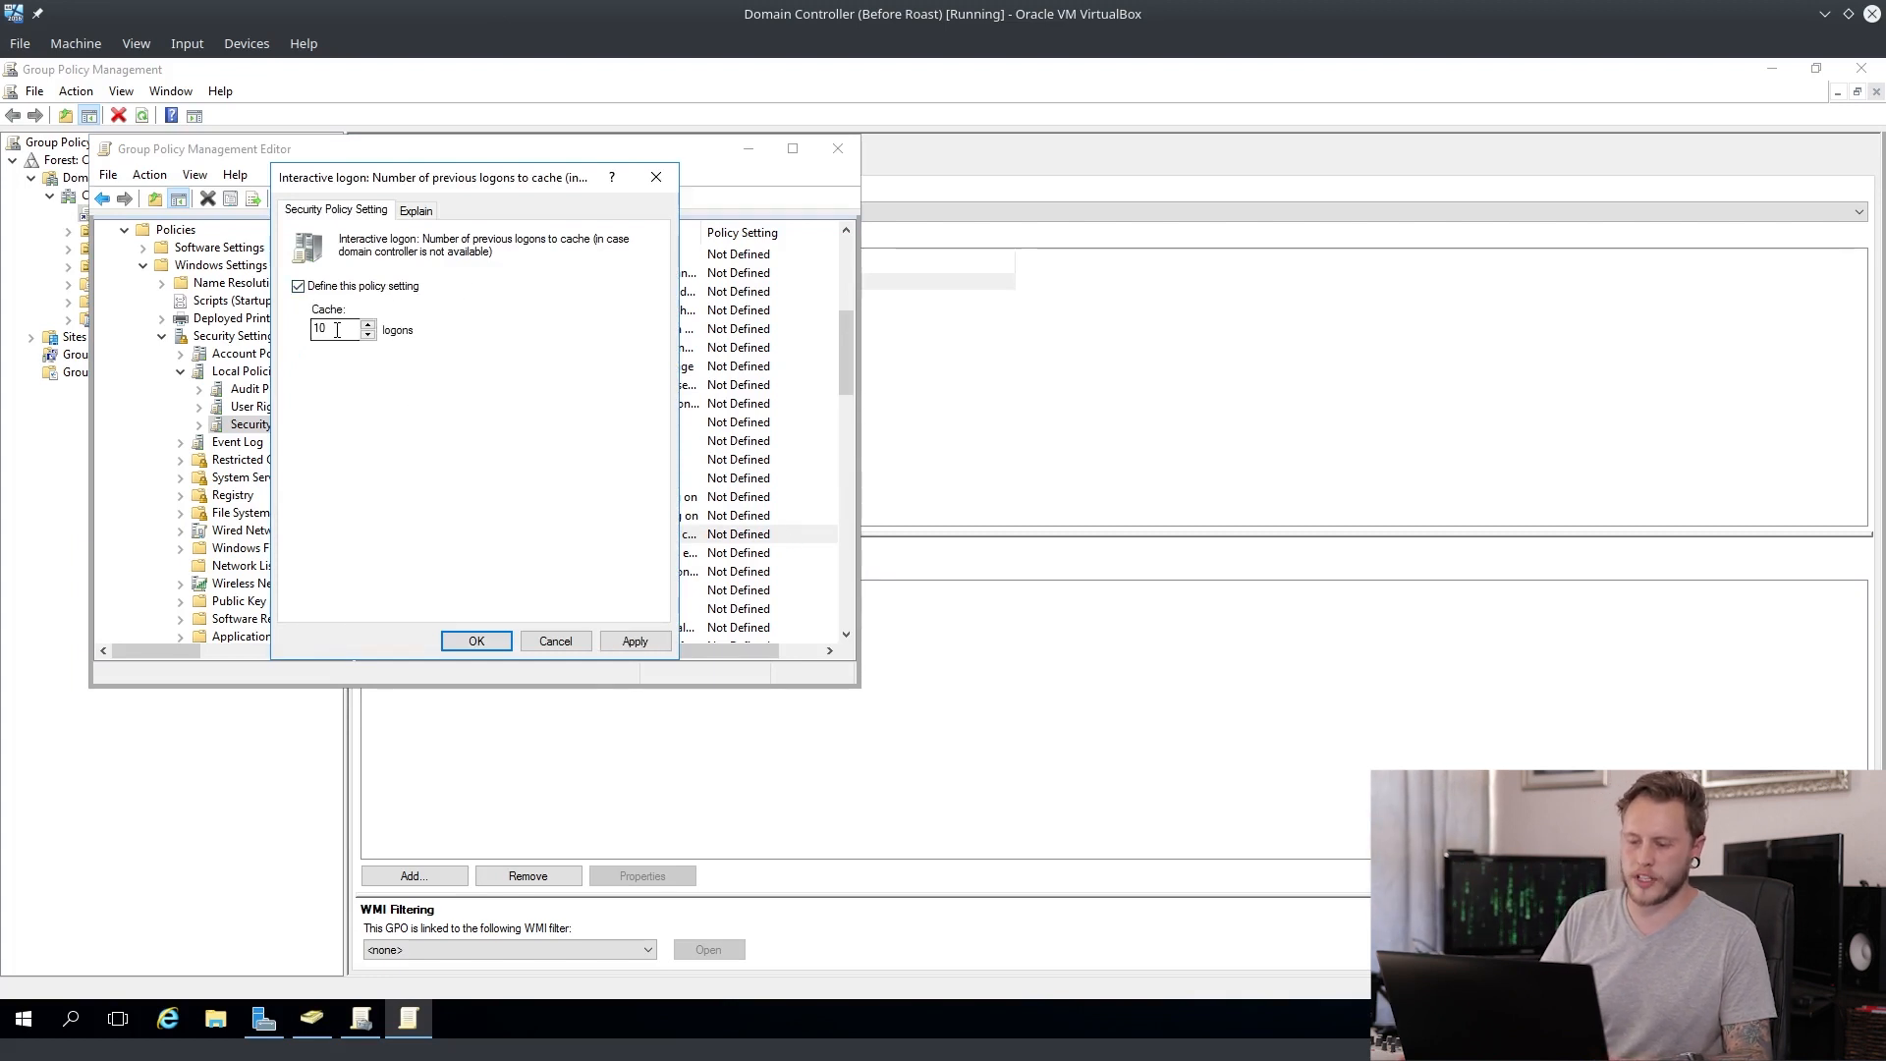
triple_click(334, 330)
text(0)
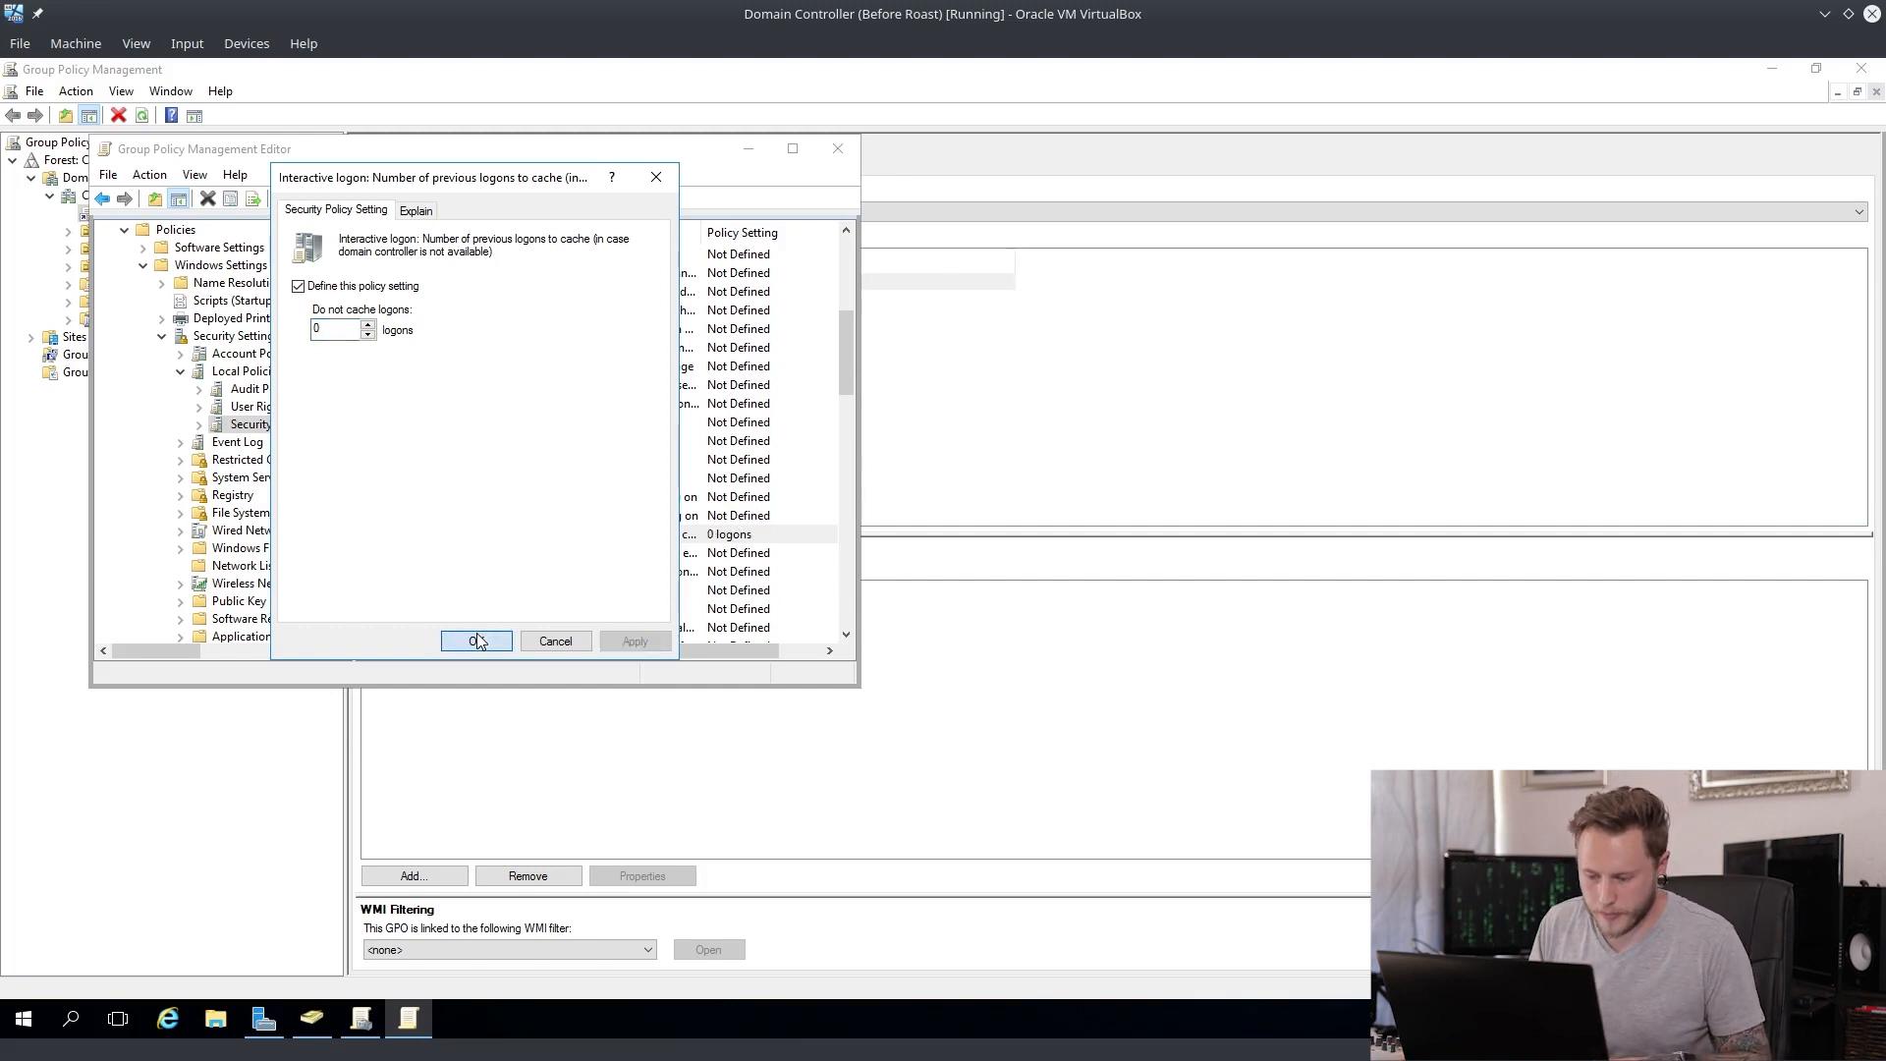
click(476, 639)
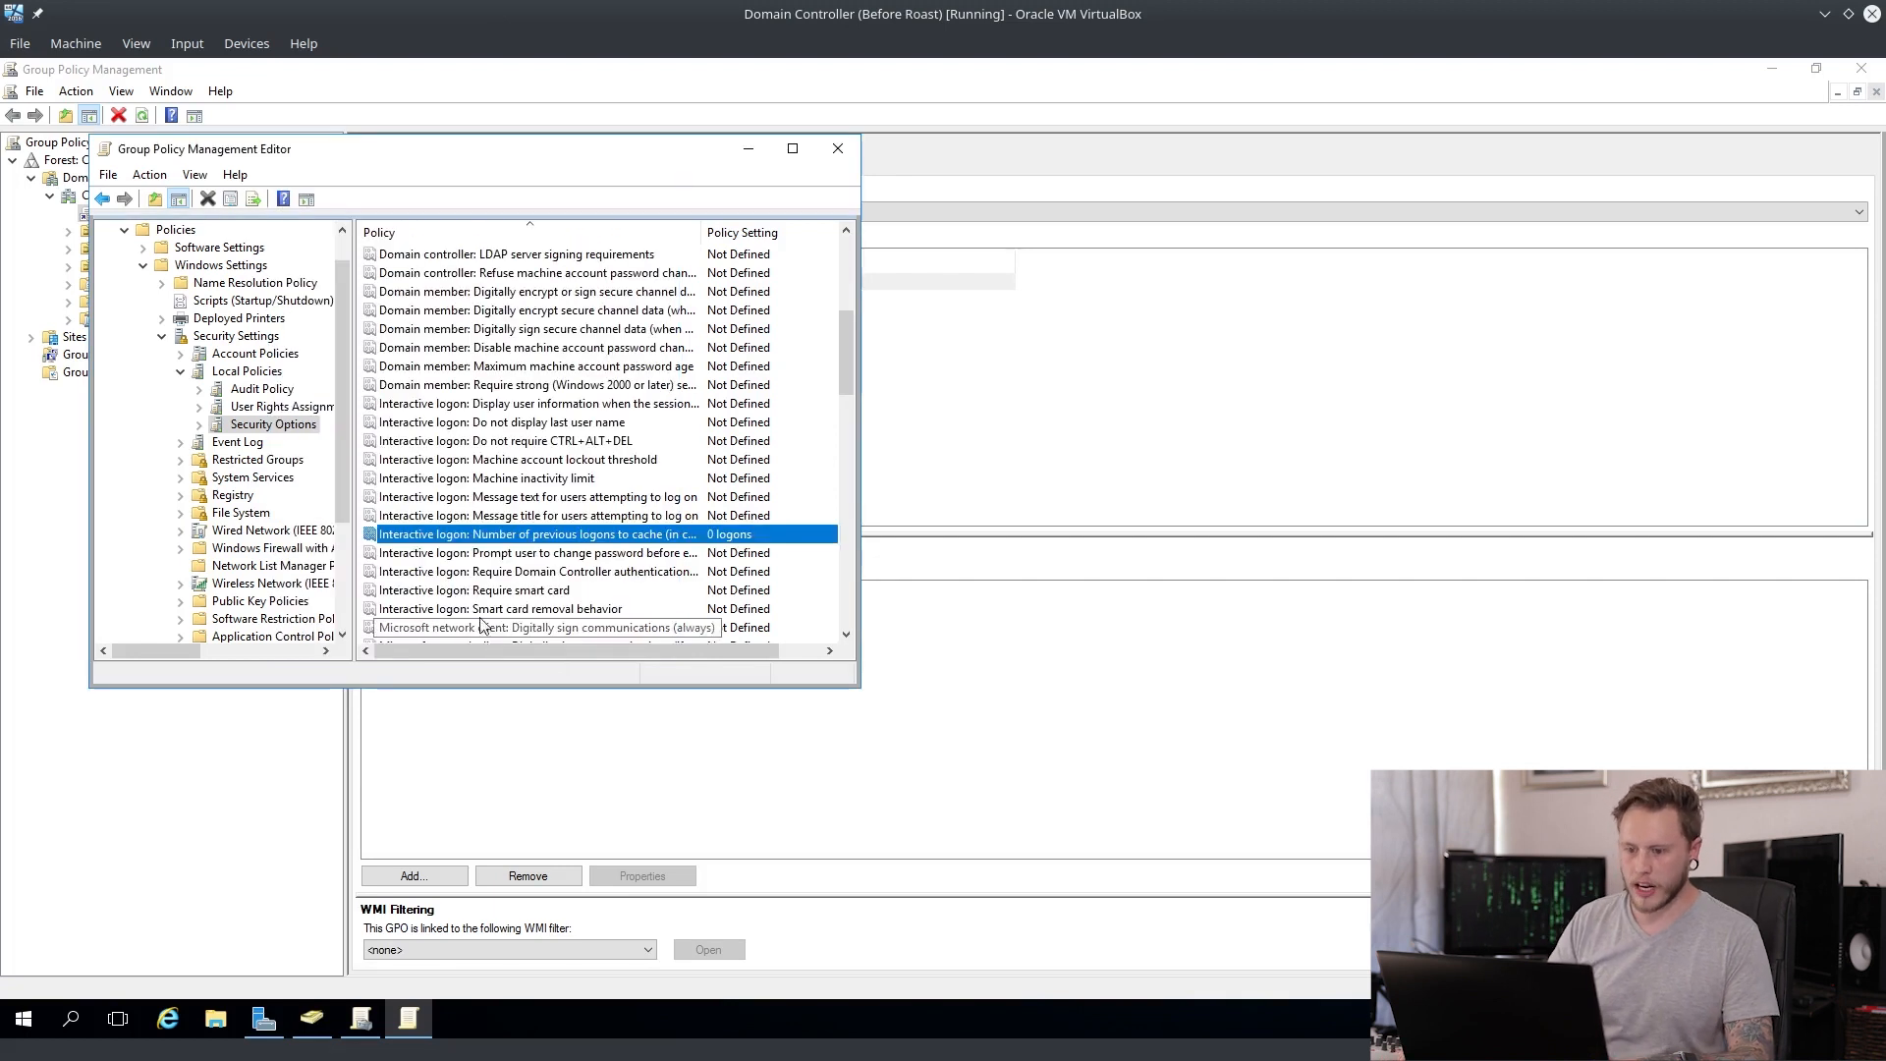
mouse_move(755, 327)
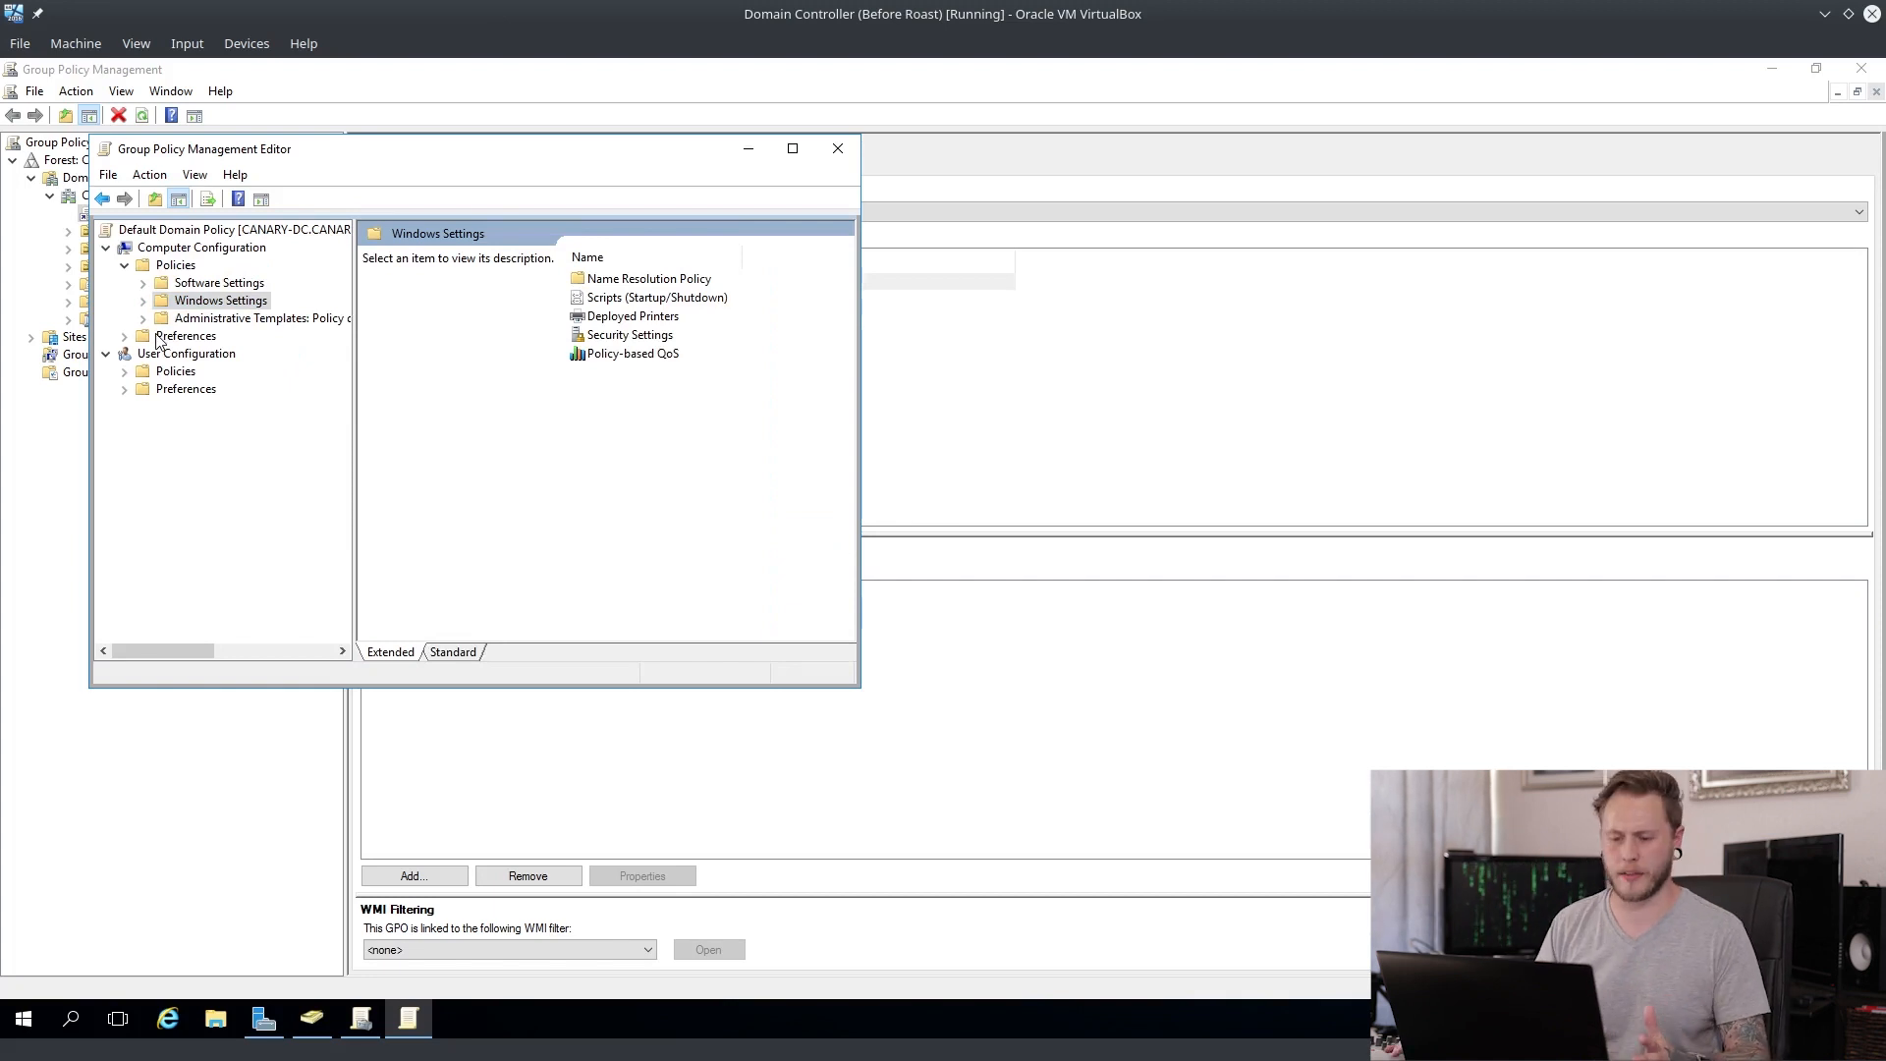
mouse_move(139, 397)
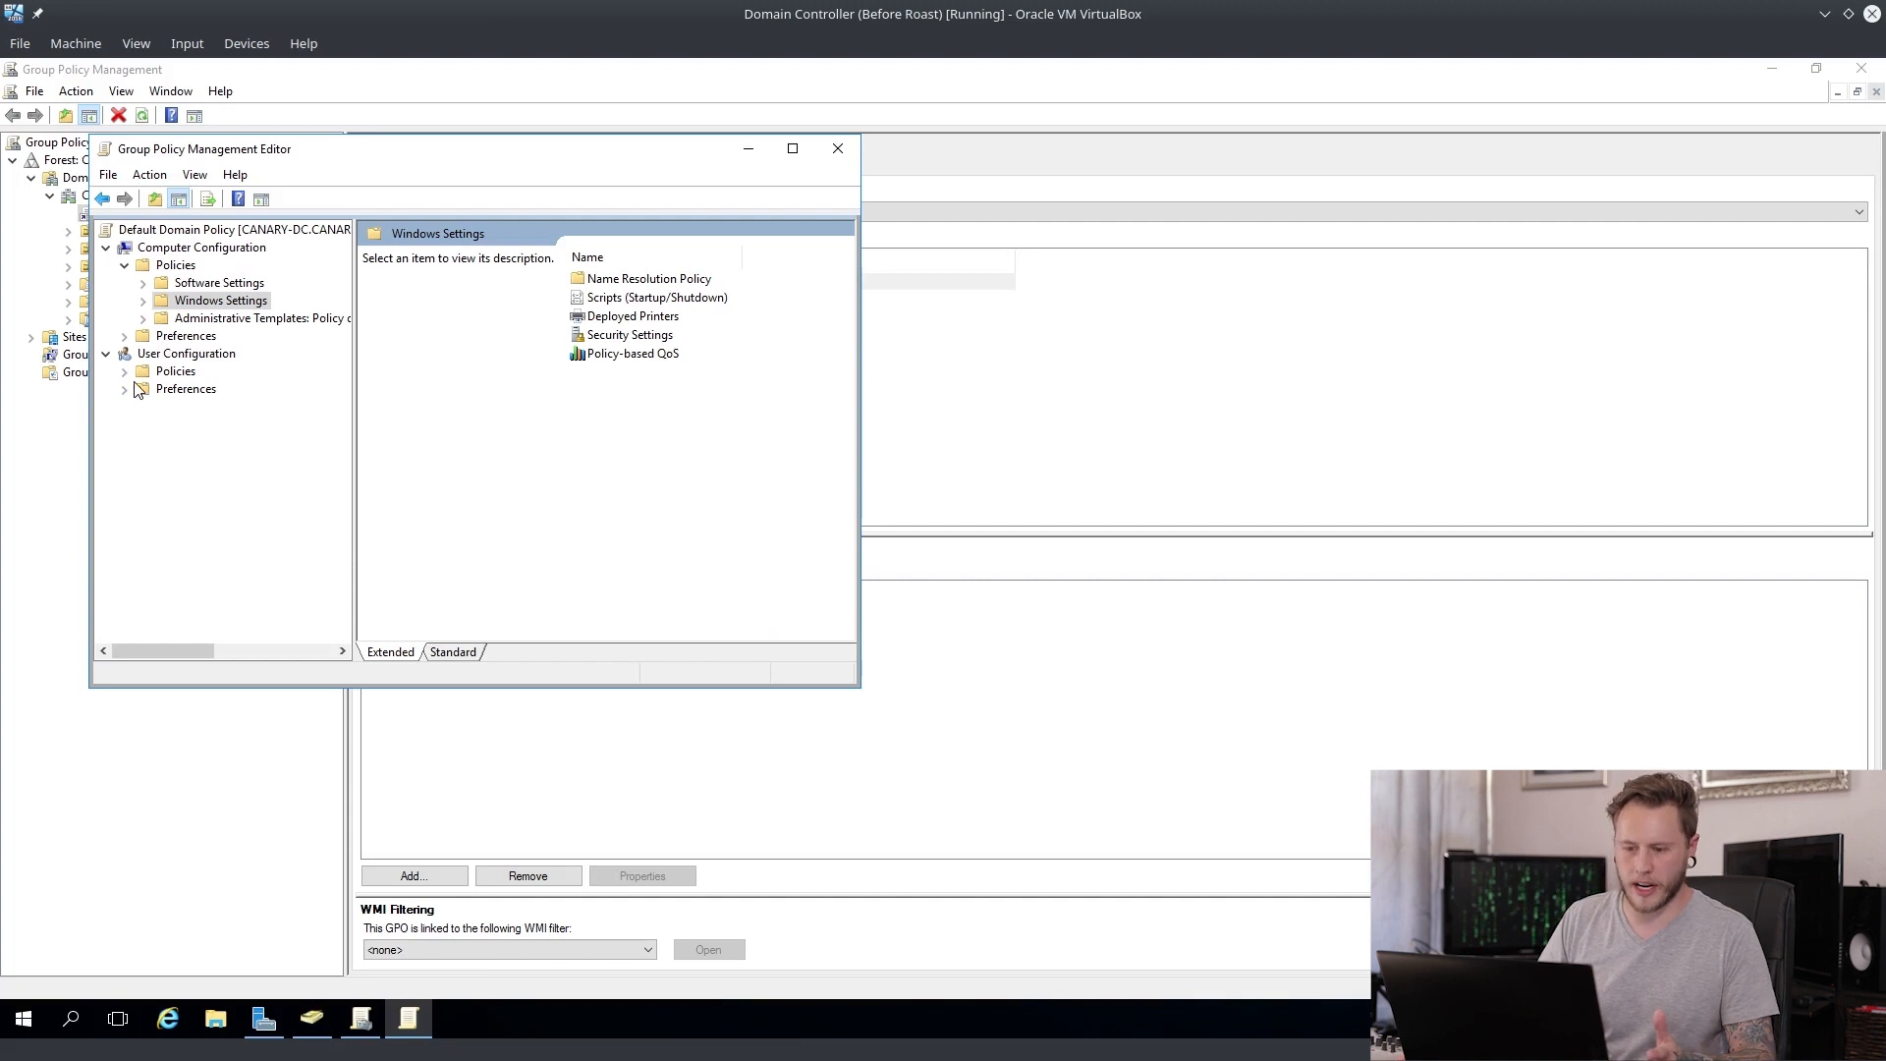
Step: Disable the Group Policy Object Editor snap-in under MMC Restricted/Permitted snap-ins > Group Policy
click(125, 370)
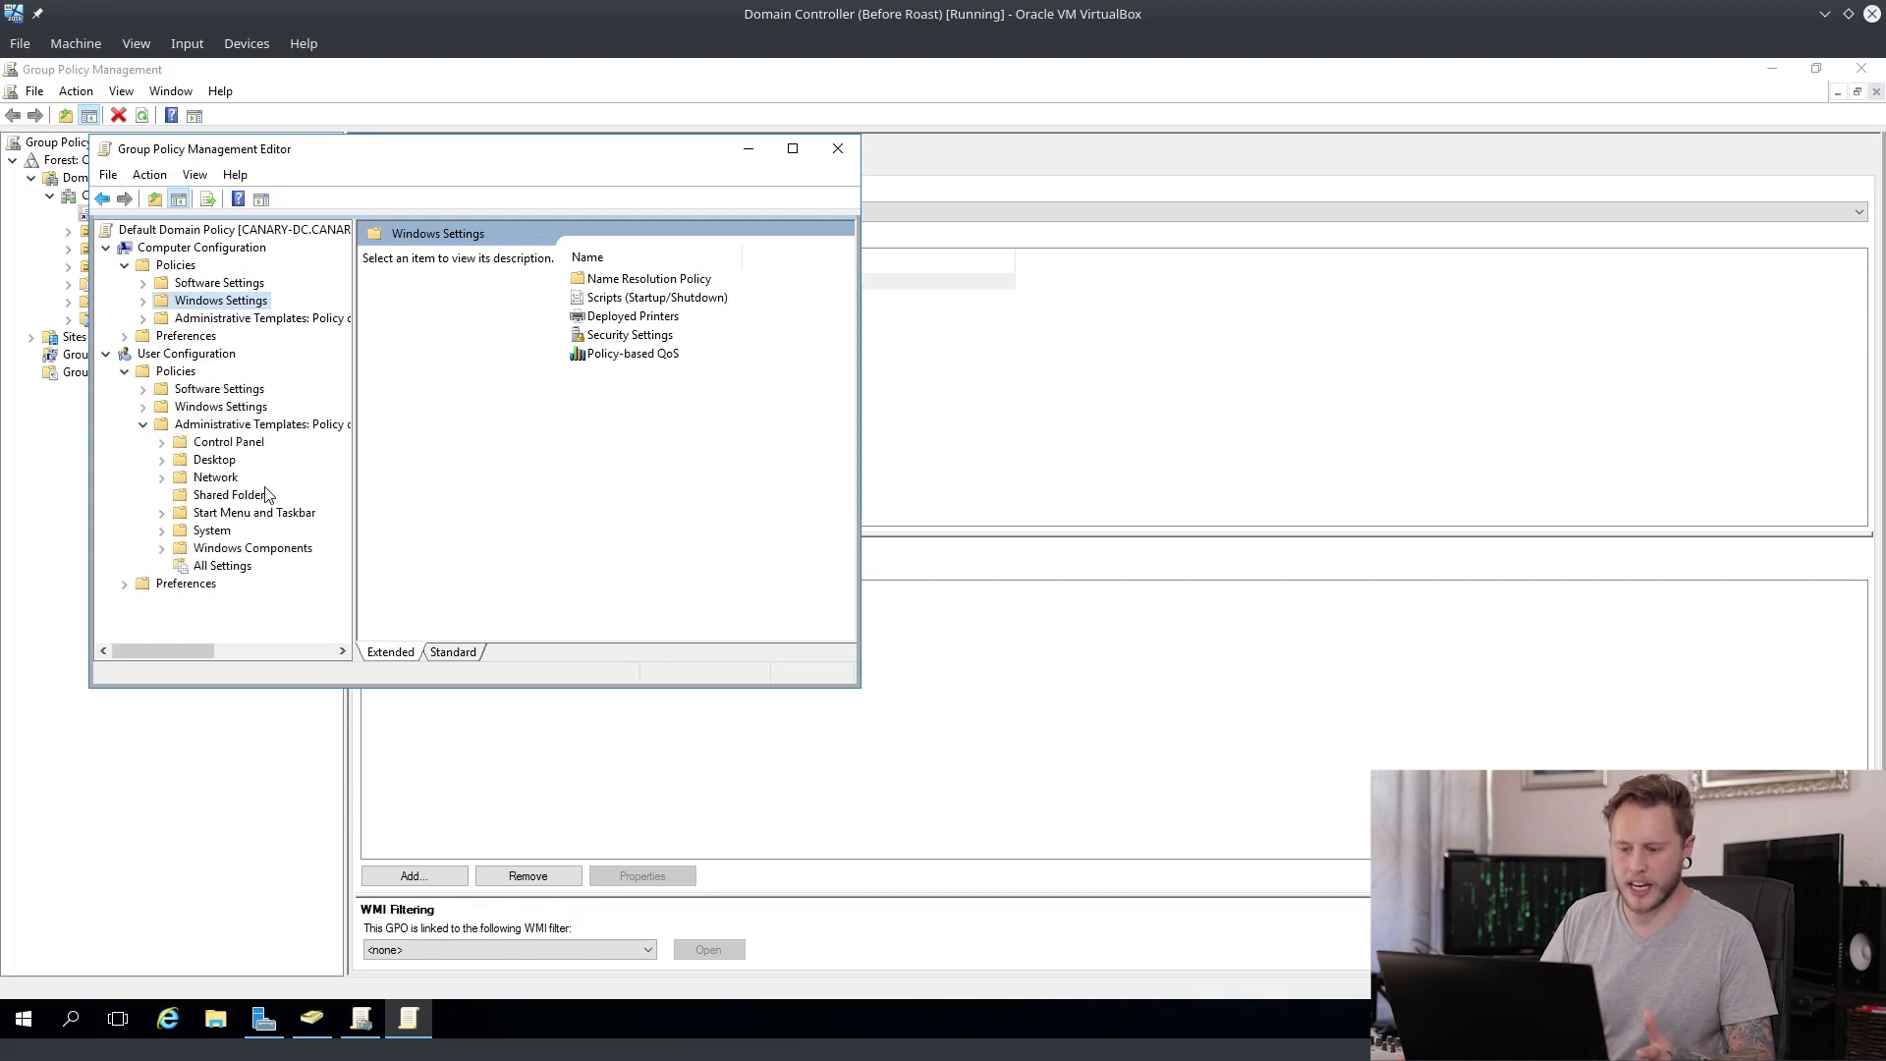
click(261, 423)
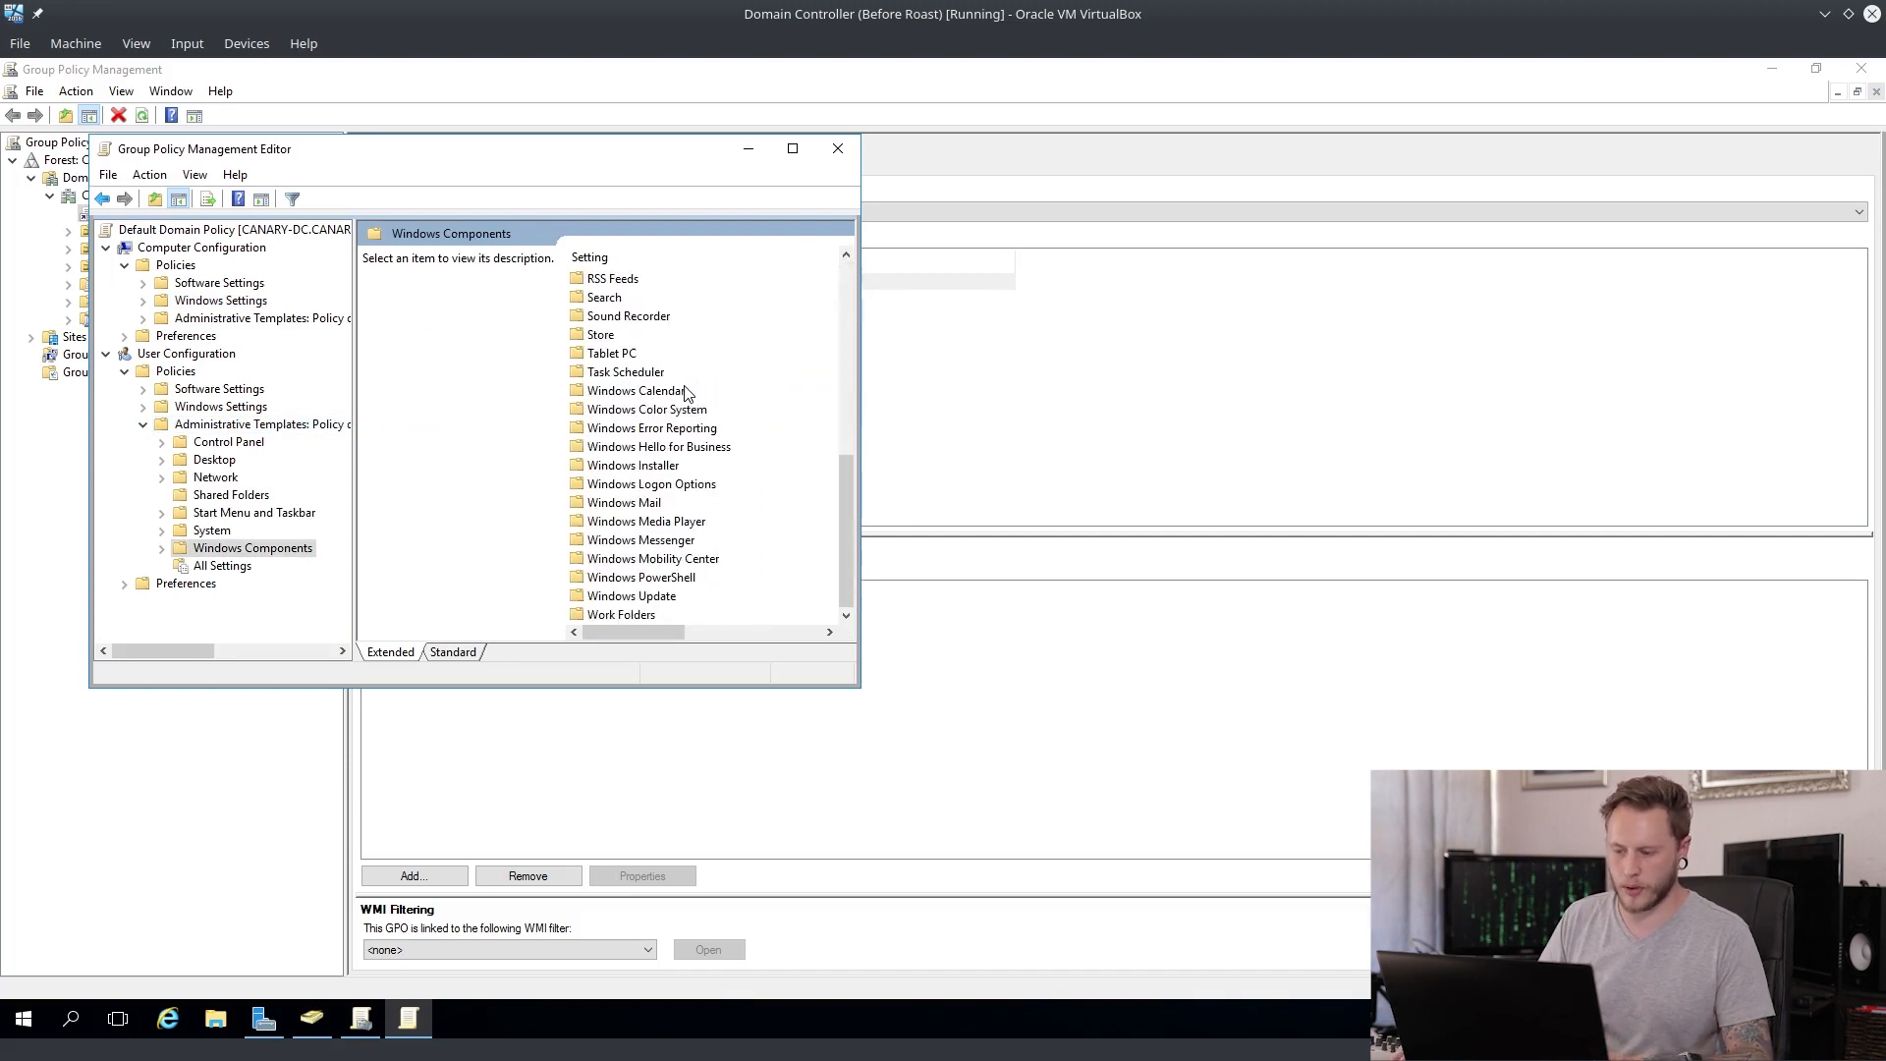
mouse_move(644, 574)
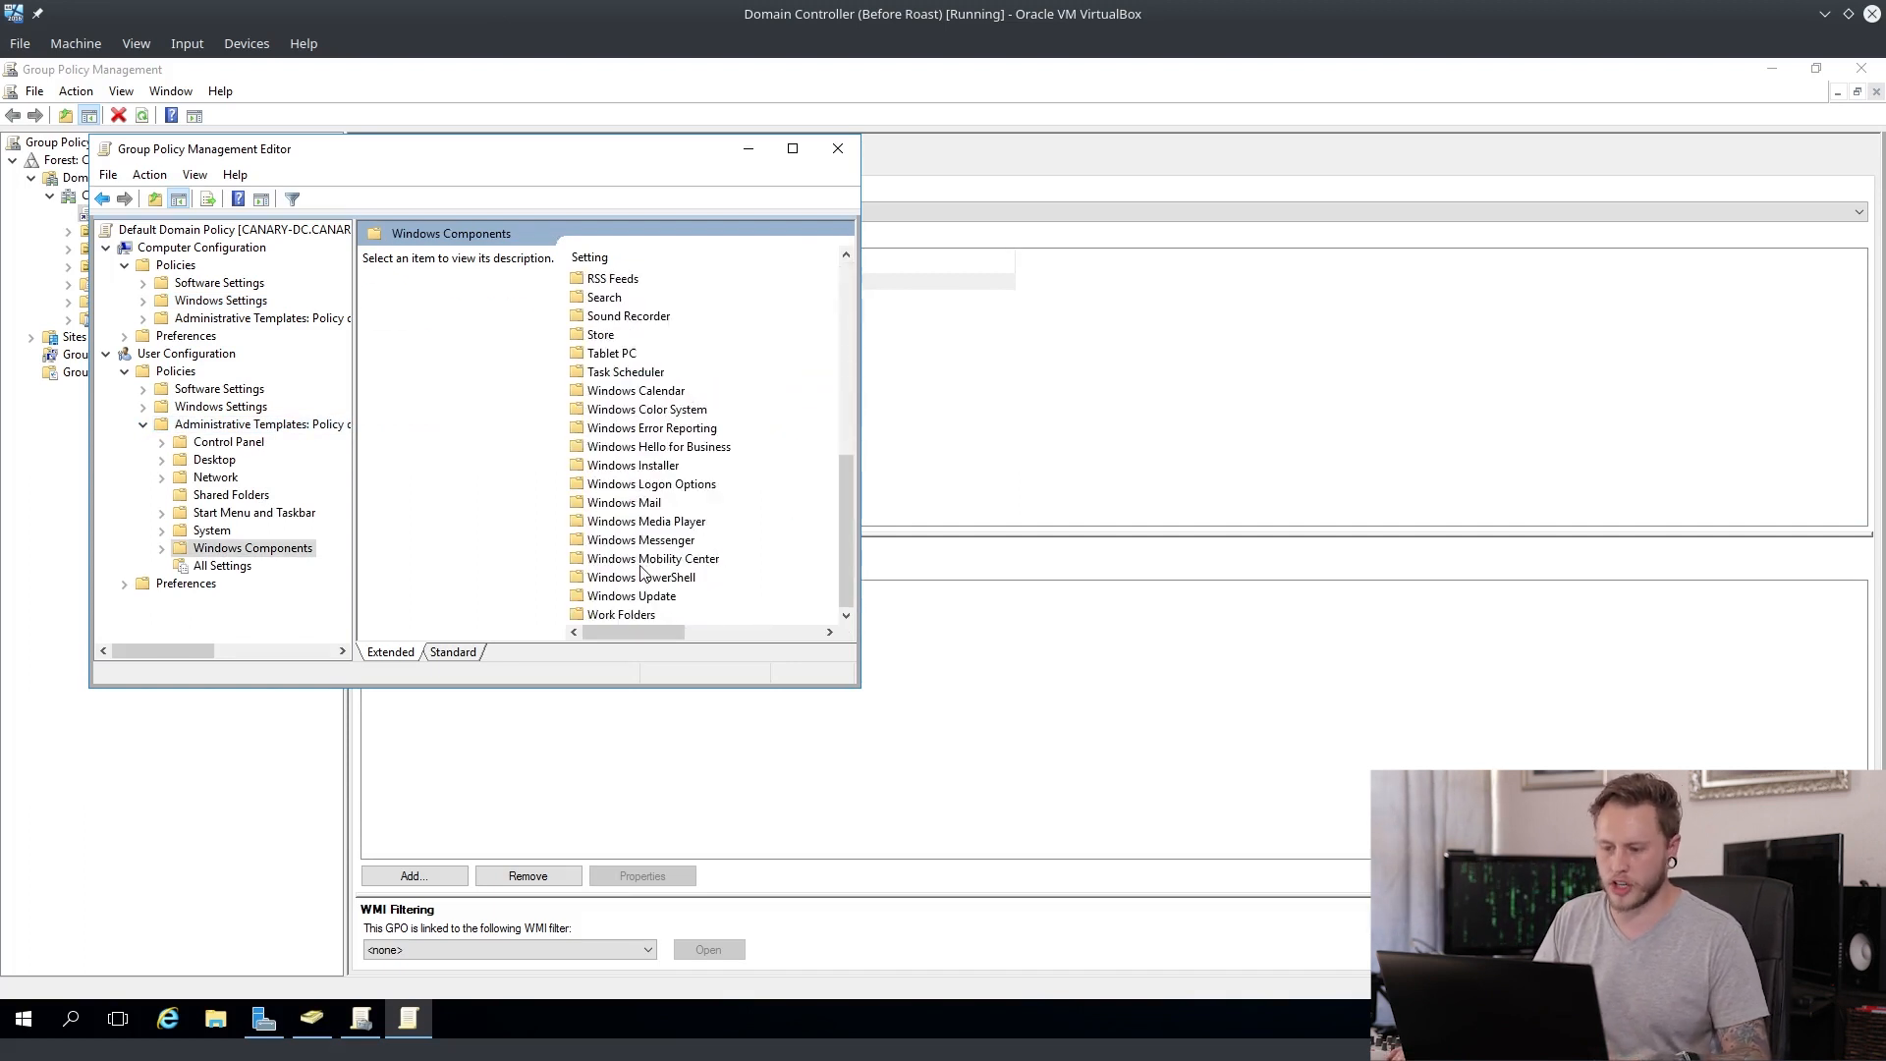
scroll(up, 3)
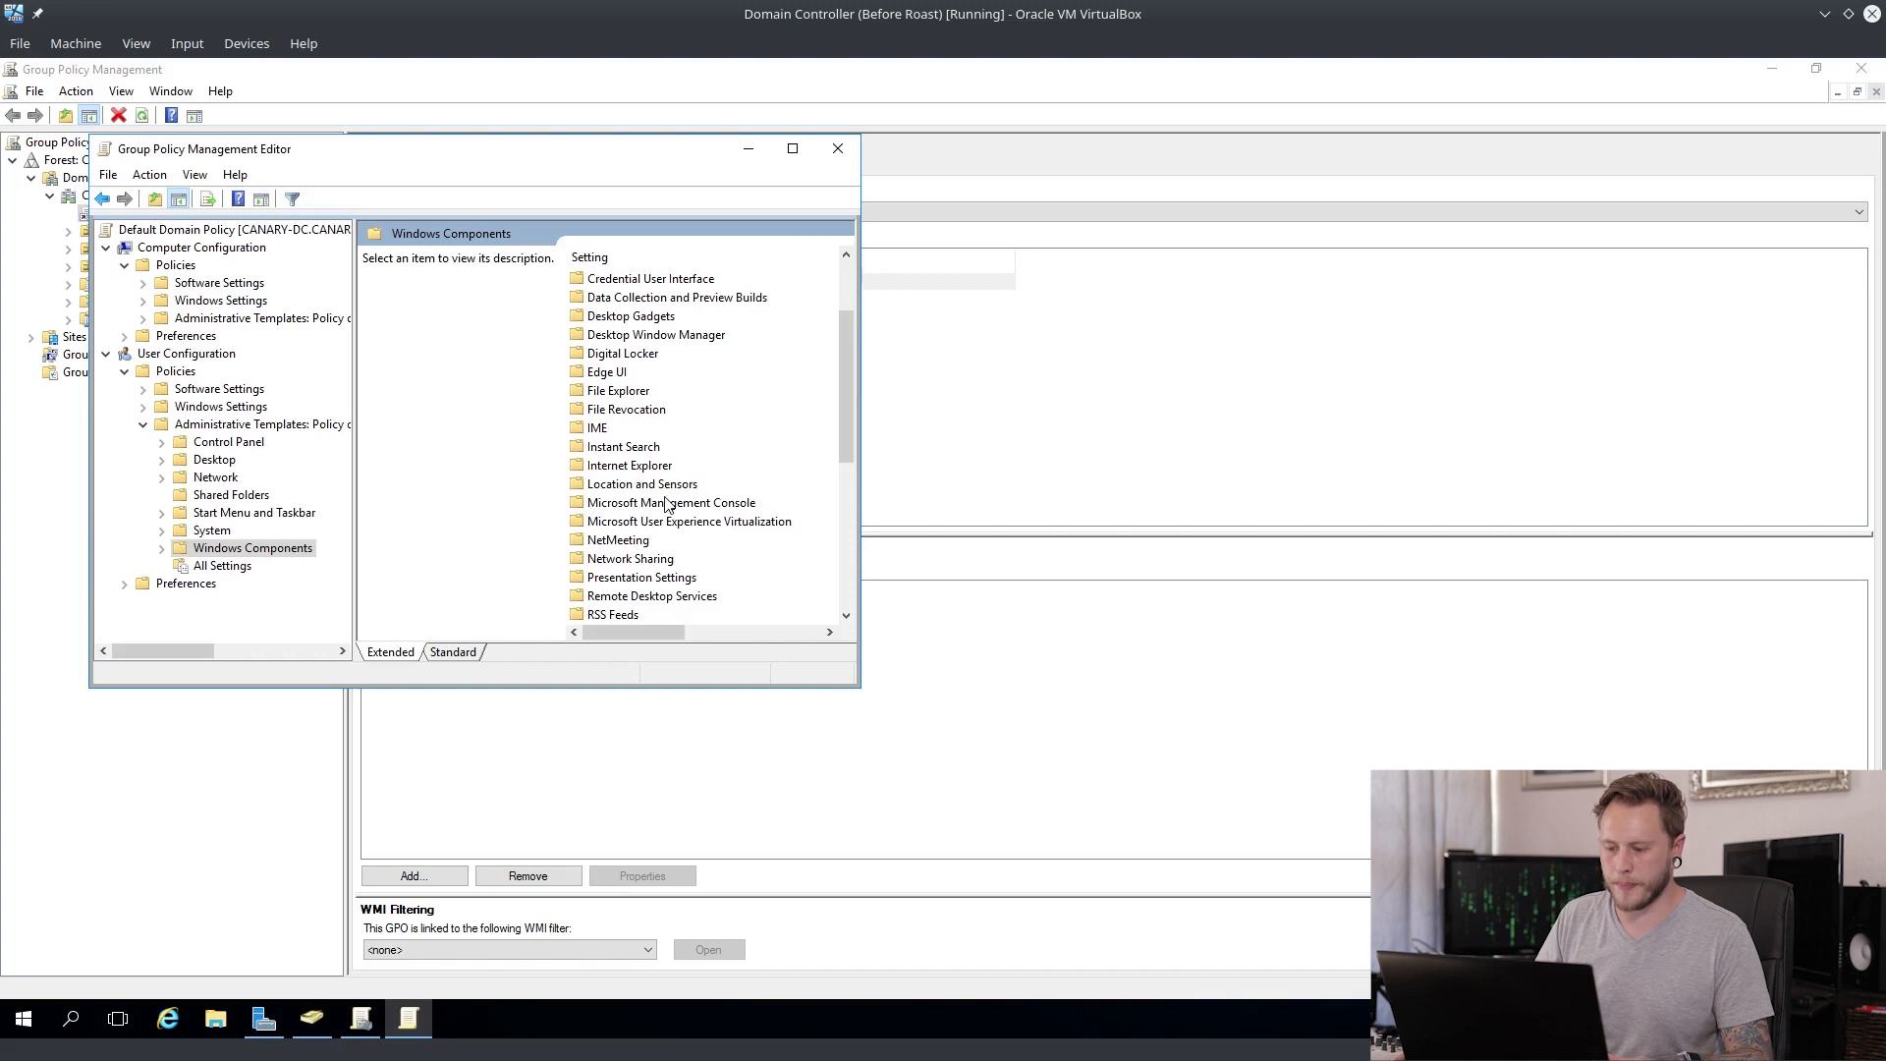
click(670, 502)
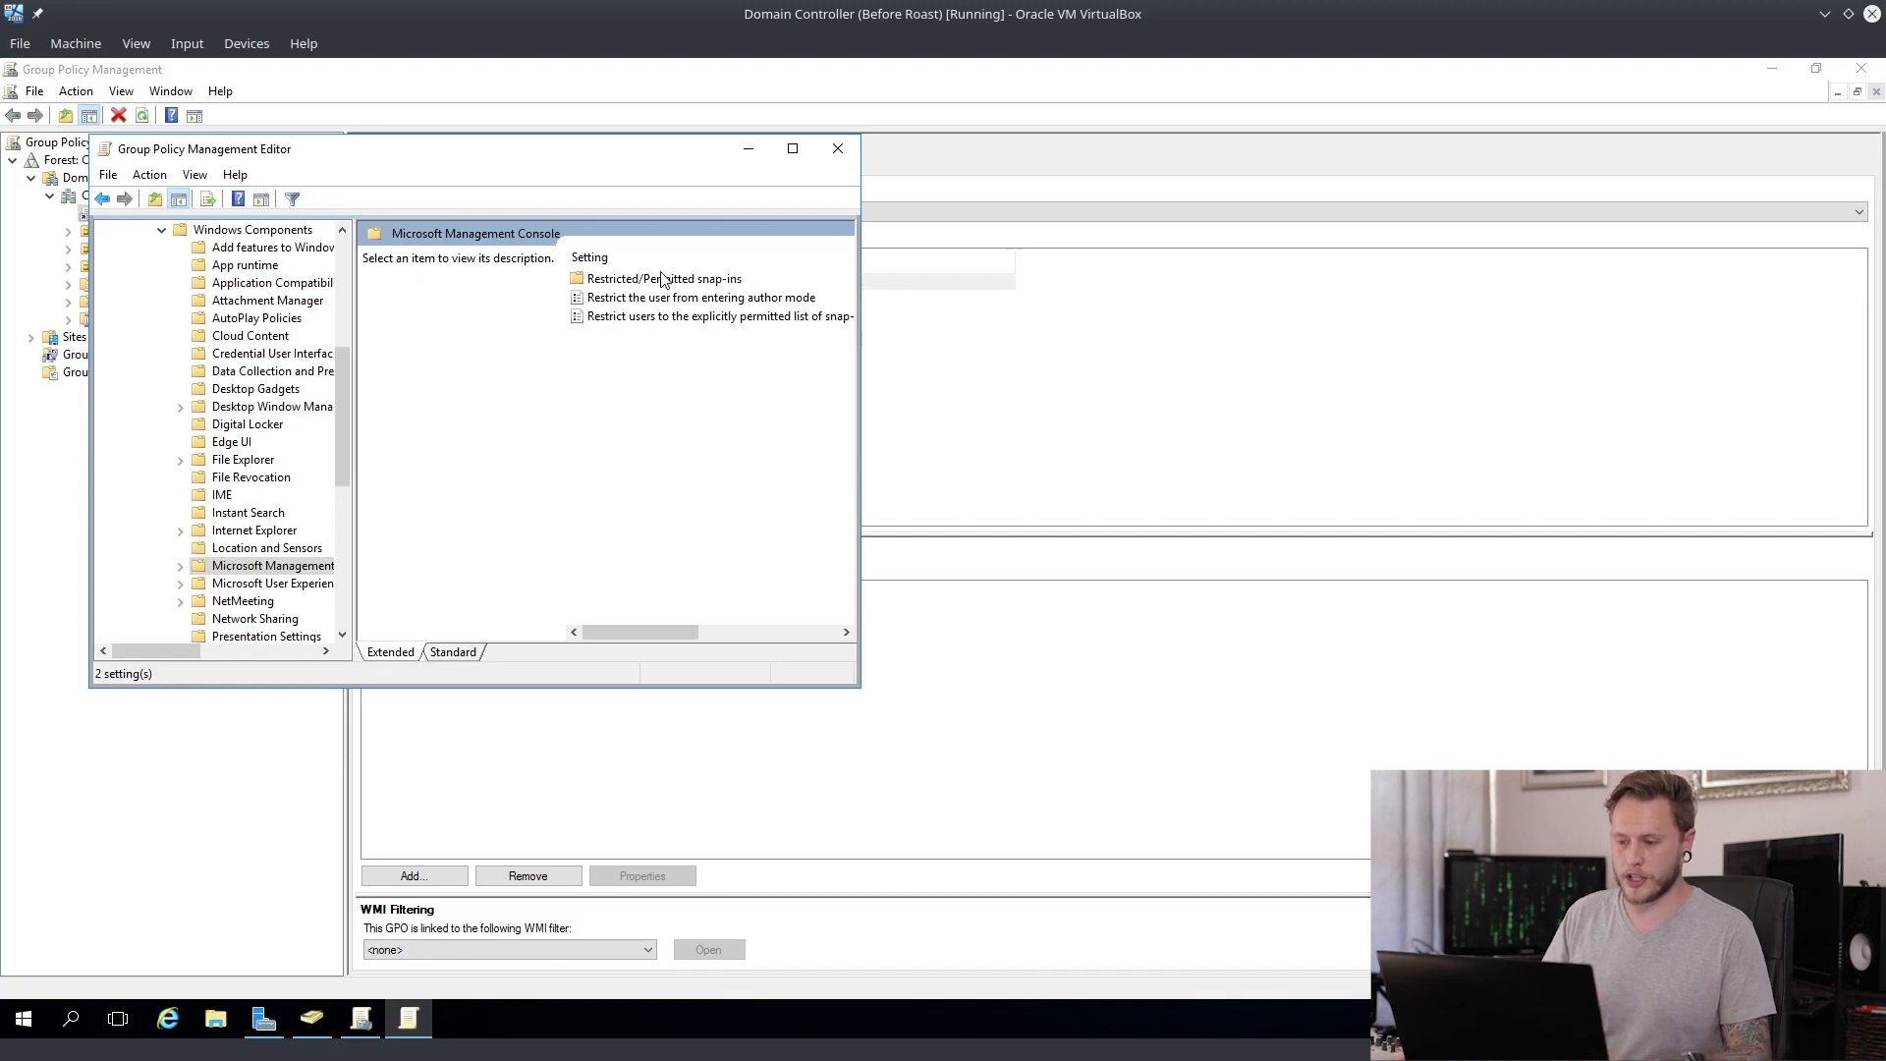
click(282, 618)
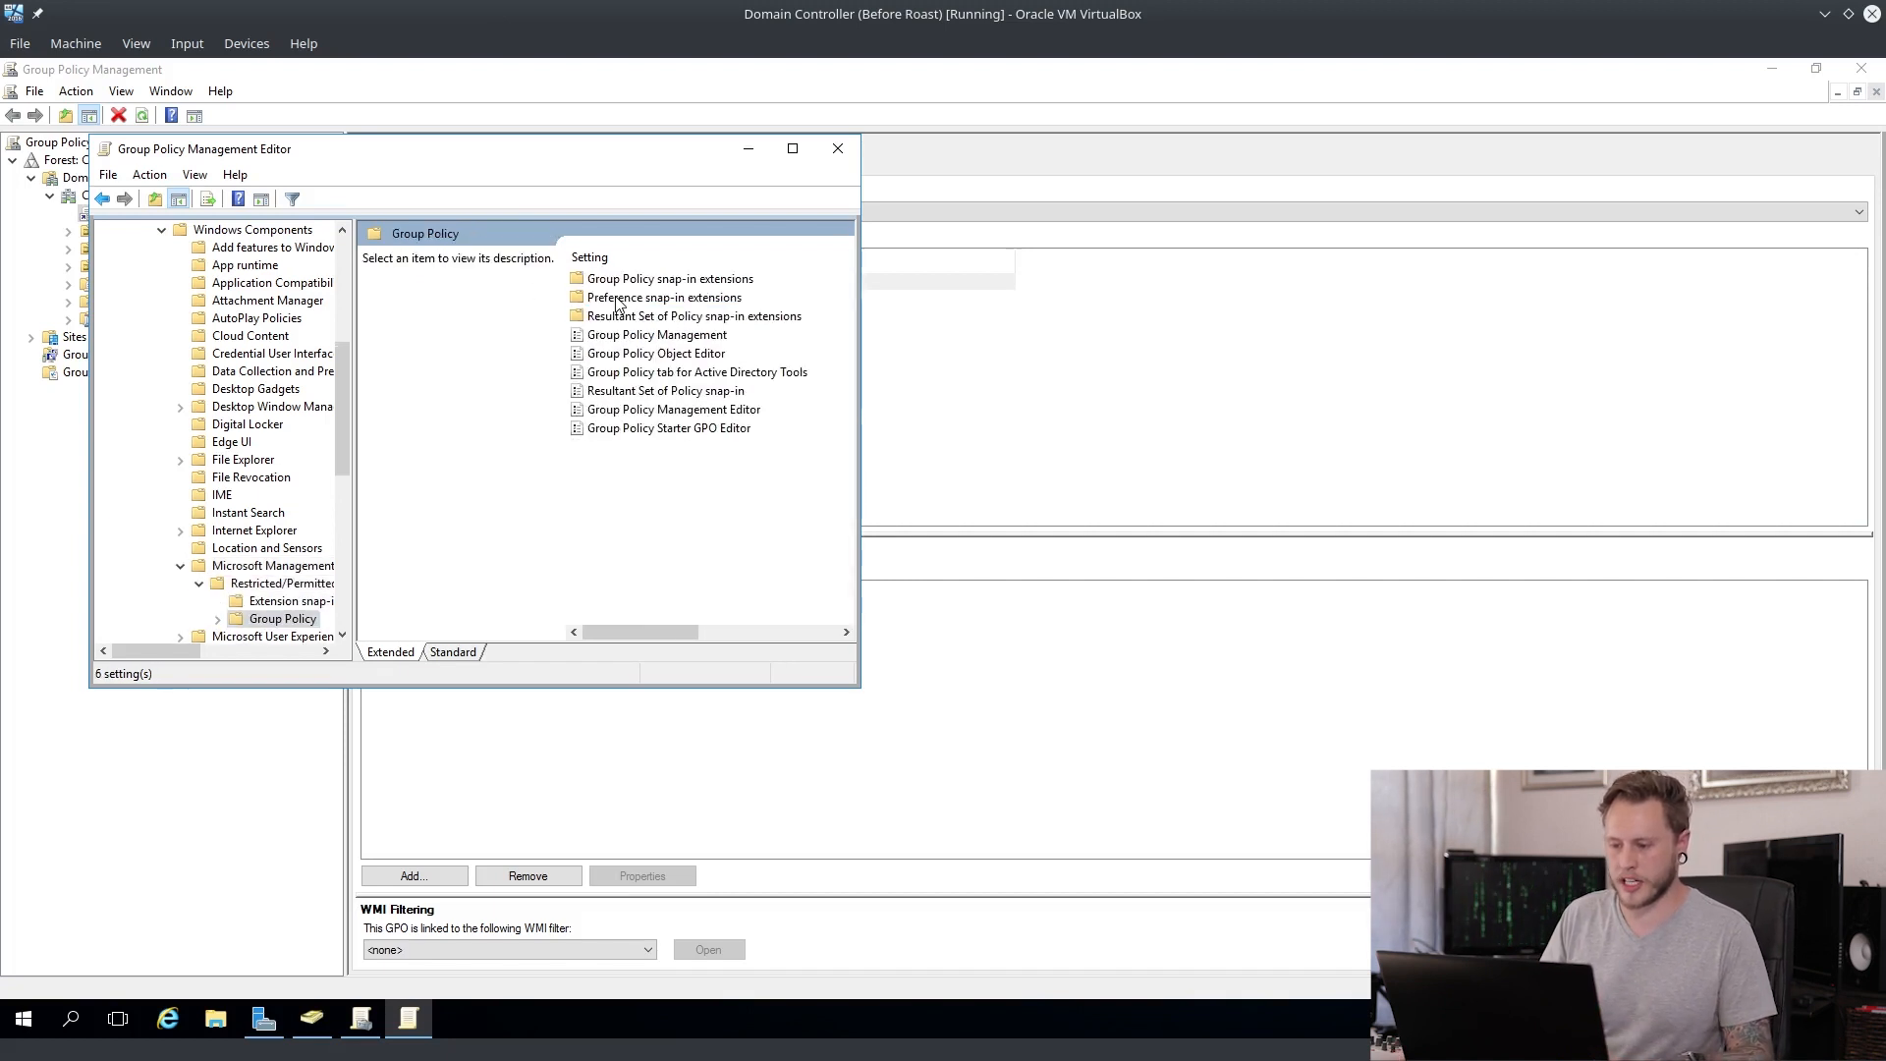
double_click(656, 353)
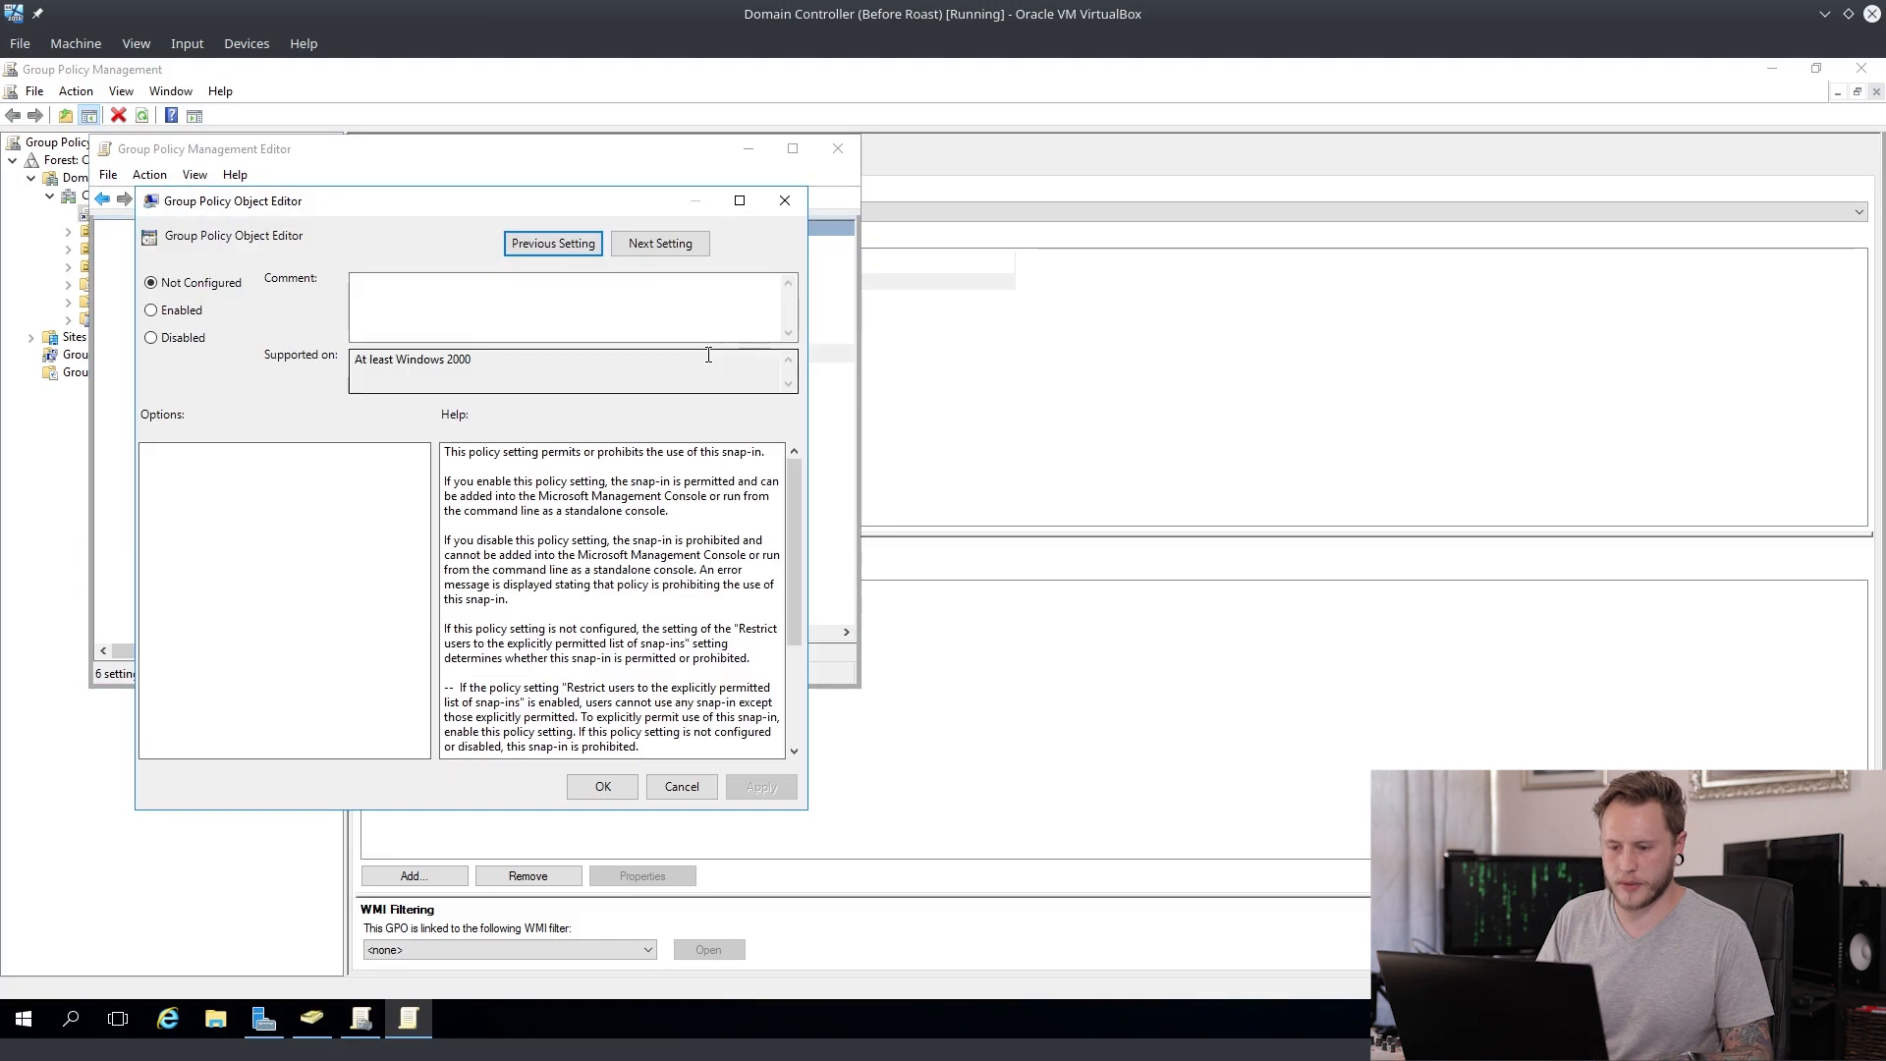
click(151, 337)
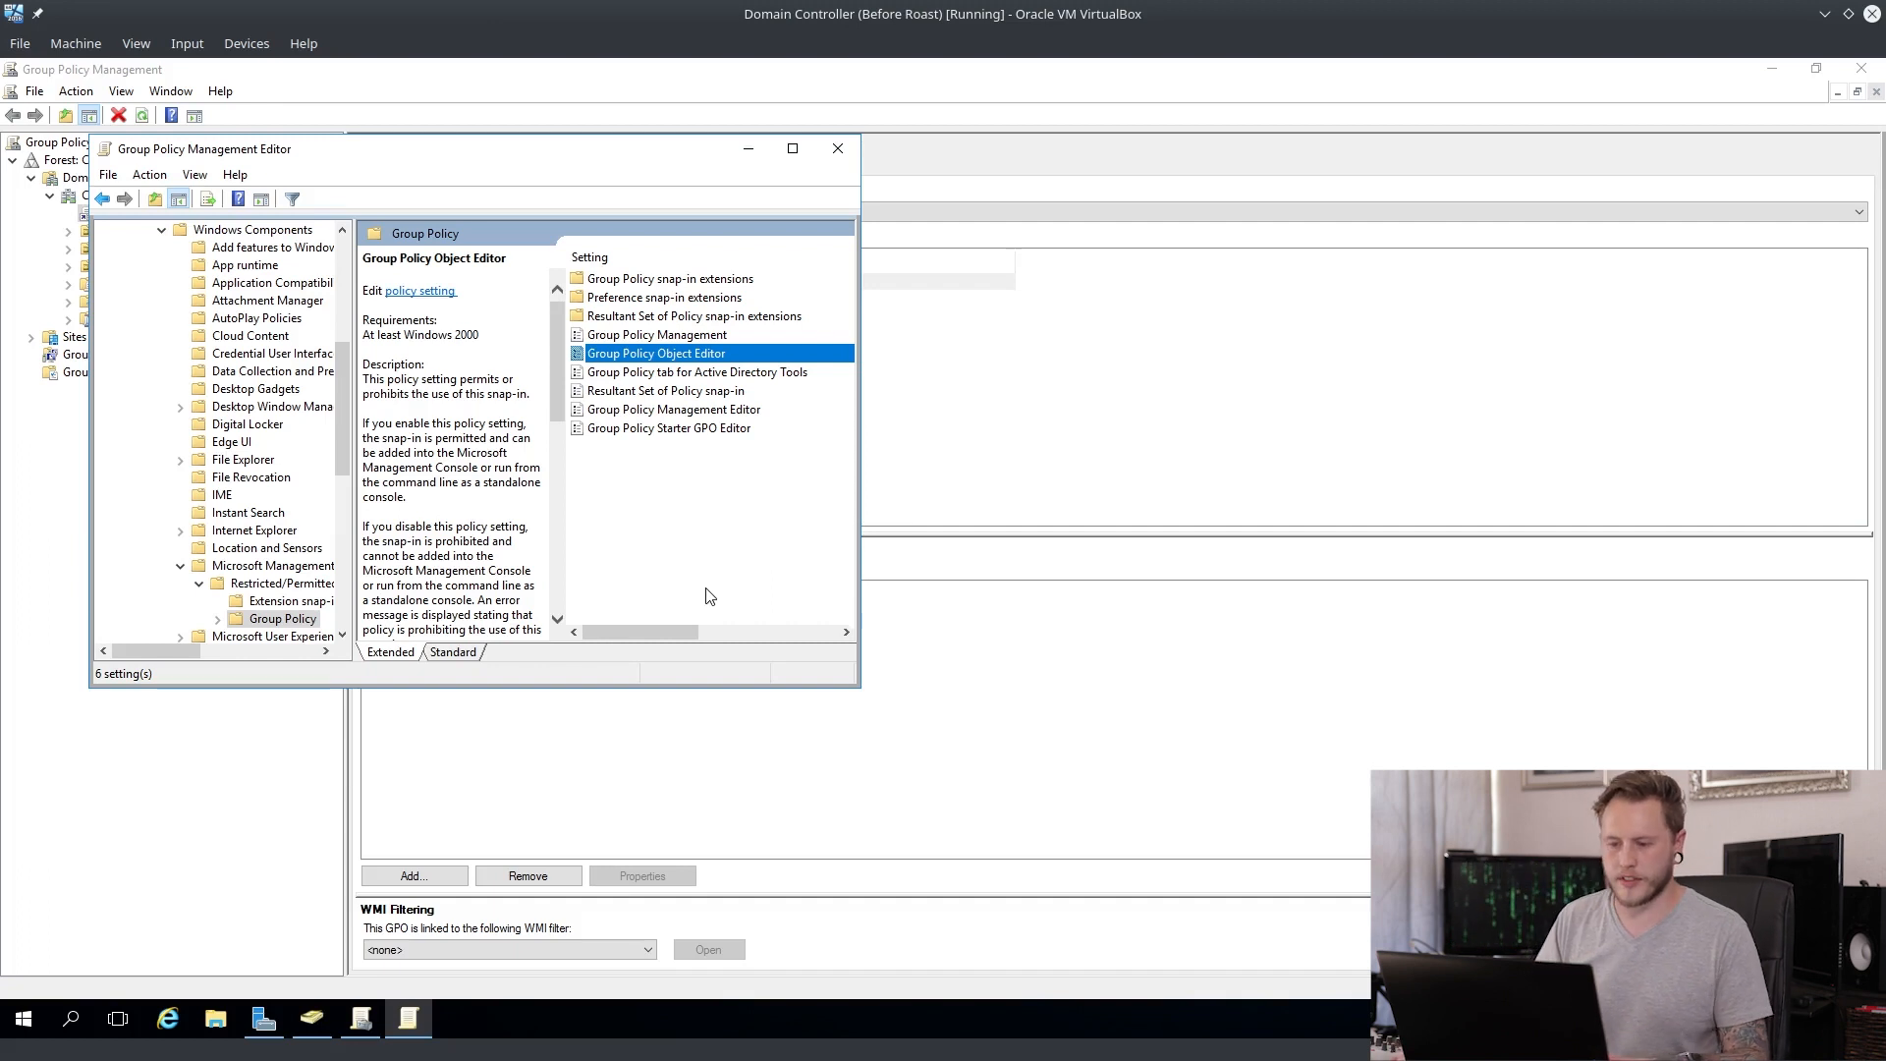
mouse_move(607, 514)
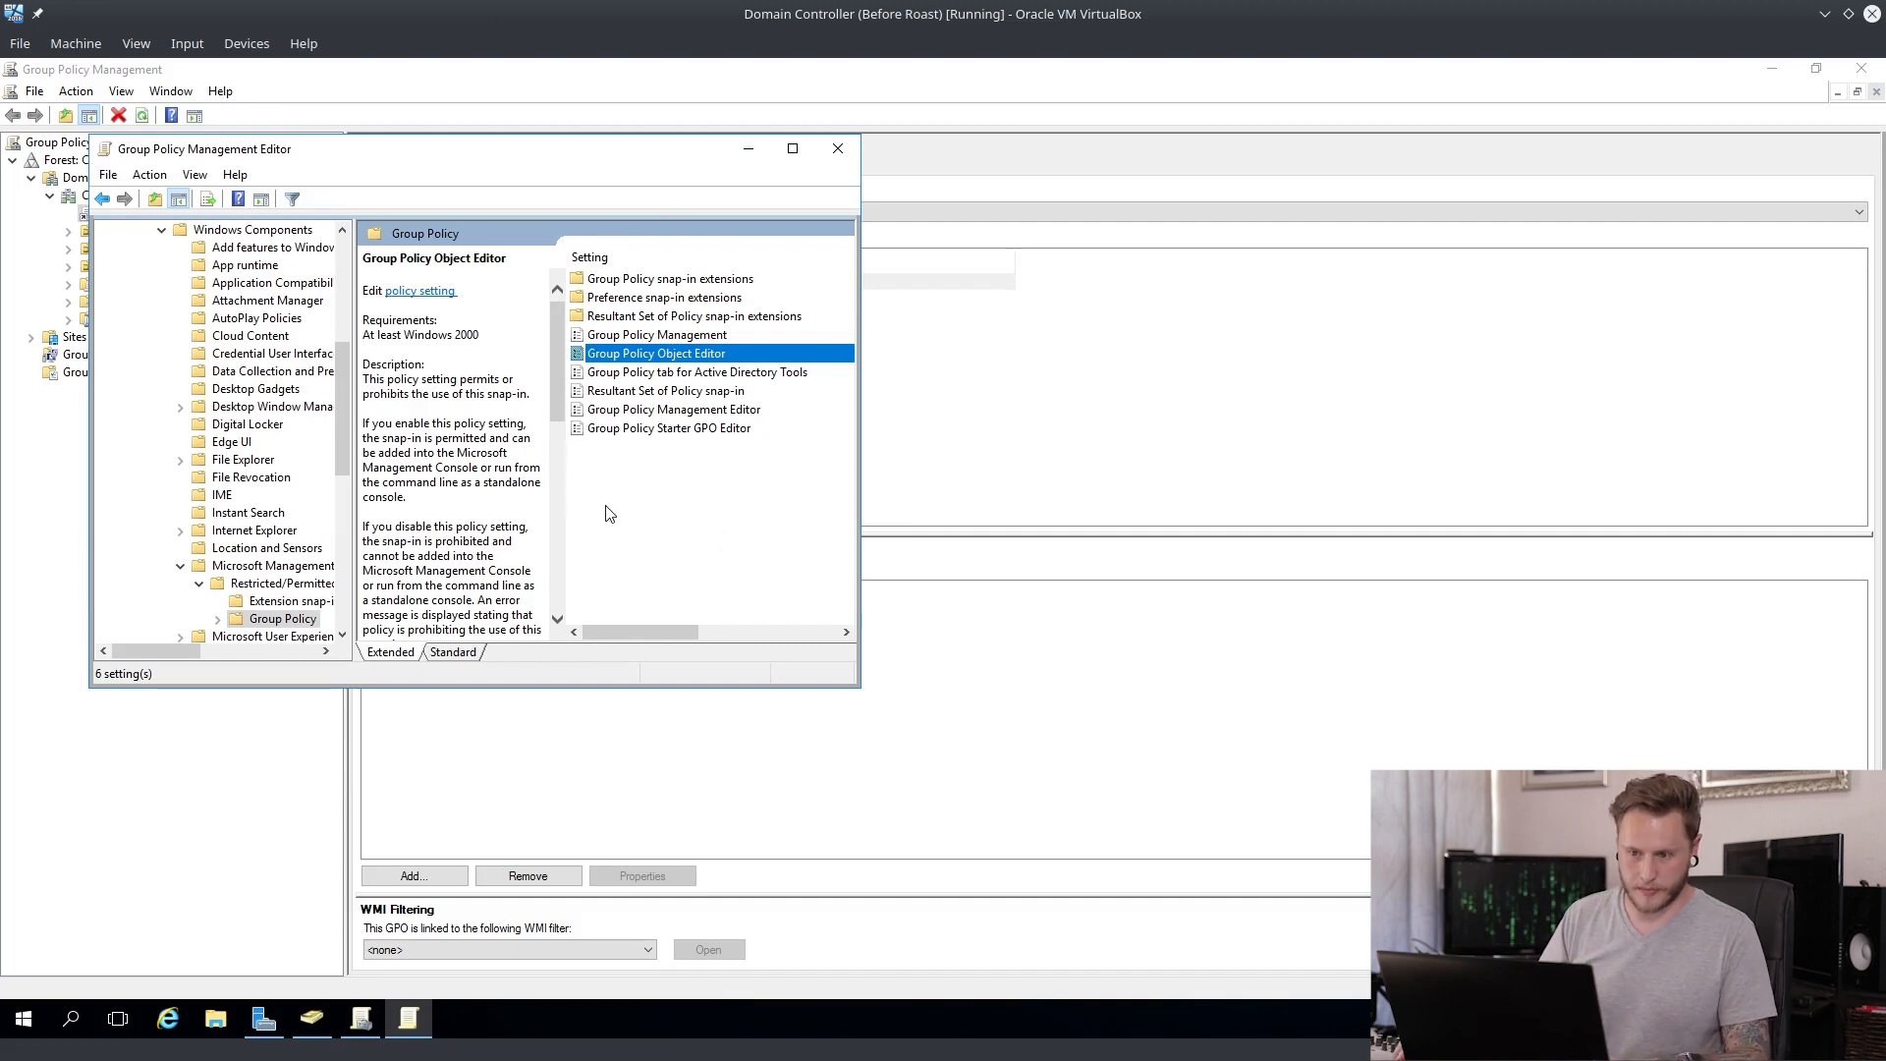
mouse_move(837, 146)
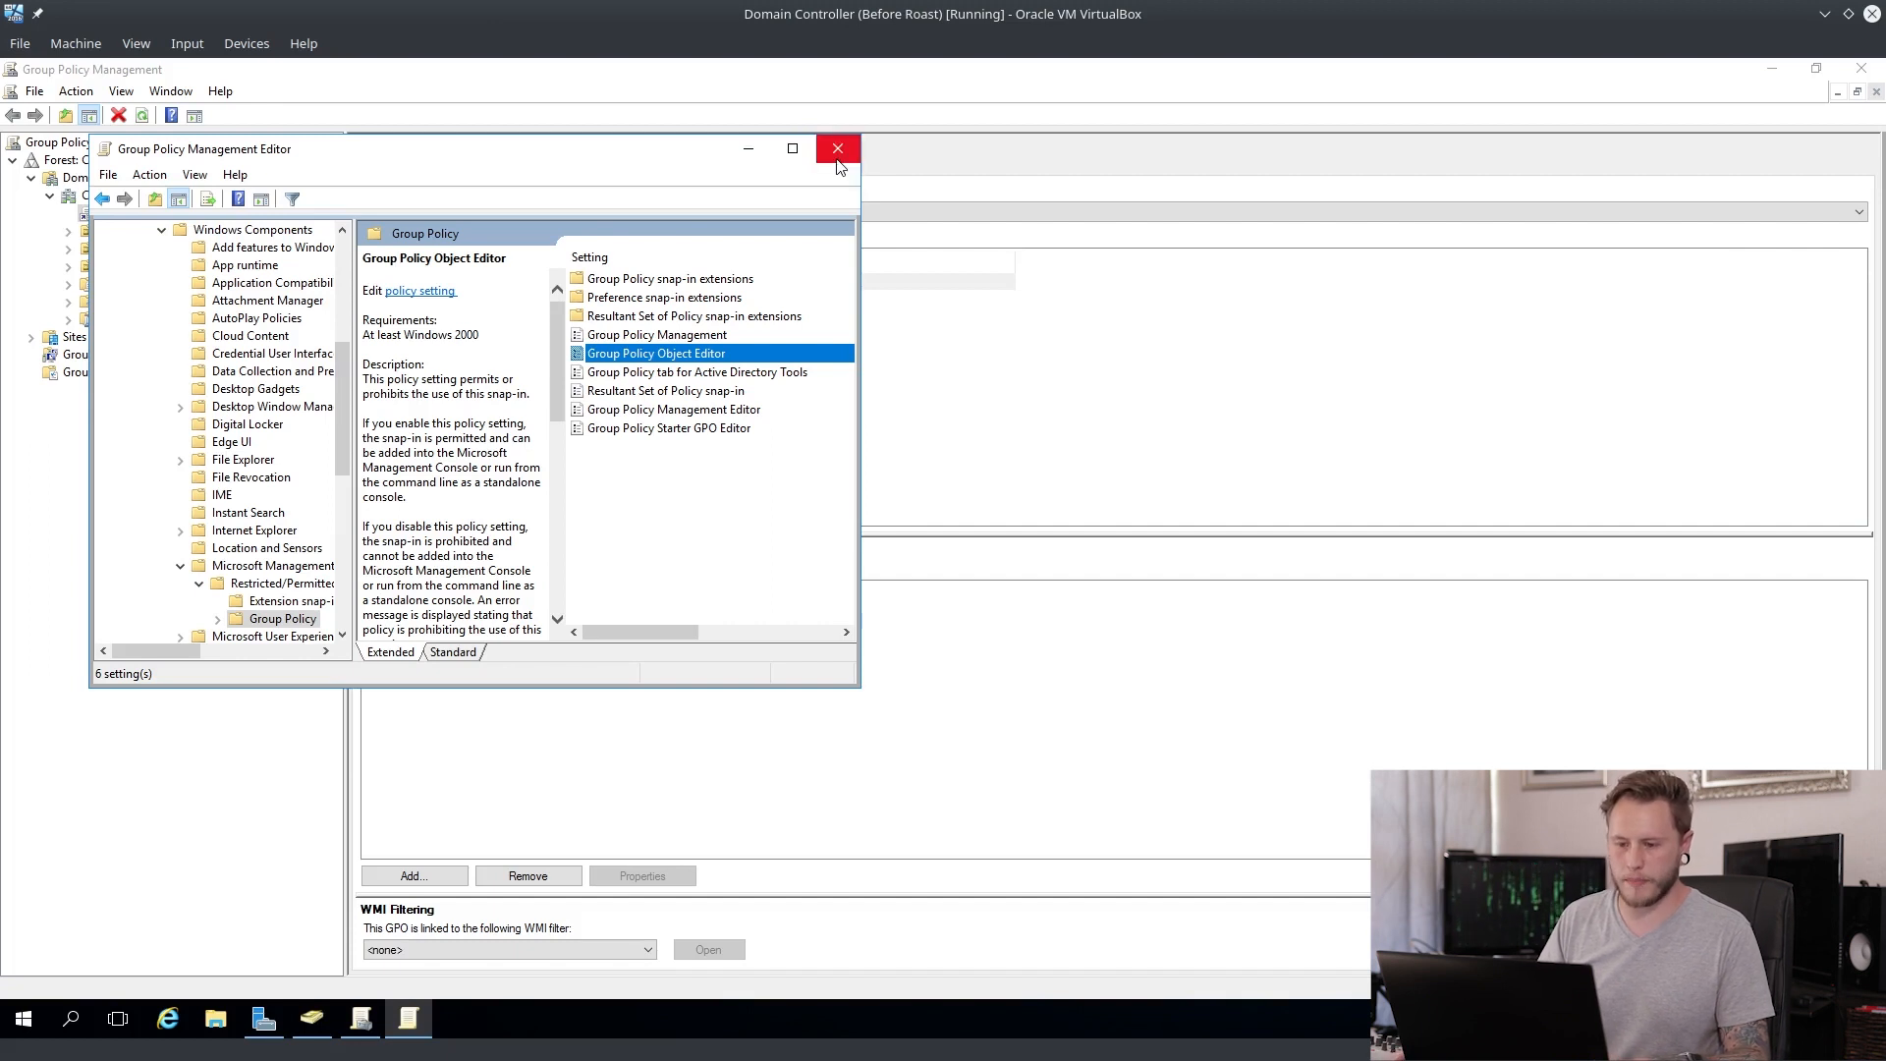
Step: Close the policy editor and the Active Directory Users and Computers window
click(837, 148)
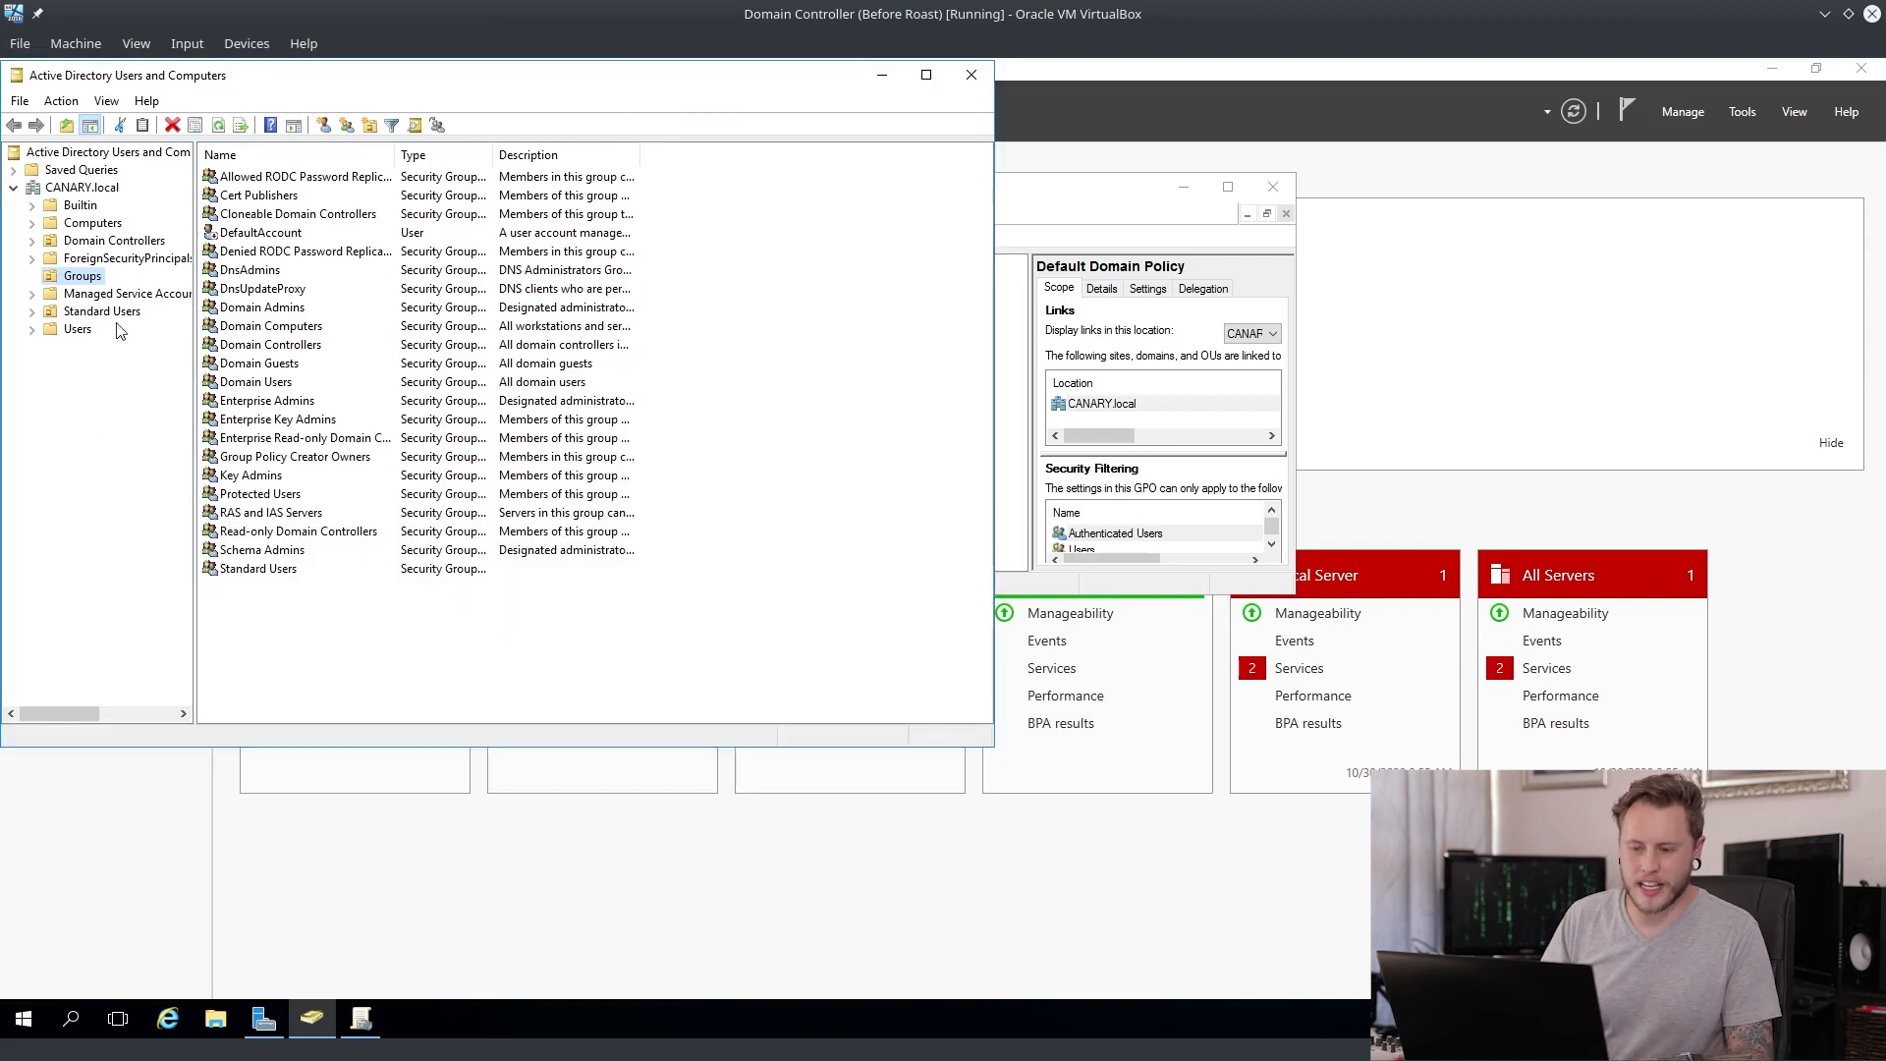
mouse_move(644, 553)
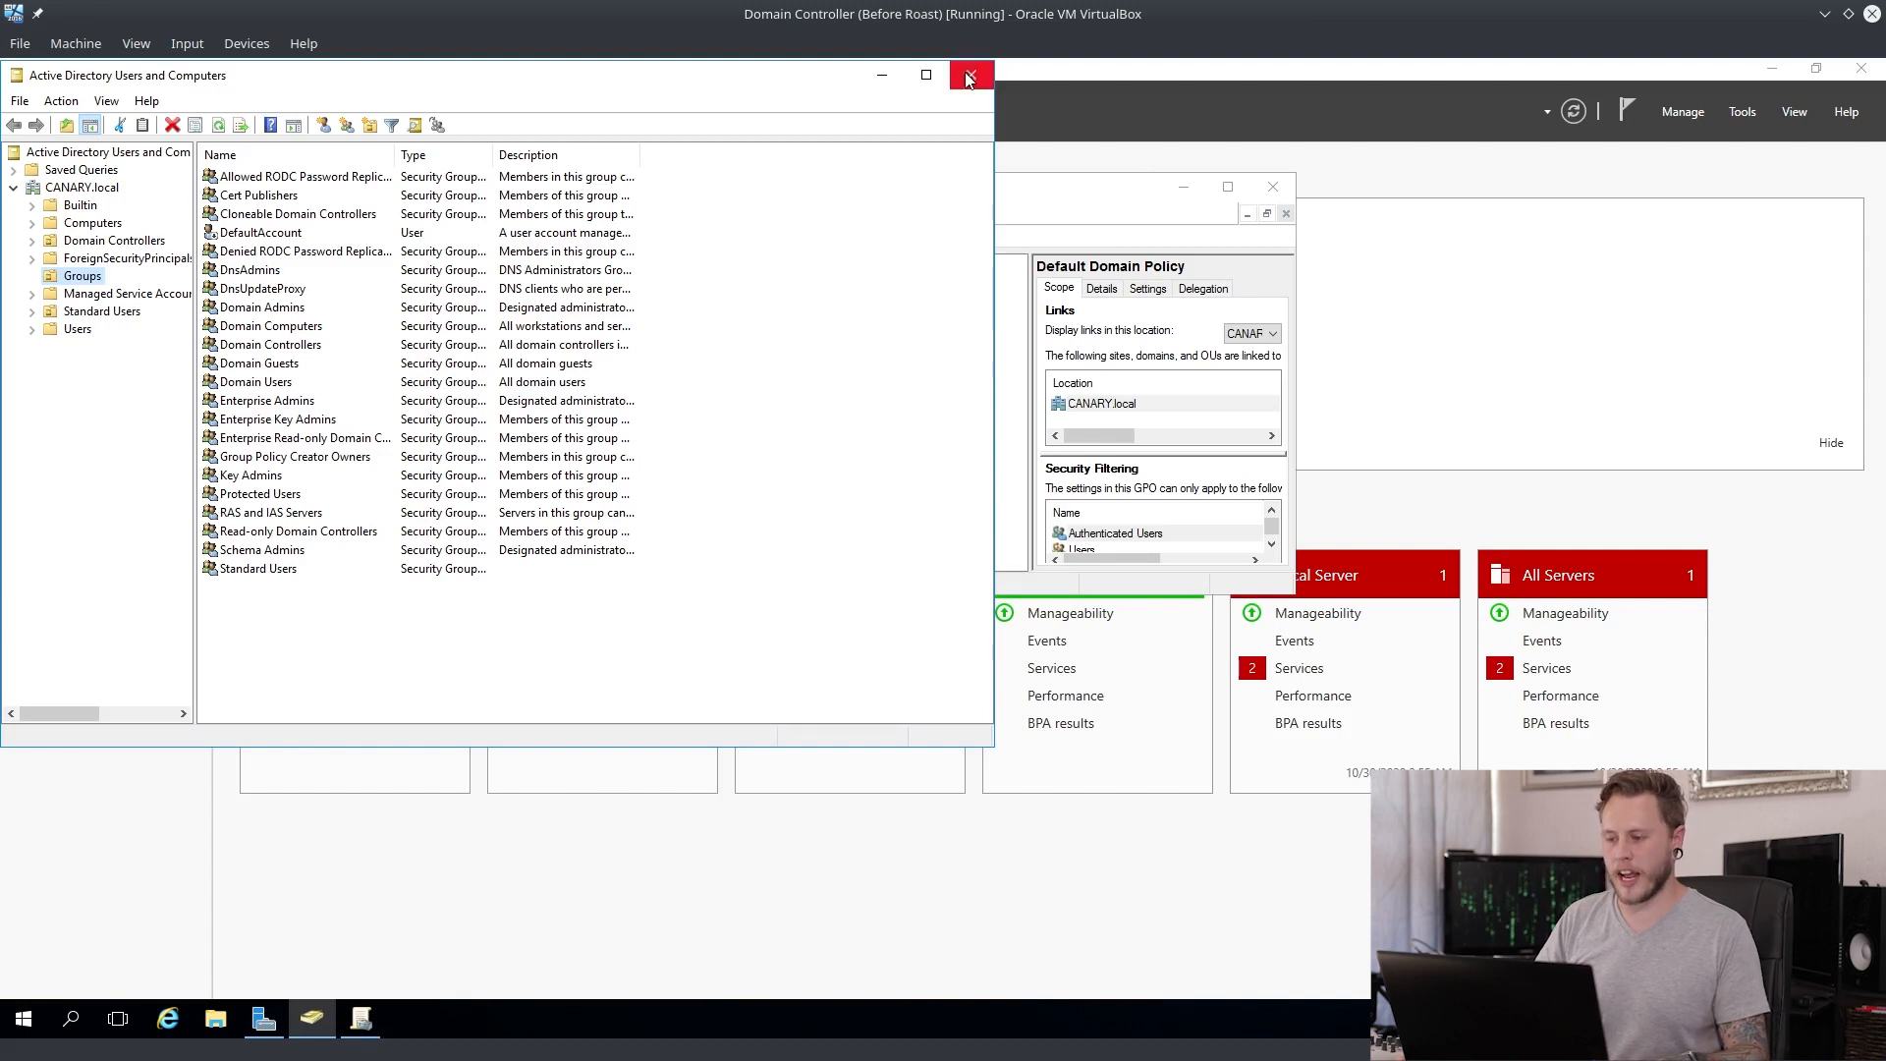
click(969, 74)
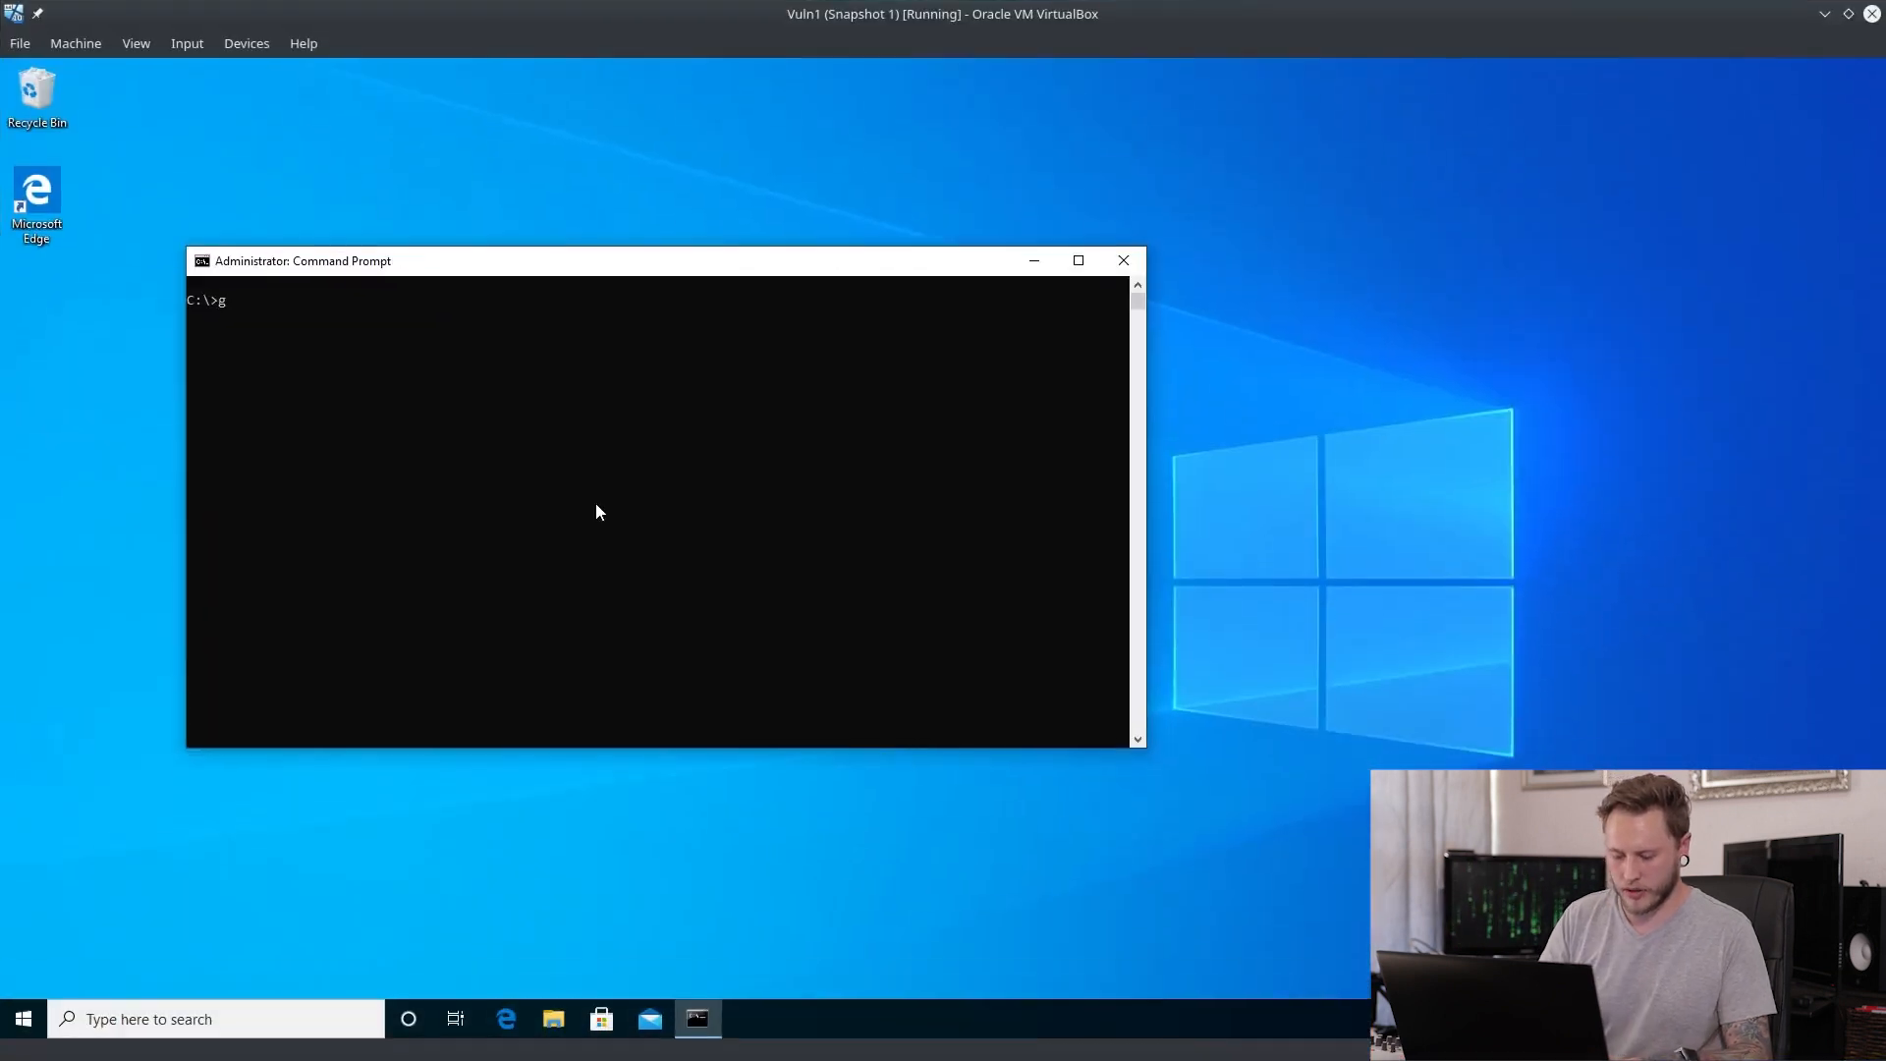
Step: Run gpupdate on the workstation, then sign out from the Start menu
key(Return)
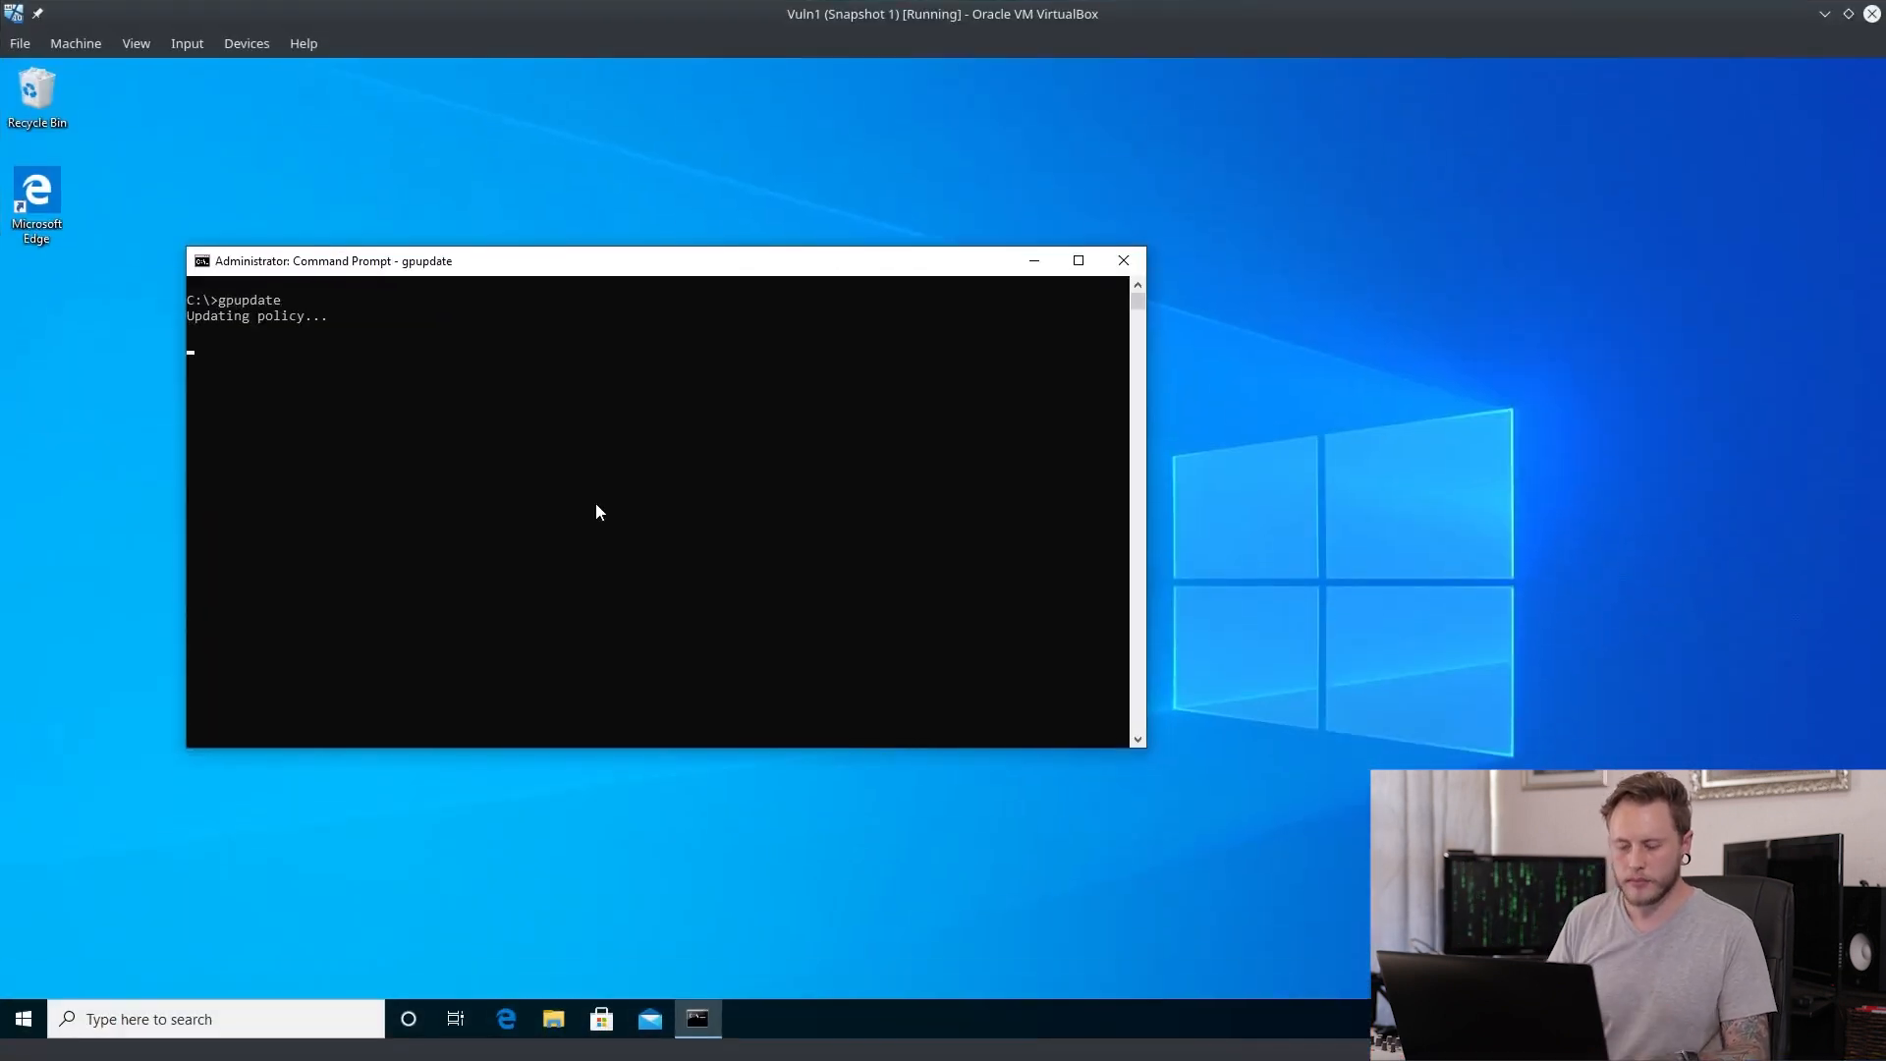
mouse_move(511, 718)
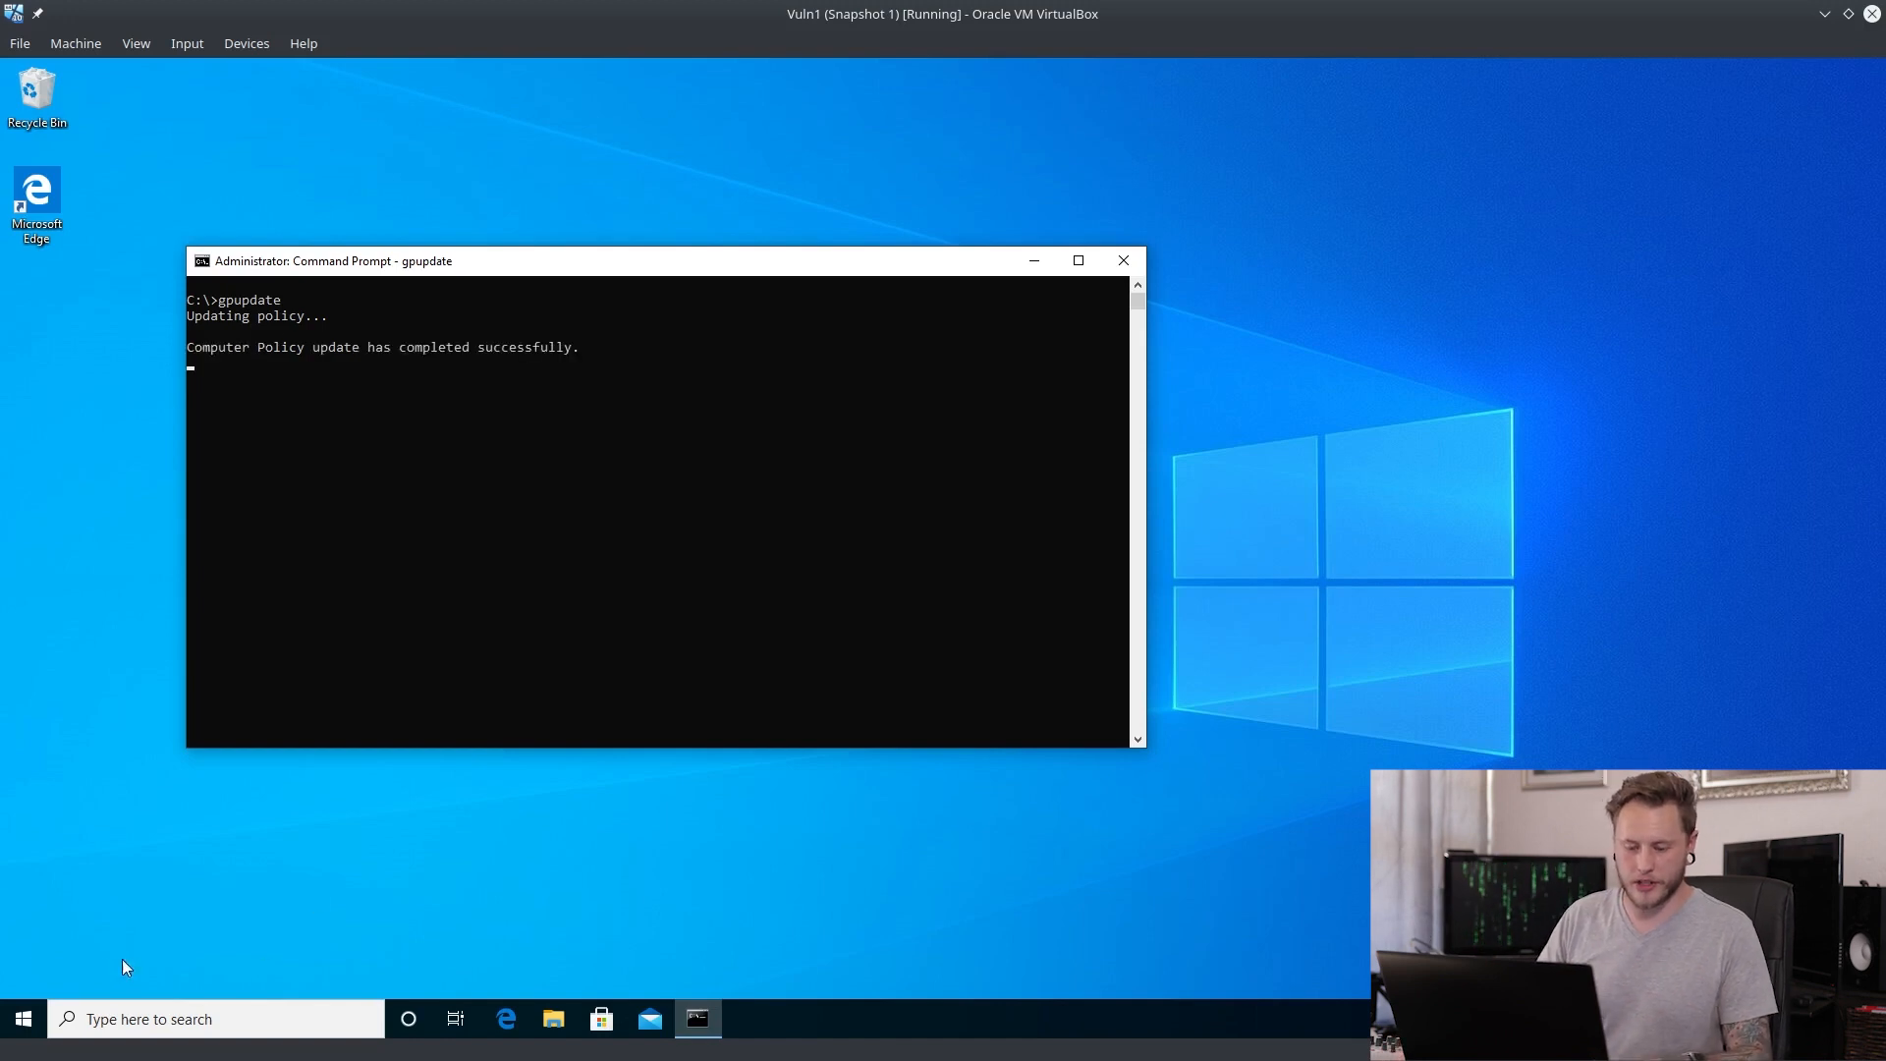
click(22, 1019)
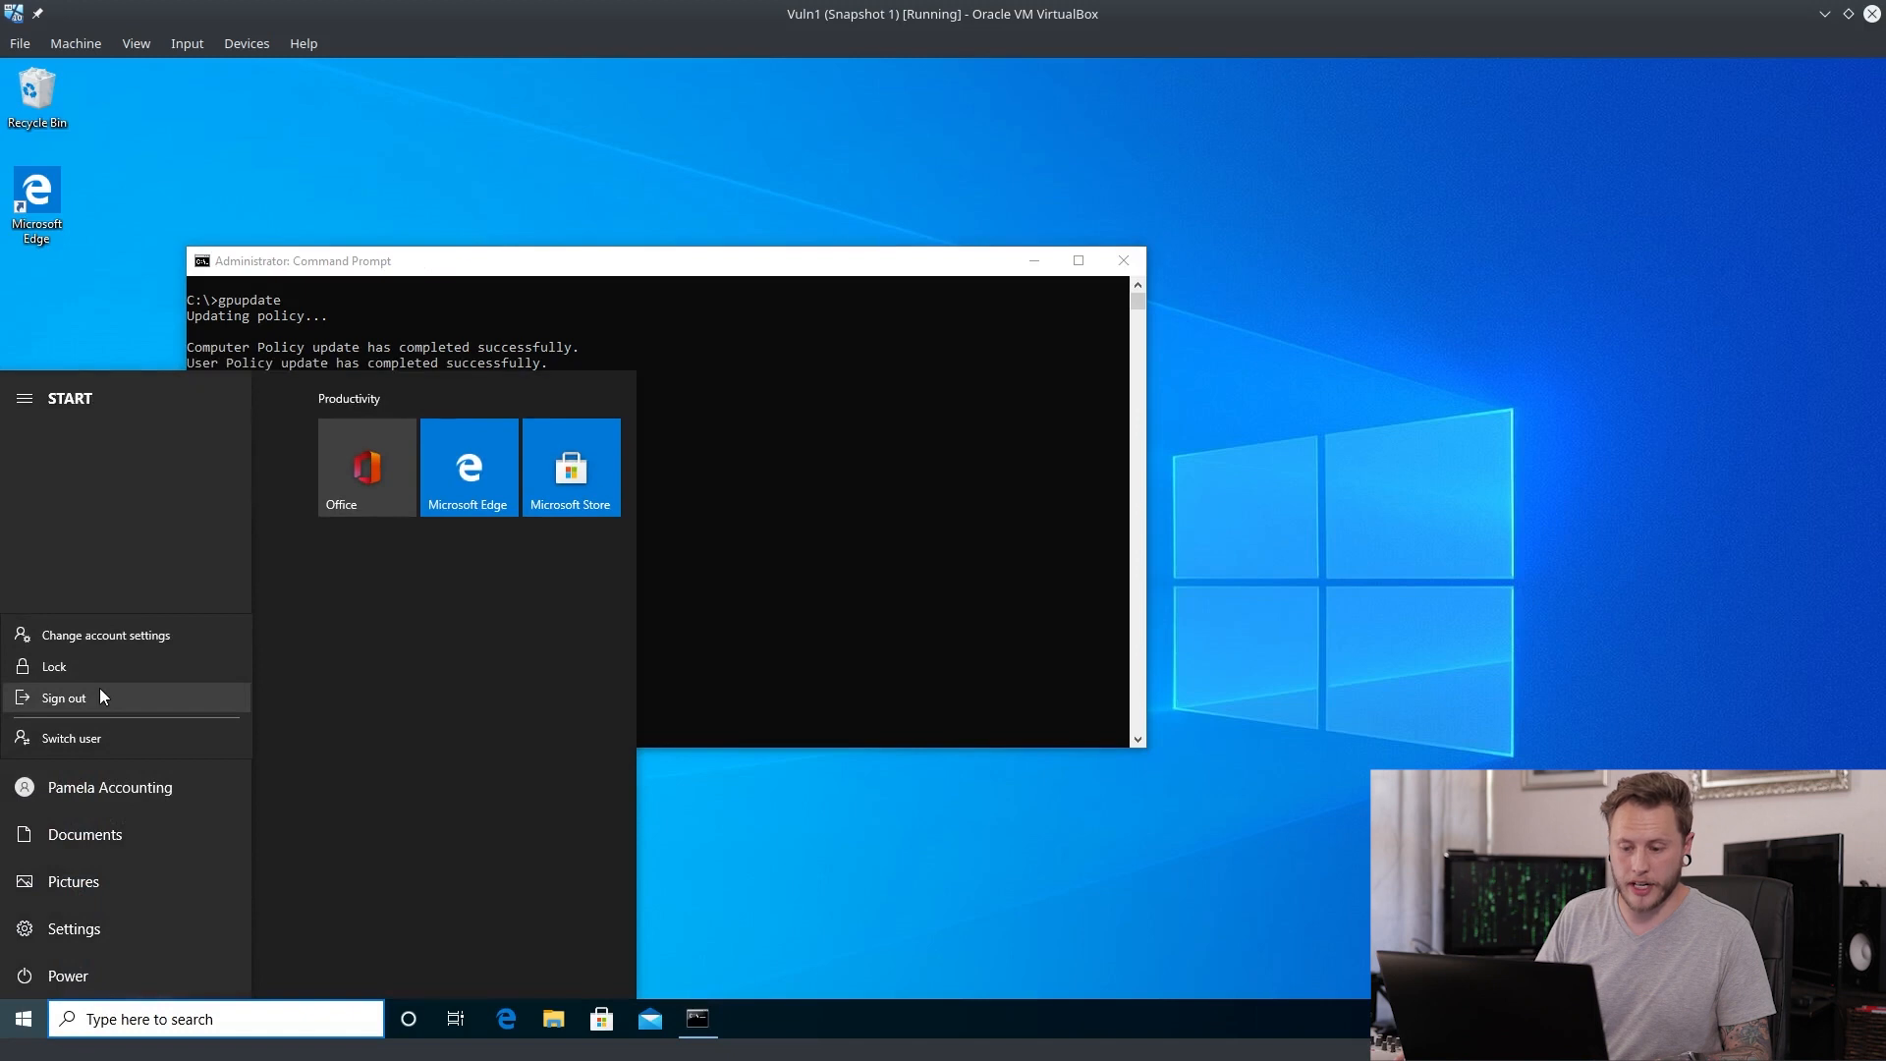
click(62, 698)
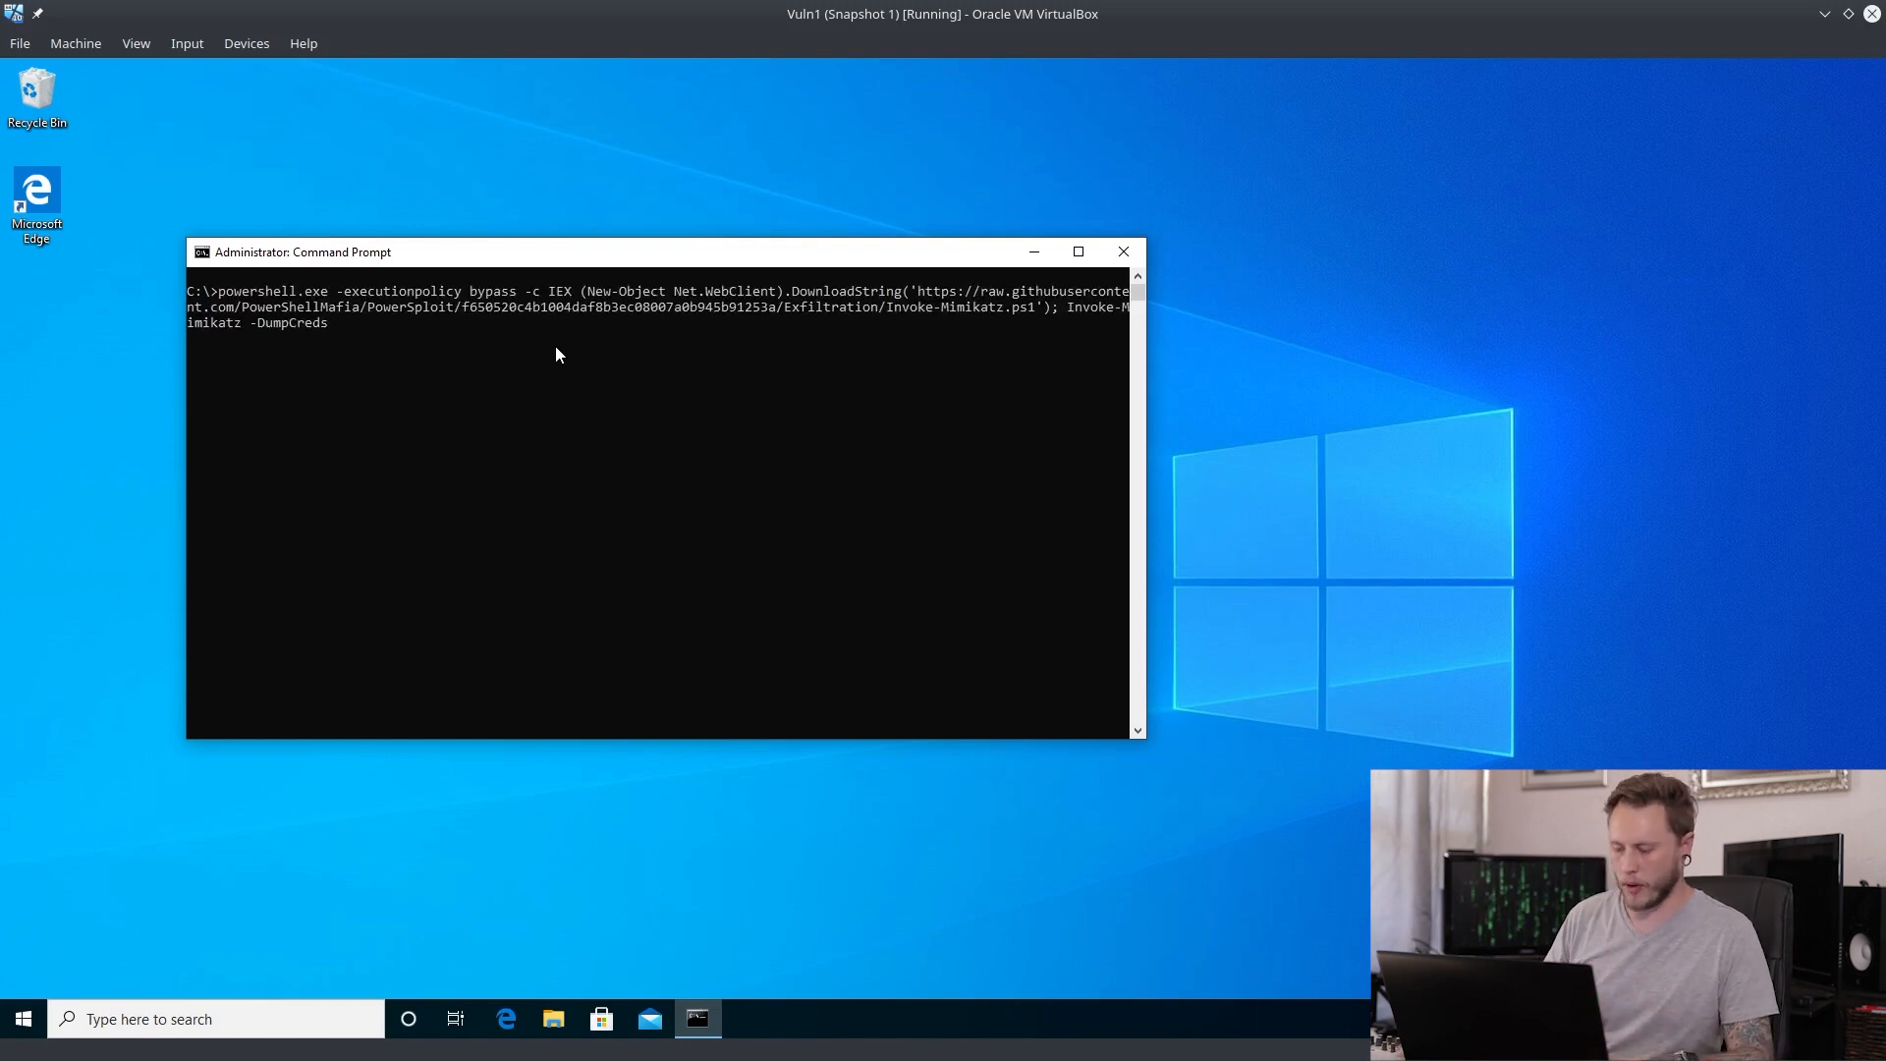
Step: Re-run Invoke-Mimikatz -DumpCreds and select the failing sekurlsa::logonpasswords text
key(Return)
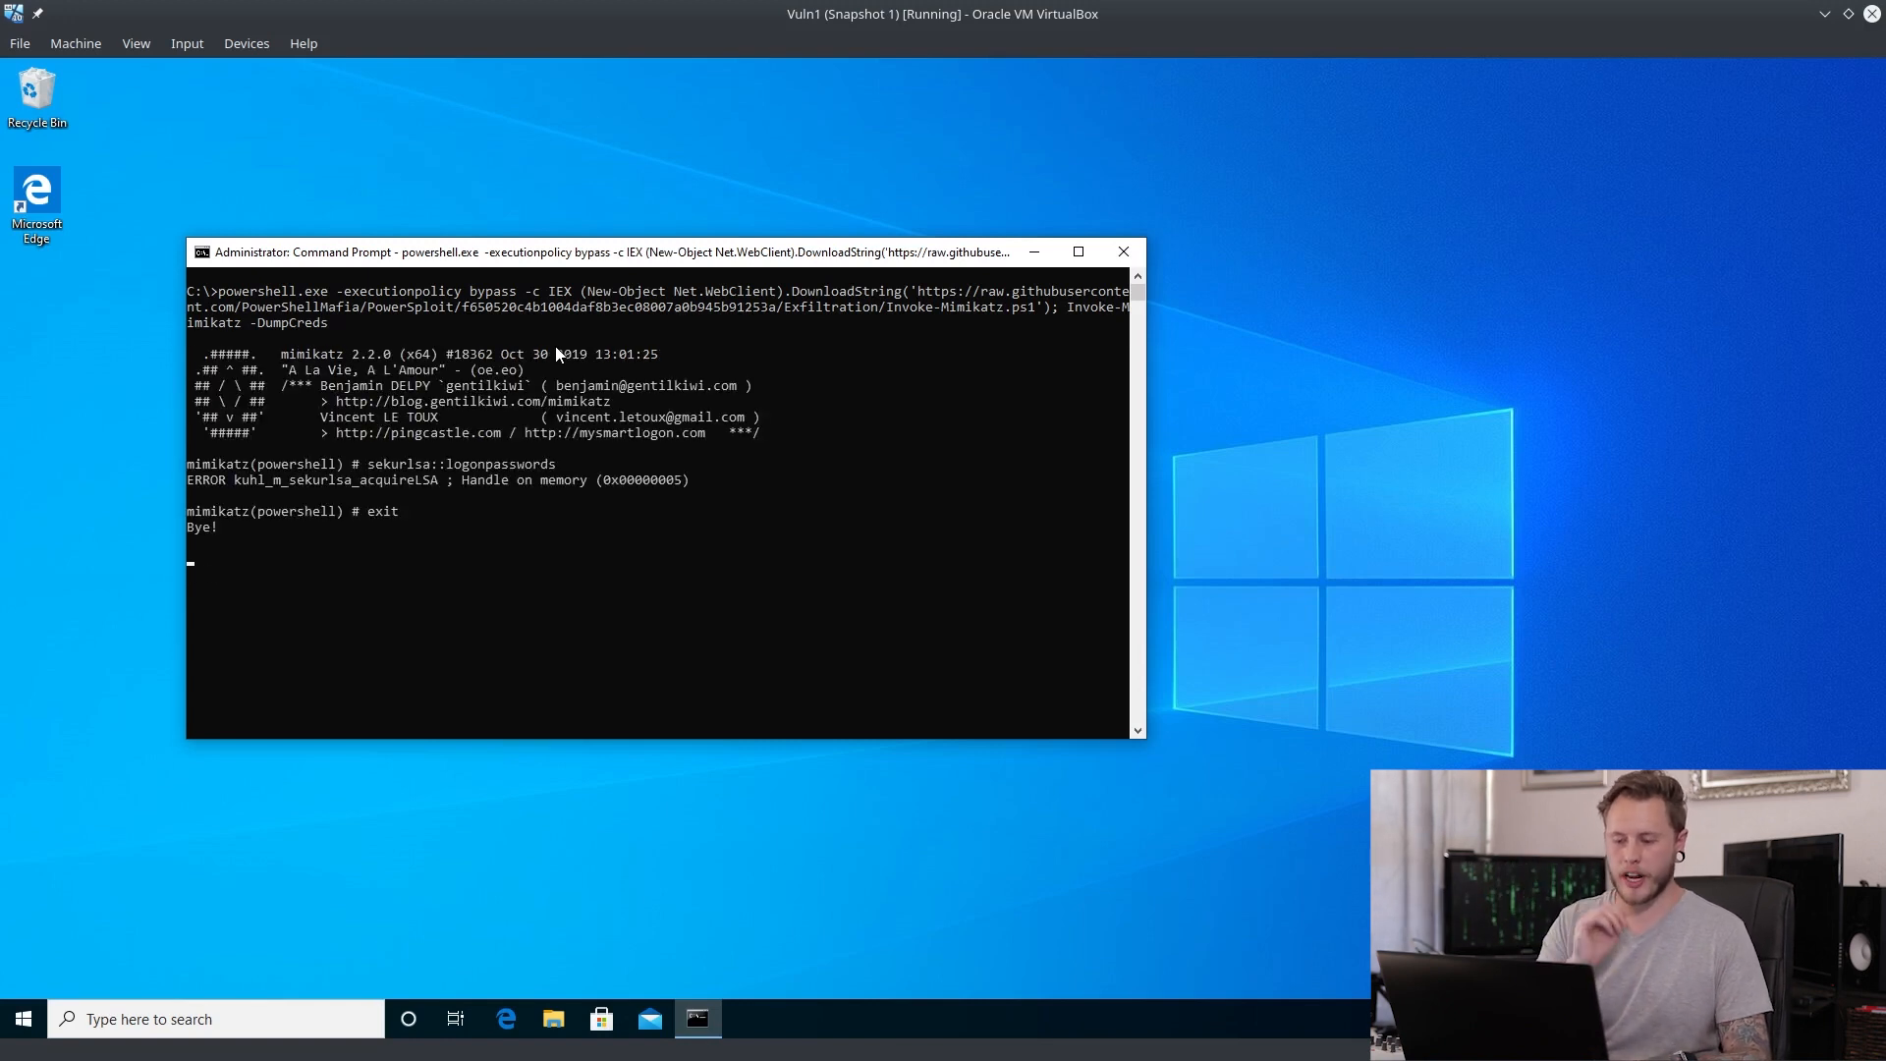
double_click(460, 463)
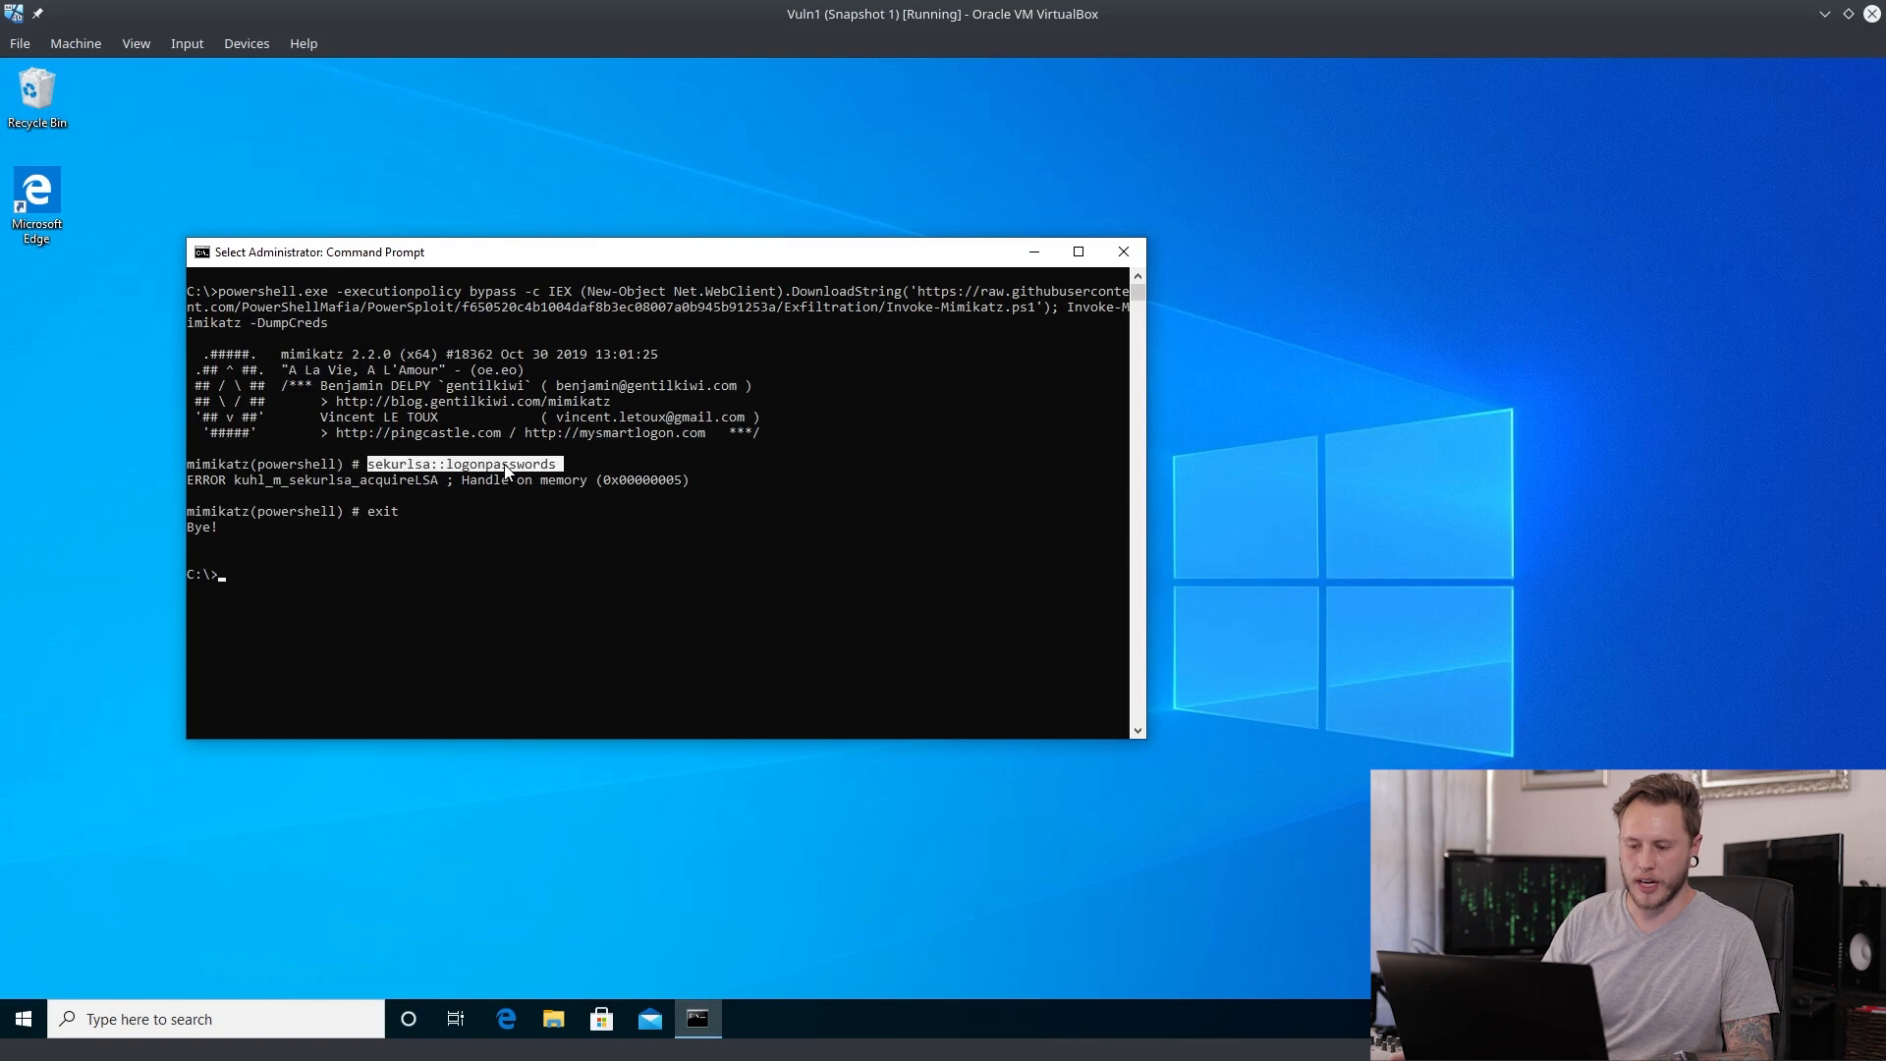
Step: Change directory to pamela's Documents\mimikatz_trunk folder in Command Prompt
text(cd users)
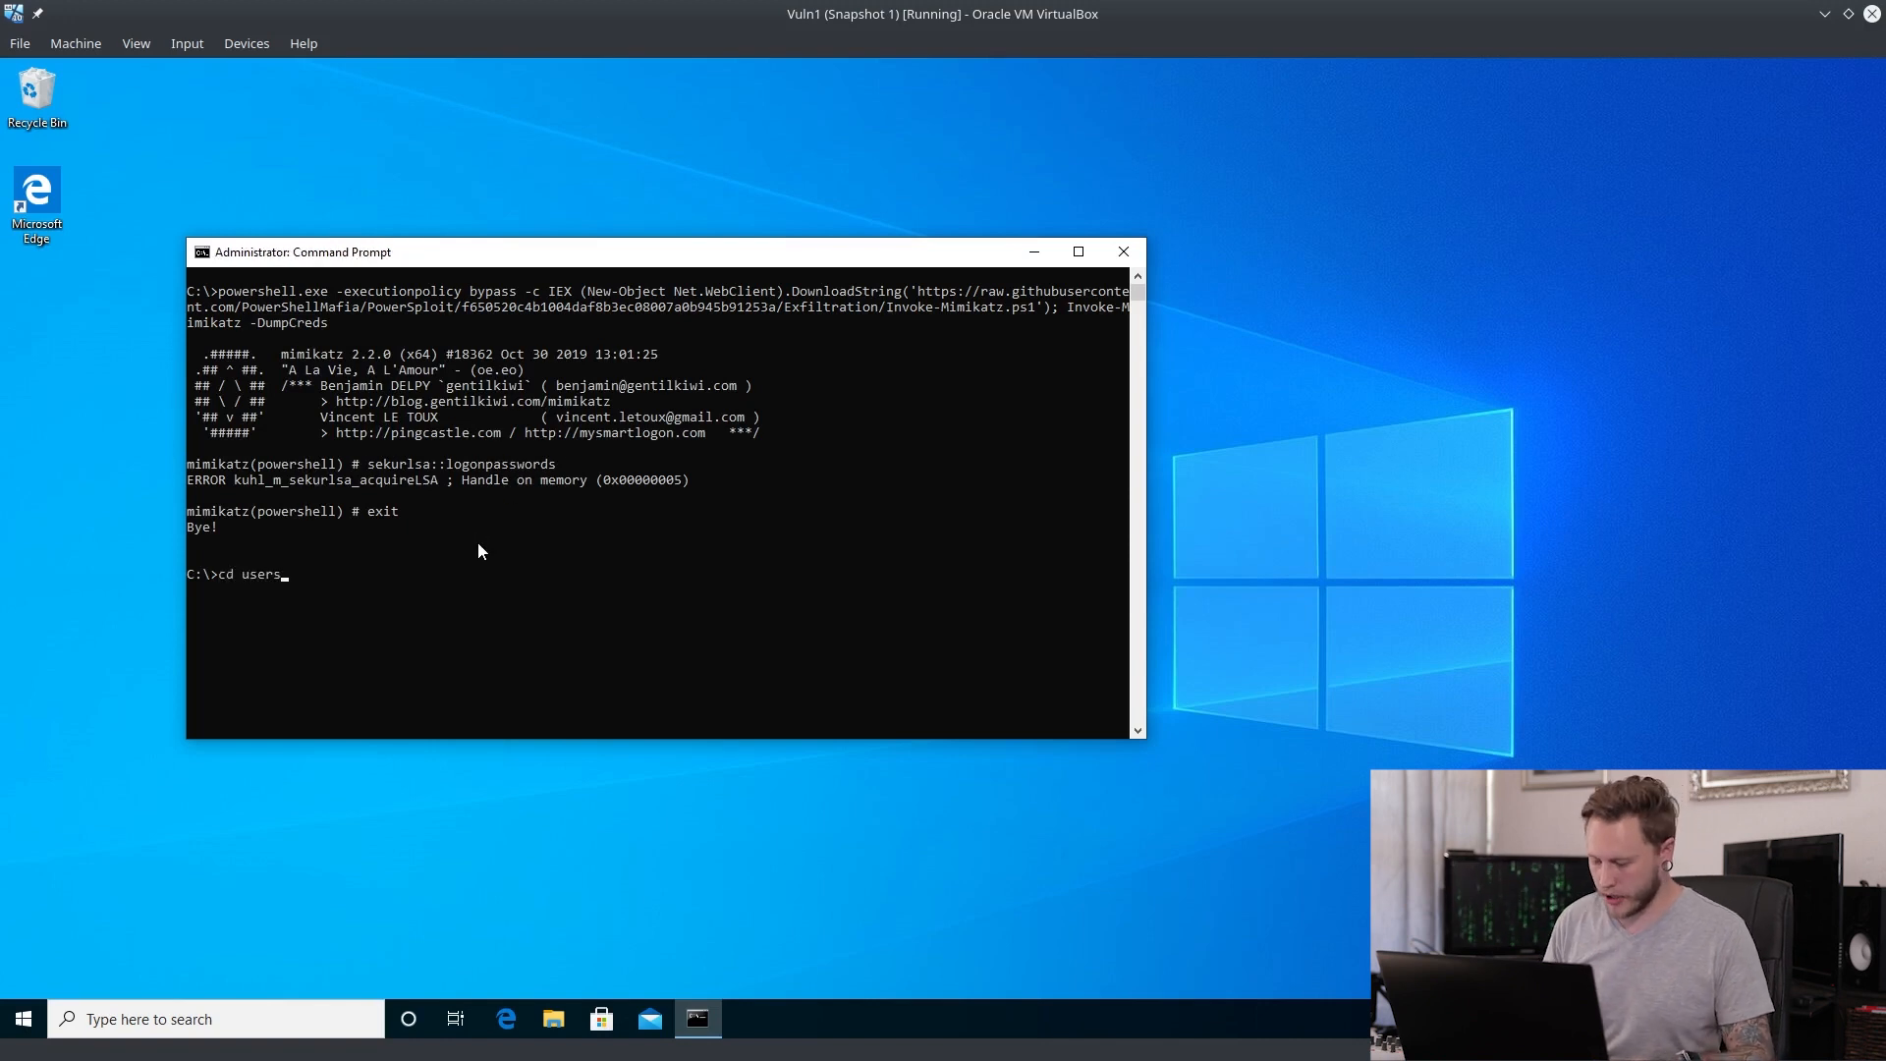
text(\[)
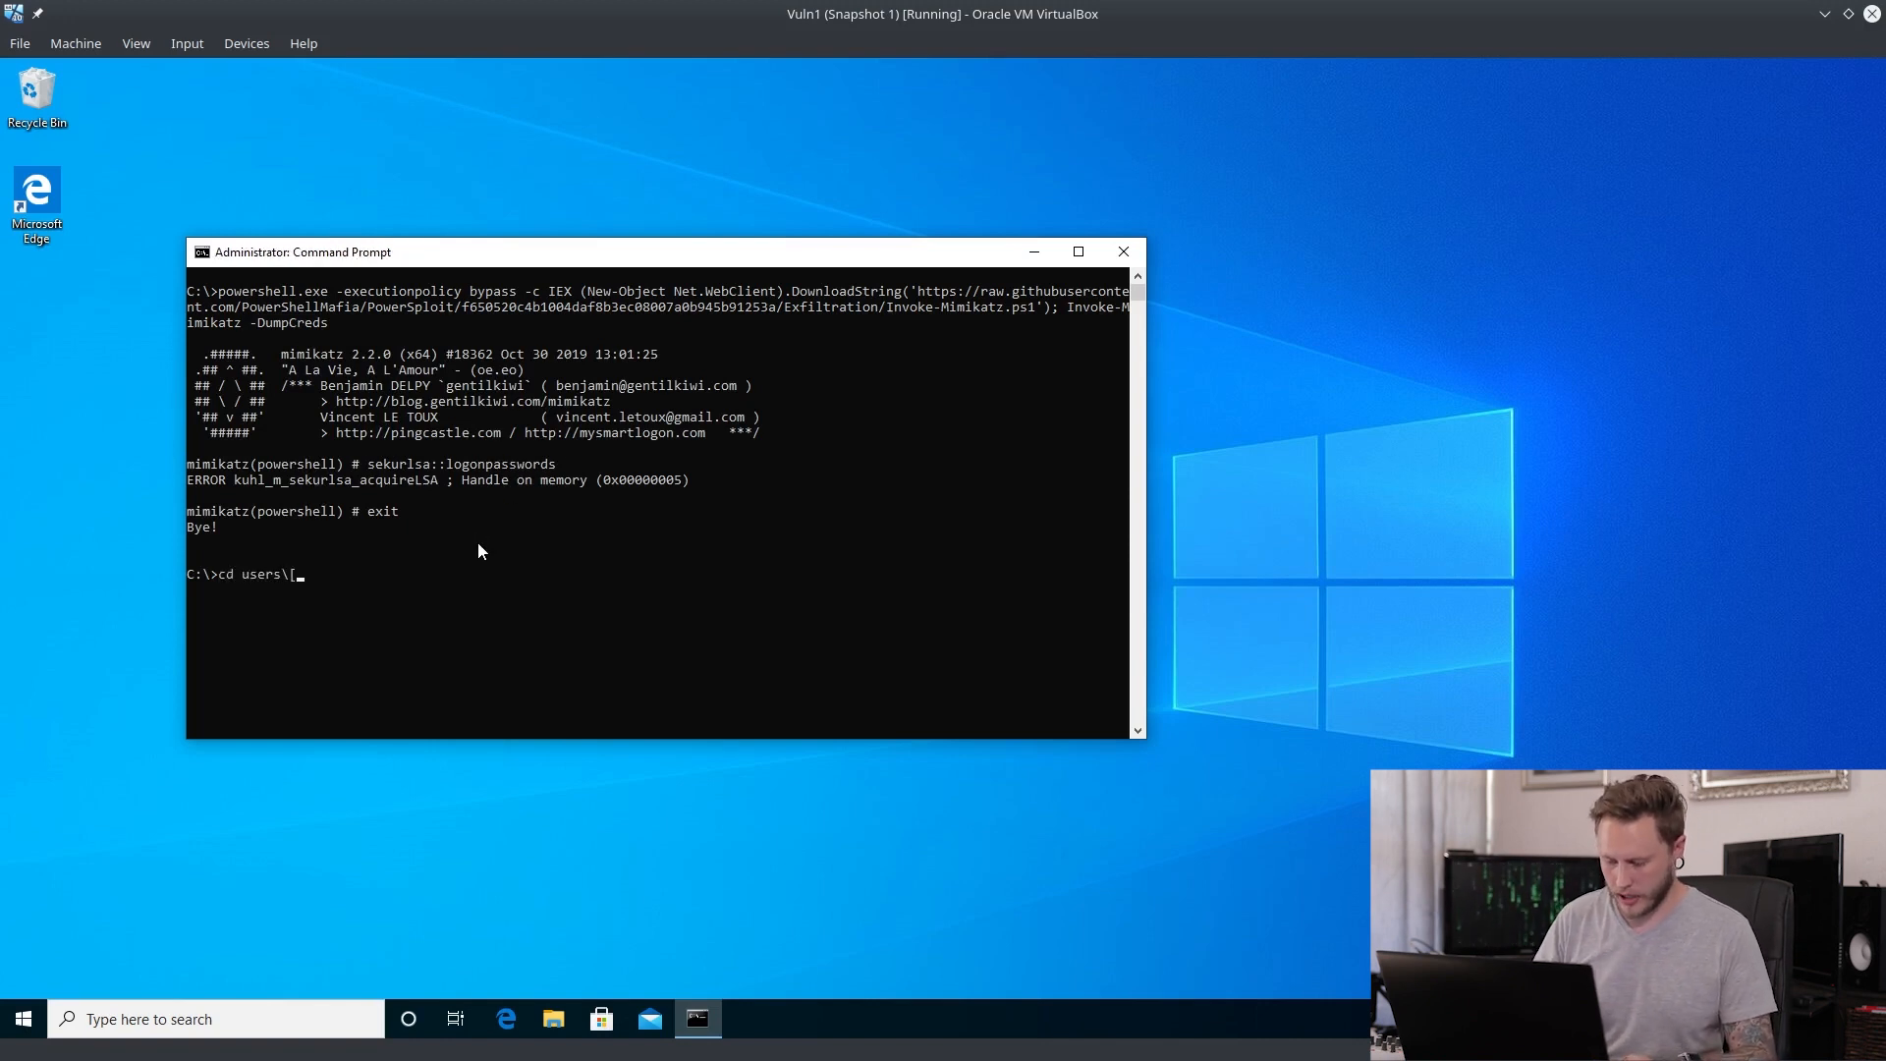
text(pamela)
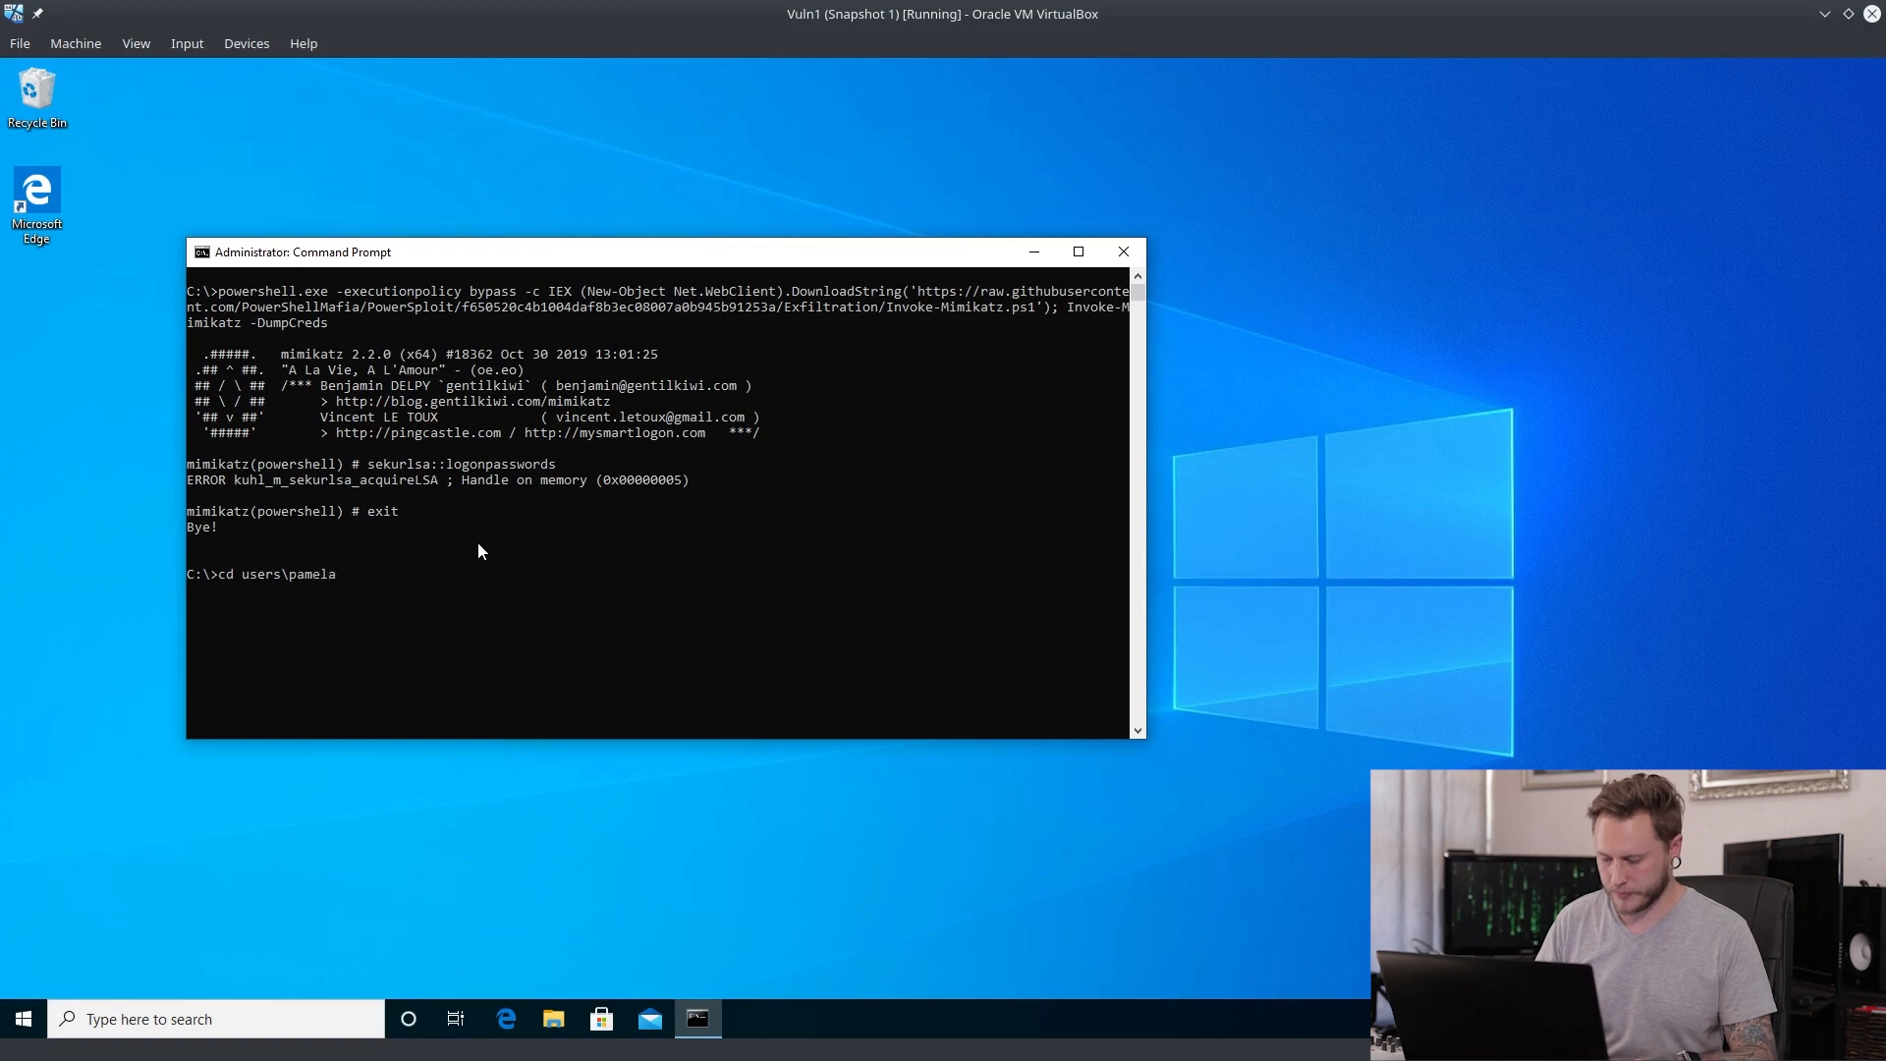
text(\Documents)
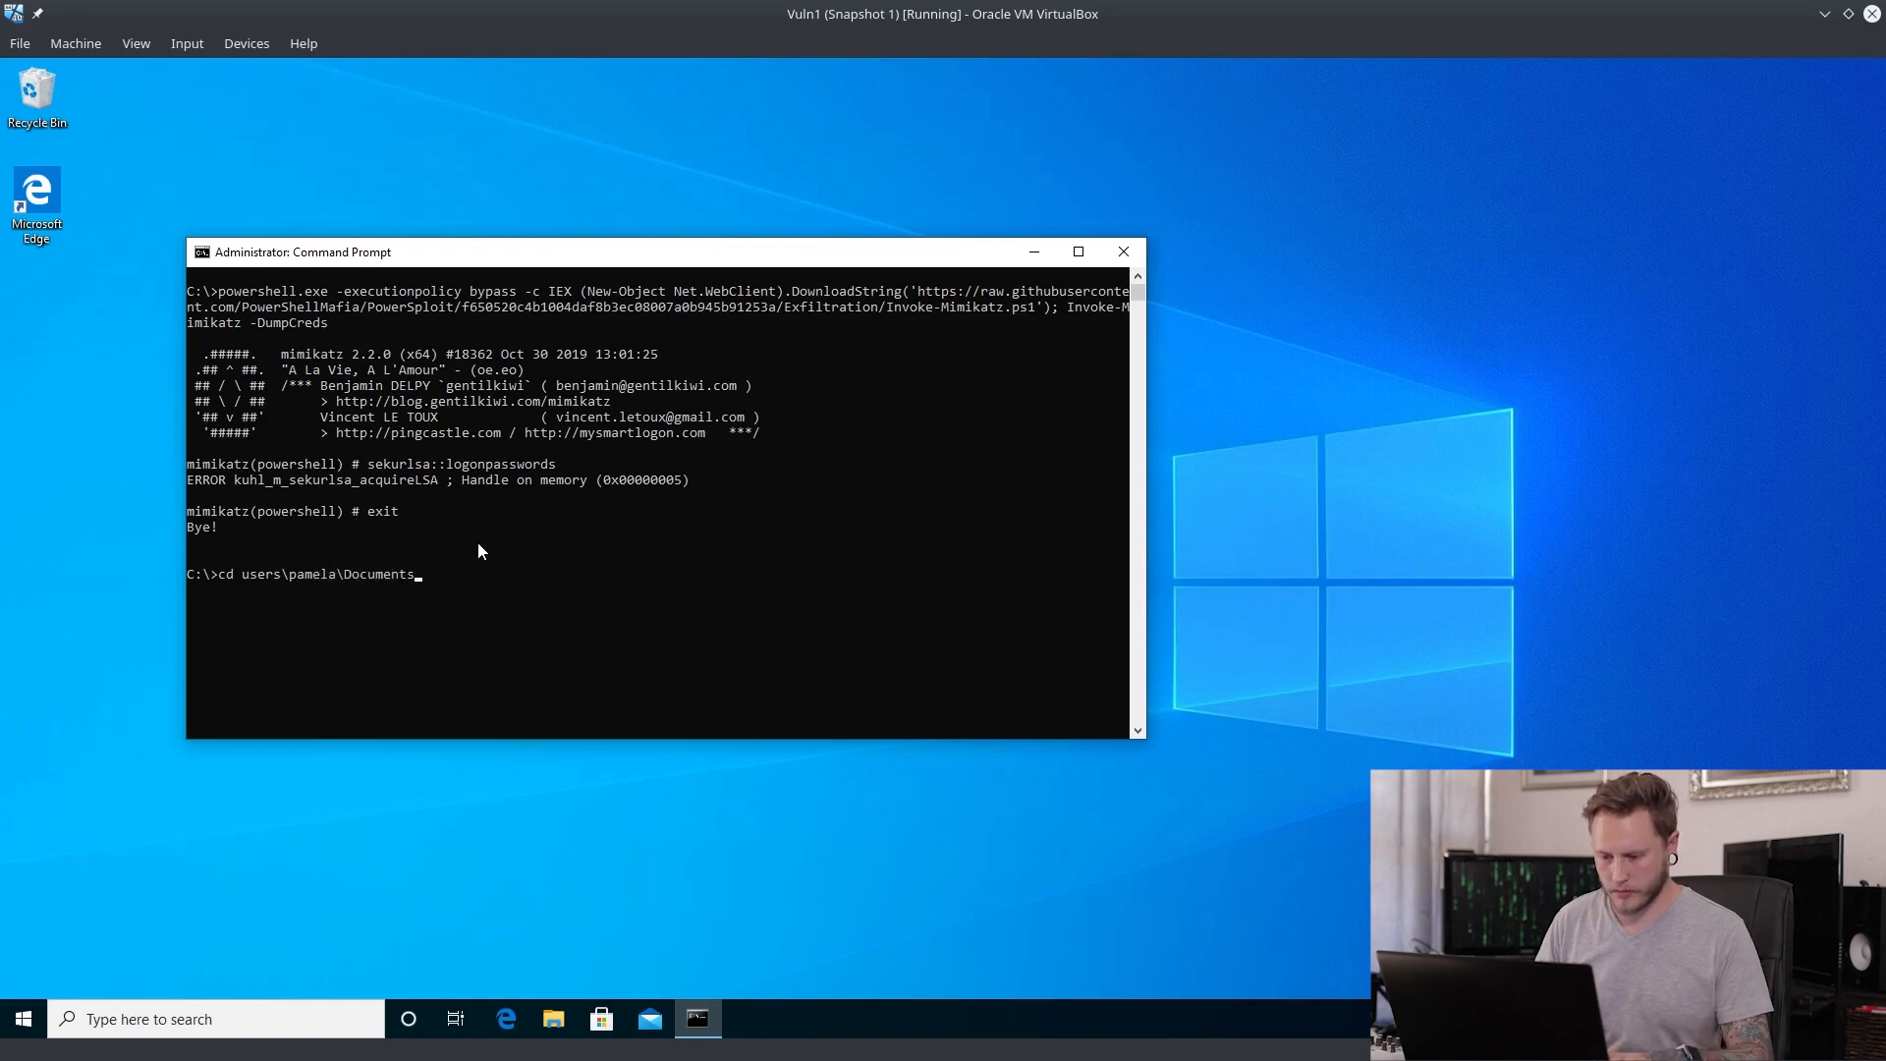
text(\mimikatz_trunk\x64)
text(mimikatz.exe)
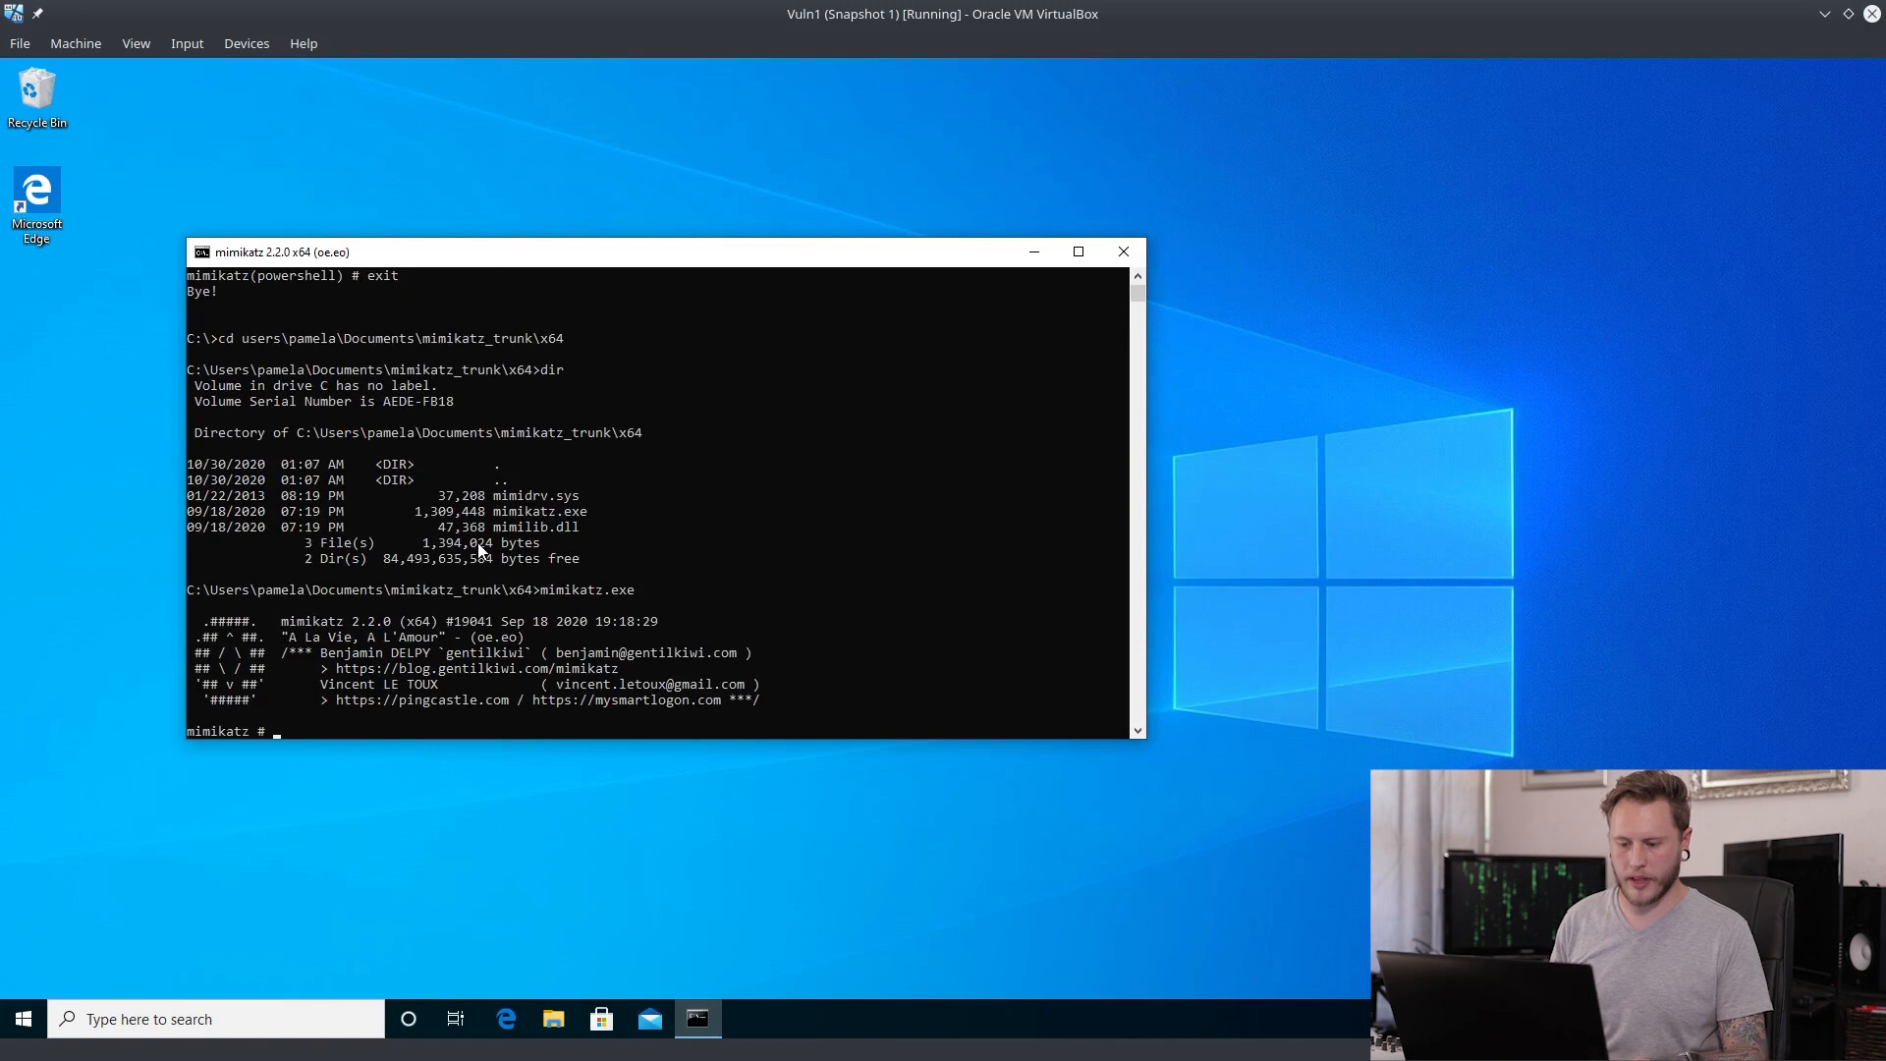
Step: In mimikatz, run sekurlsa::wdigest and lsadump::cache, both failing, then begin sekurlsa::logonpasswords
text(sekurlsa::w)
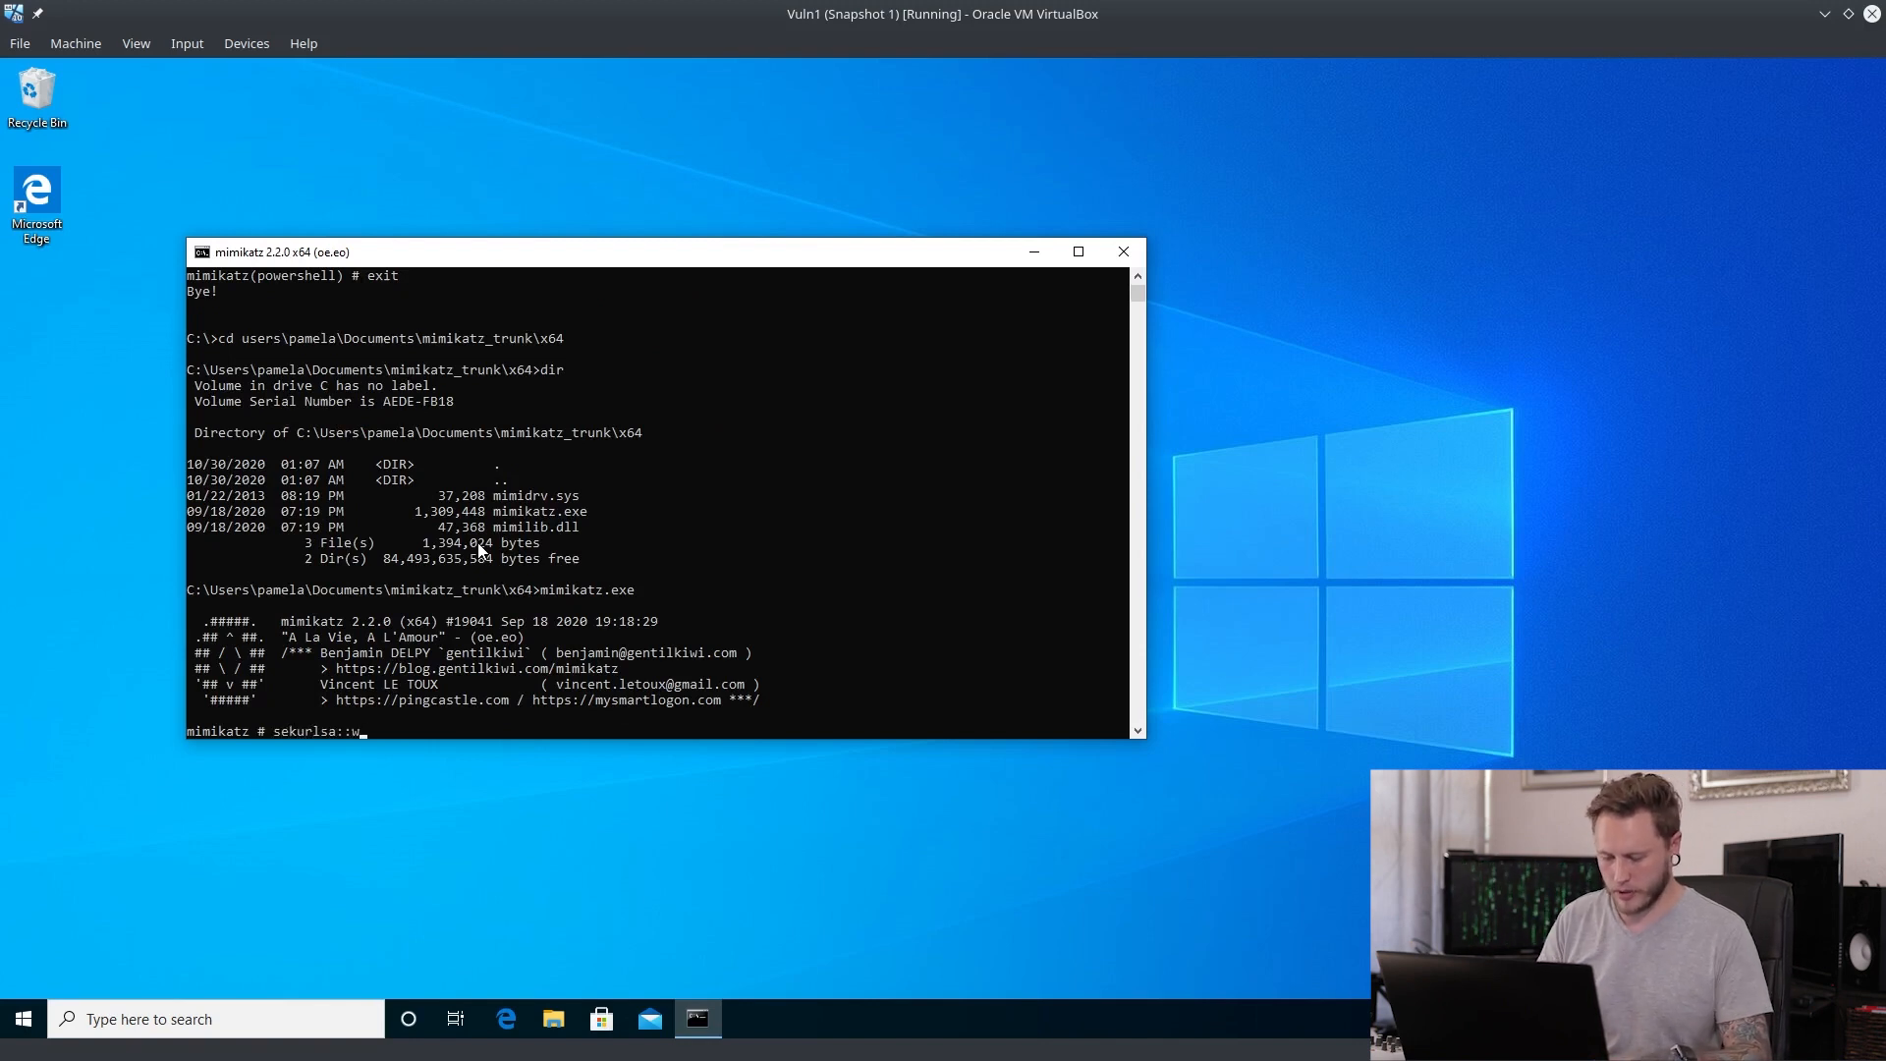
text(dige)
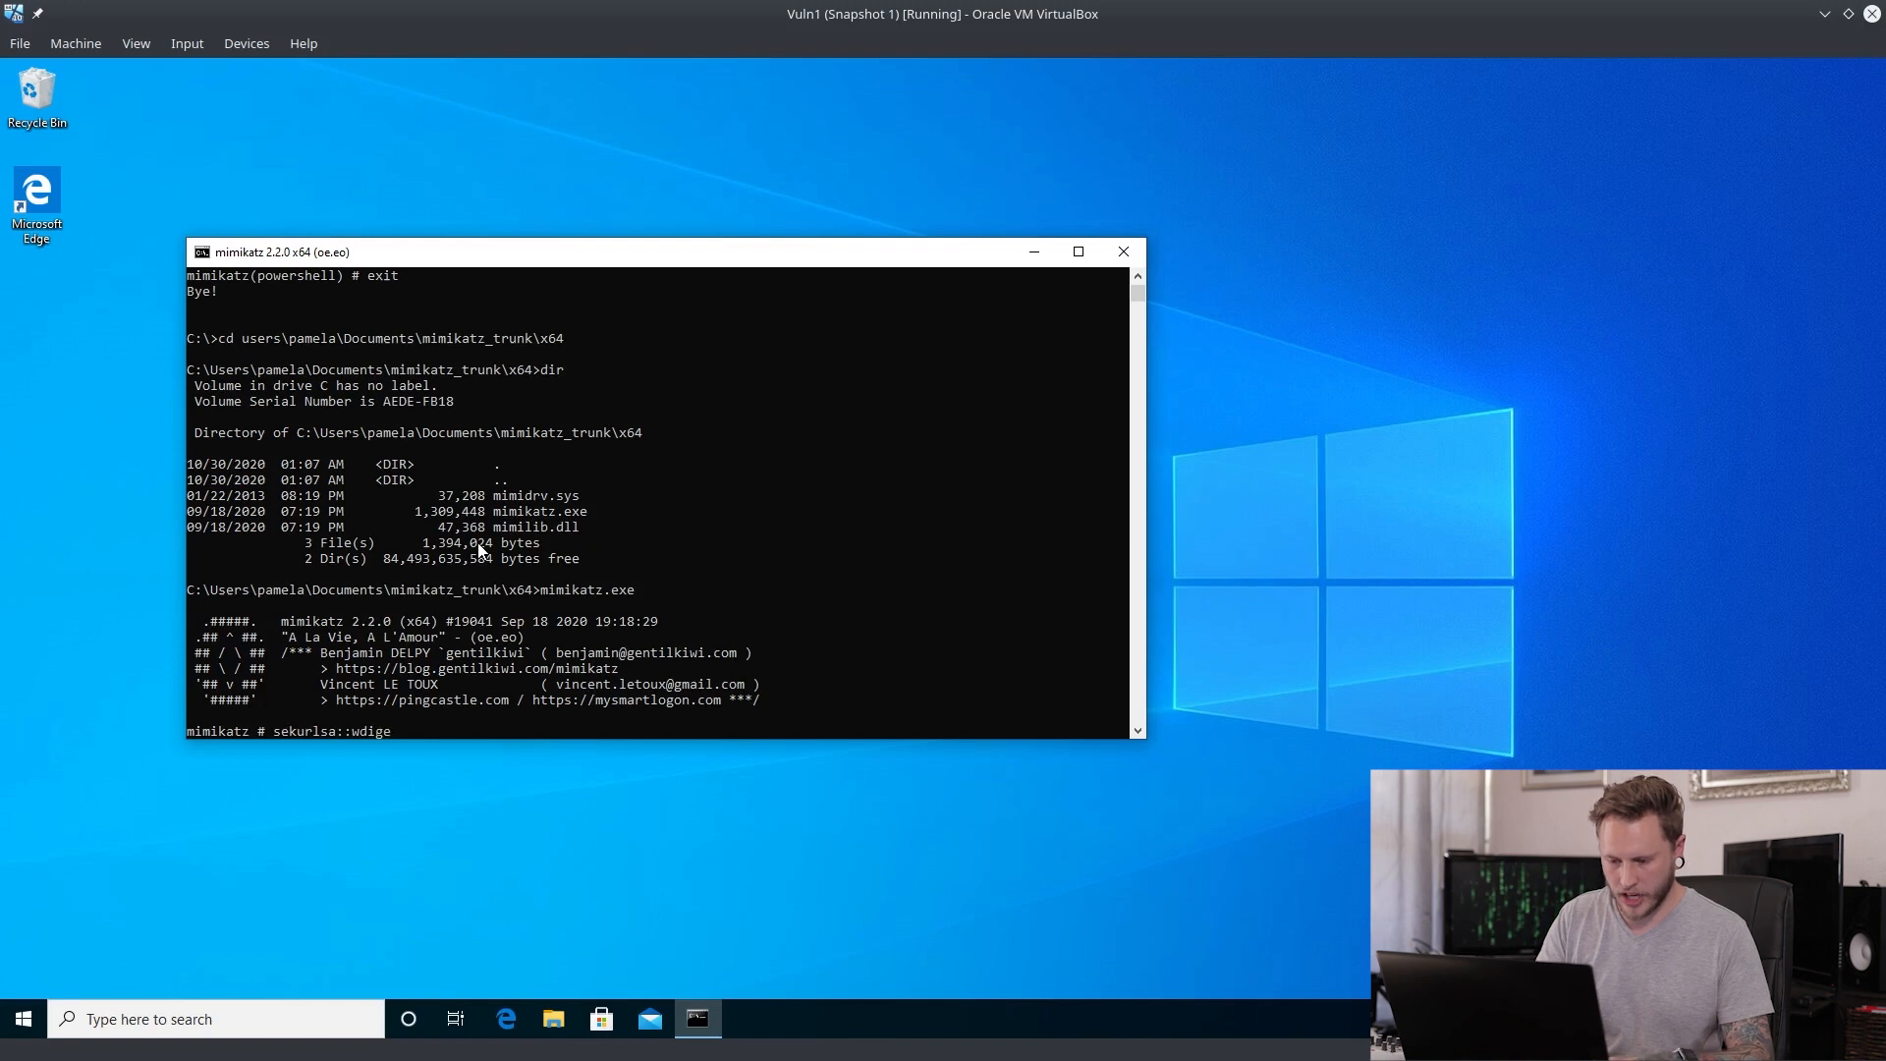
key(Return)
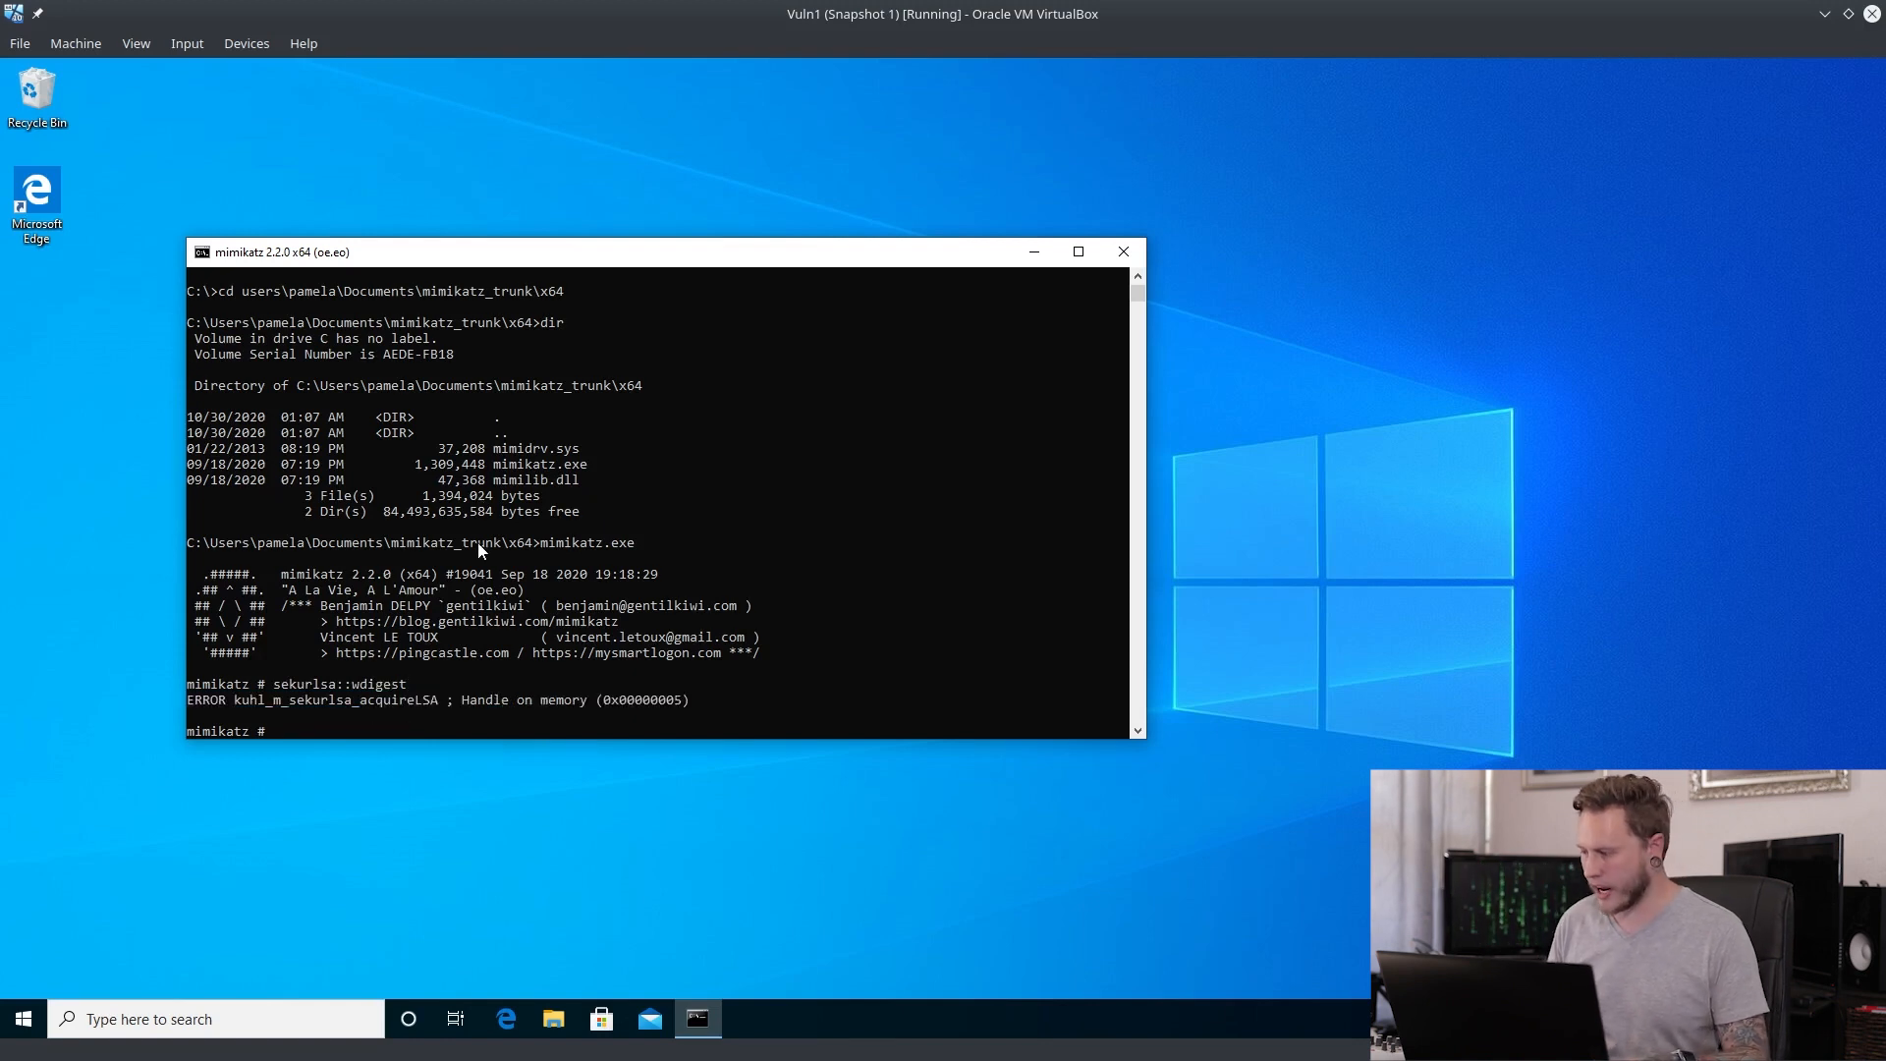
text(lsadump::cache)
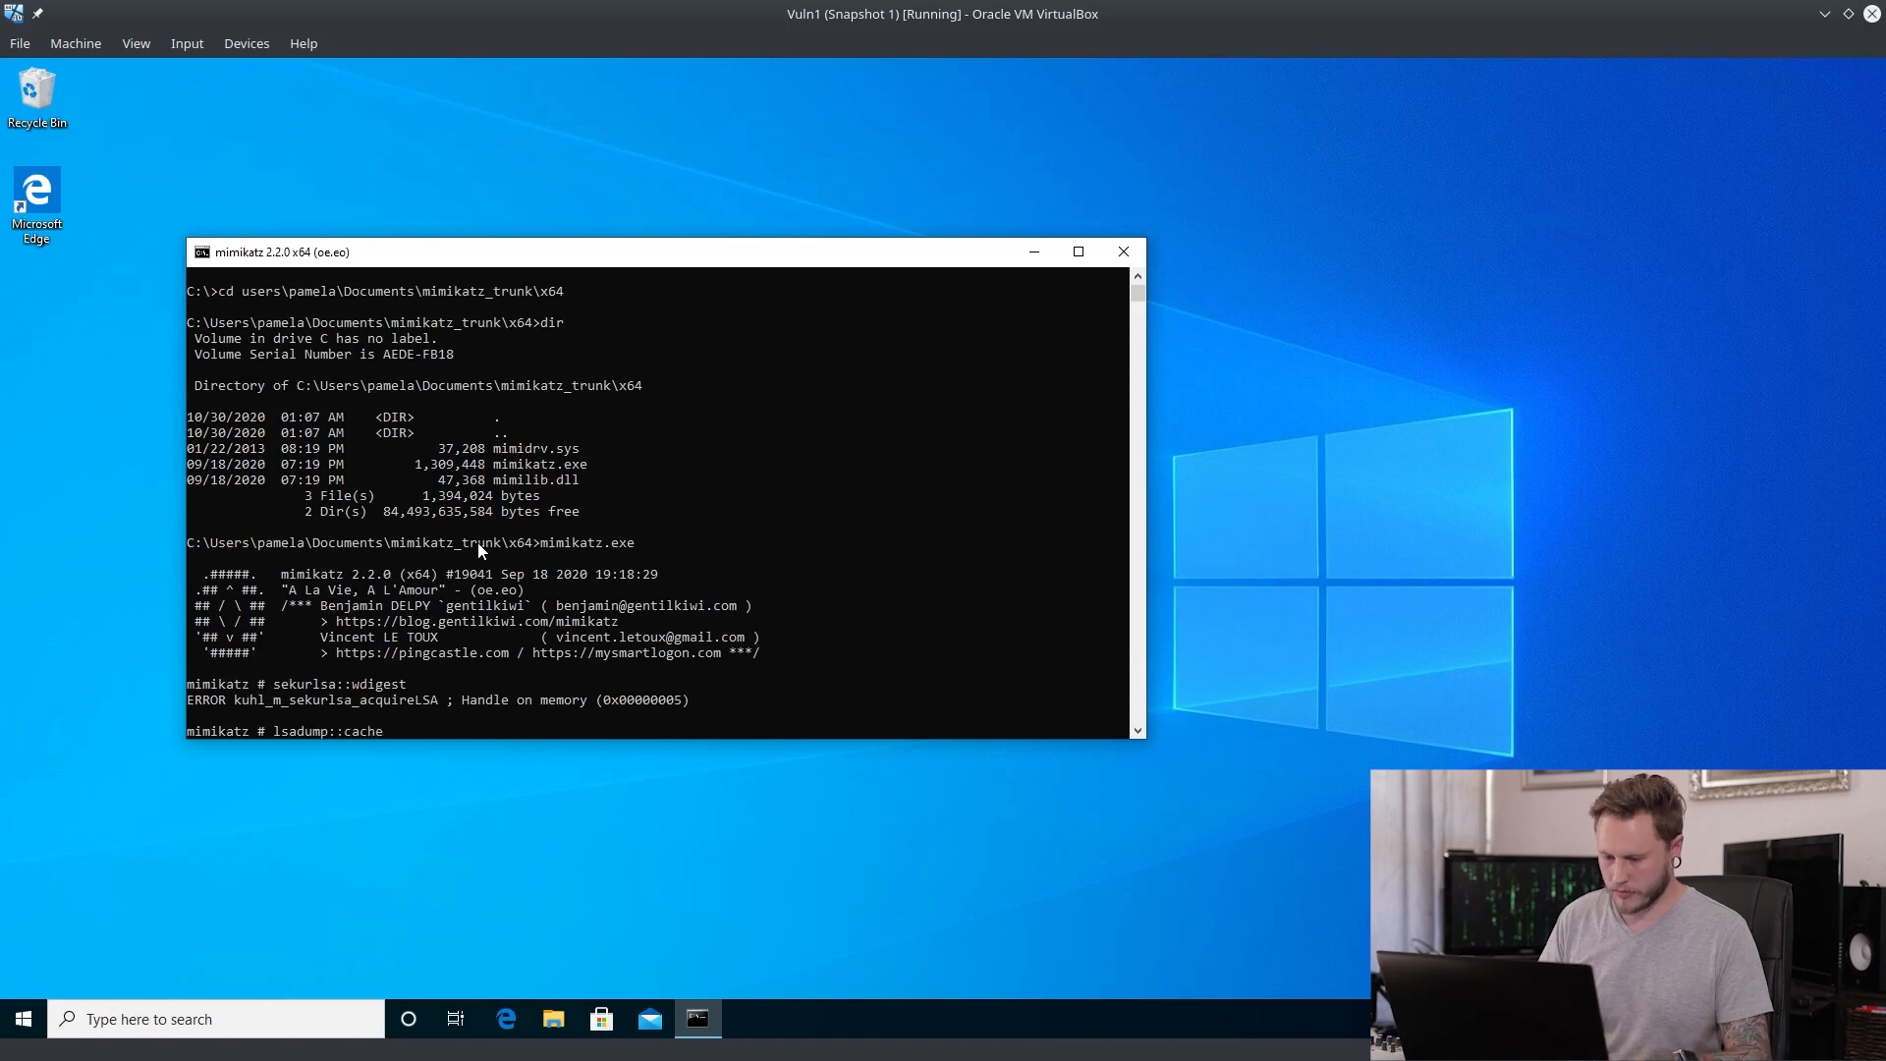
key(Return)
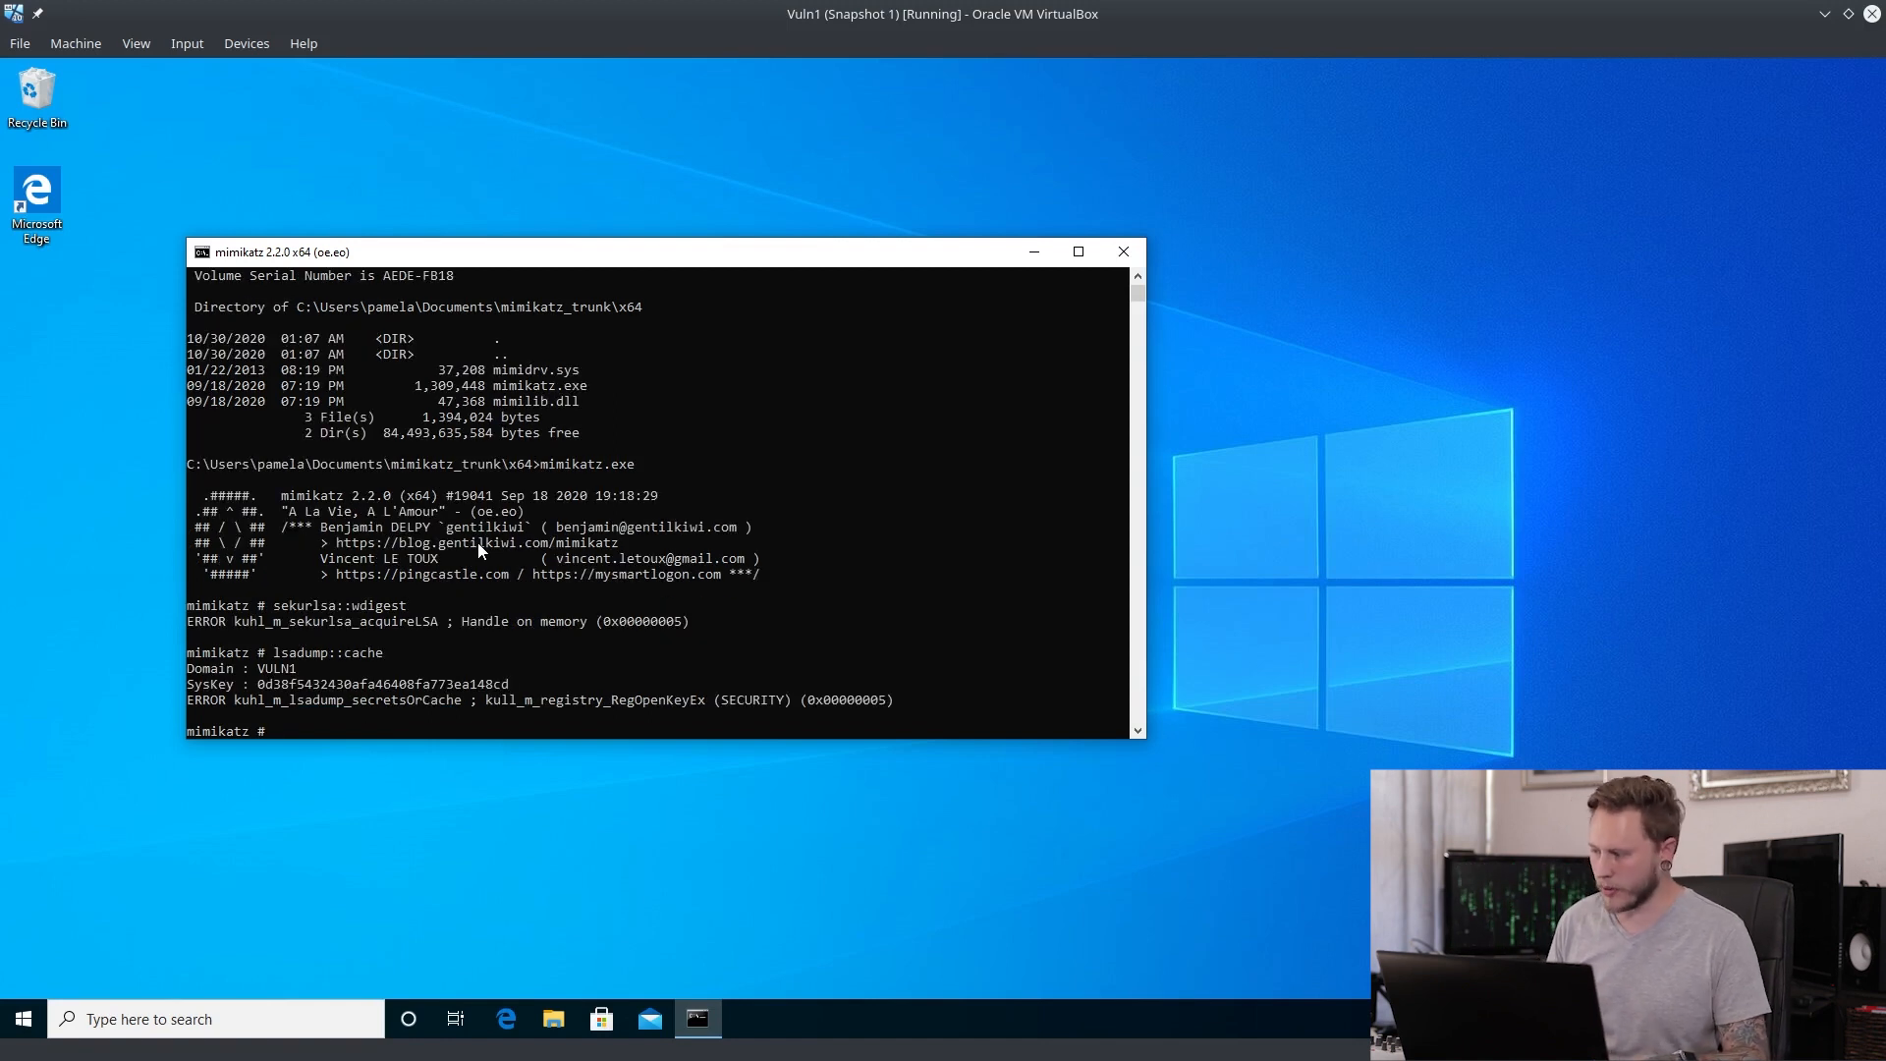
text(lsadump::cache)
text(sekurlsa)
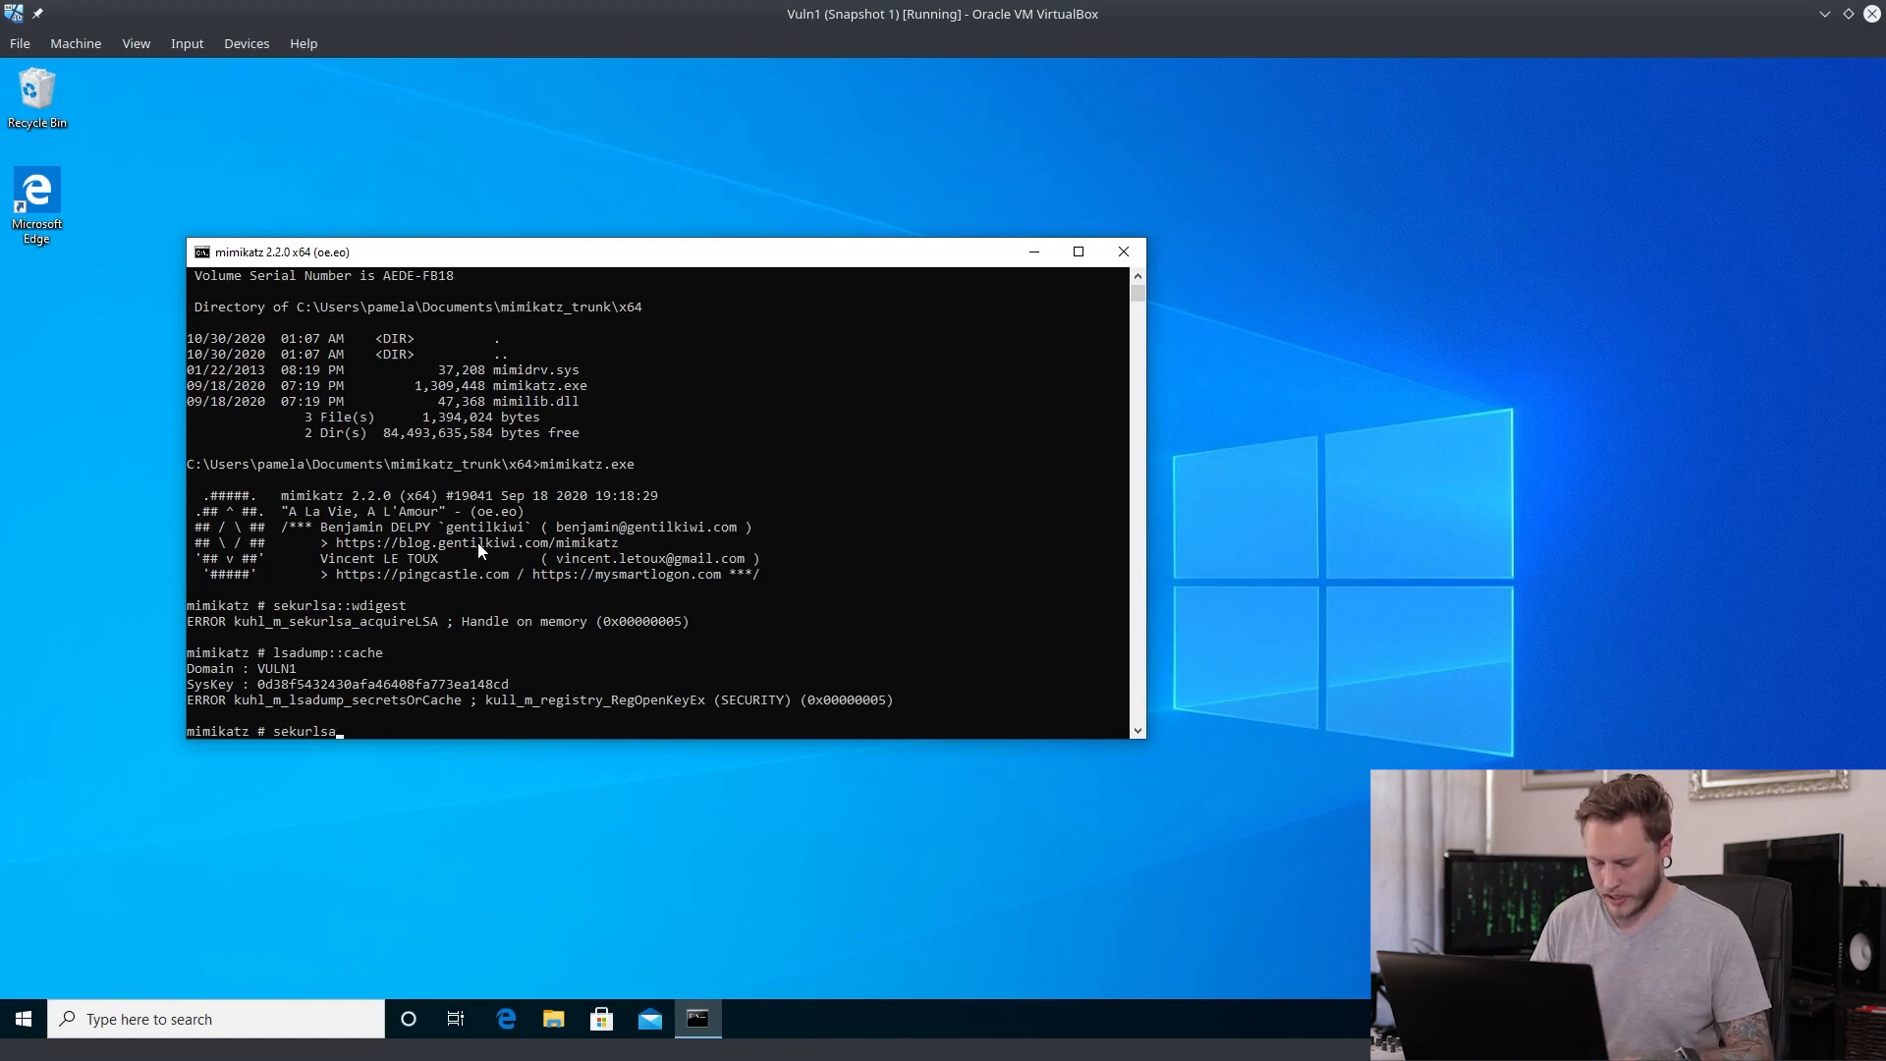
text(::logonp)
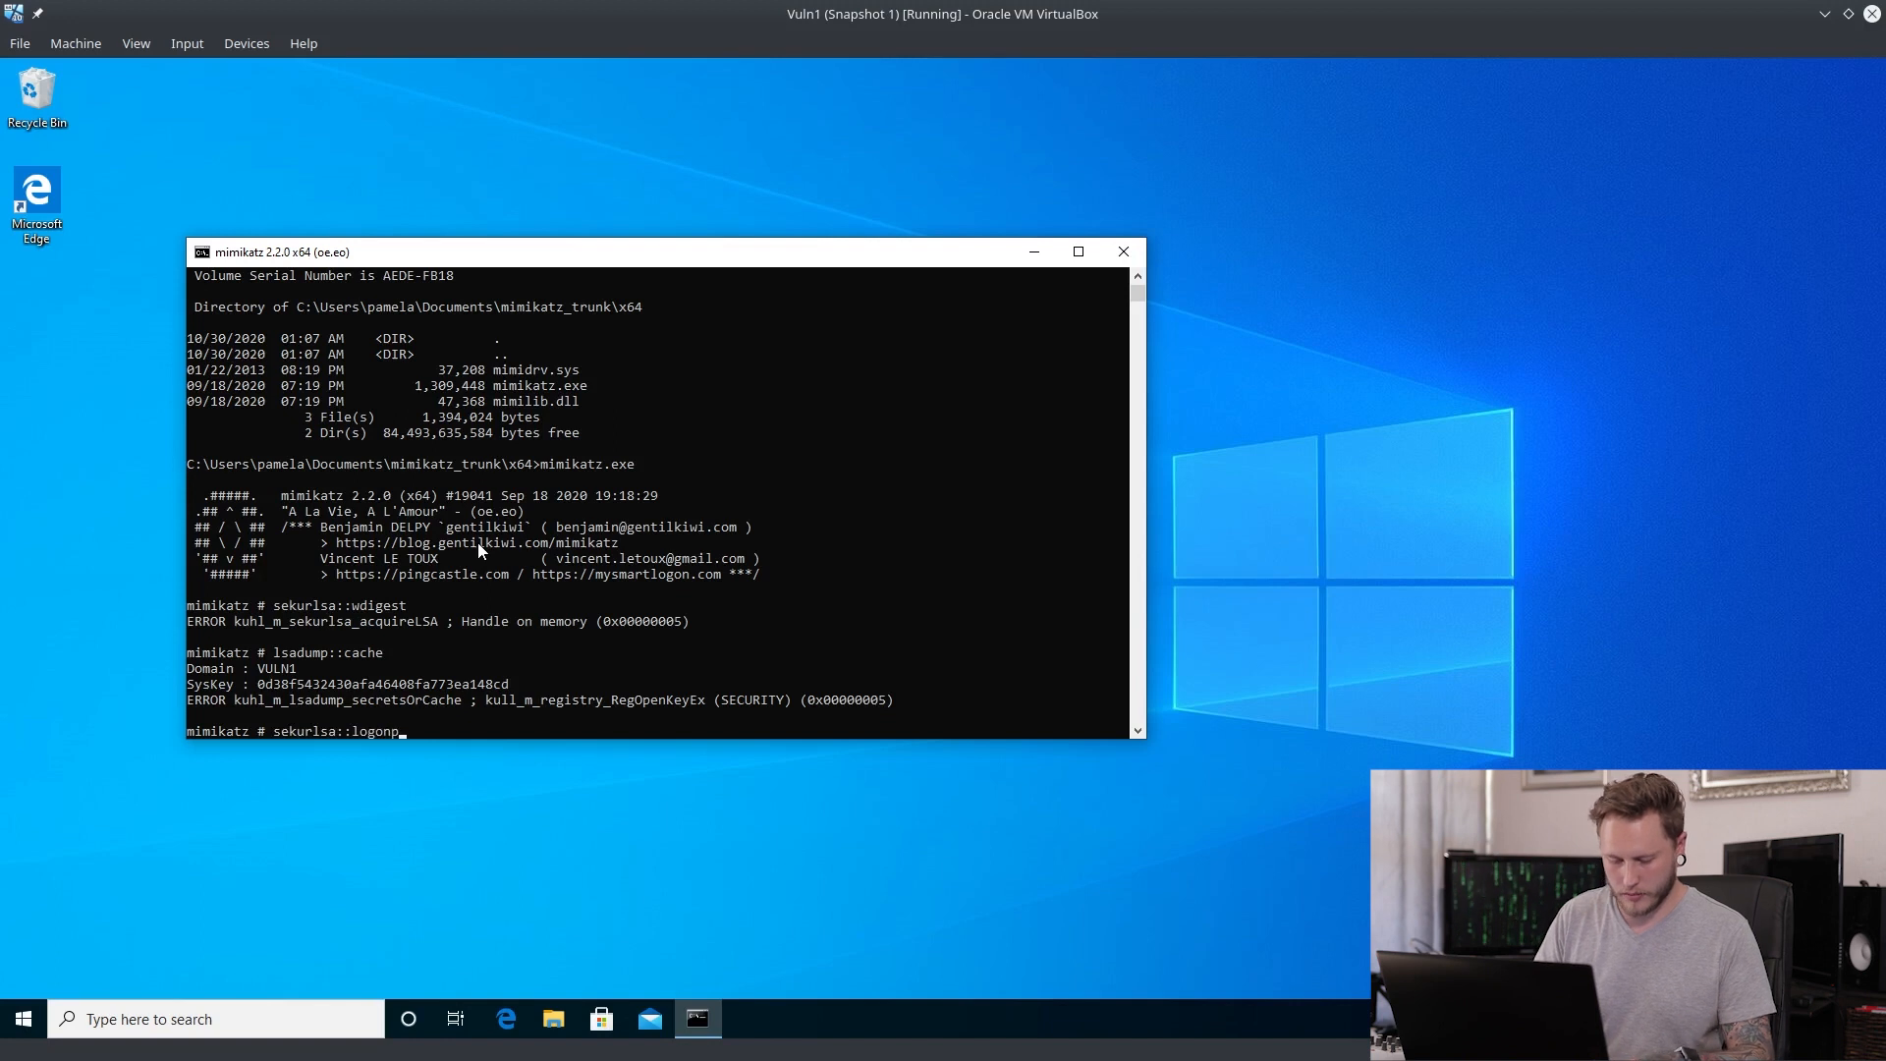